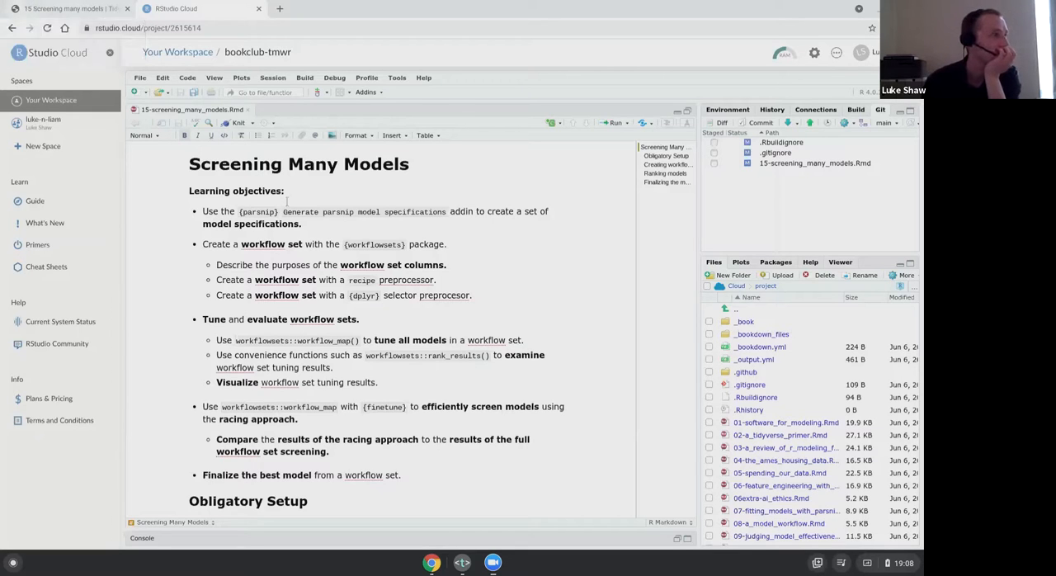
# - Switch from the RStudio Cloud notes to the 'Screening many models' book chapter
pyautogui.click(69, 13)
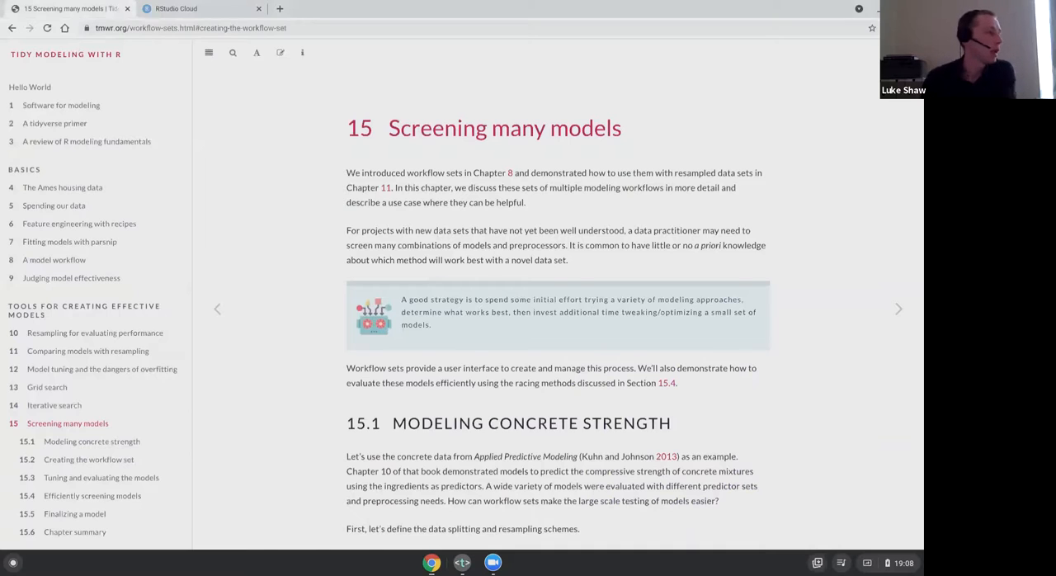
pyautogui.scroll(-3)
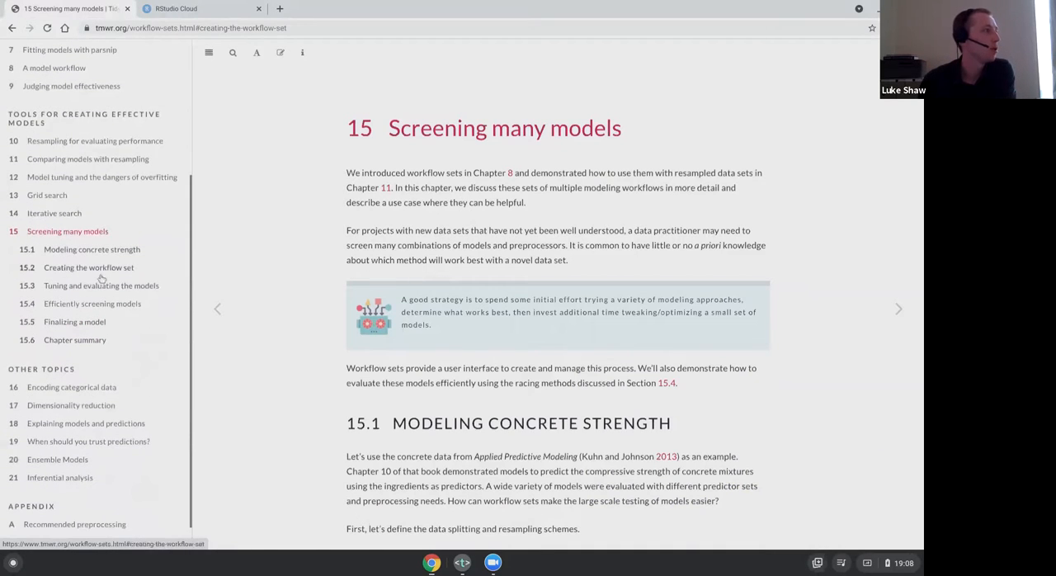
pyautogui.scroll(-3)
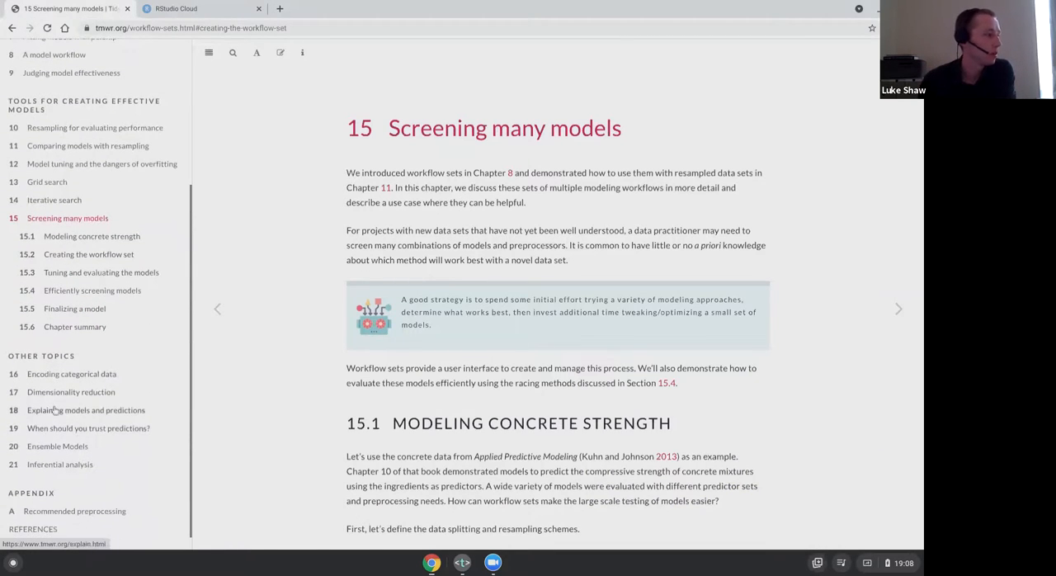
pyautogui.click(85, 409)
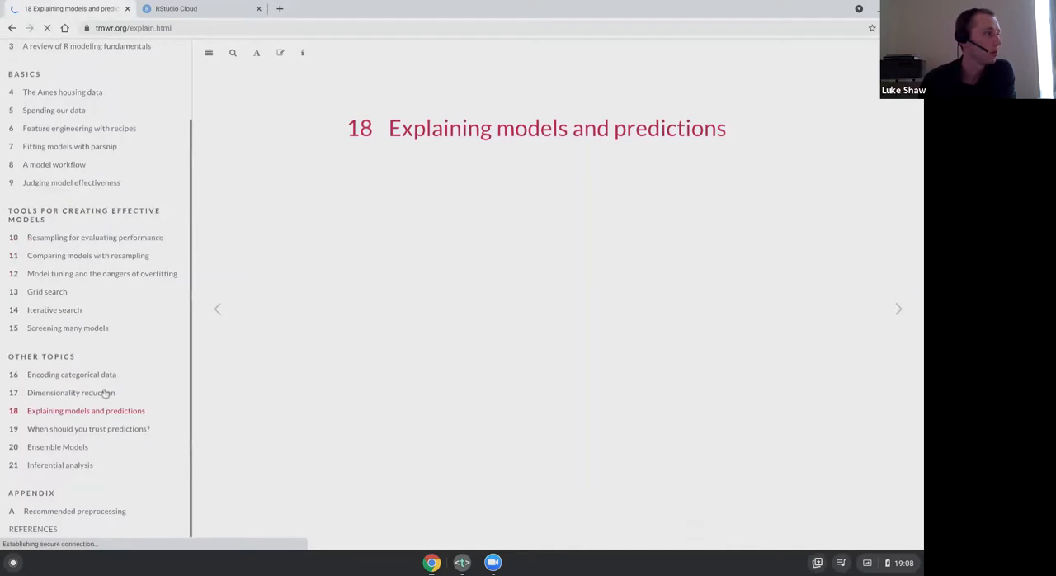
pyautogui.click(69, 393)
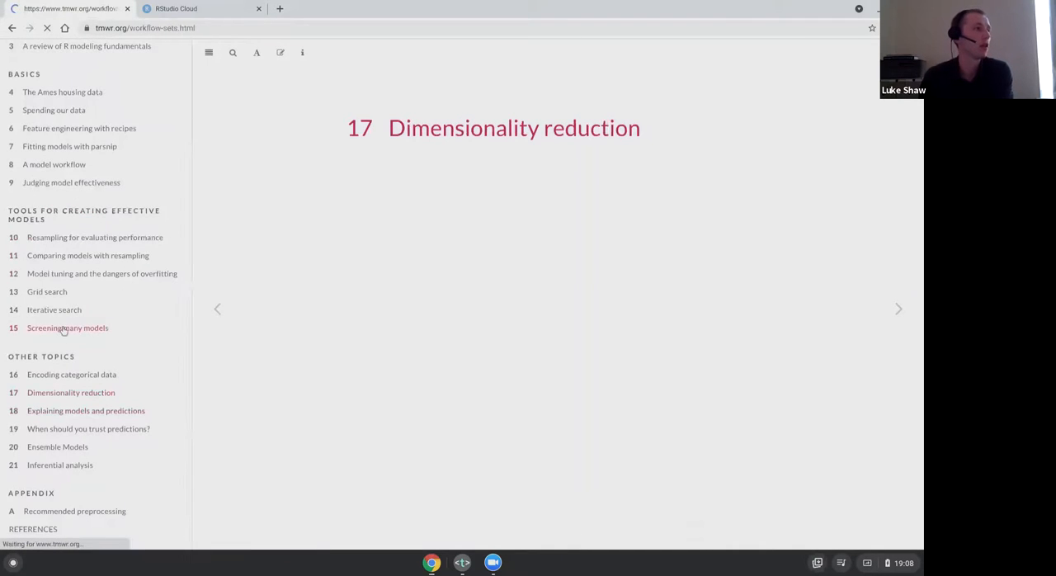
pyautogui.click(66, 326)
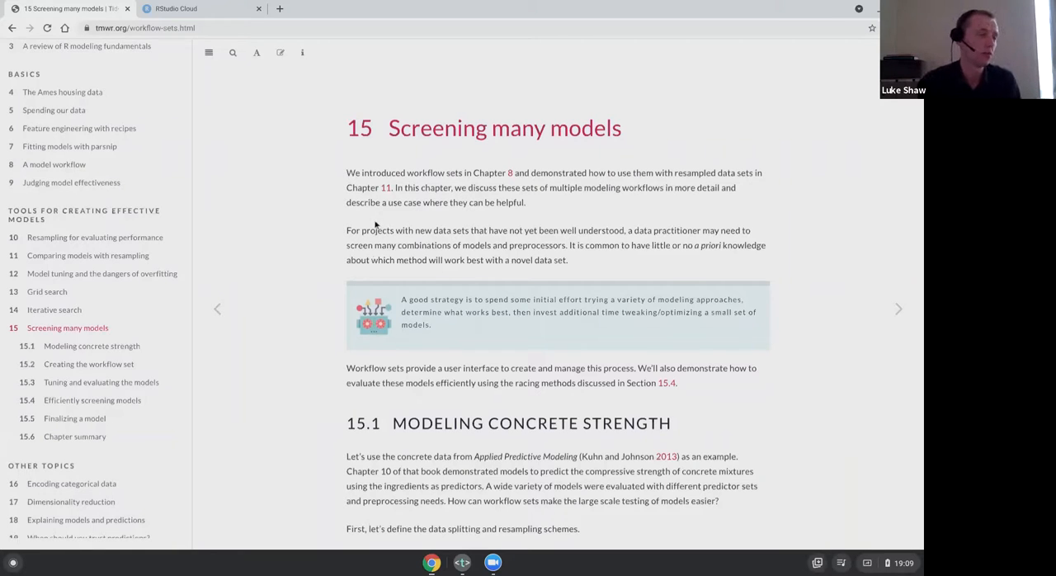
pyautogui.moveTo(422, 230)
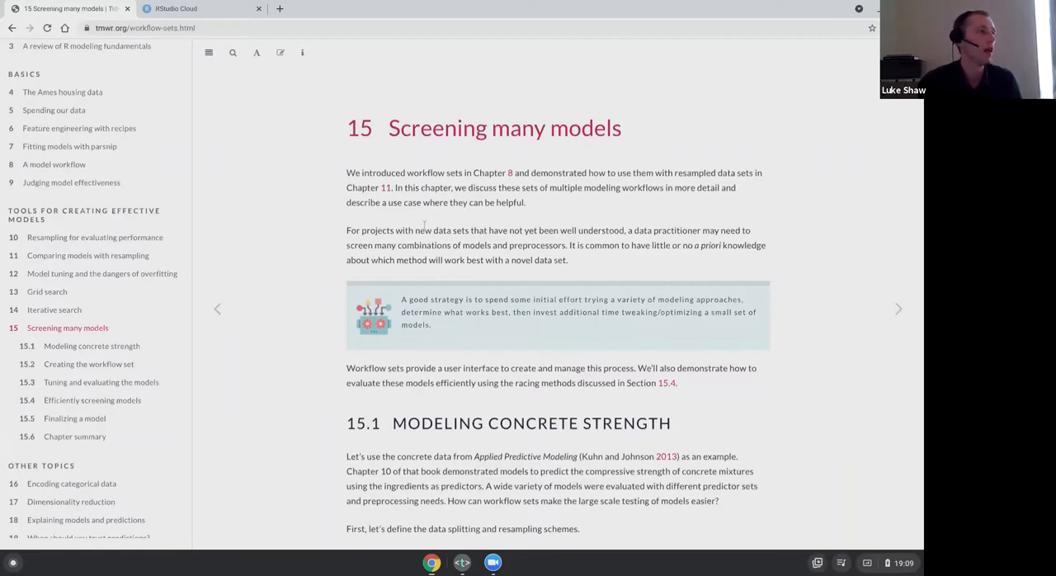
pyautogui.scroll(-3)
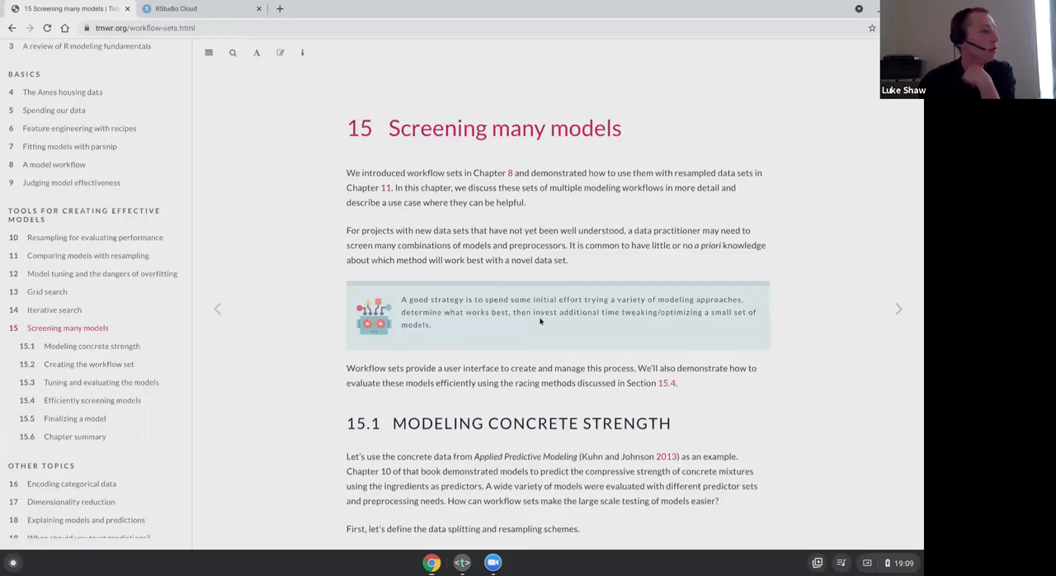
pyautogui.moveTo(538, 272)
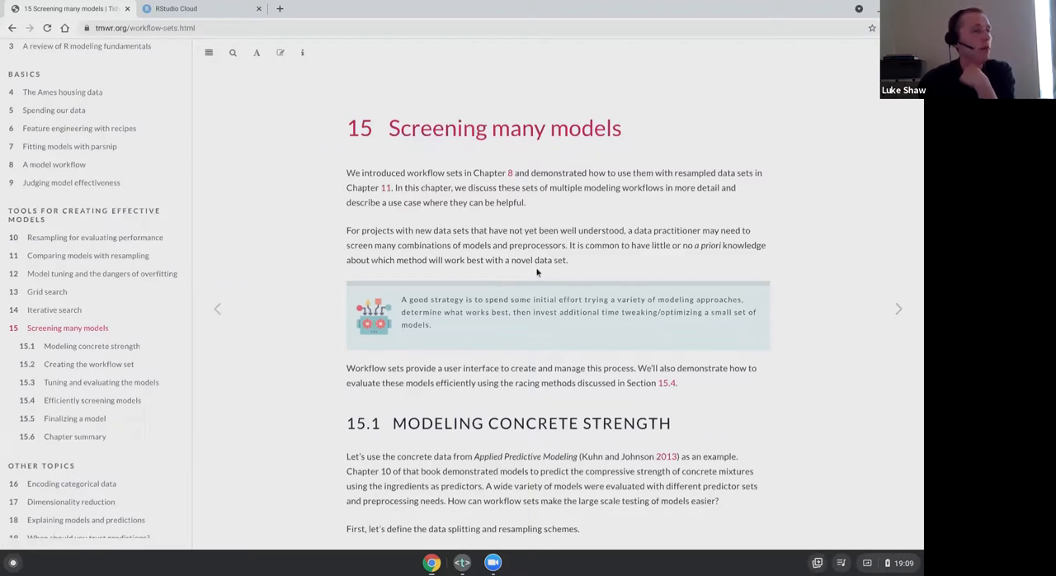
pyautogui.scroll(-3)
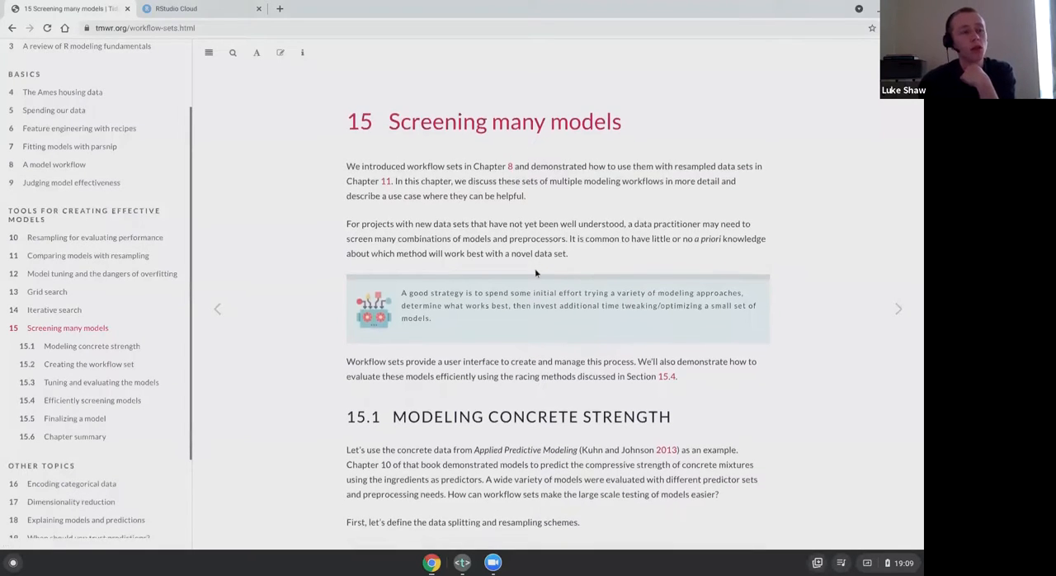
pyautogui.scroll(-3)
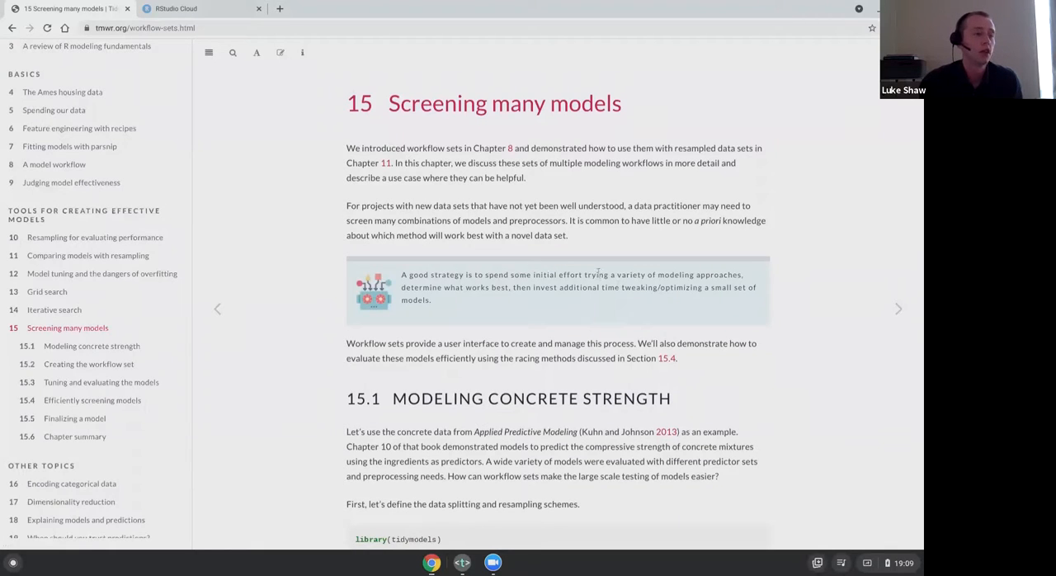
pyautogui.moveTo(561, 359)
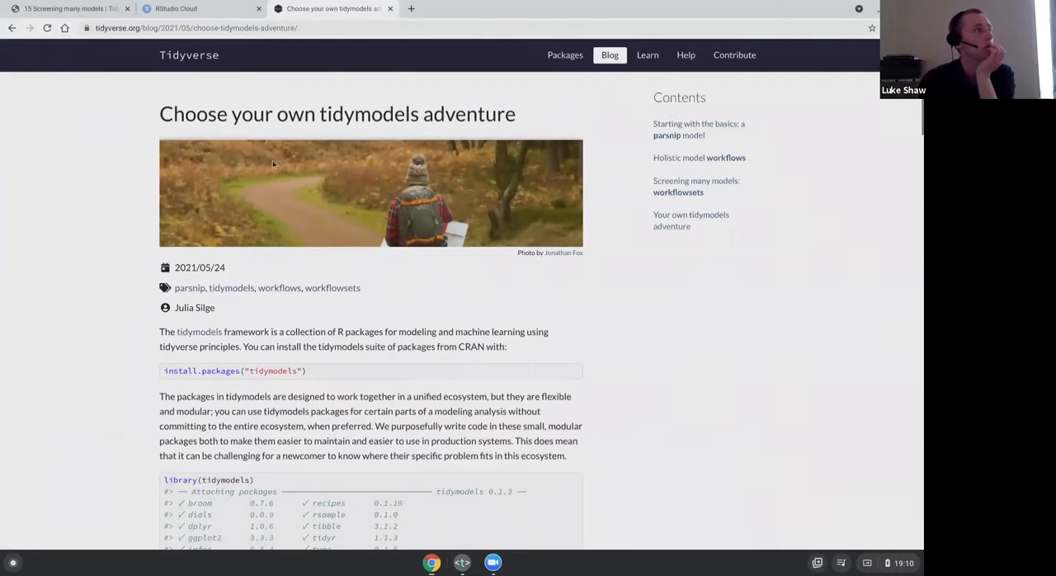
pyautogui.scroll(-3)
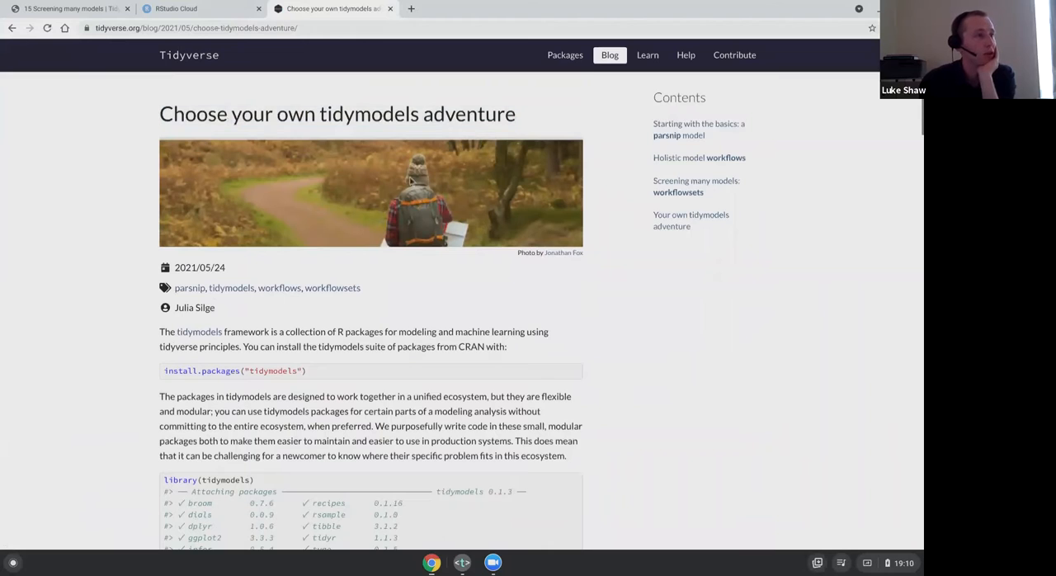
pyautogui.moveTo(482, 223)
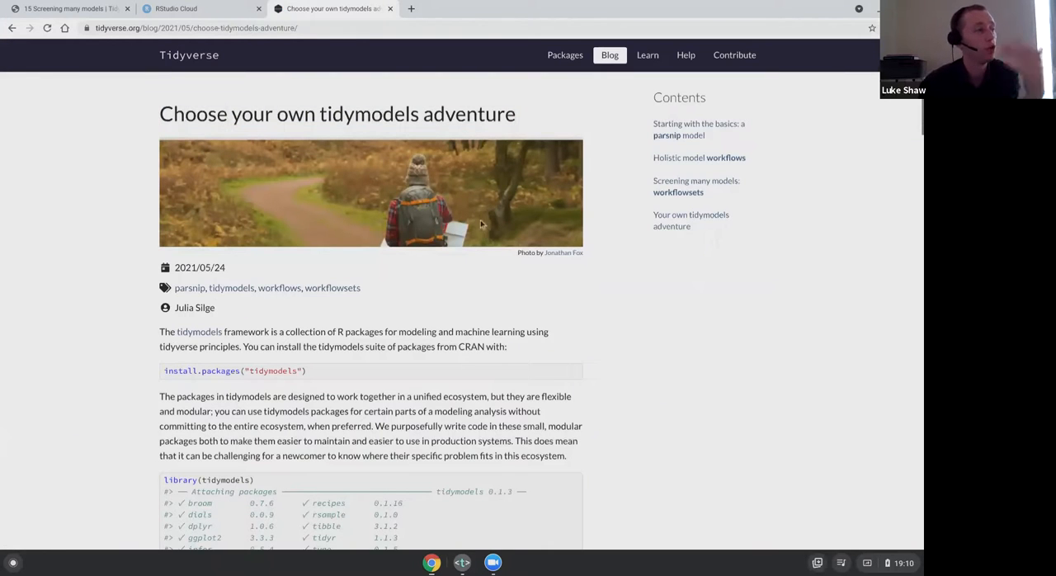
pyautogui.scroll(-3)
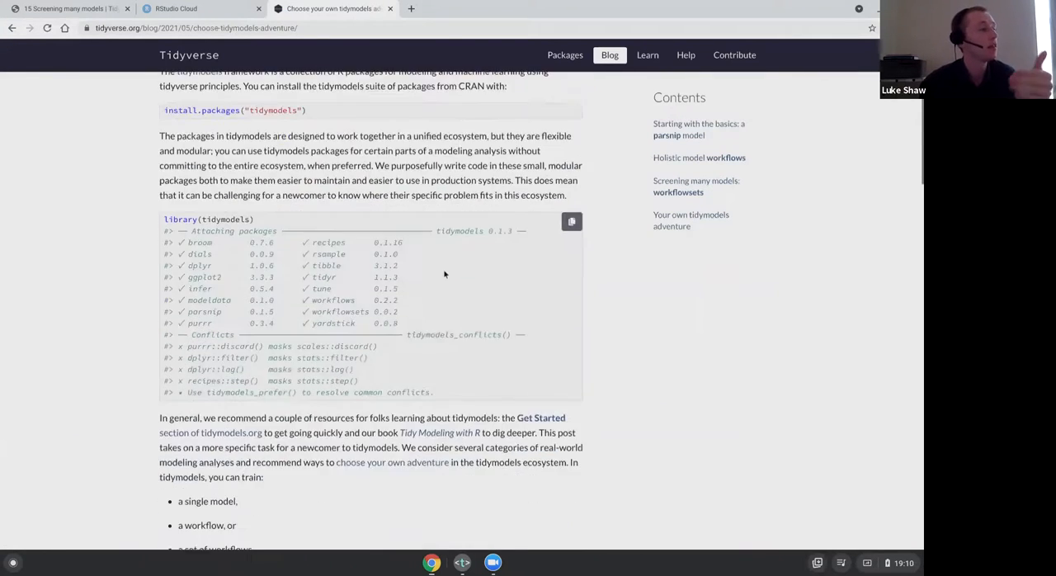
pyautogui.scroll(-3)
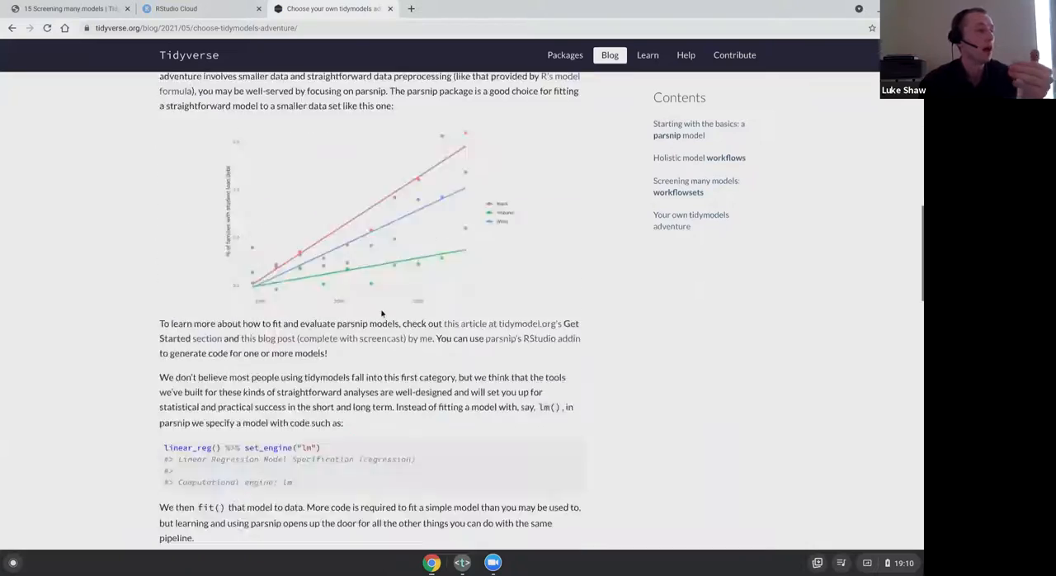
pyautogui.scroll(-3)
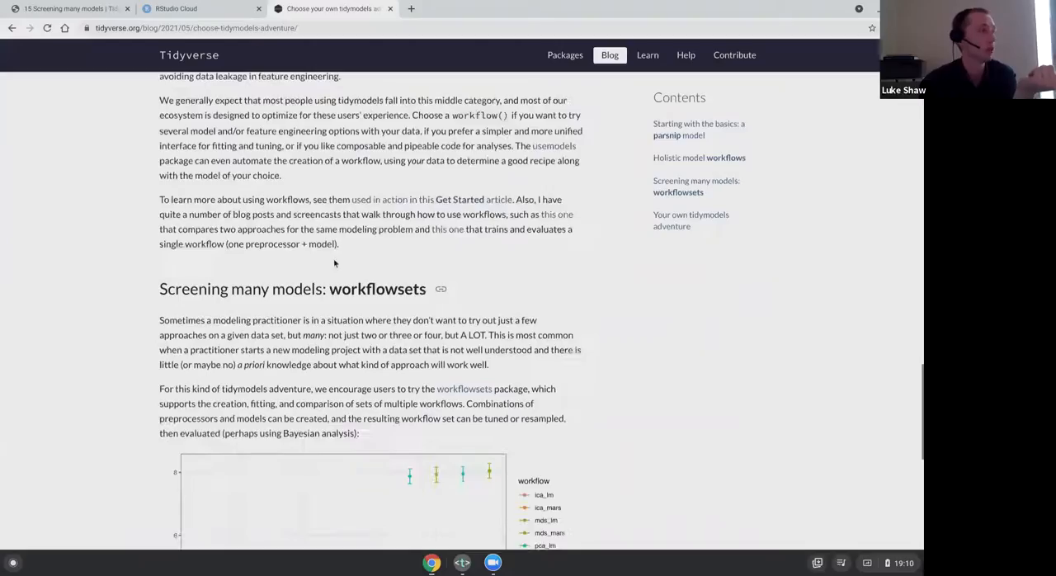
pyautogui.scroll(-3)
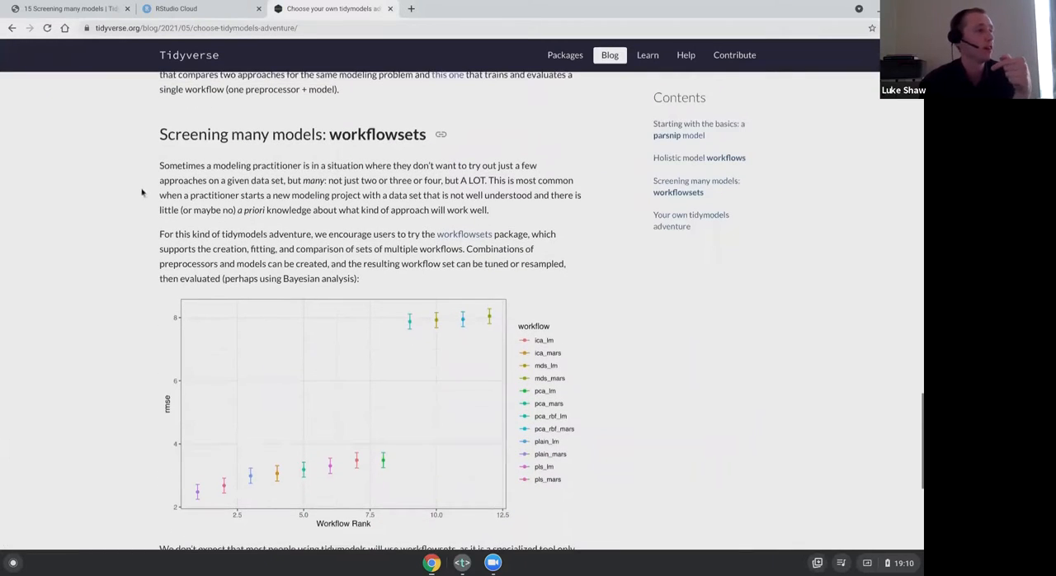
pyautogui.scroll(-3)
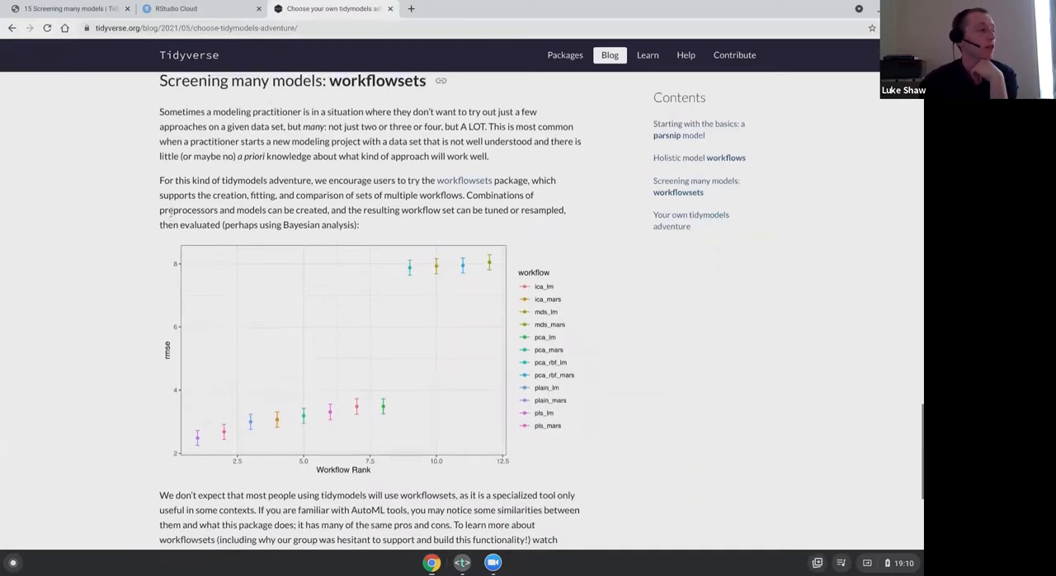
pyautogui.scroll(-3)
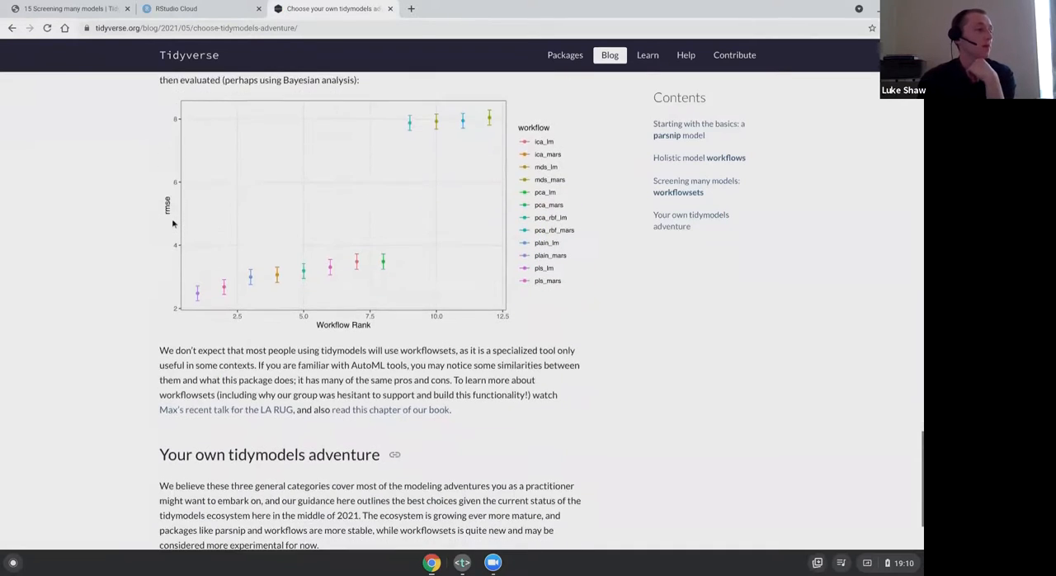
pyautogui.scroll(3)
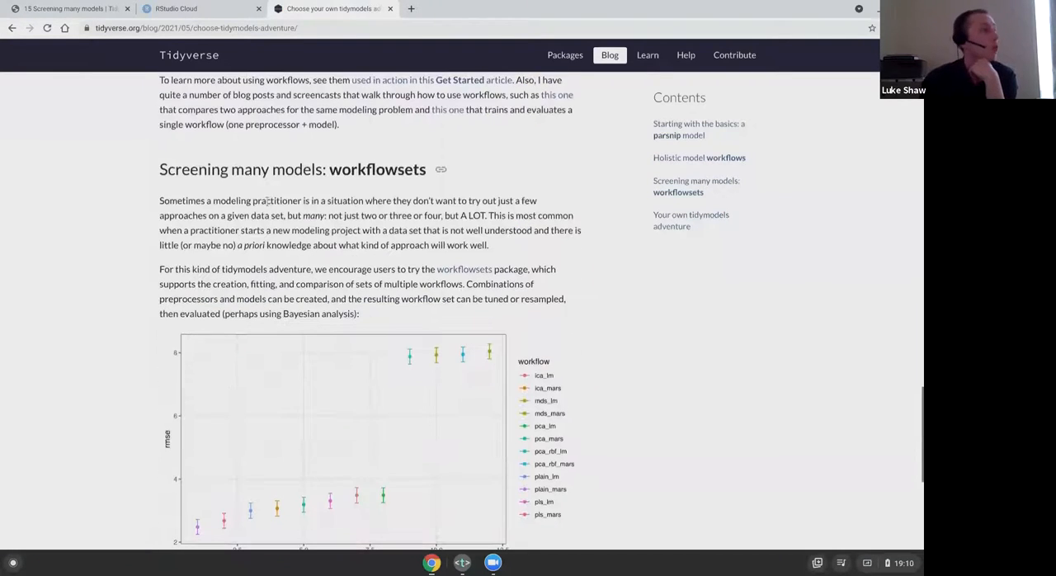
pyautogui.moveTo(675, 175)
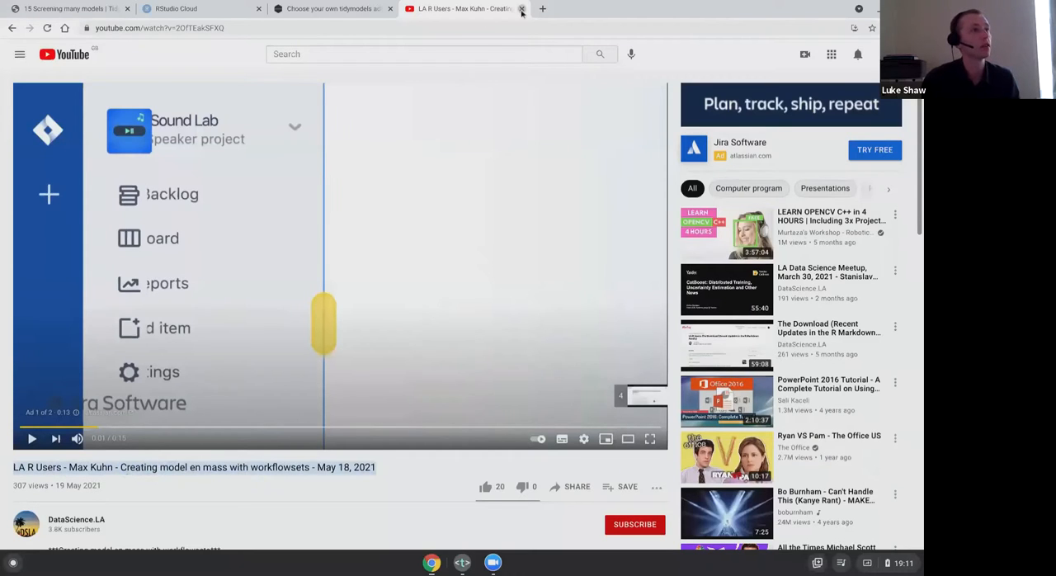
# - Close the Max Kuhn workflowsets YouTube talk, returning to the tidymodels blog post
pyautogui.click(521, 10)
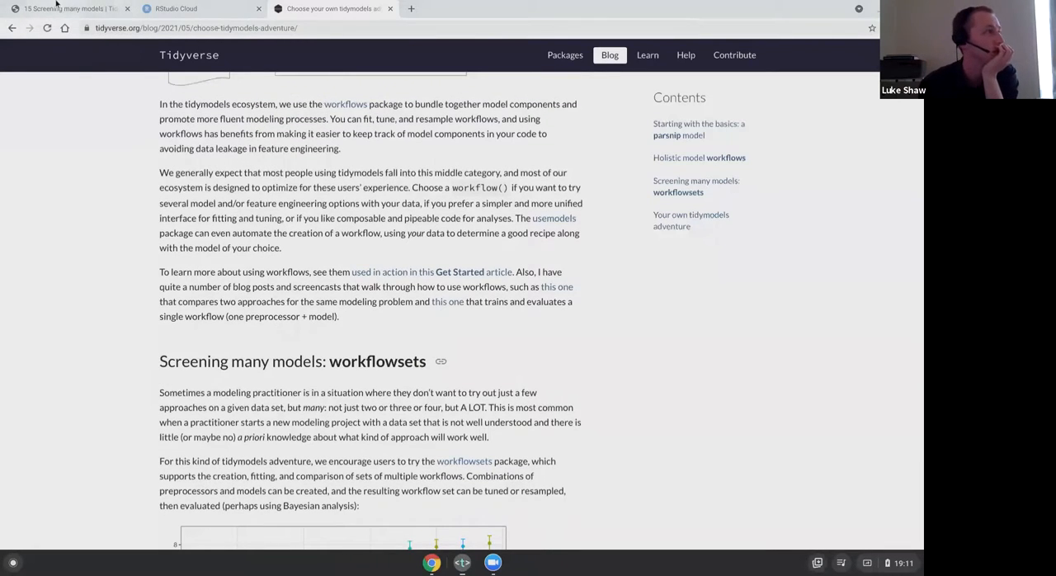
# - Return to the chapter's concrete strength setup code, glancing at the project notes on the way
pyautogui.click(66, 15)
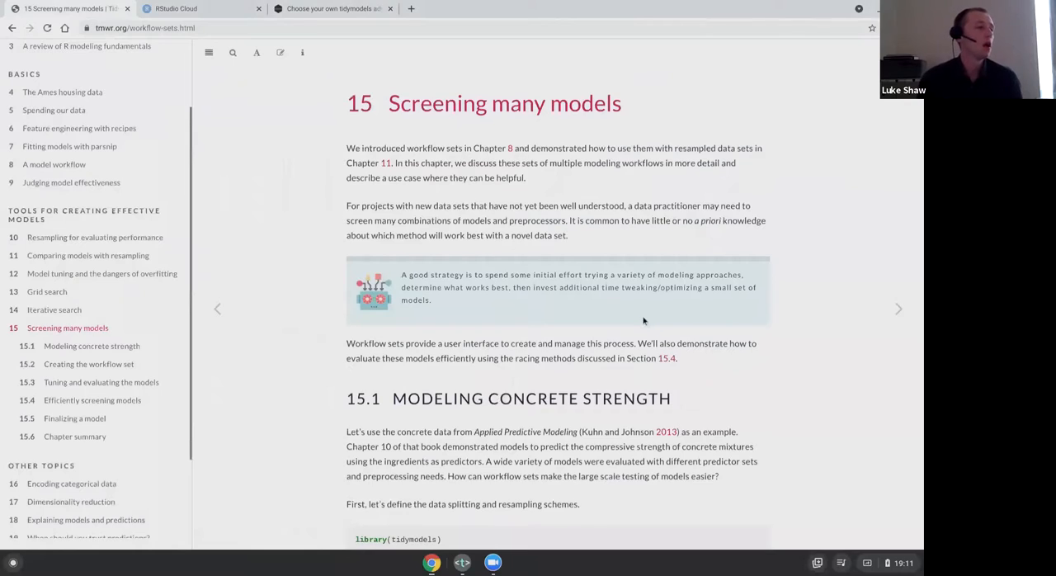
pyautogui.moveTo(651, 314)
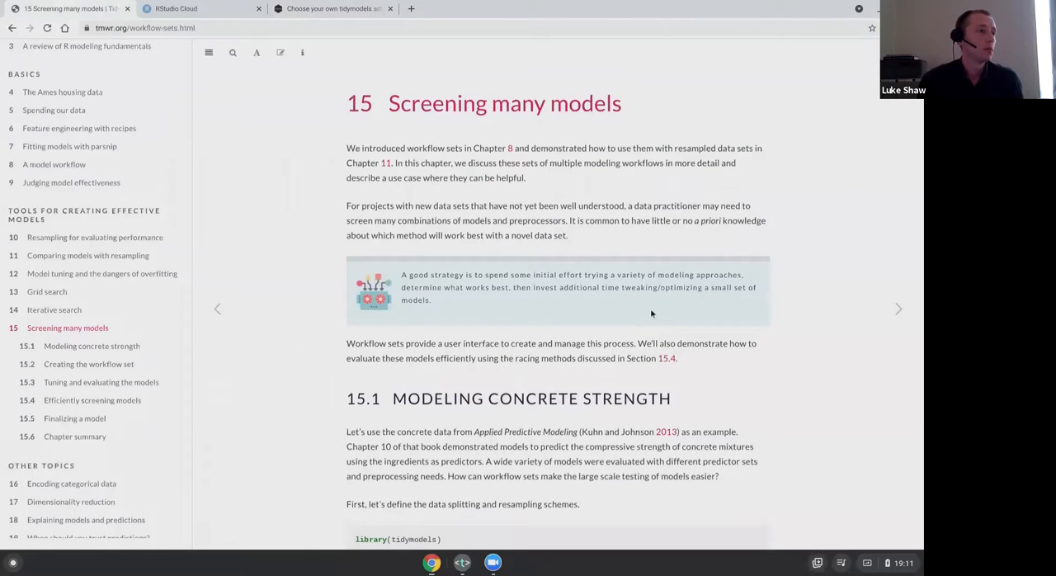
pyautogui.scroll(-3)
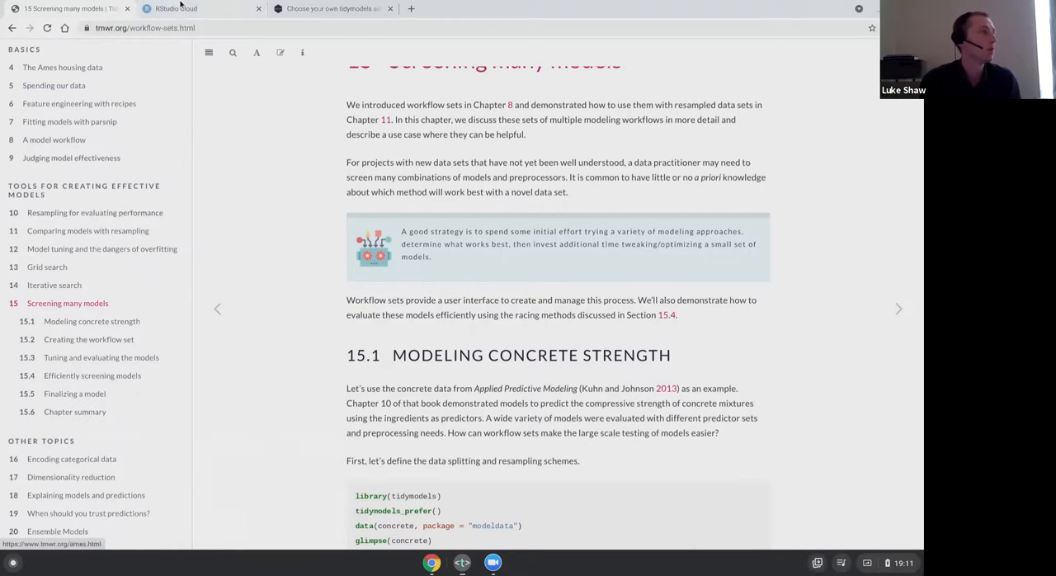
pyautogui.click(182, 9)
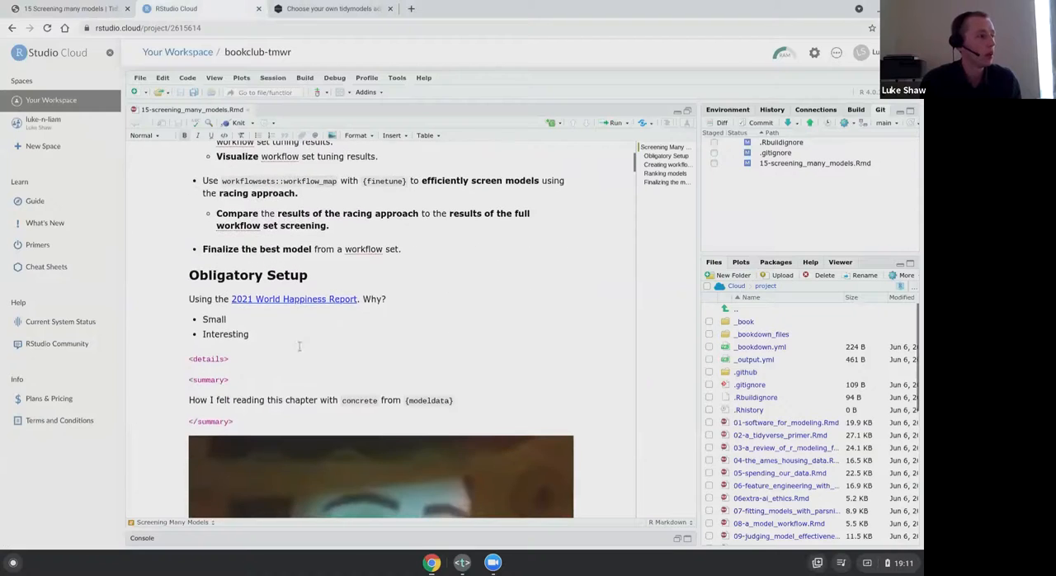
pyautogui.click(66, 15)
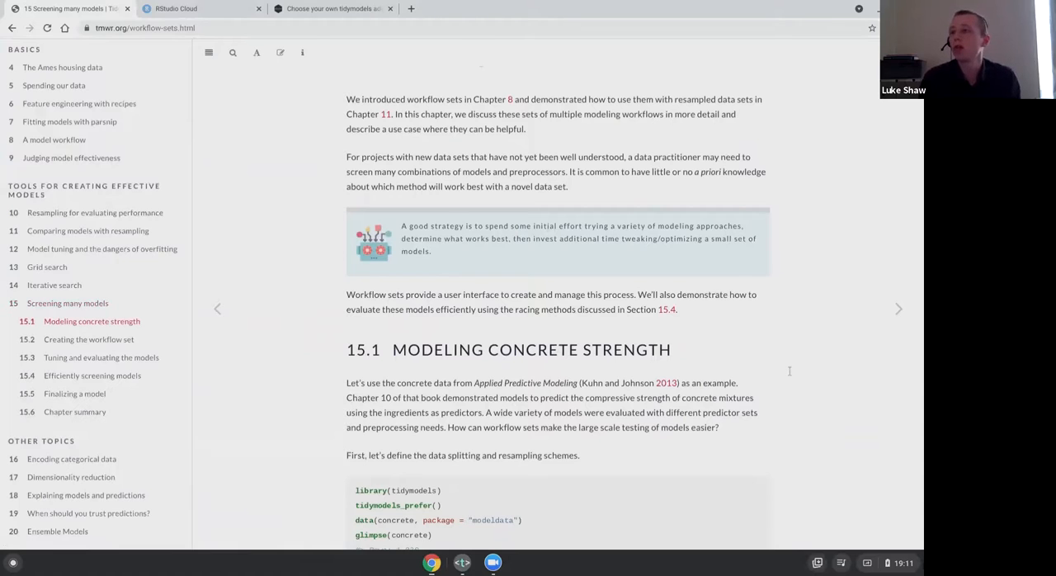
pyautogui.moveTo(425, 287)
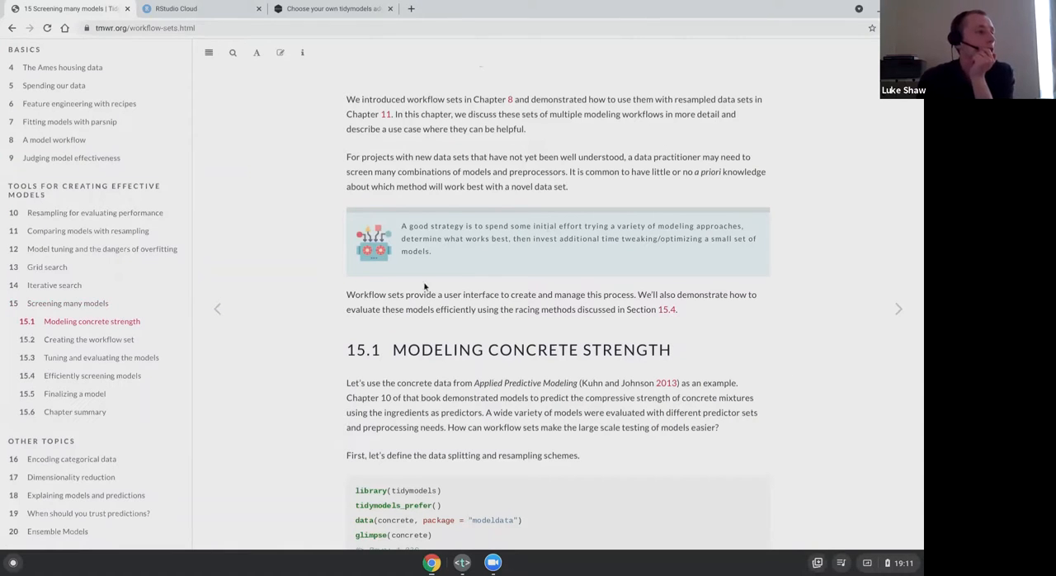
# - Read section 15.1 from the glimpse output through initial_split, resampling and the two recipes
pyautogui.scroll(-3)
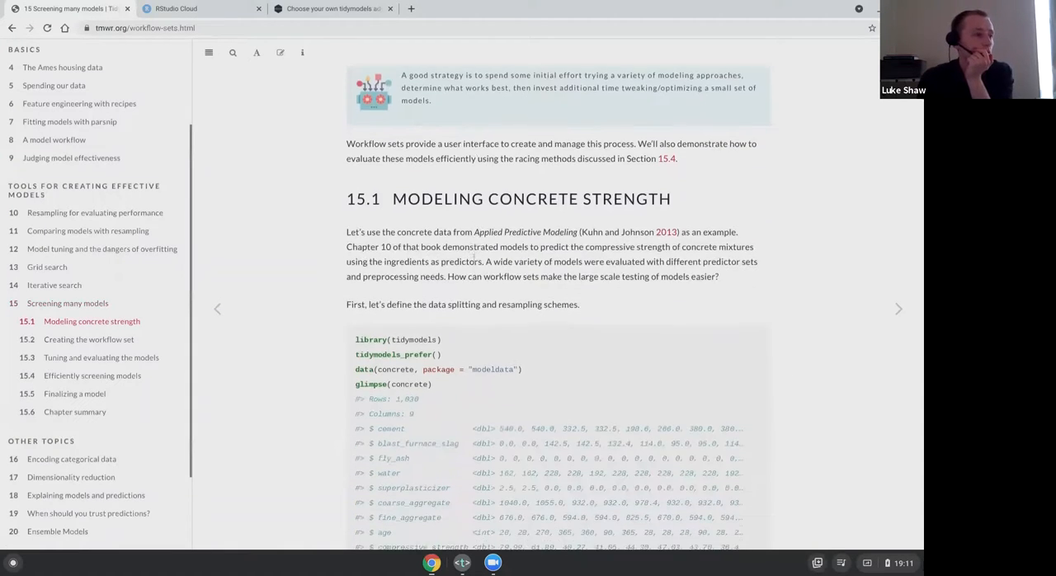
pyautogui.scroll(-3)
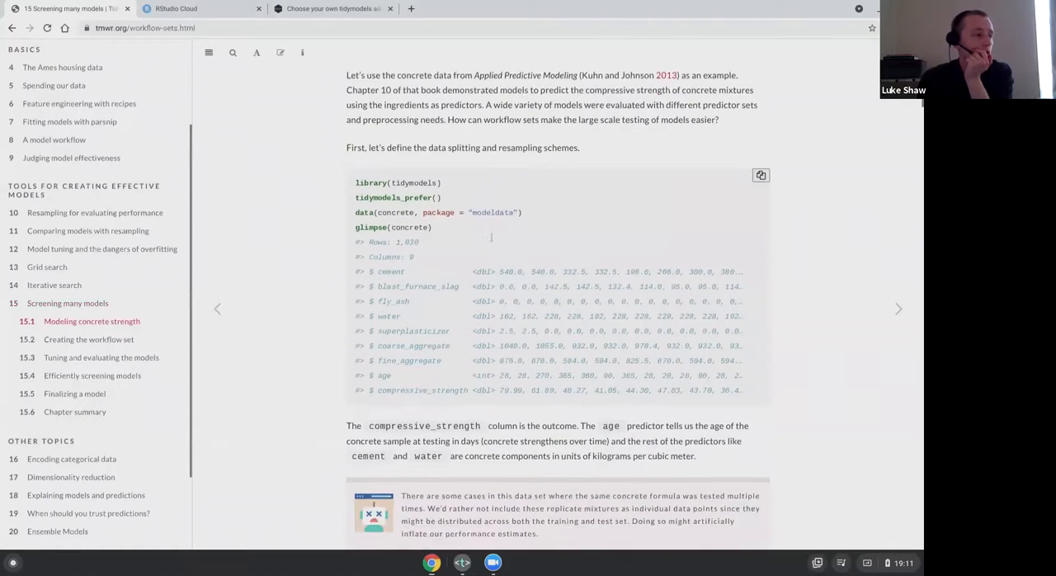
pyautogui.scroll(-3)
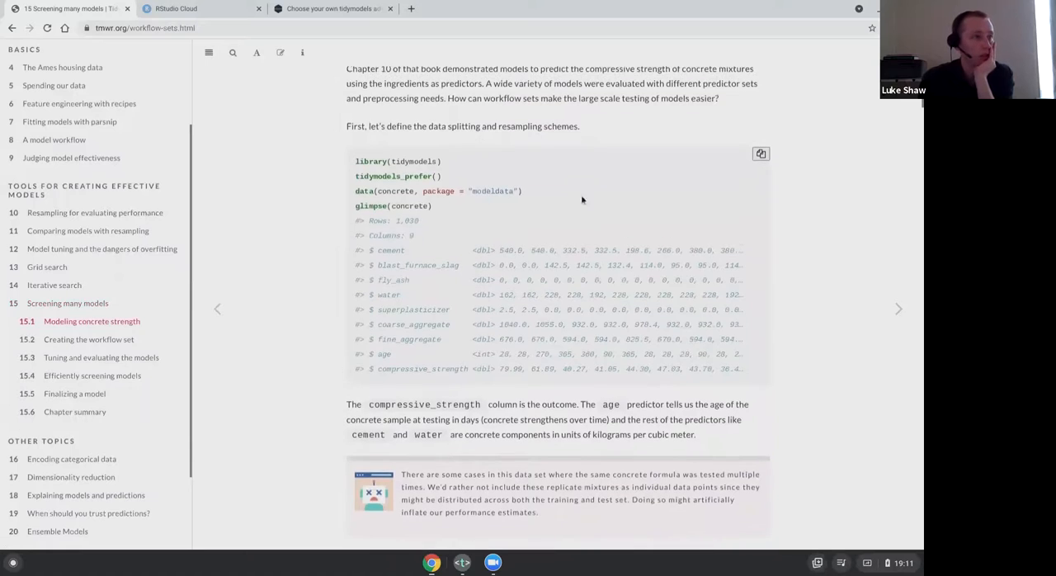
pyautogui.scroll(-3)
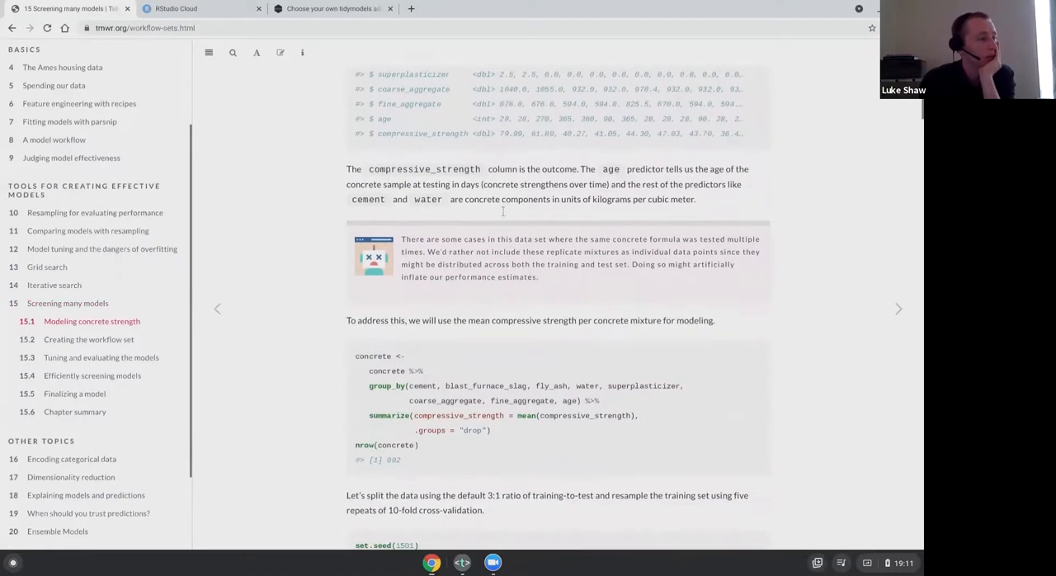
pyautogui.scroll(-3)
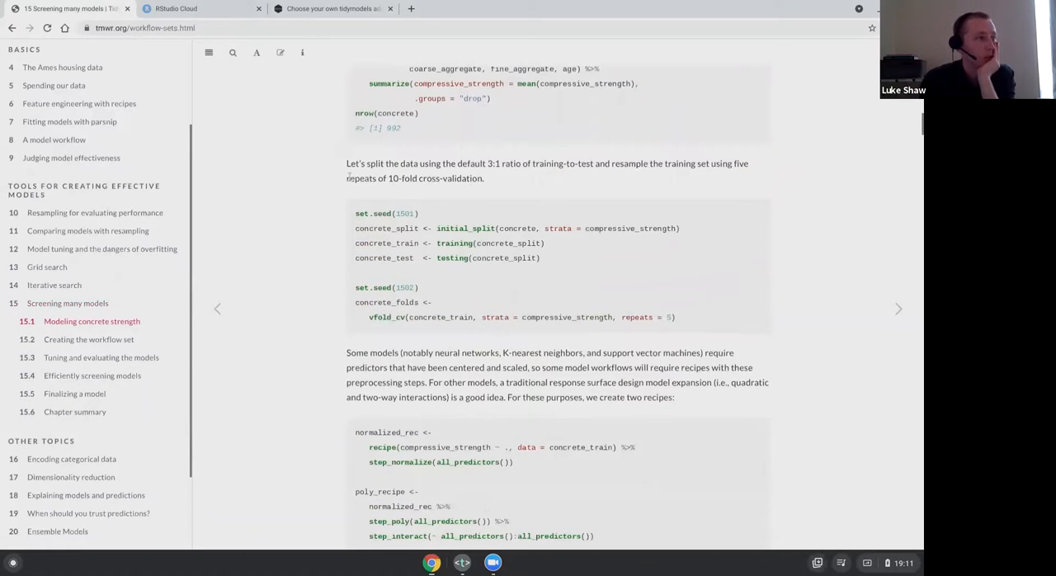
pyautogui.scroll(-3)
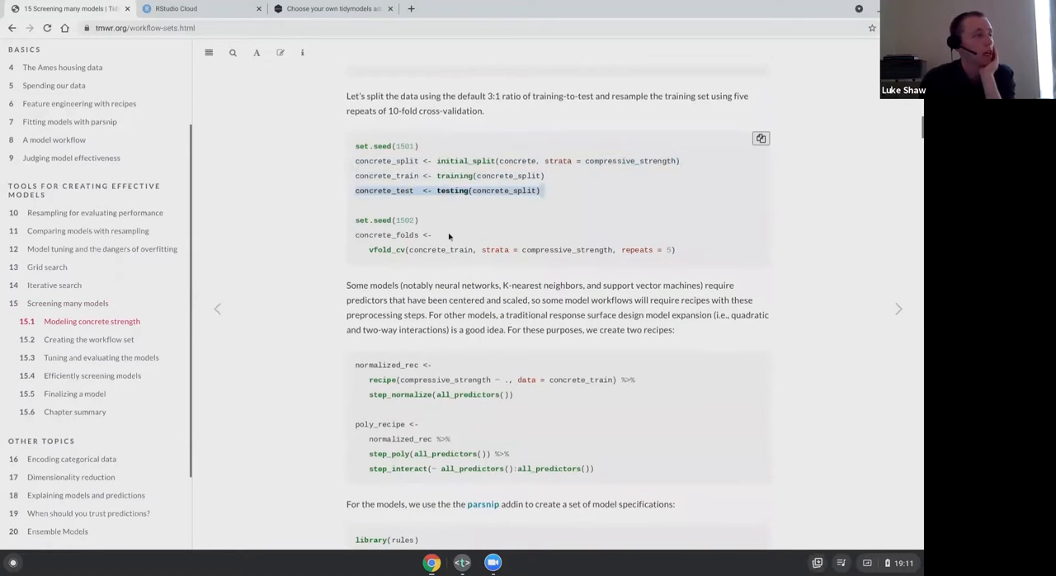
pyautogui.scroll(-3)
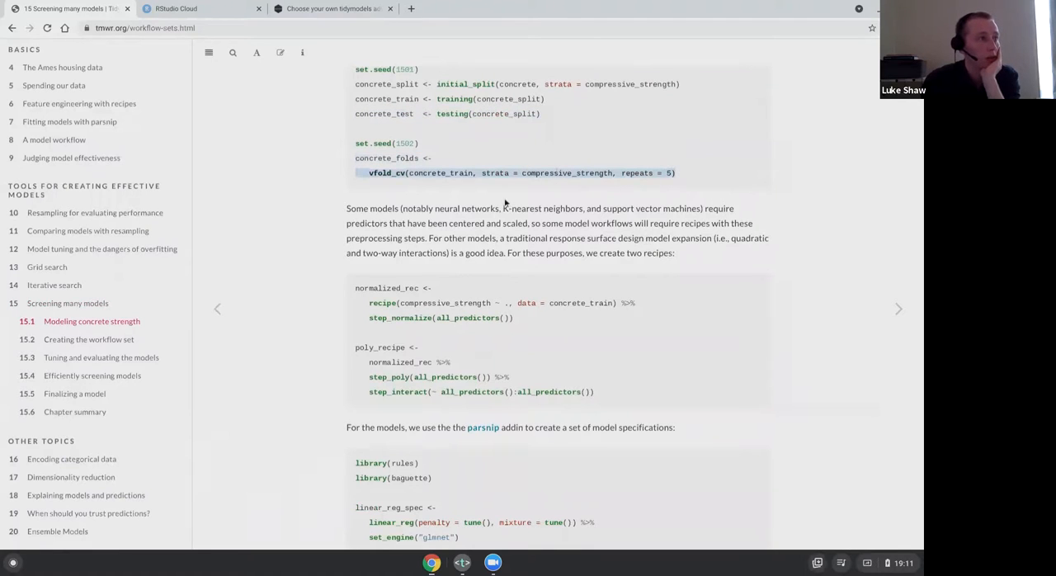
pyautogui.scroll(-3)
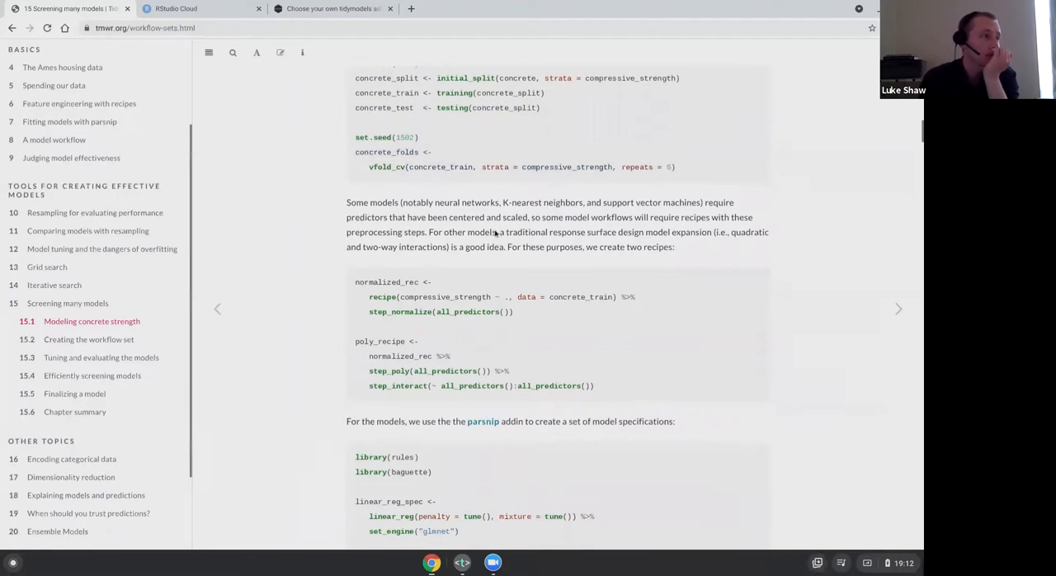
# - Read the parsnip specs for linear regression, neural net, MARS, SVM and nearest-neighbor, then show the RStudio Cloud project
pyautogui.scroll(-3)
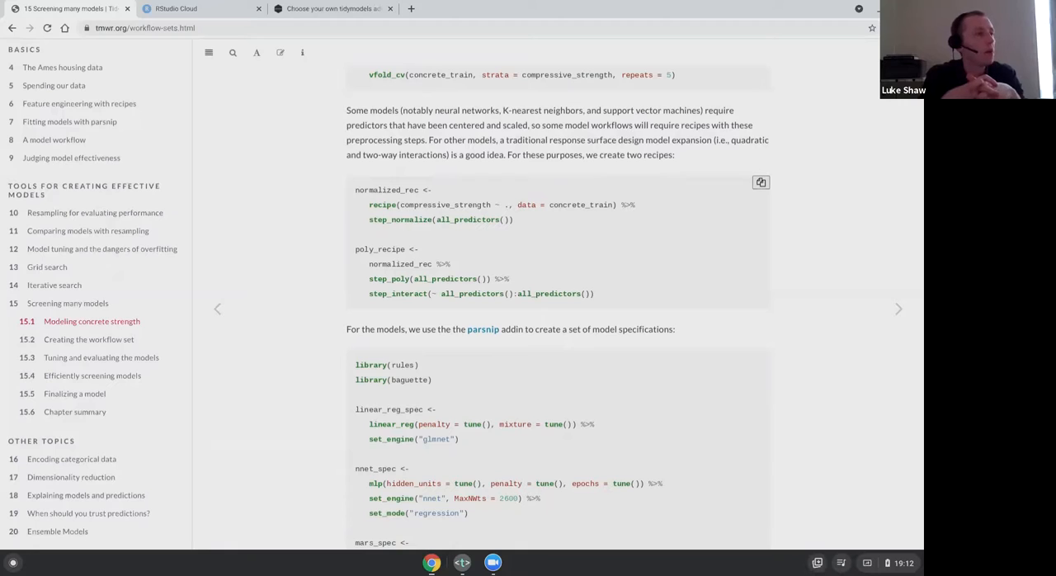
pyautogui.moveTo(346, 293)
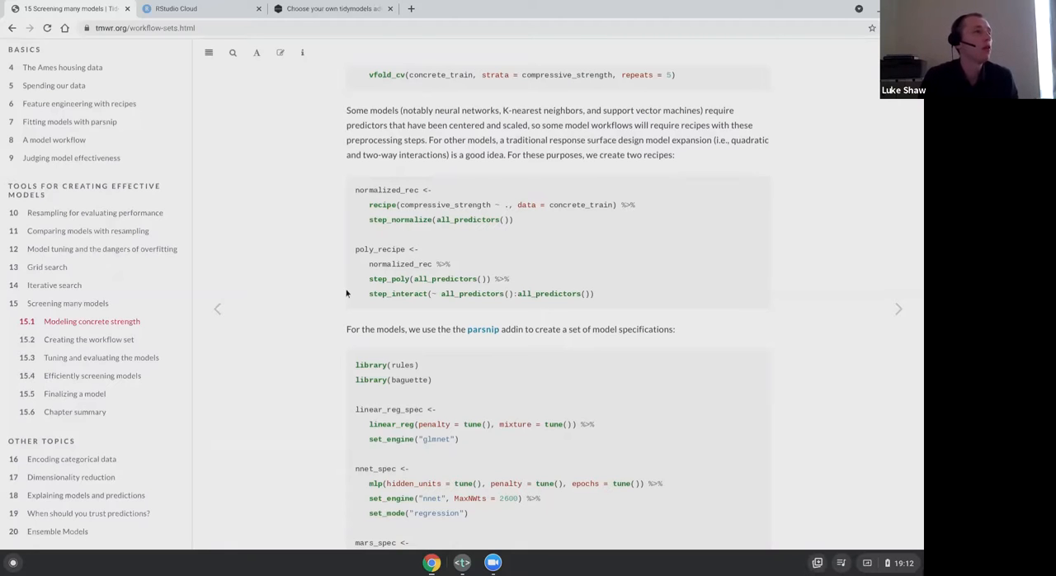
pyautogui.moveTo(416, 247)
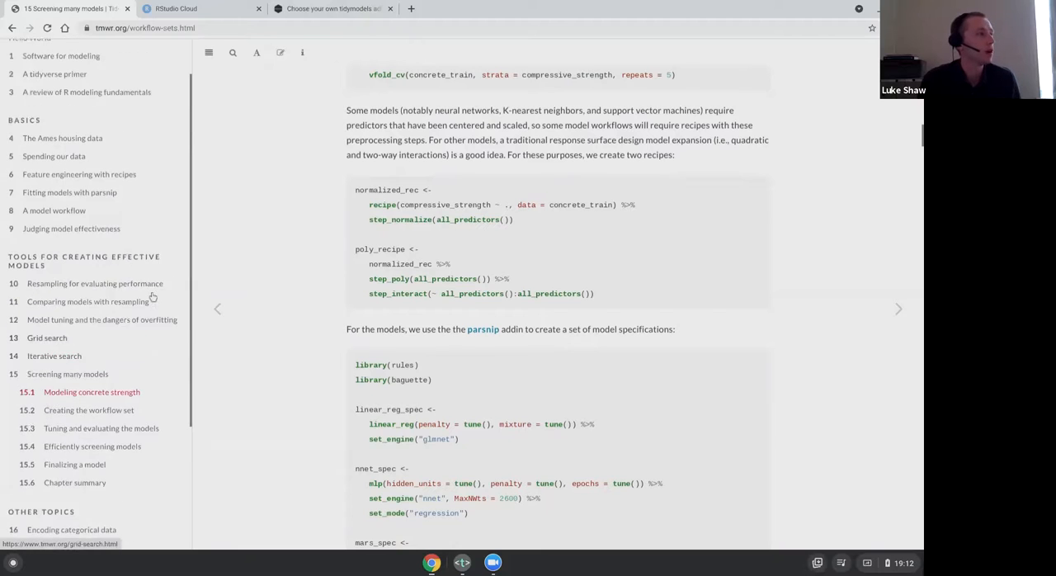
pyautogui.scroll(-3)
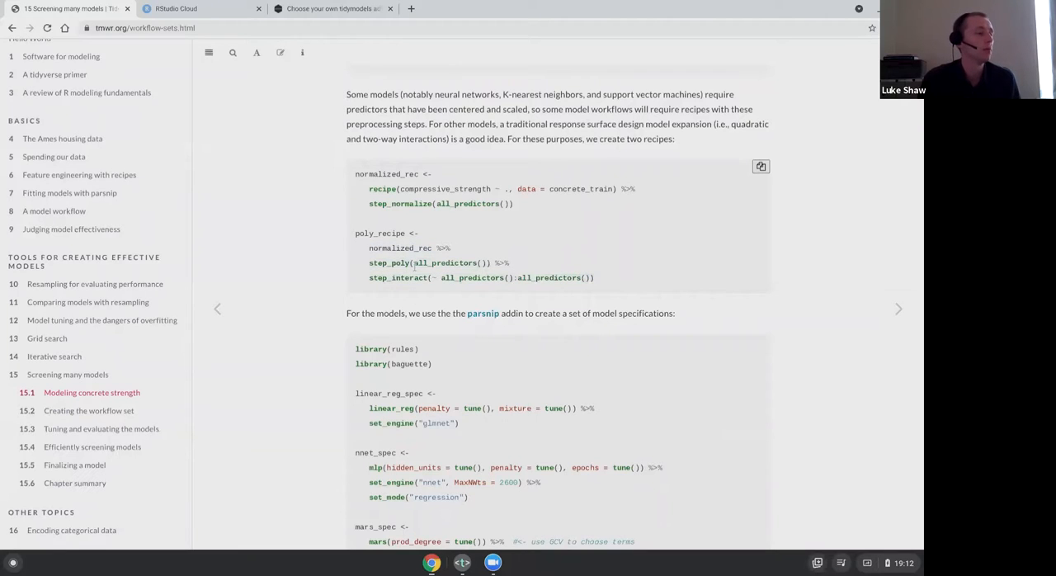
pyautogui.scroll(-3)
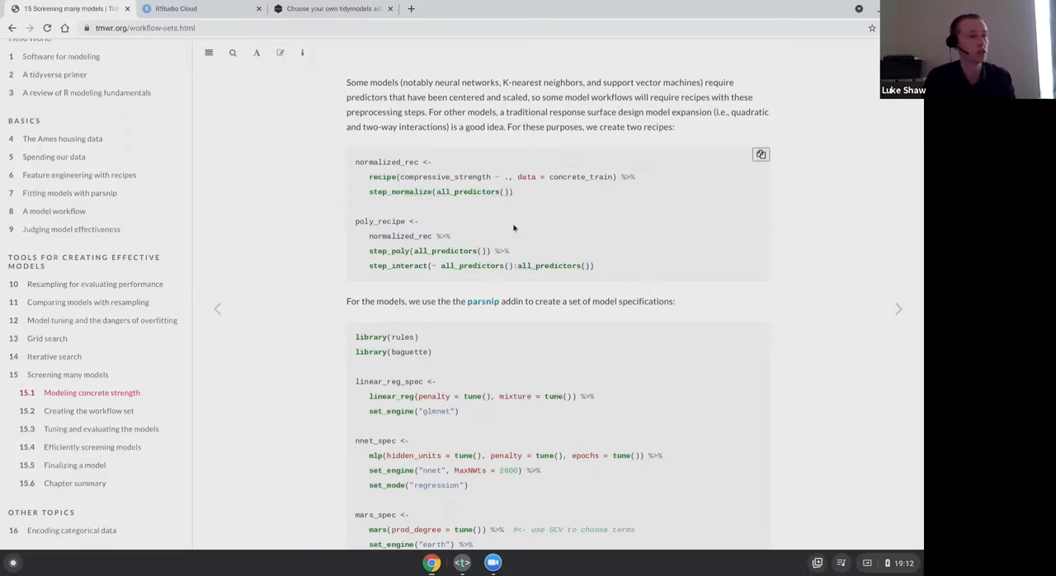
pyautogui.scroll(-3)
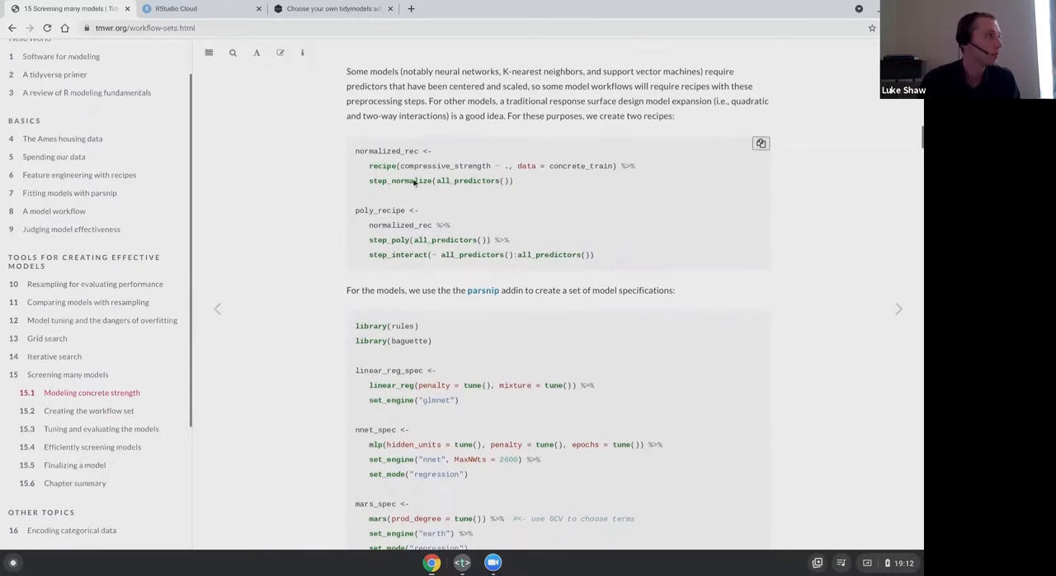
pyautogui.moveTo(349, 297)
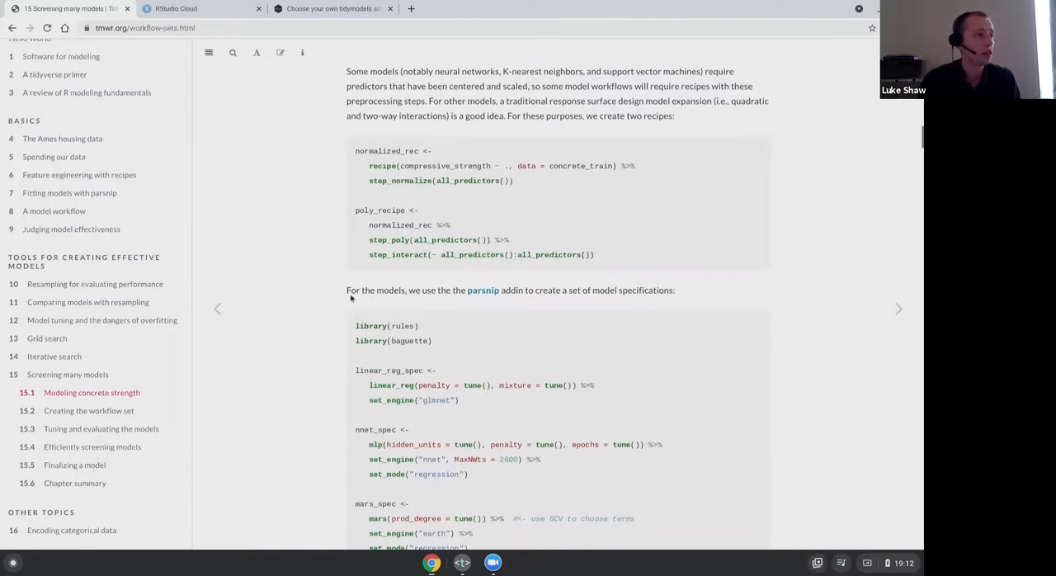
pyautogui.scroll(-3)
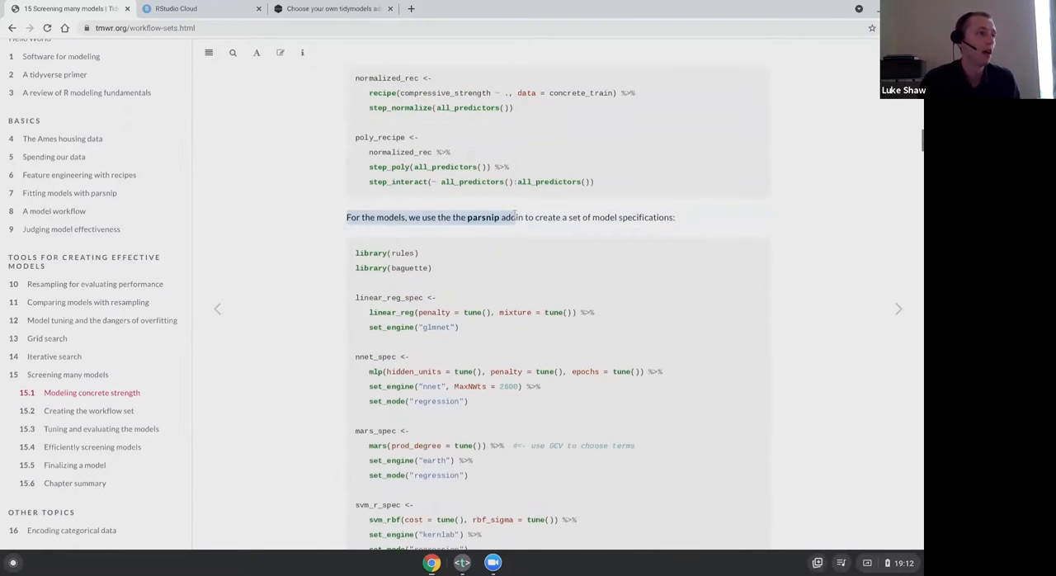
pyautogui.scroll(-3)
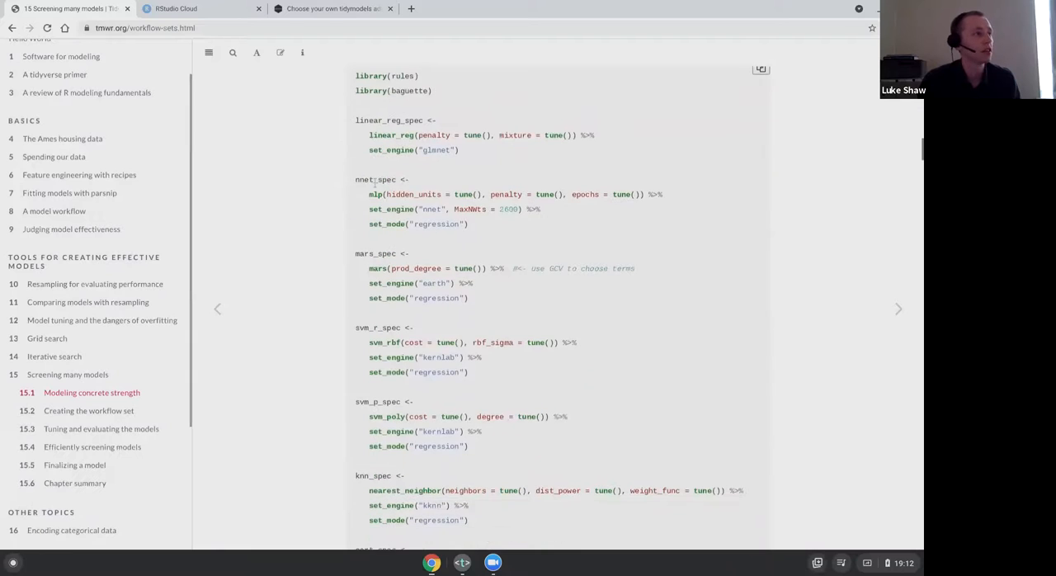
pyautogui.scroll(-3)
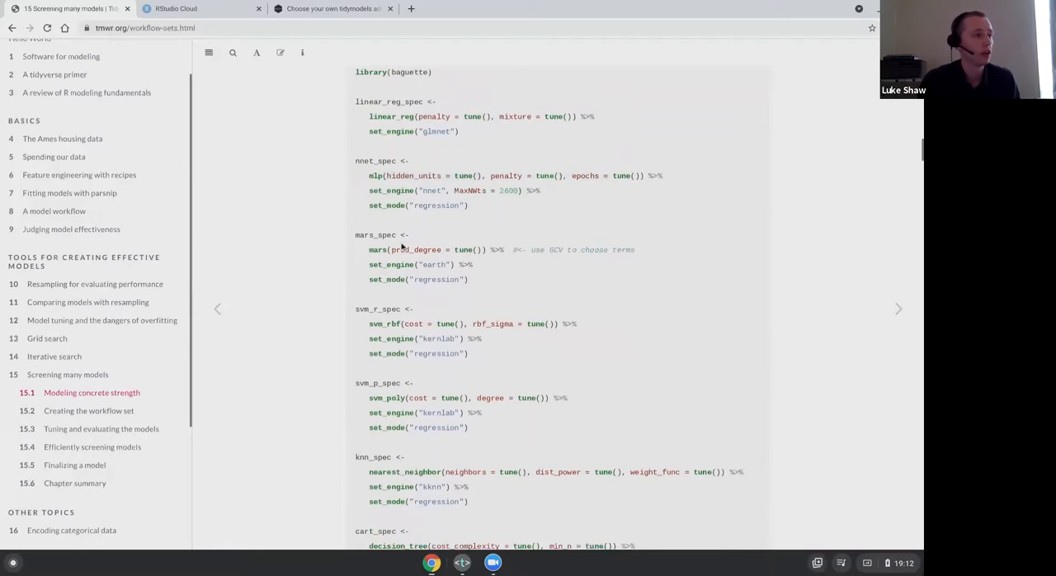
pyautogui.scroll(-3)
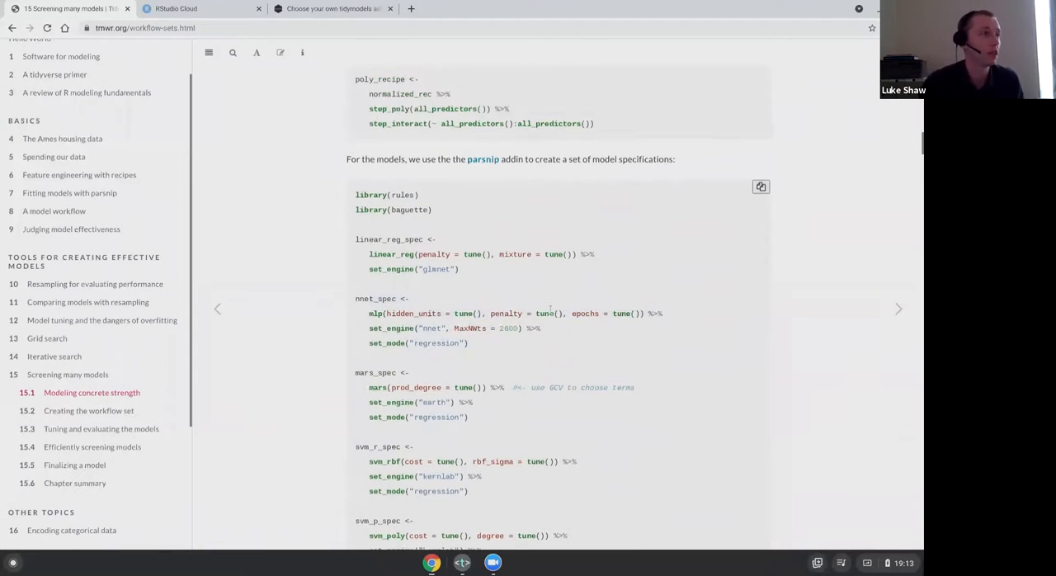
pyautogui.click(175, 10)
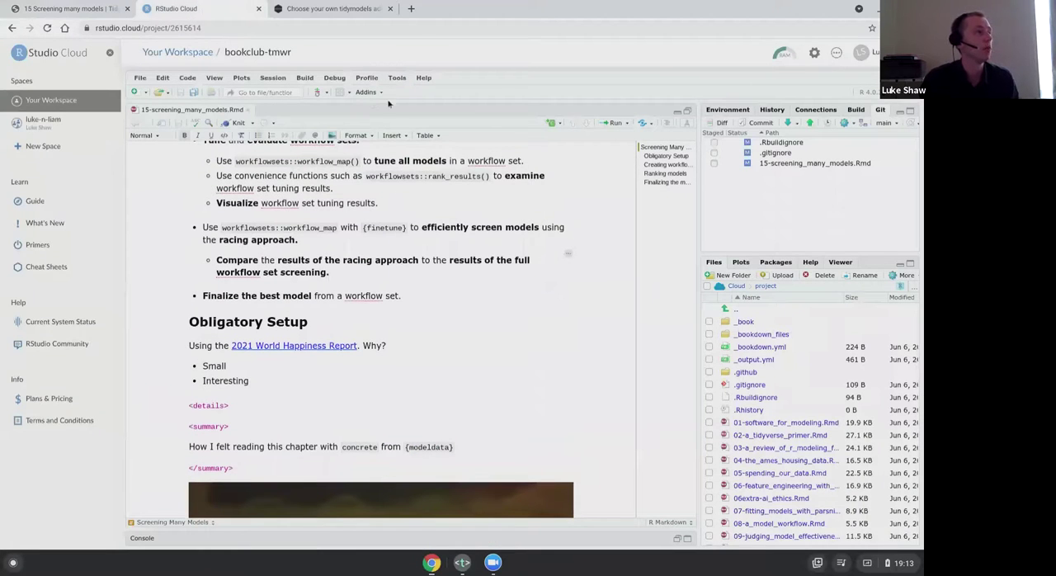
pyautogui.click(367, 91)
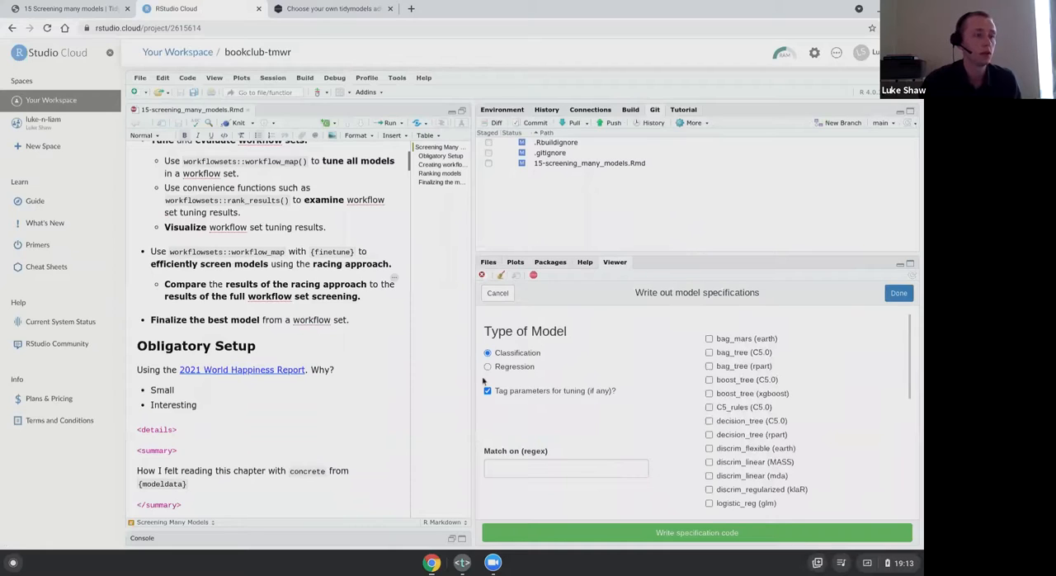
pyautogui.moveTo(505, 360)
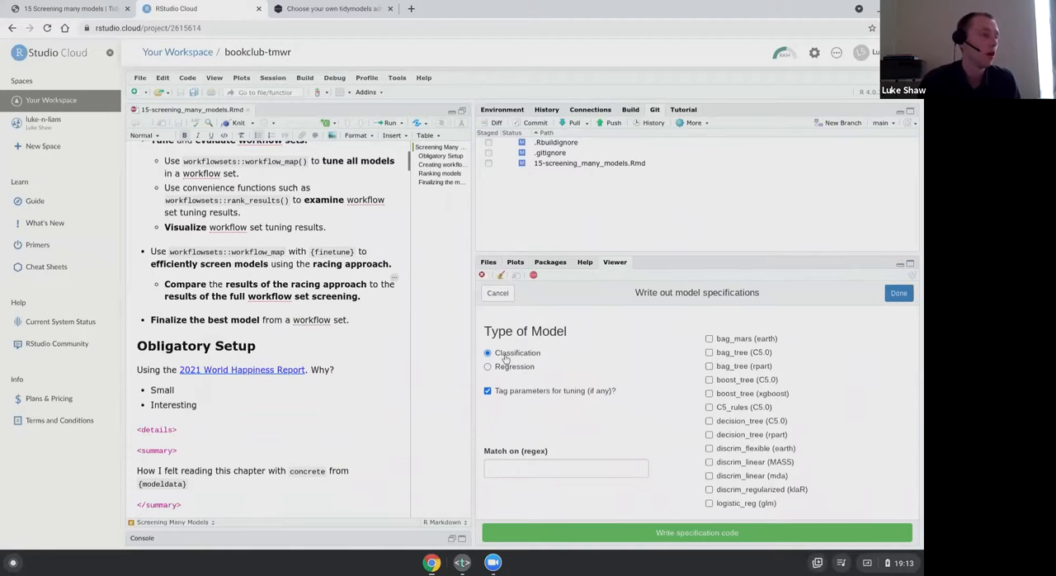
pyautogui.click(488, 367)
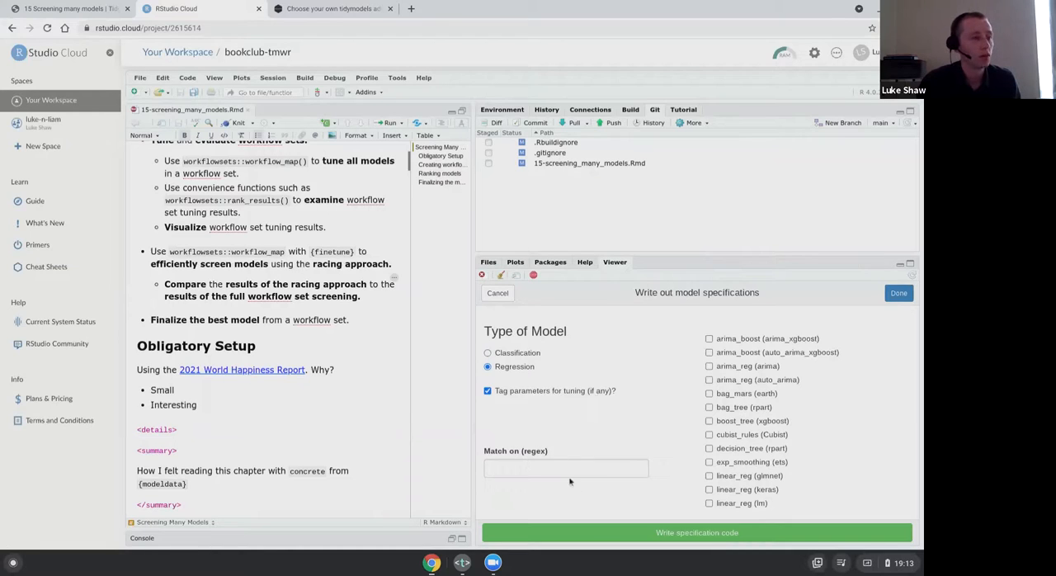
pyautogui.click(566, 469)
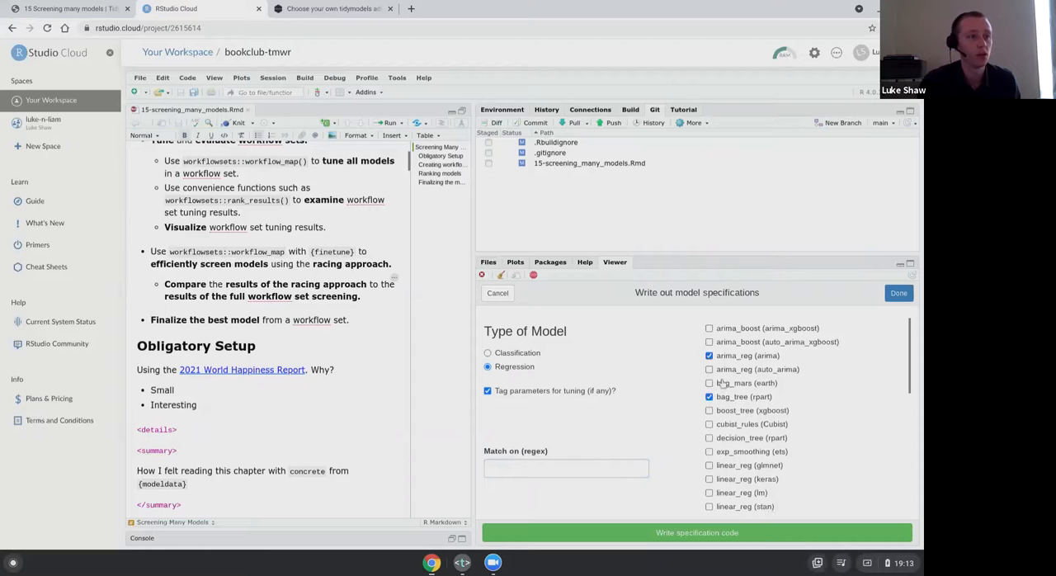
pyautogui.scroll(-3)
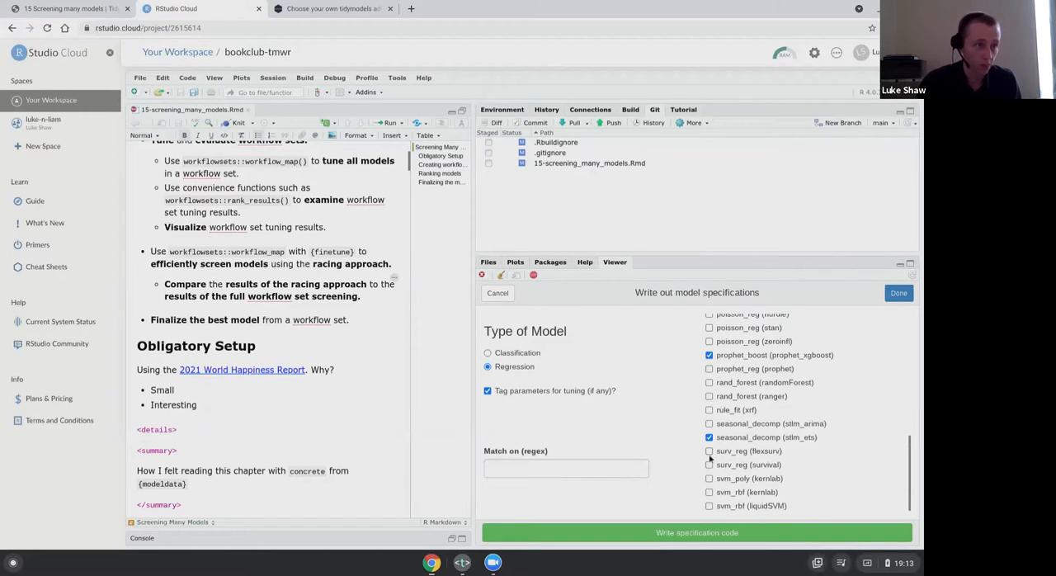
pyautogui.click(710, 368)
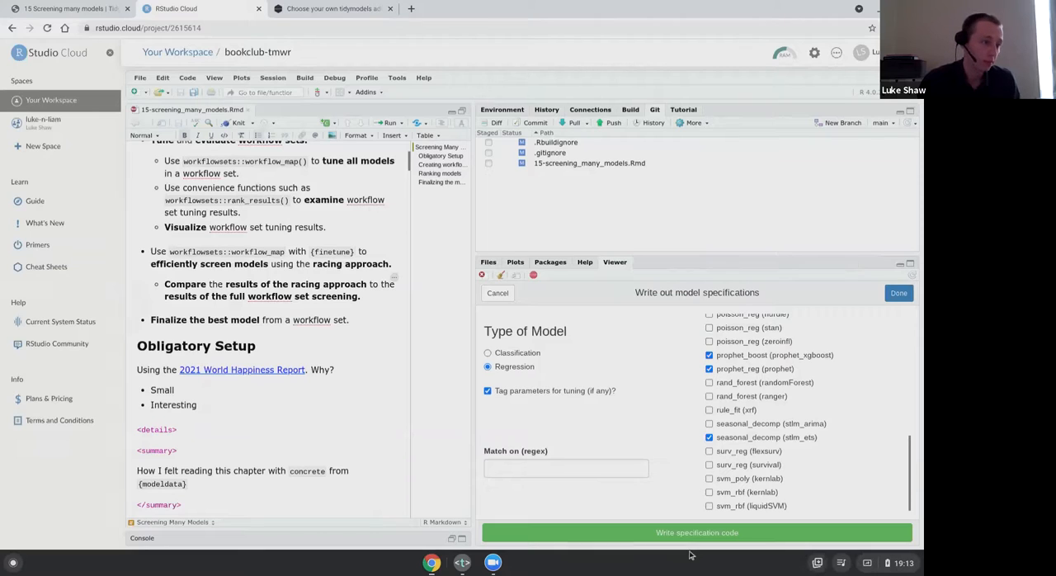
pyautogui.moveTo(667, 515)
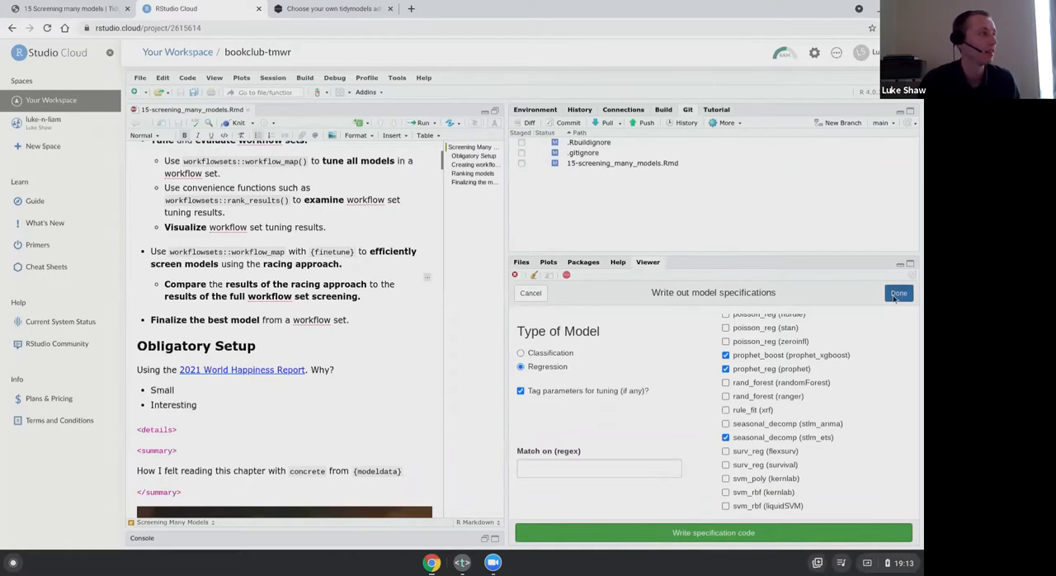
pyautogui.click(897, 294)
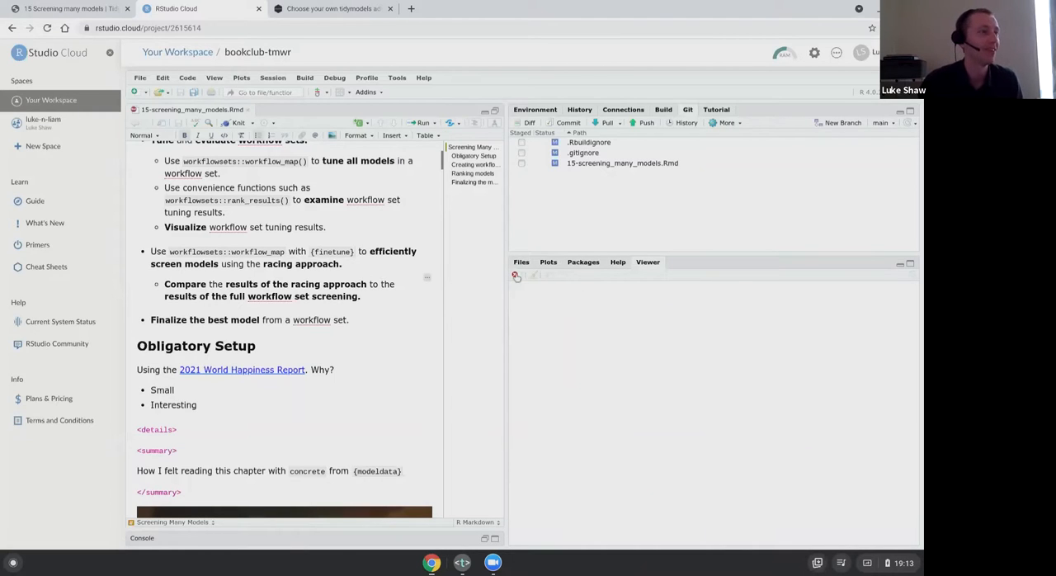
pyautogui.scroll(3)
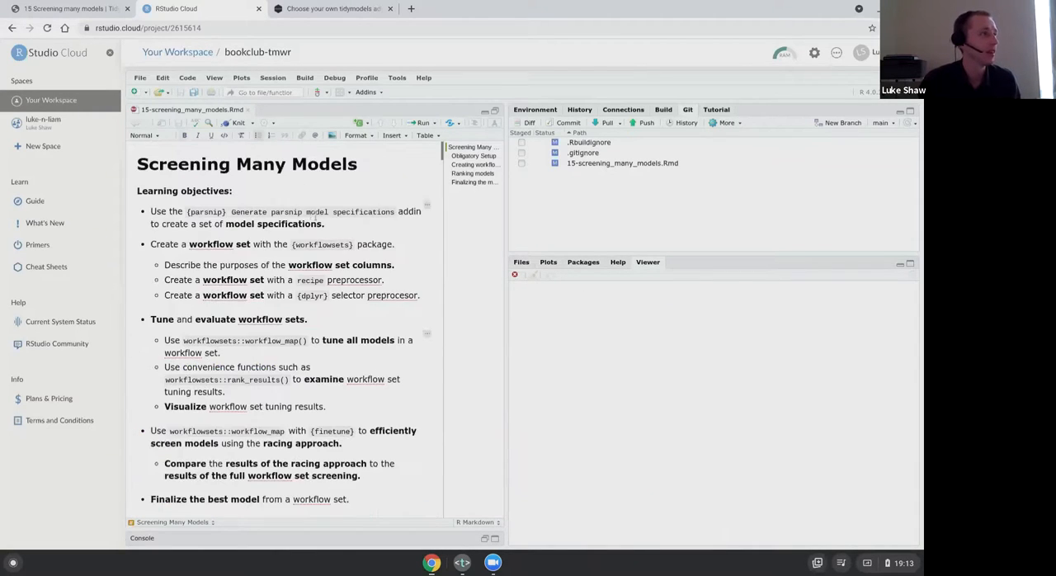
# - Generate classification model specification code into a new script with the parsnip addin
pyautogui.click(139, 90)
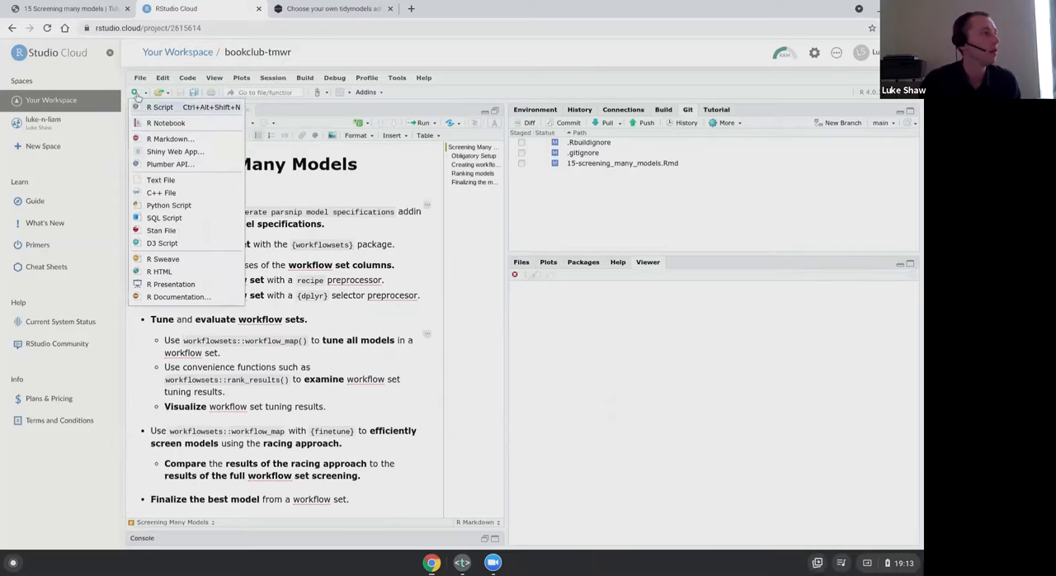
pyautogui.click(160, 107)
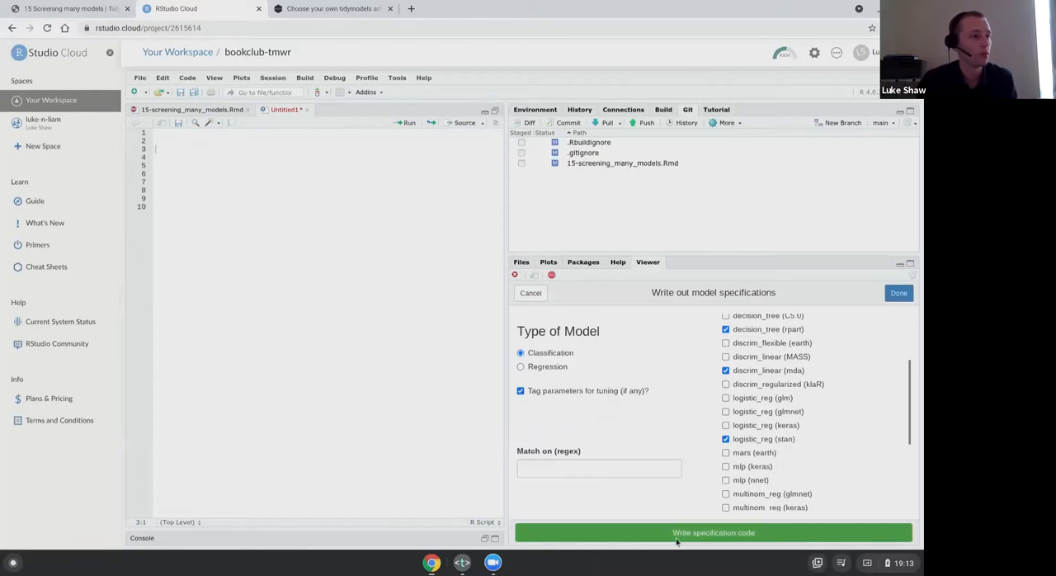
pyautogui.click(712, 531)
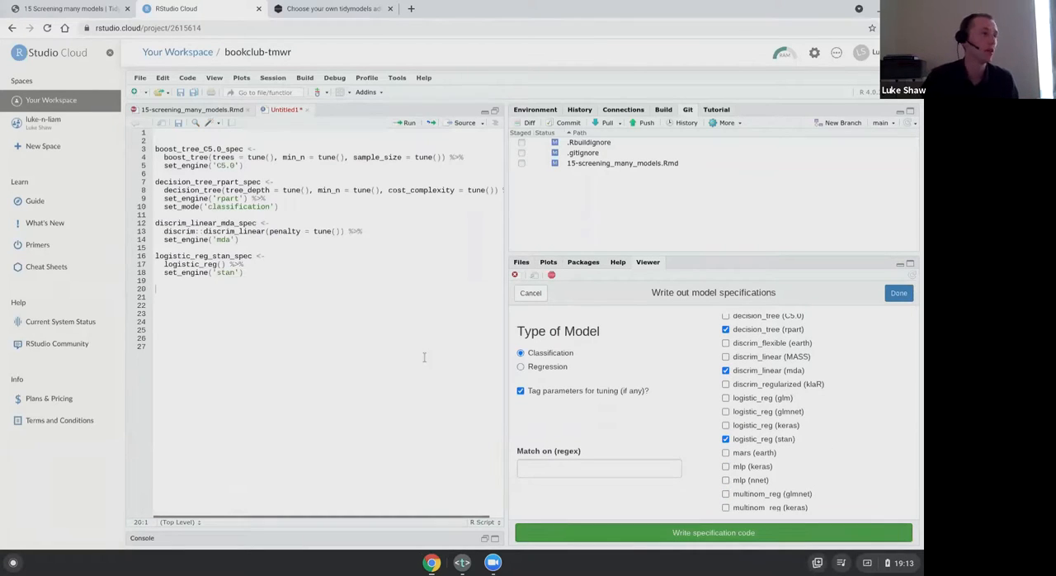
pyautogui.moveTo(292, 276)
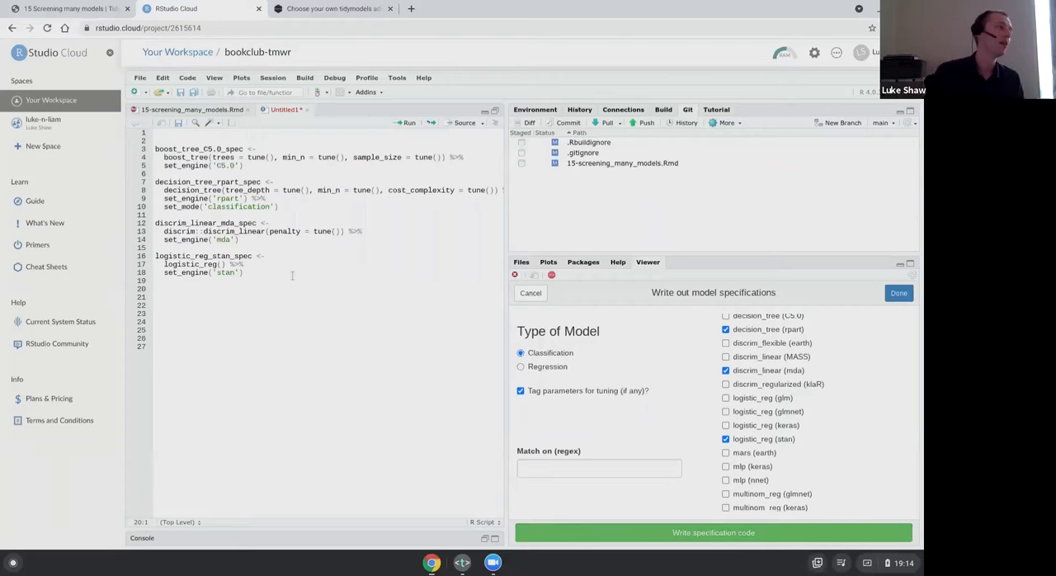
pyautogui.click(278, 206)
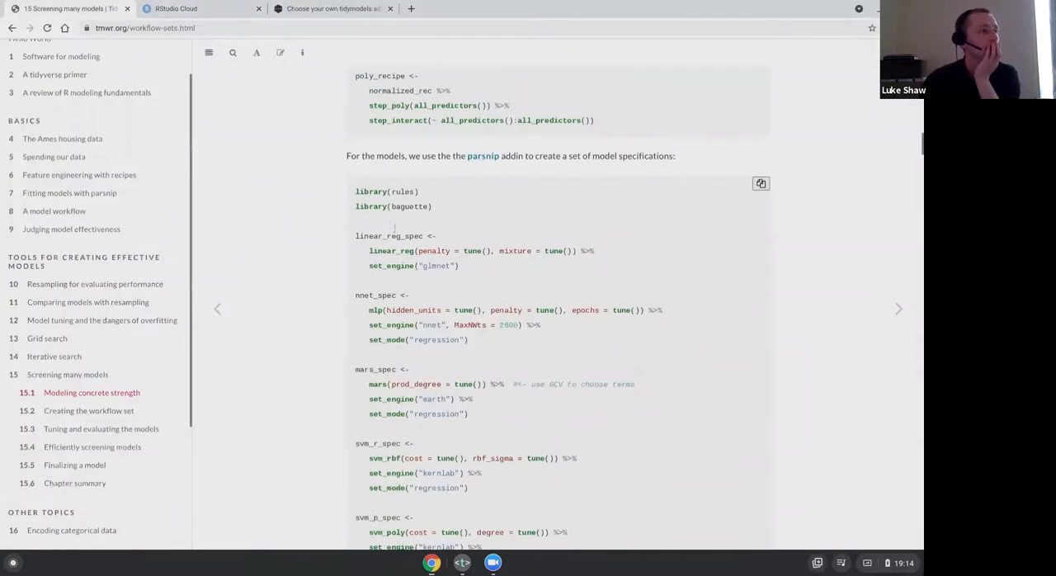
# - Review the generated Untitled1 script, discard it unsaved and return to the book chapter
pyautogui.scroll(-3)
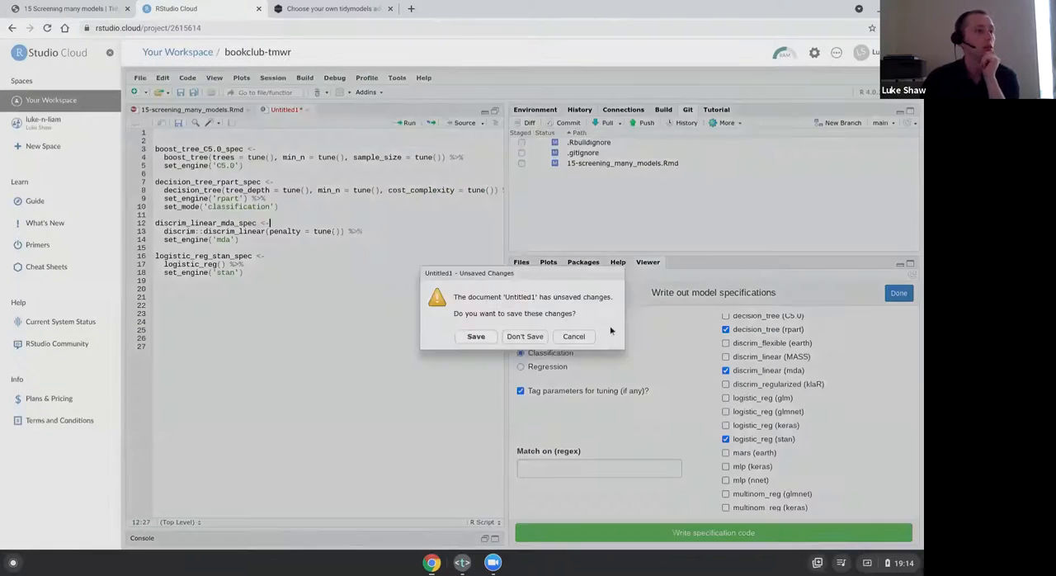
pyautogui.click(525, 335)
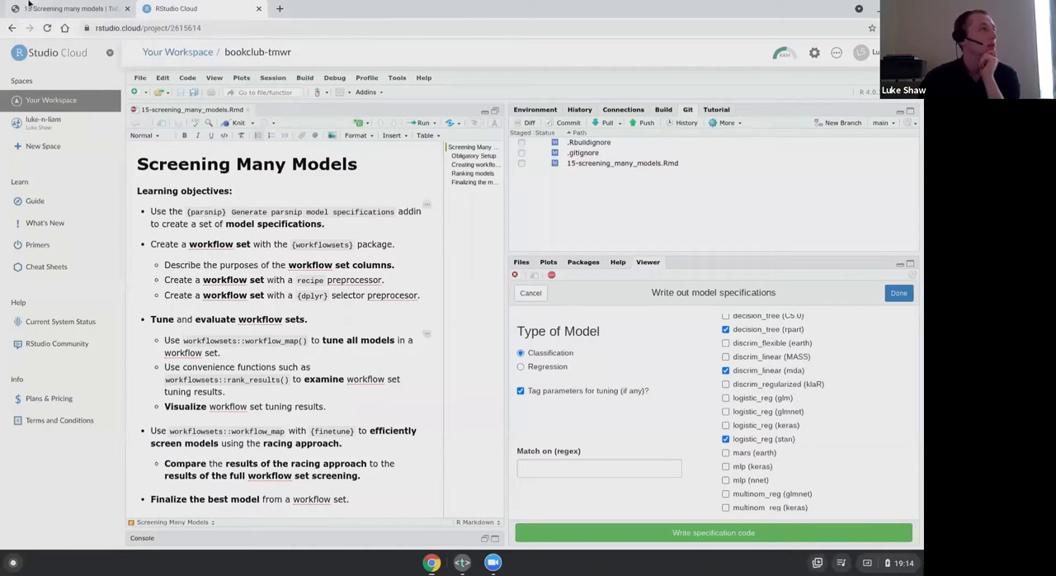
pyautogui.click(74, 15)
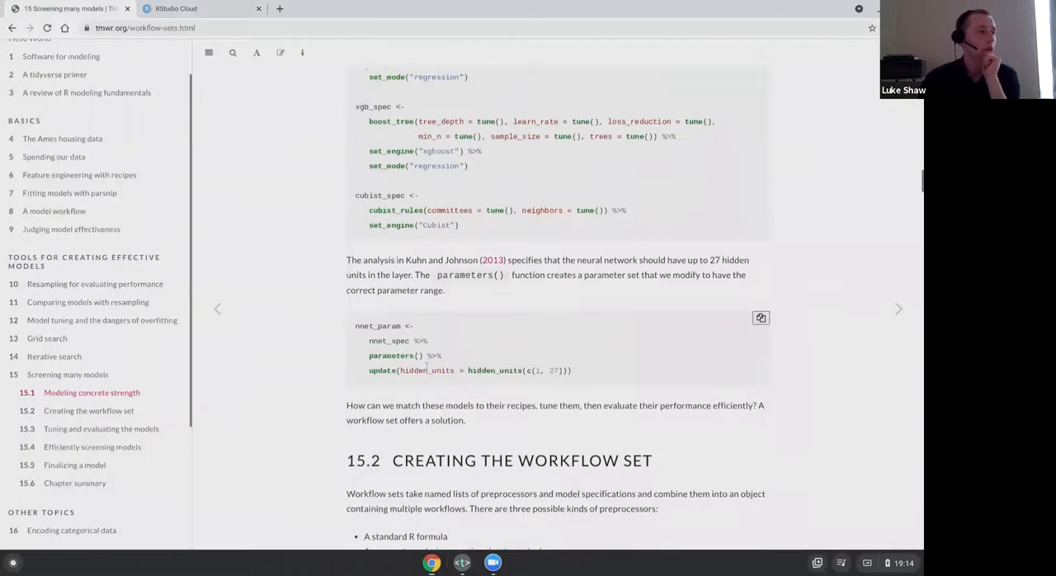
# - Revisit the book's recipes and model spec code, then show RStudio Cloud with parsnip_addin() listening
pyautogui.scroll(-3)
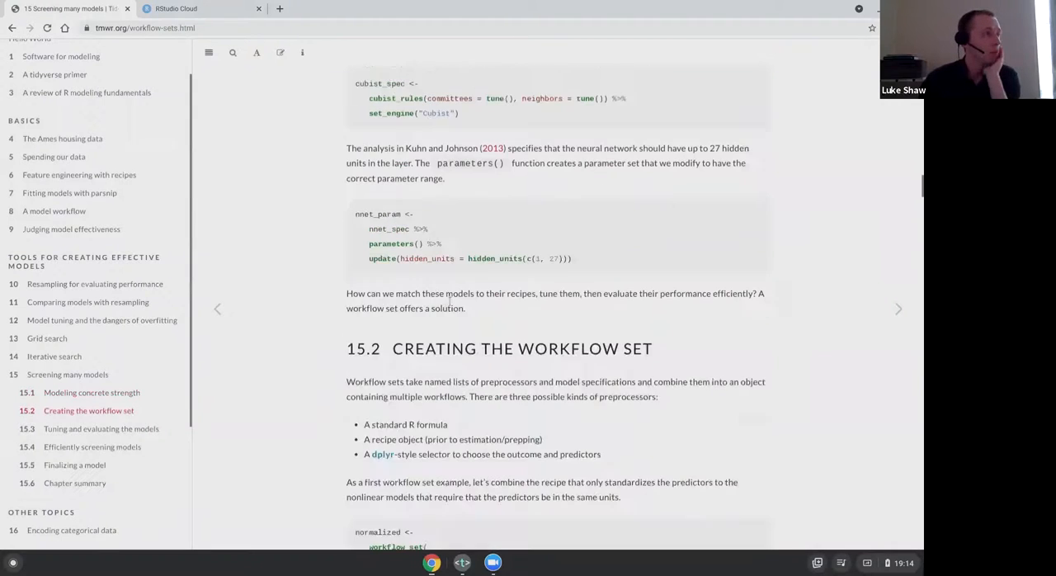
pyautogui.moveTo(614, 261)
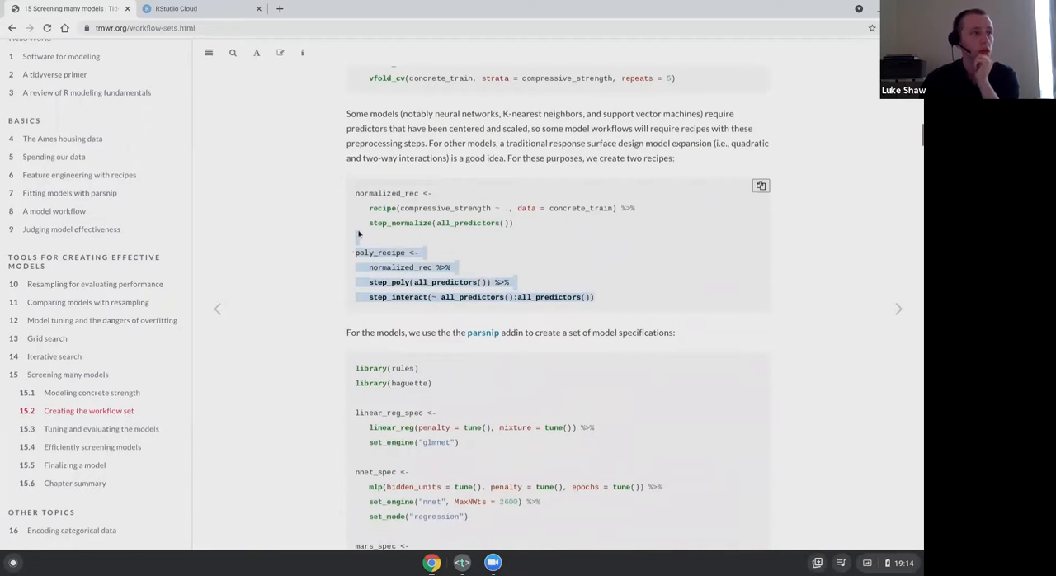
pyautogui.scroll(-3)
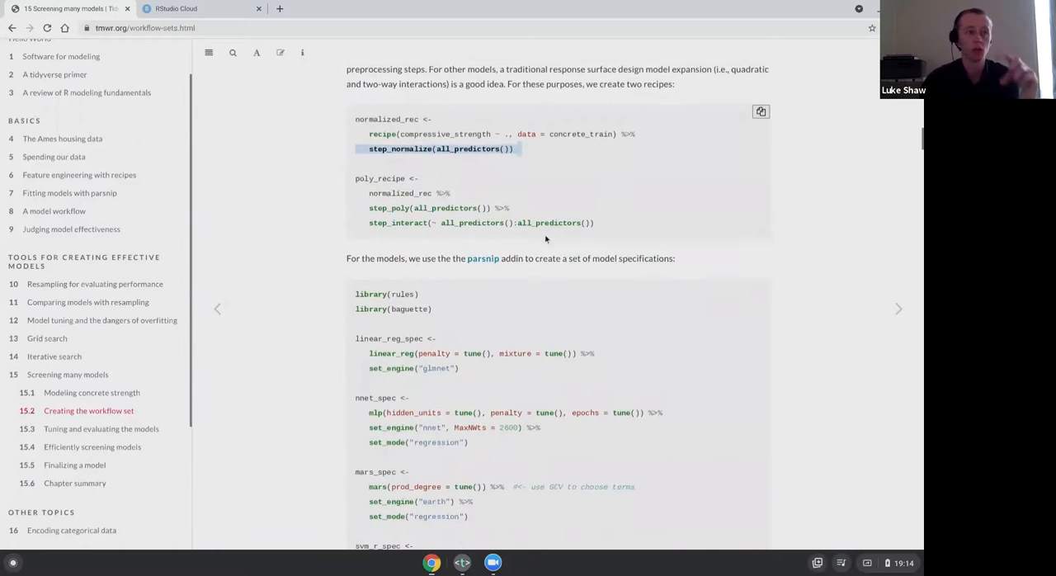
pyautogui.scroll(-3)
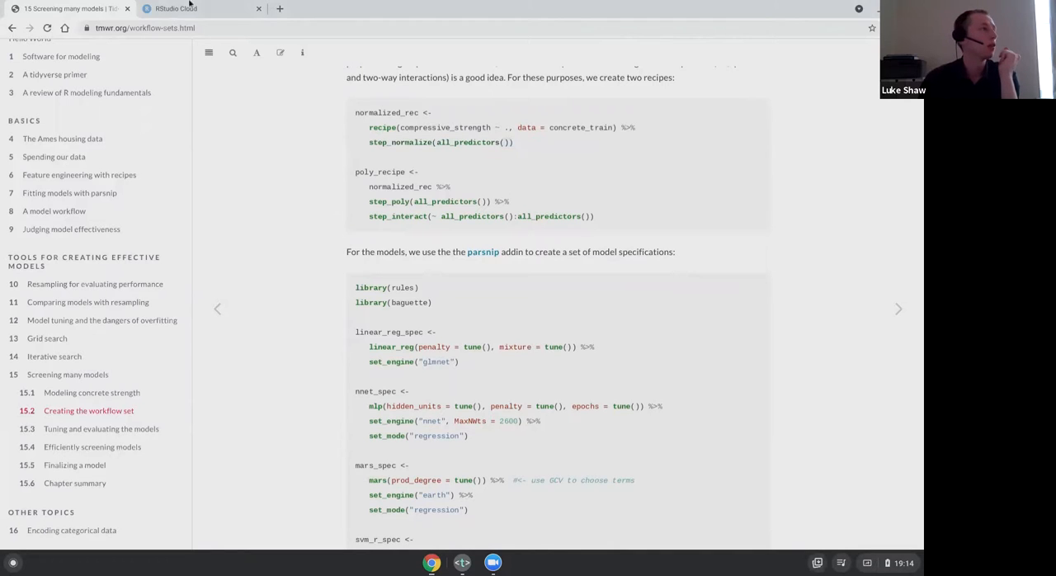
pyautogui.click(190, 8)
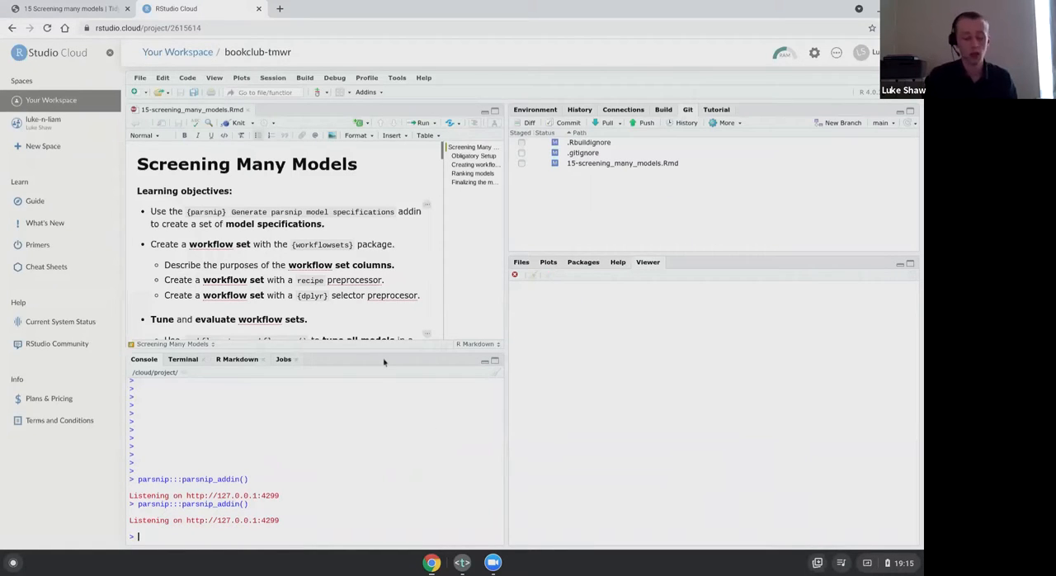
# - Run skimr::skim(df) to summarize the 149-row, 20-column dataset, then return to the book
pyautogui.write('skimr::skim(df')
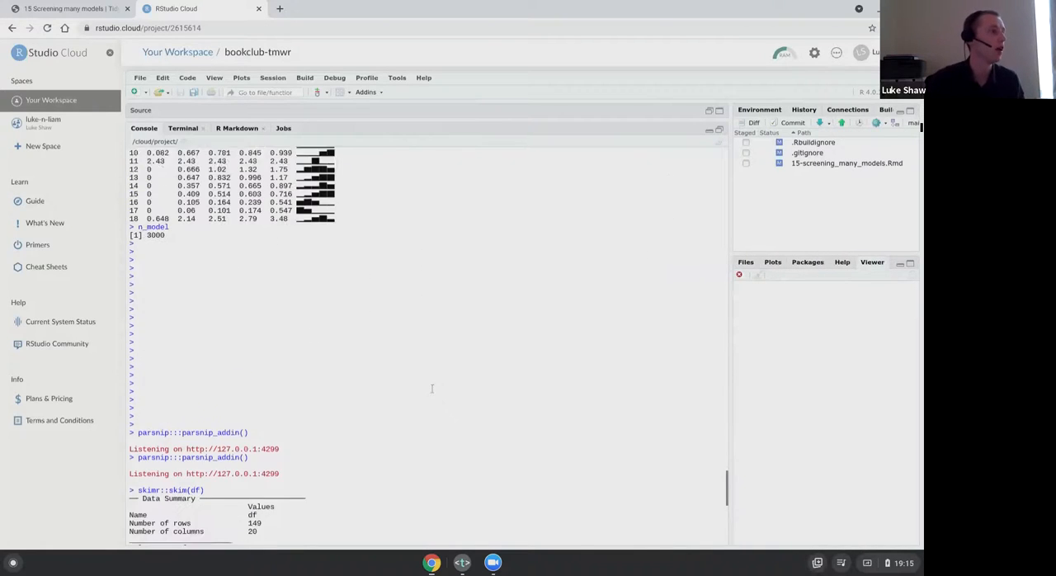
pyautogui.scroll(-3)
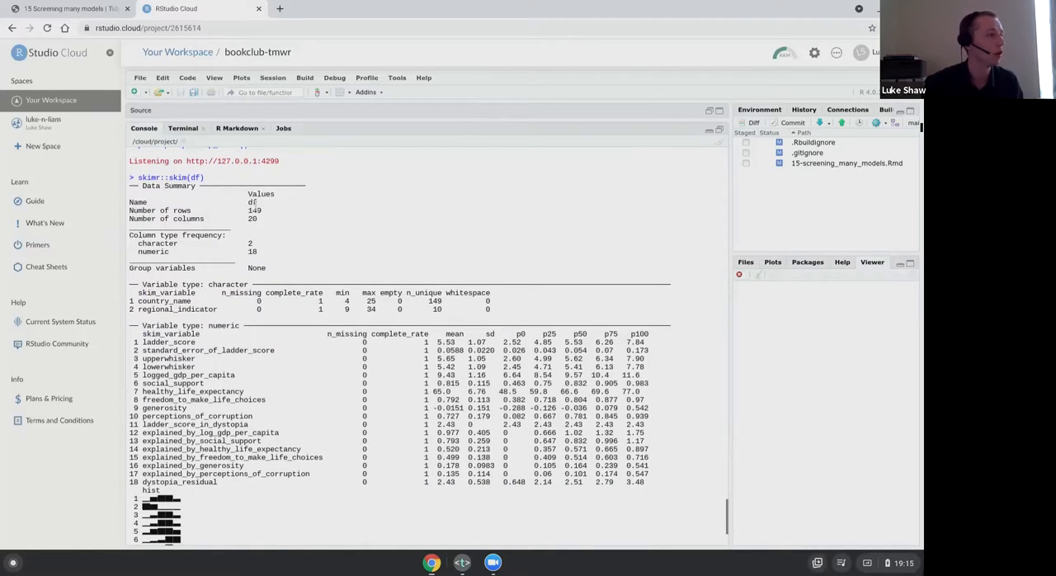
pyautogui.scroll(-3)
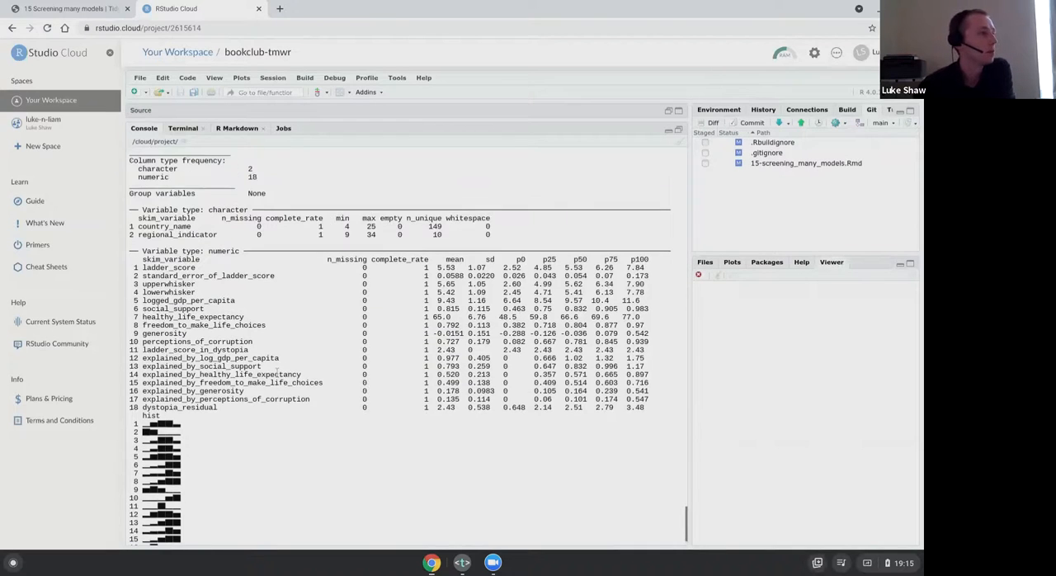
pyautogui.click(79, 15)
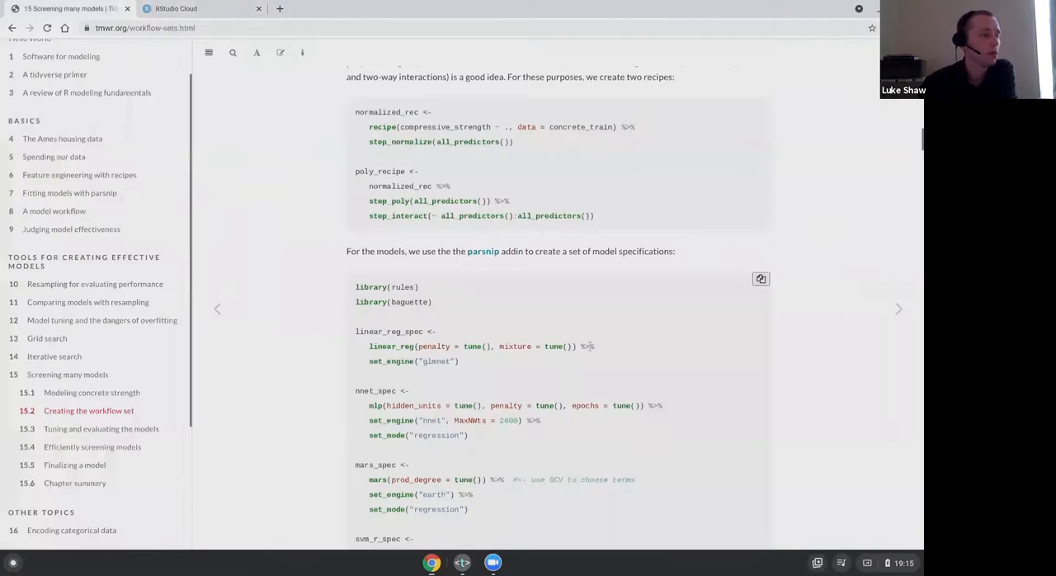
# - Jump to section 15.2 and read the normalized workflow_set code
pyautogui.scroll(-3)
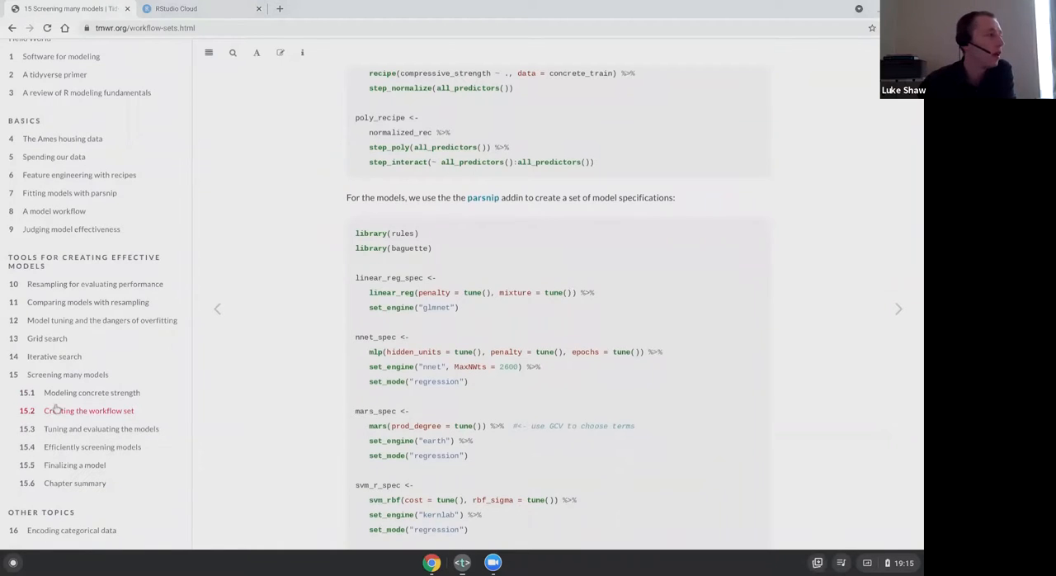
pyautogui.click(89, 411)
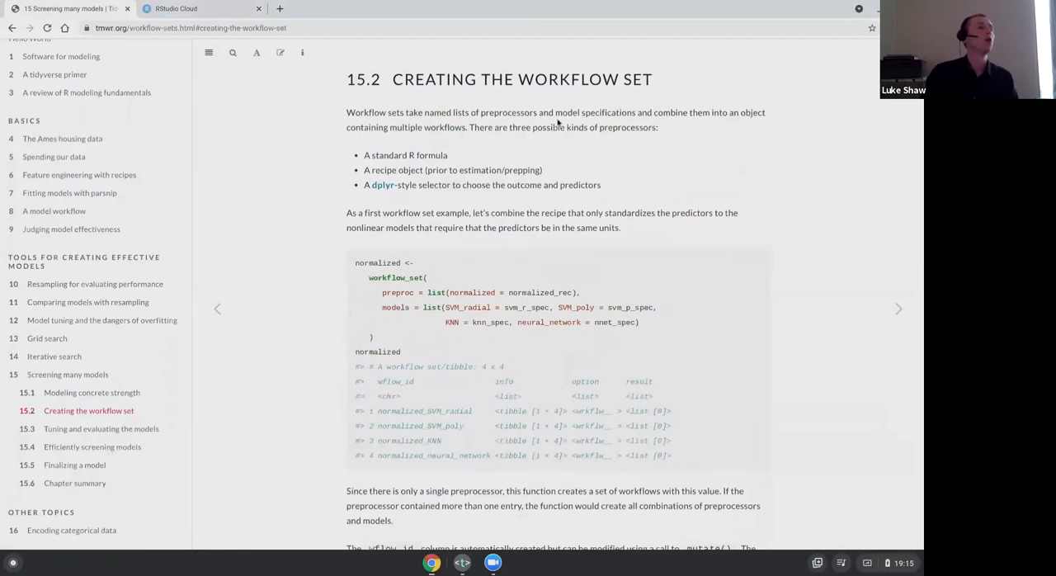
pyautogui.moveTo(406, 225)
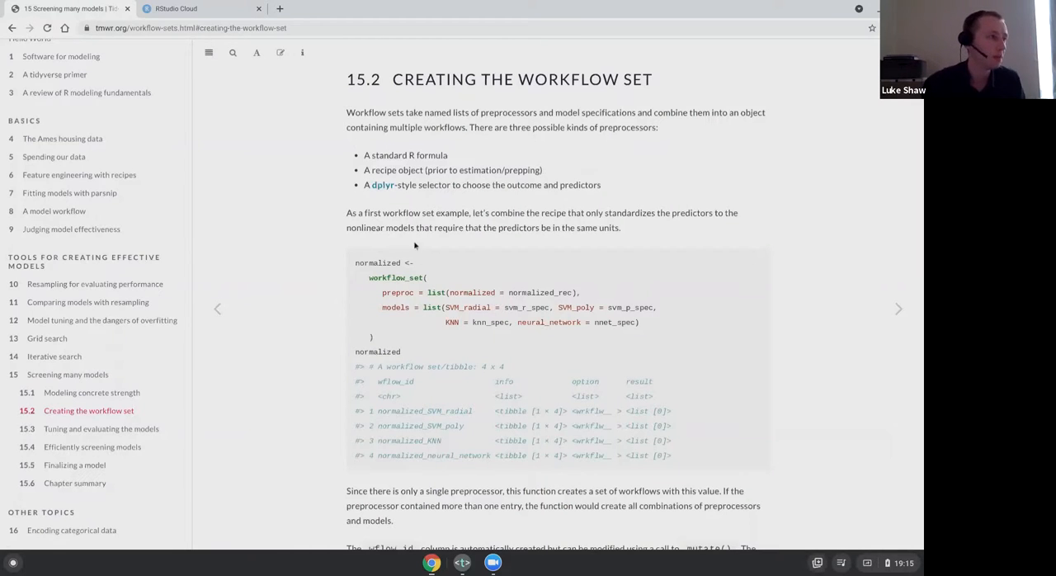
pyautogui.scroll(-3)
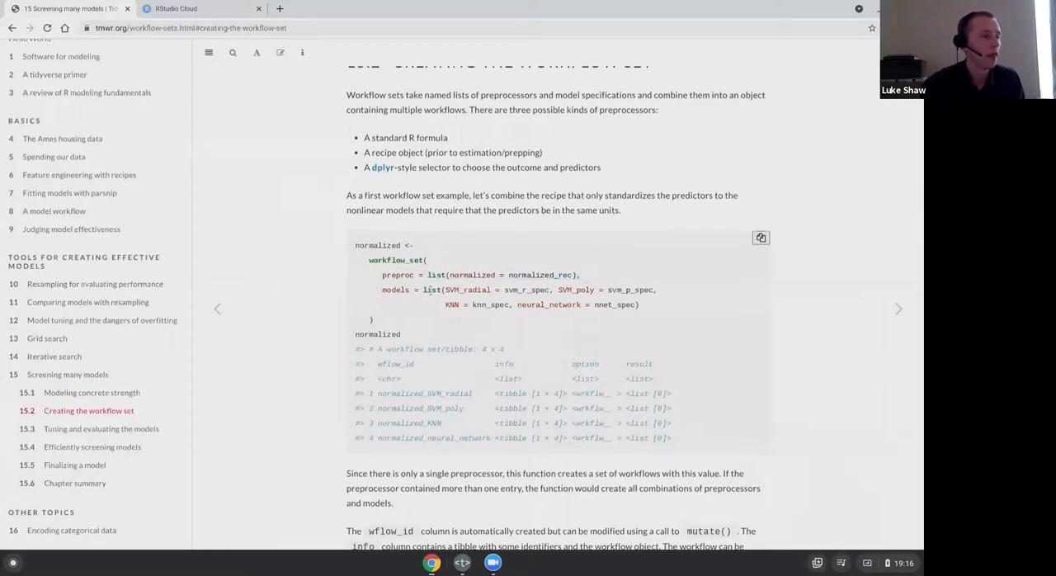
pyautogui.moveTo(445, 331)
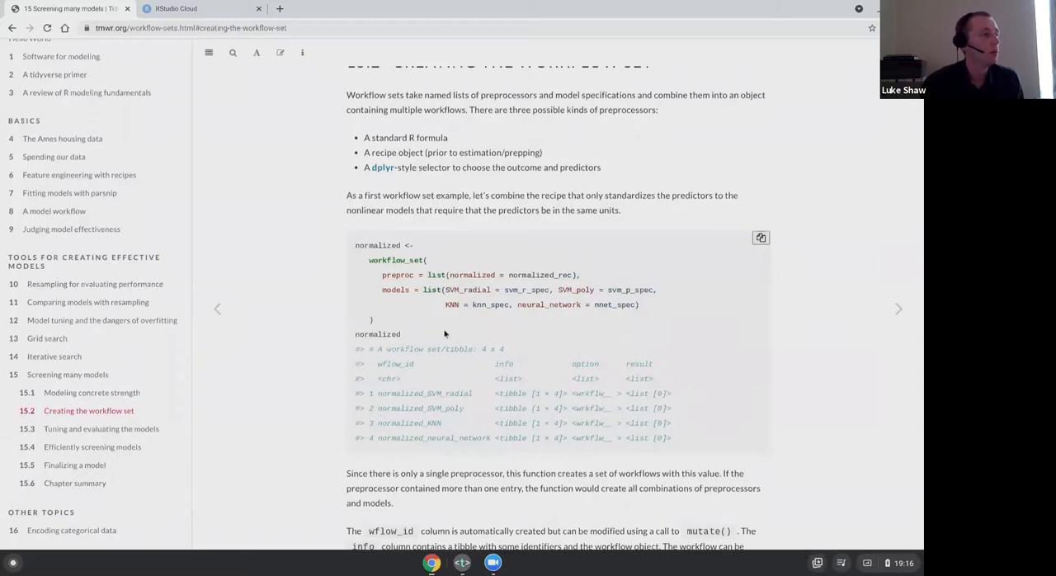
pyautogui.scroll(-3)
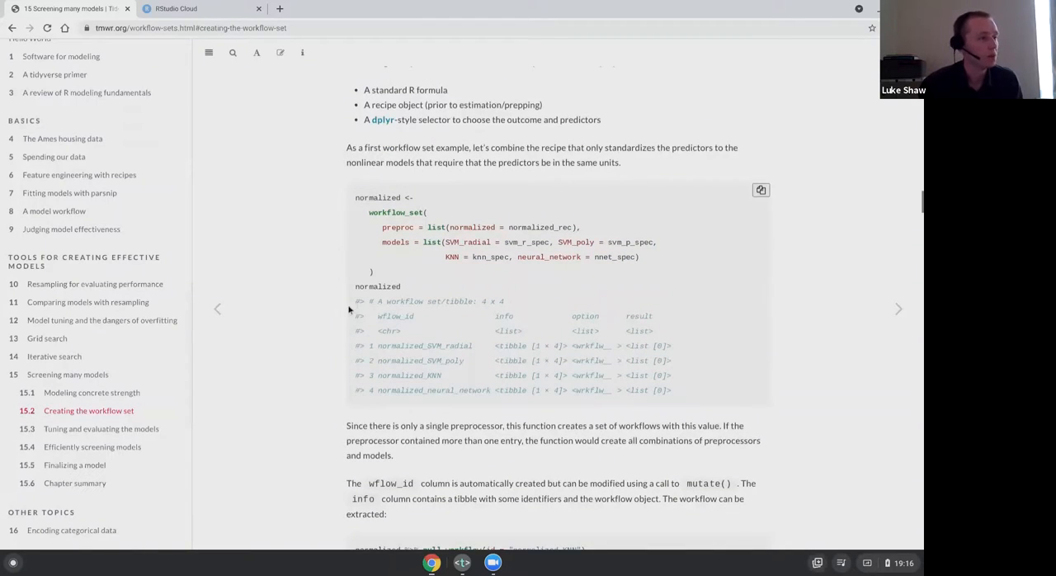
pyautogui.doubleClick(459, 300)
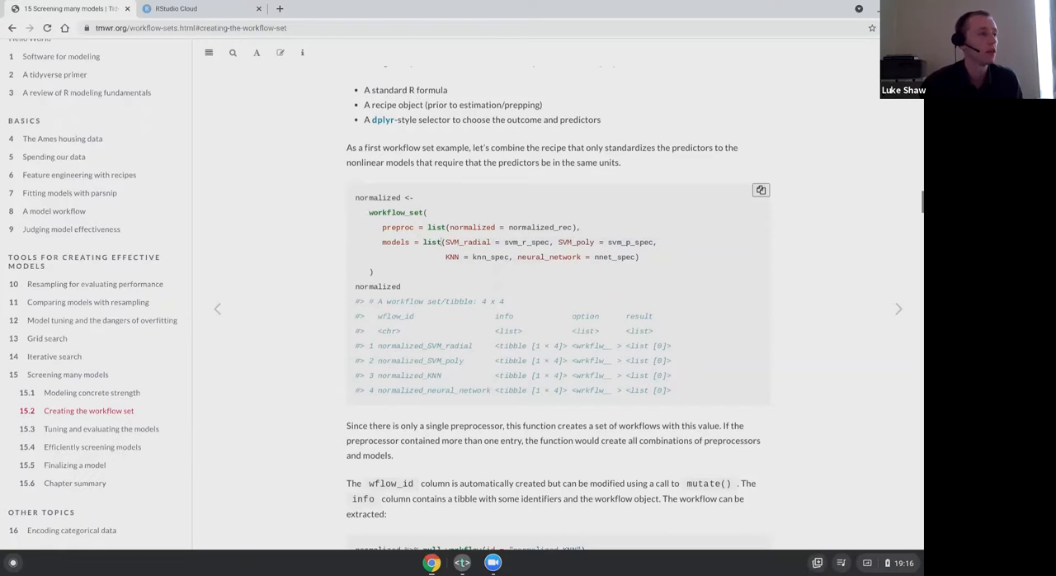
pyautogui.moveTo(504, 265)
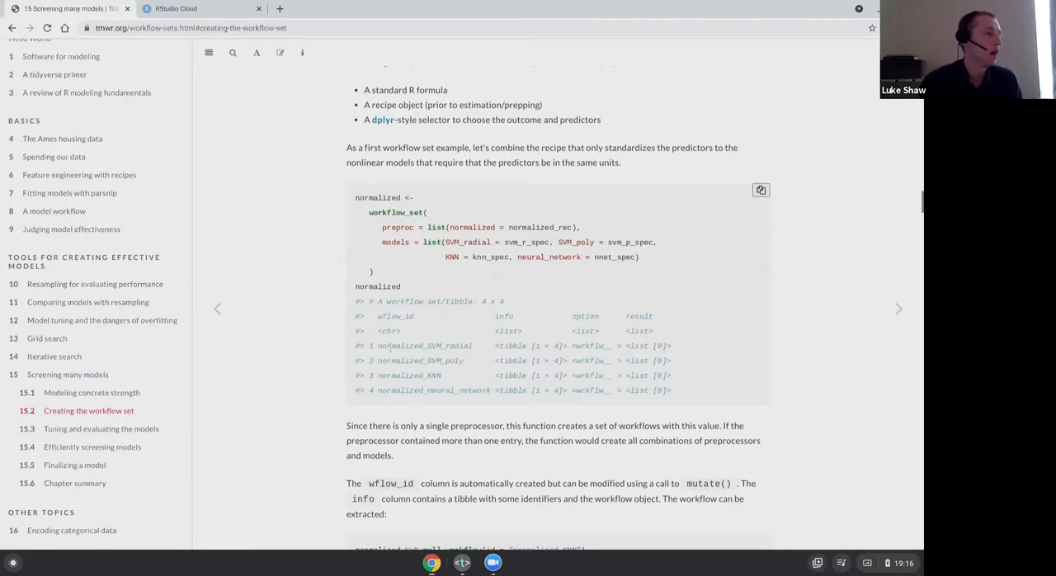
# - Read the four-workflow output, highlighting the wflow_id column name
pyautogui.scroll(-3)
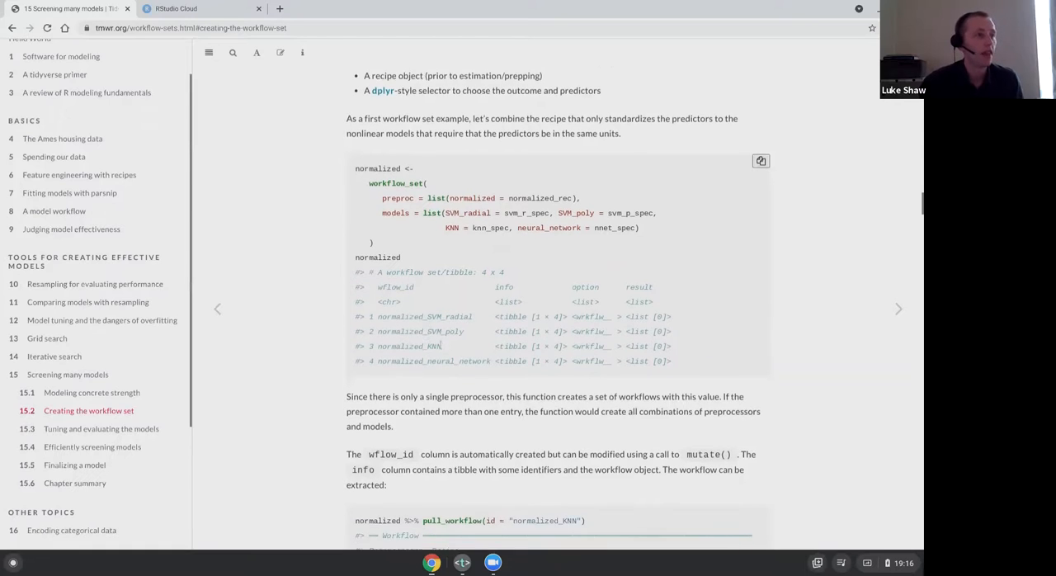
pyautogui.scroll(-3)
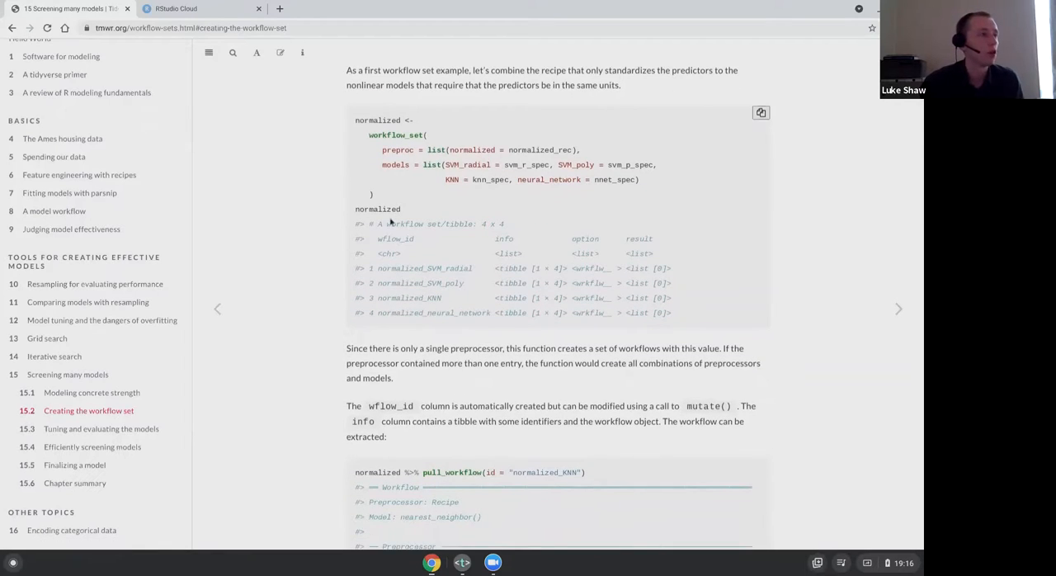
pyautogui.doubleClick(395, 237)
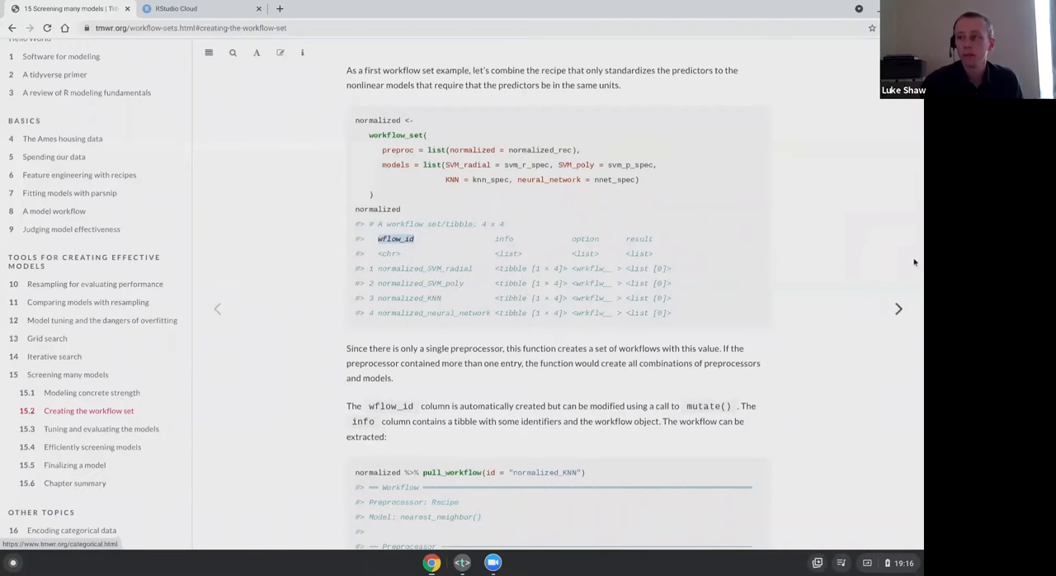
pyautogui.moveTo(505, 230)
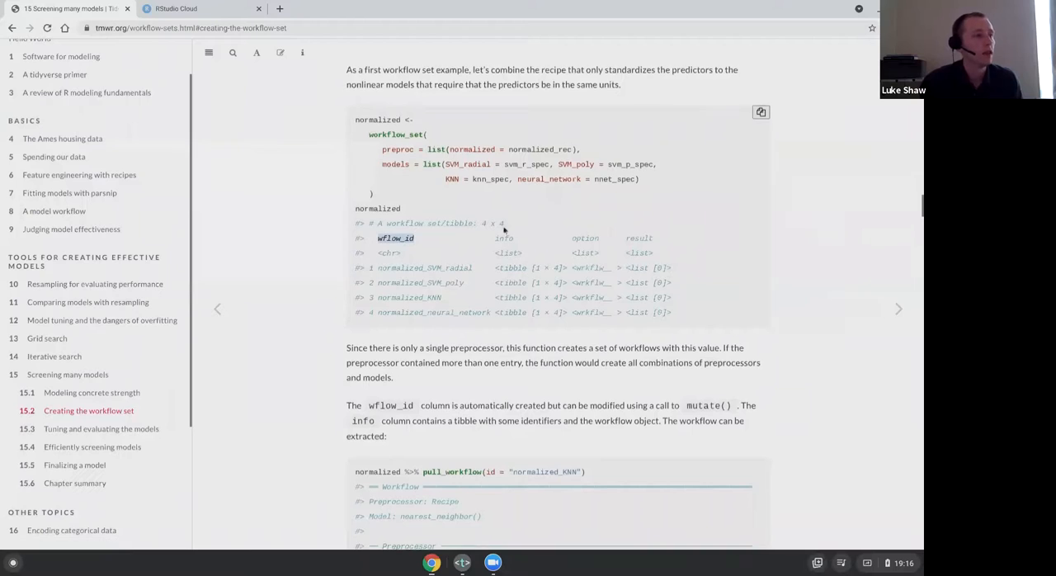
# - Read from pull_workflow() through the neural network option_add() example
pyautogui.scroll(-3)
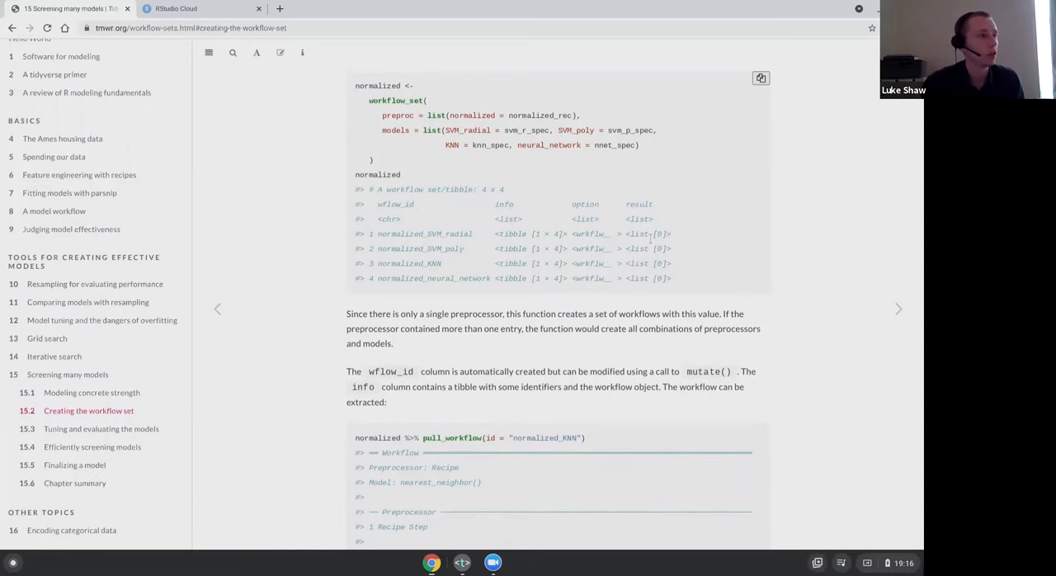
pyautogui.scroll(-3)
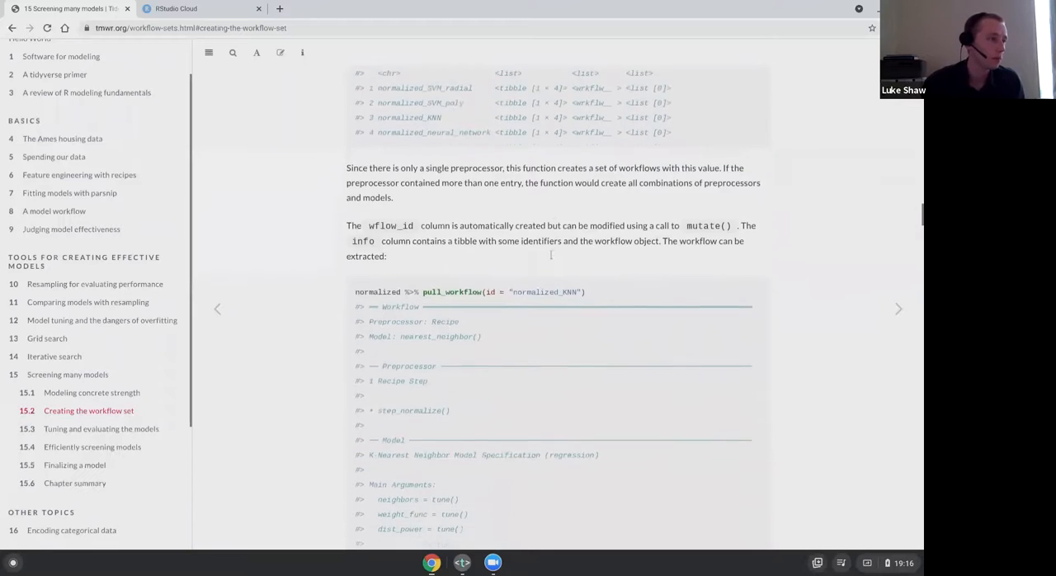
pyautogui.scroll(-3)
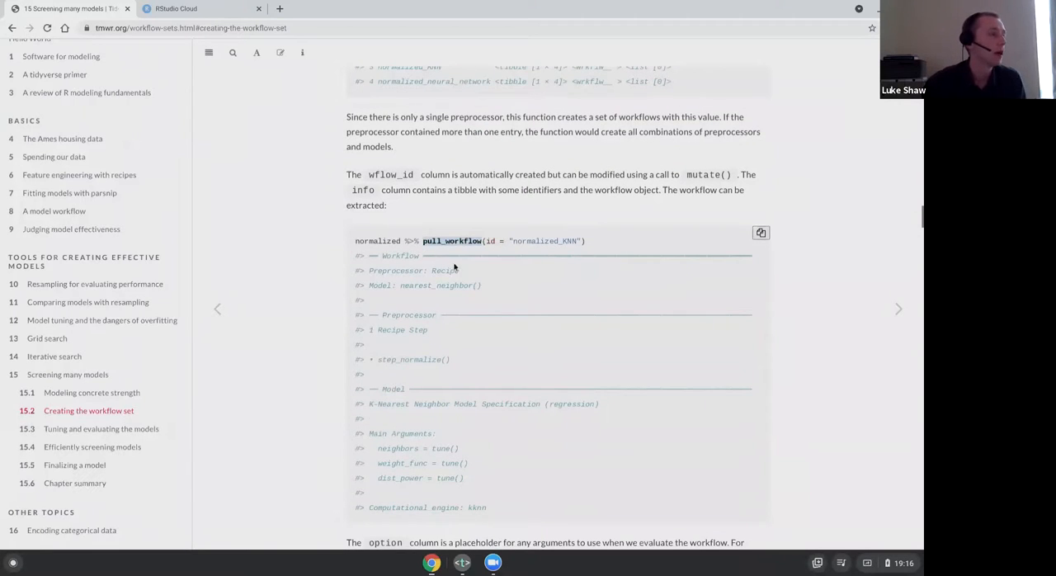
pyautogui.moveTo(436, 255)
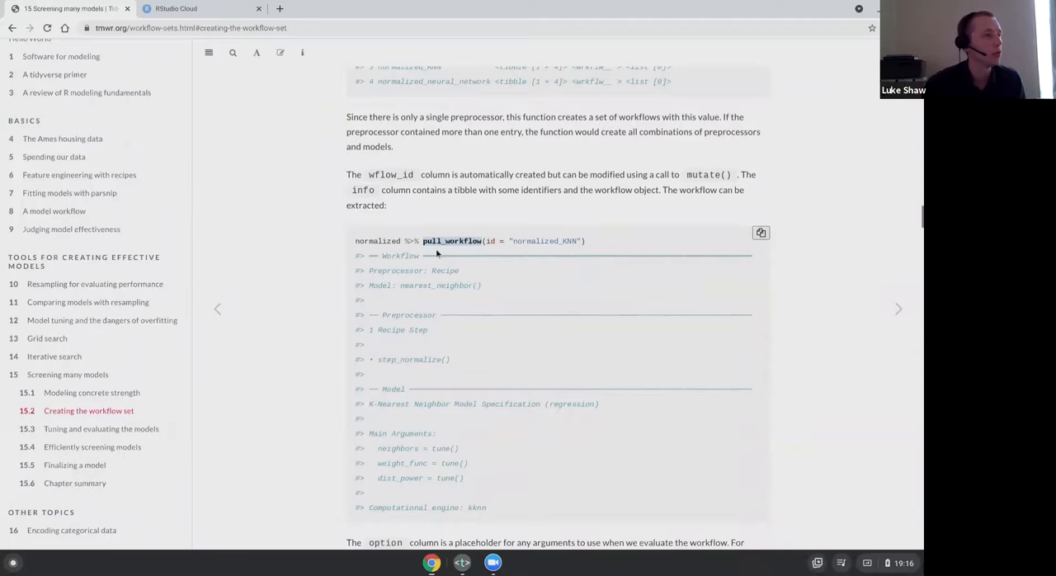
pyautogui.scroll(-3)
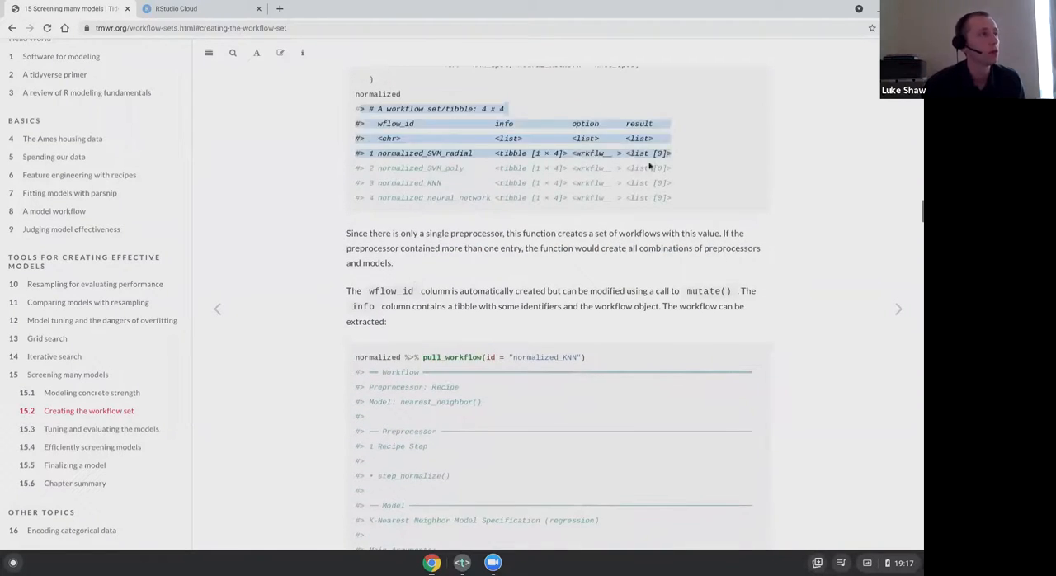
pyautogui.scroll(-3)
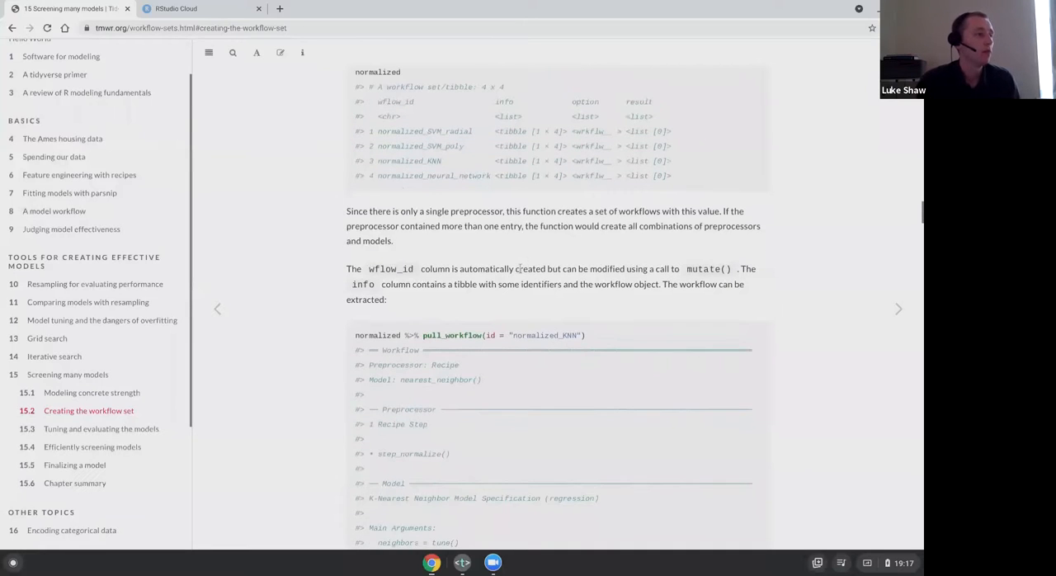
pyautogui.scroll(-3)
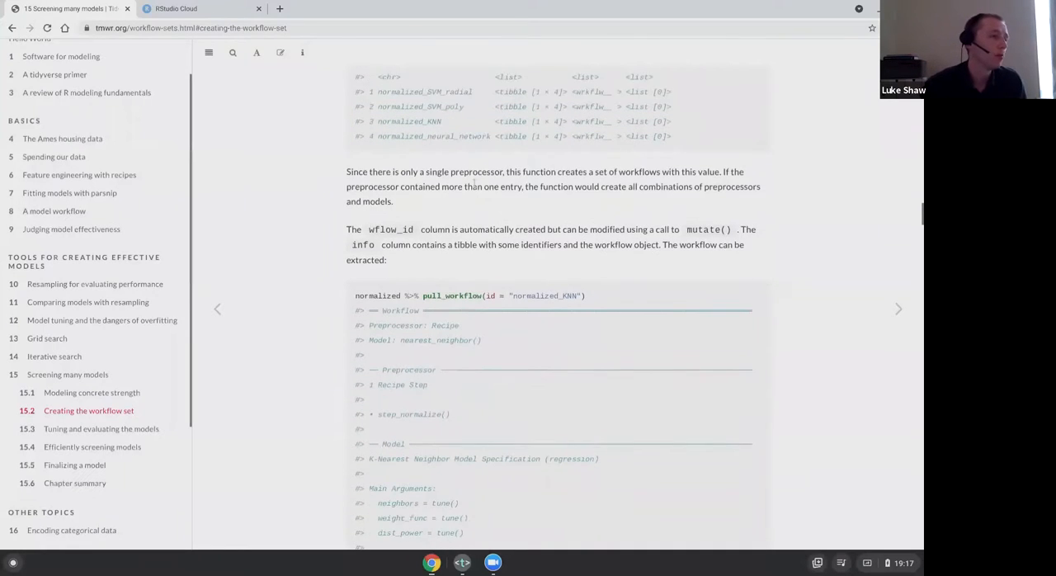
pyautogui.scroll(-3)
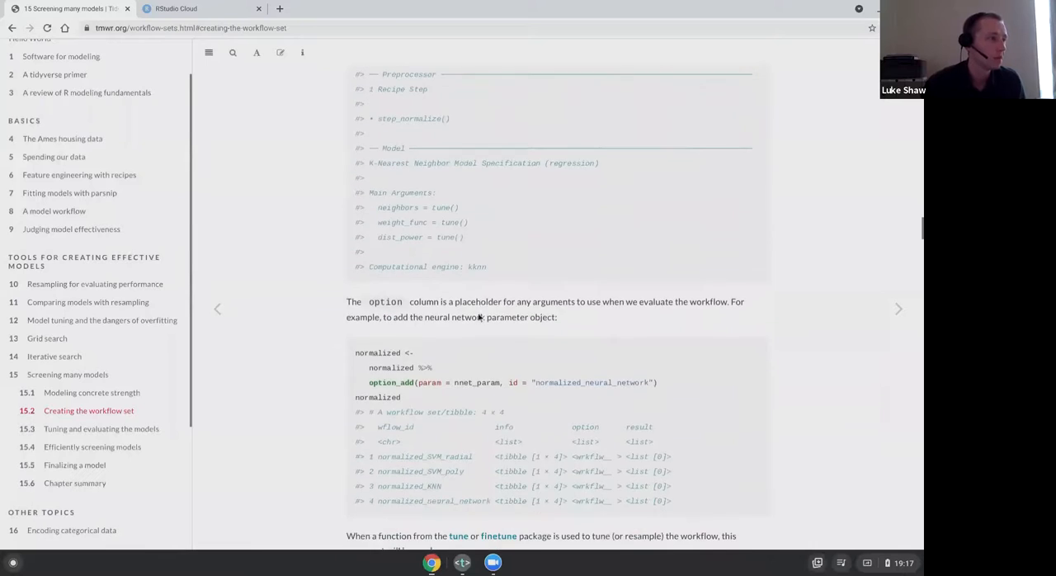
pyautogui.scroll(-3)
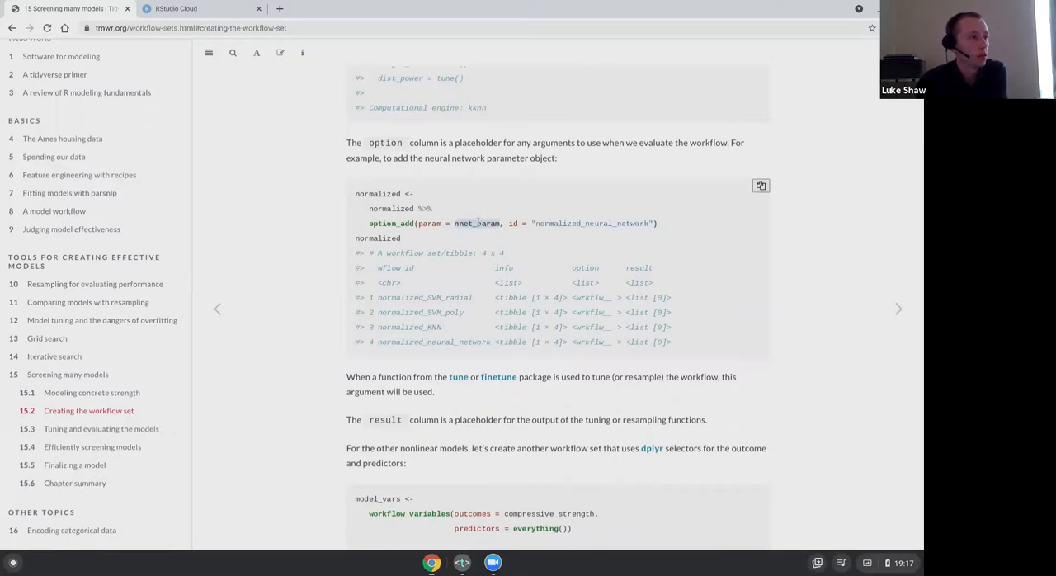
# - Read the dplyr-selector no_pre_proc workflow set down to the with_features code block
pyautogui.scroll(-3)
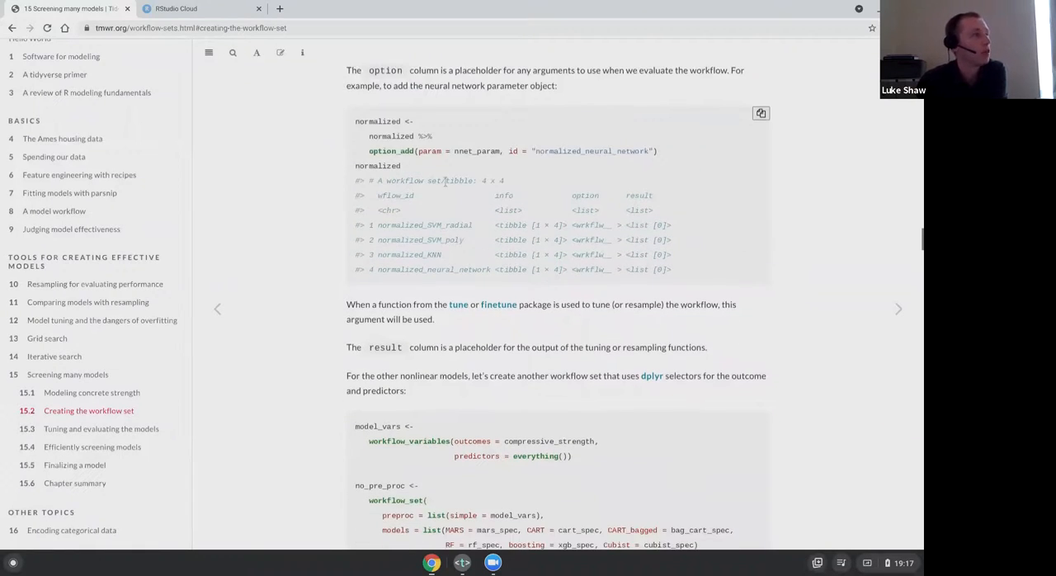
pyautogui.scroll(-3)
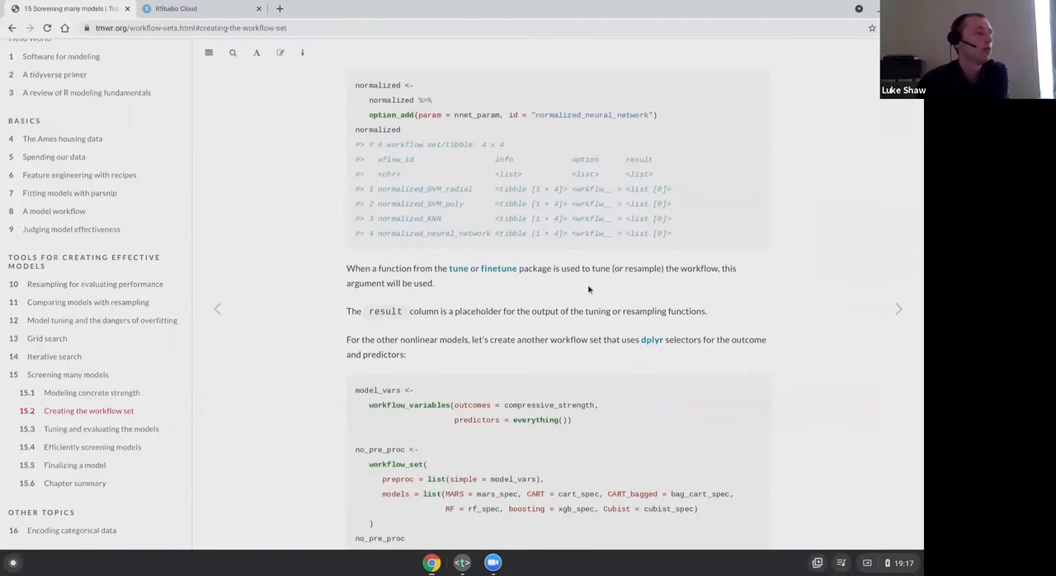
pyautogui.scroll(-3)
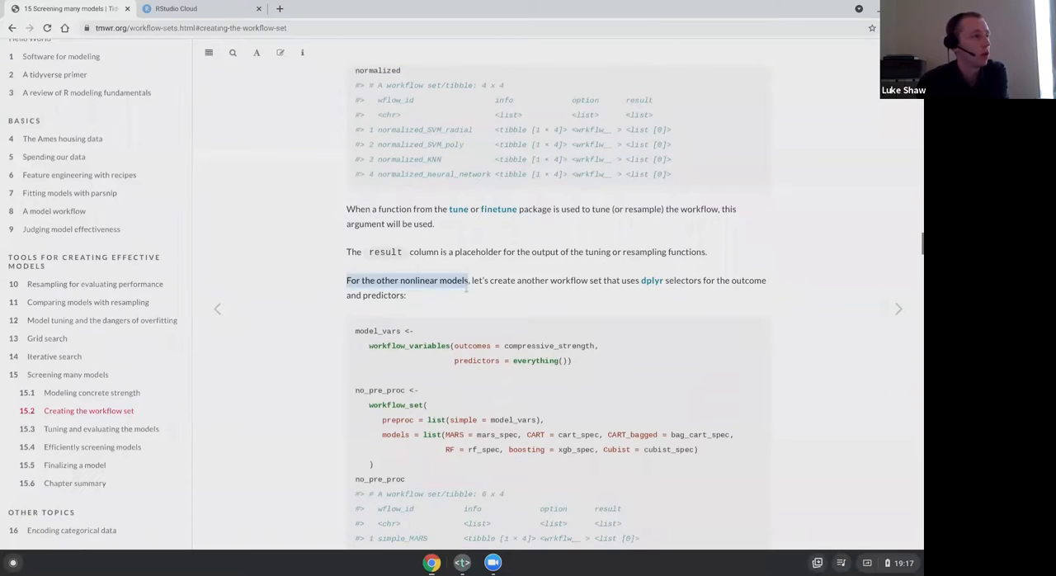
pyautogui.scroll(-3)
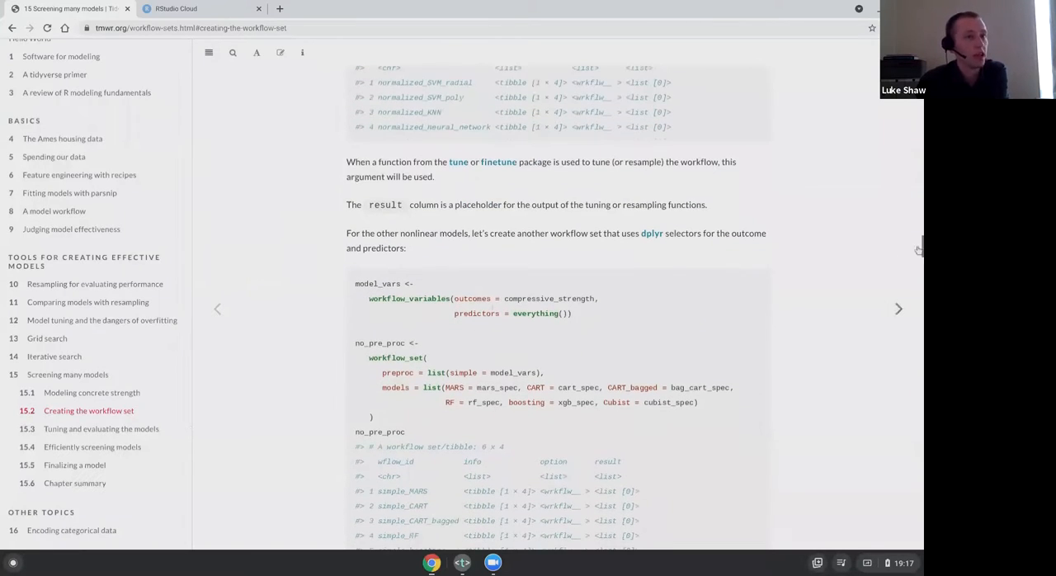
pyautogui.scroll(-3)
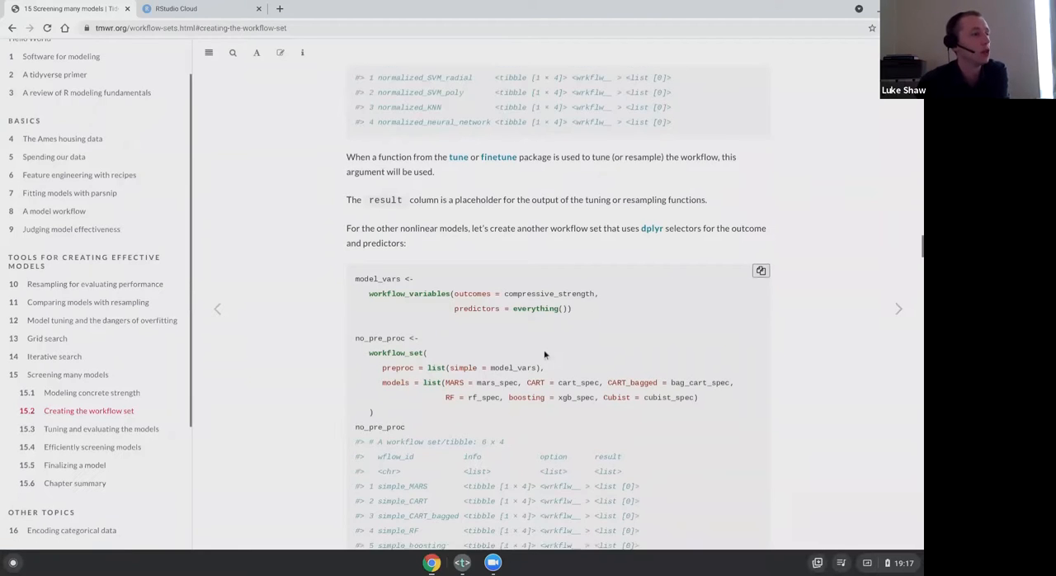
pyautogui.scroll(-3)
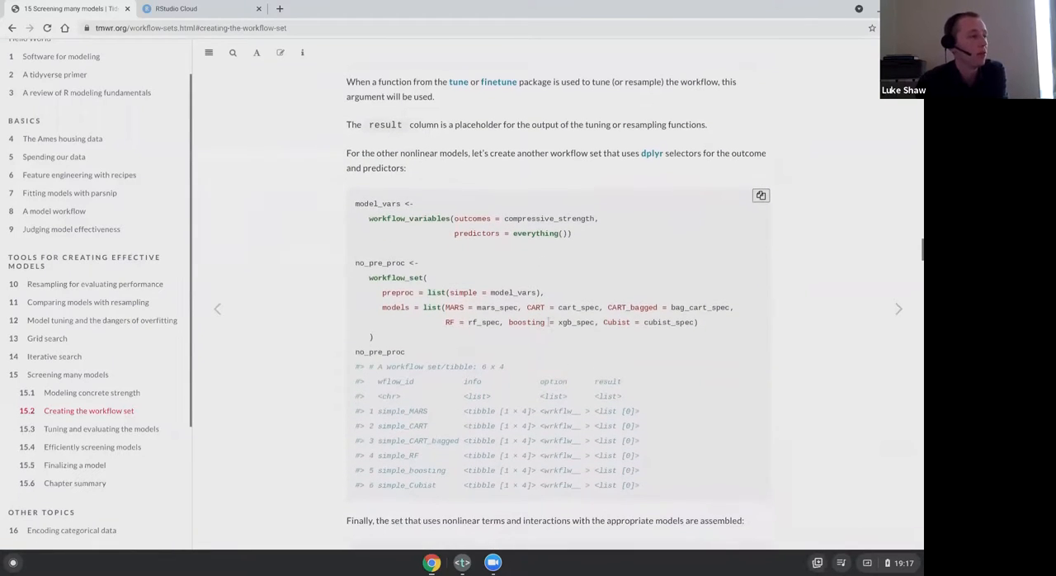
pyautogui.scroll(-3)
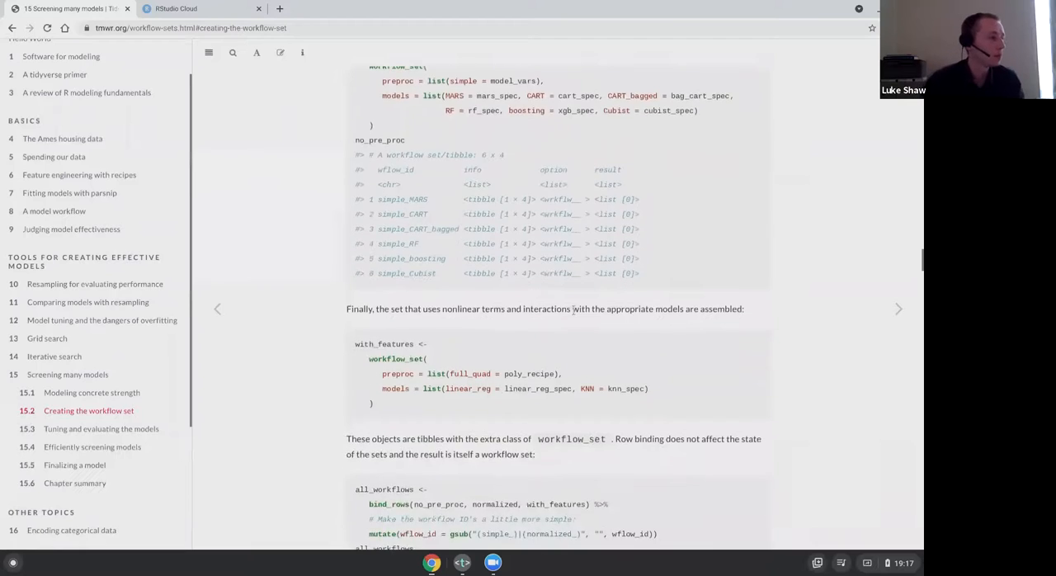
# - Revisit the neural network option_add() example and single out its param argument
pyautogui.scroll(-3)
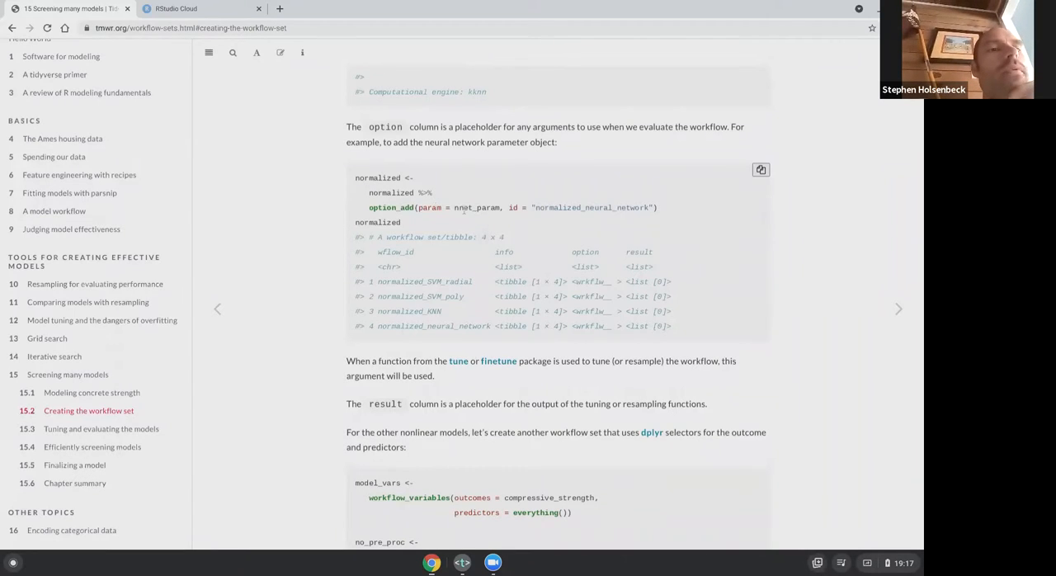
pyautogui.doubleClick(429, 208)
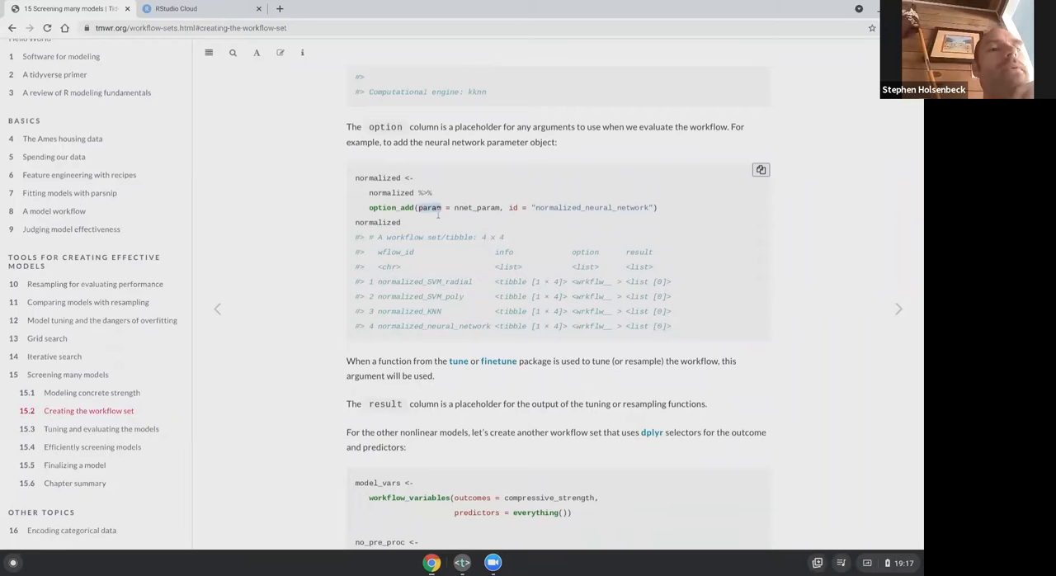
pyautogui.moveTo(449, 221)
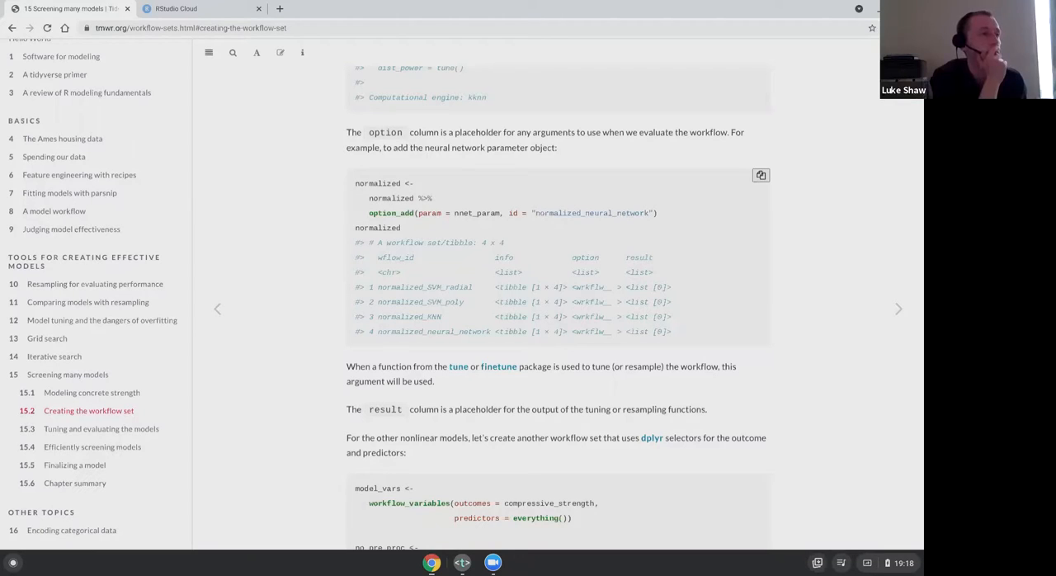
pyautogui.moveTo(255, 155)
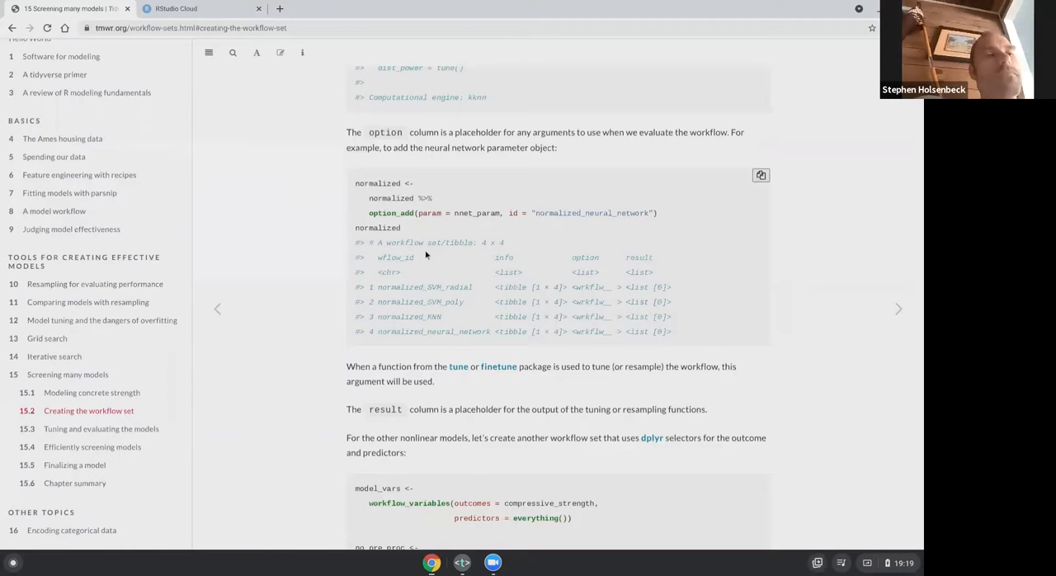
# - Scroll down to the no_pre_proc workflow set code and its six-workflow tibble output
pyautogui.scroll(-3)
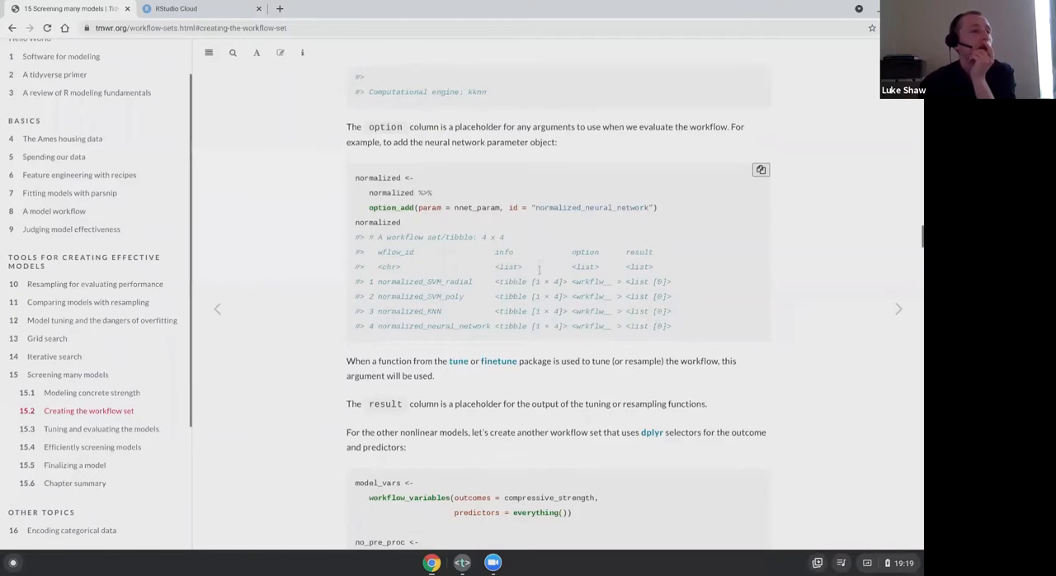
pyautogui.scroll(-3)
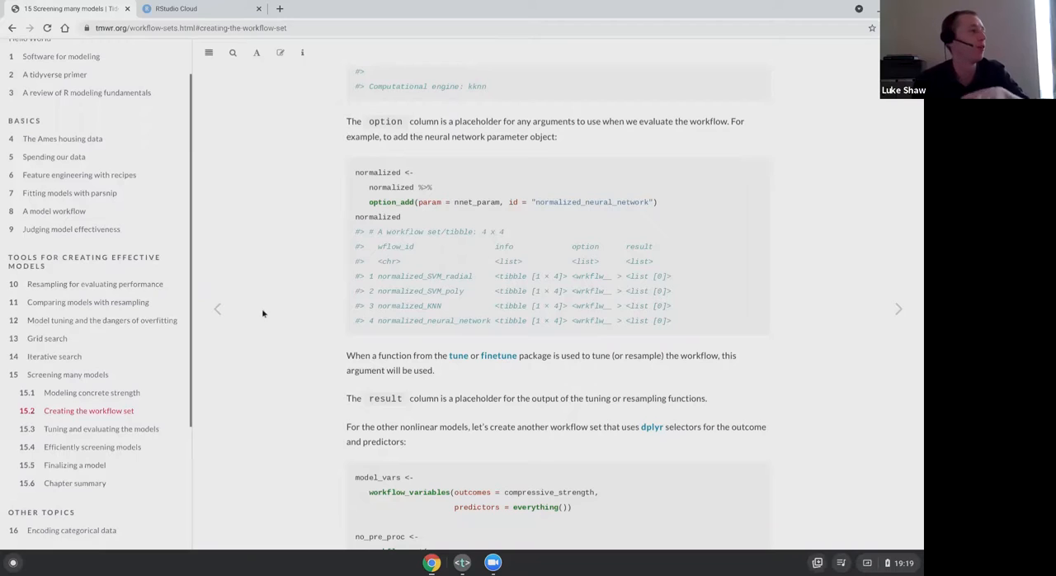
pyautogui.moveTo(421, 289)
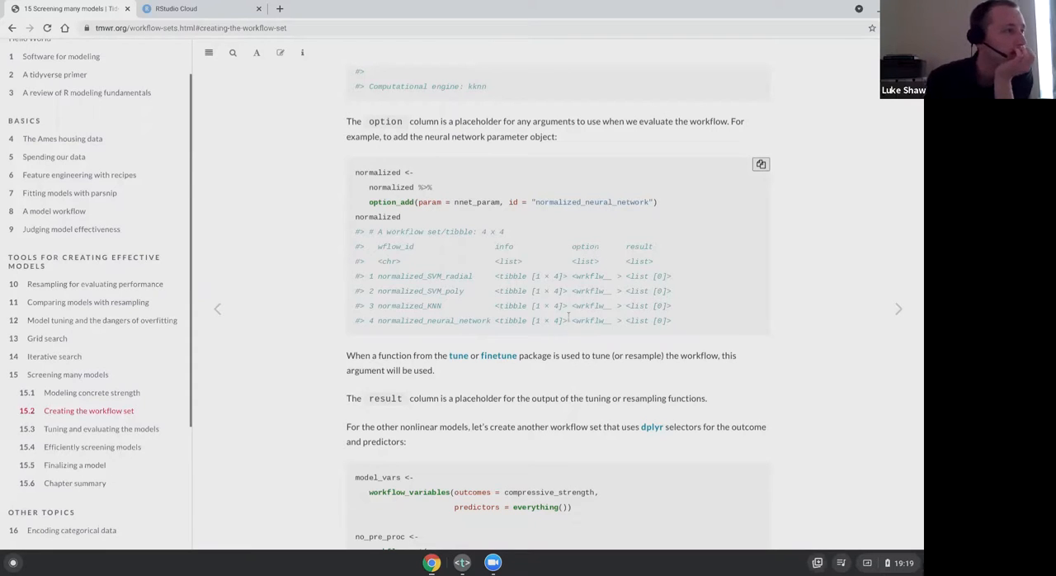
pyautogui.scroll(-3)
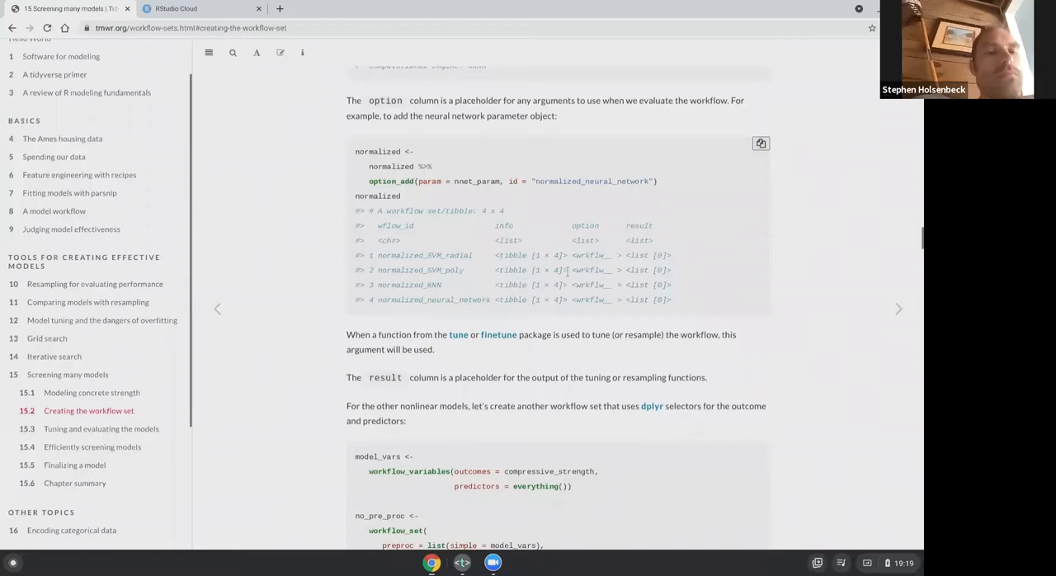
pyautogui.scroll(-3)
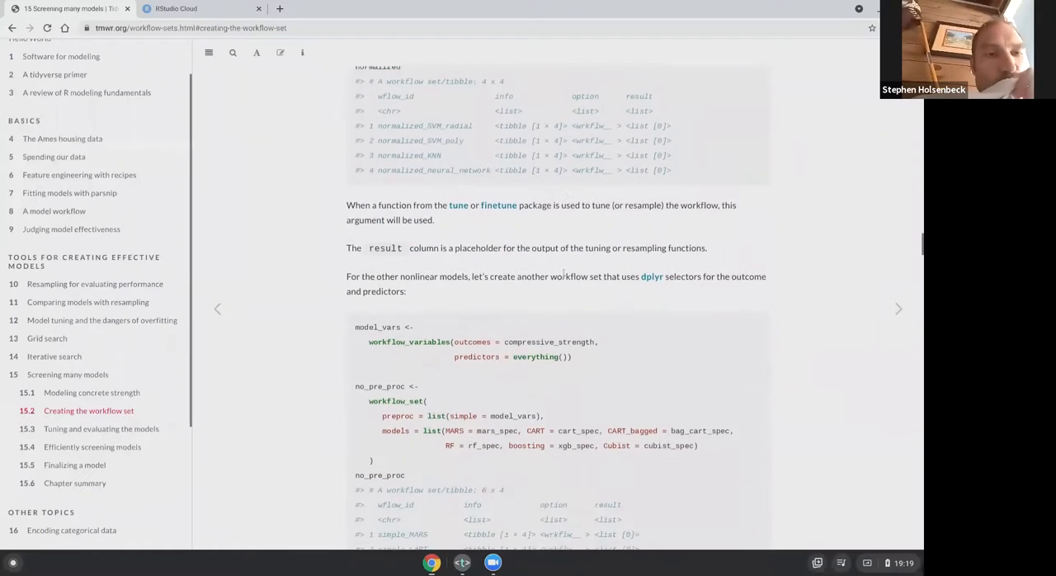
pyautogui.scroll(-3)
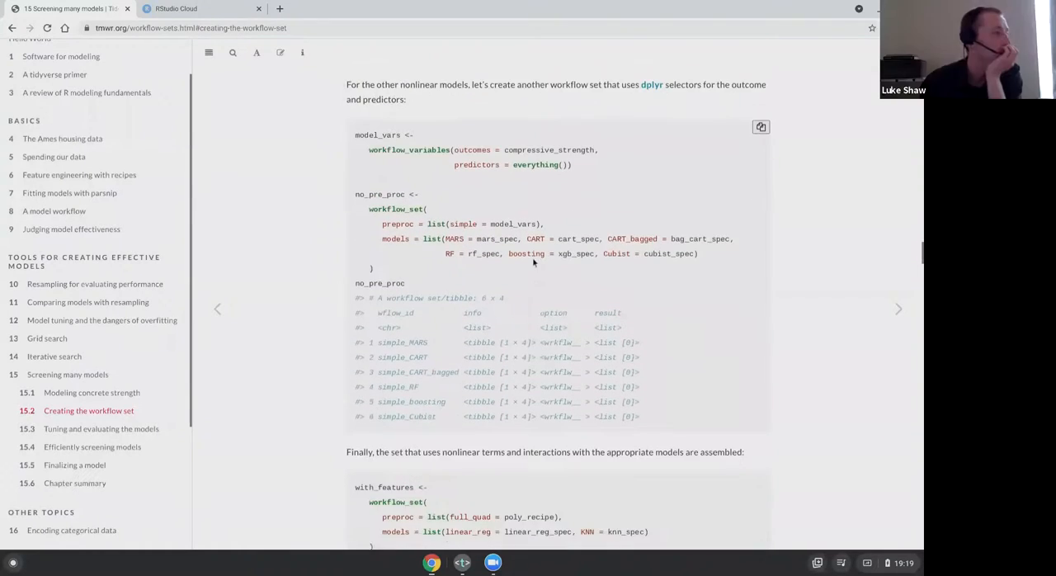
pyautogui.scroll(-3)
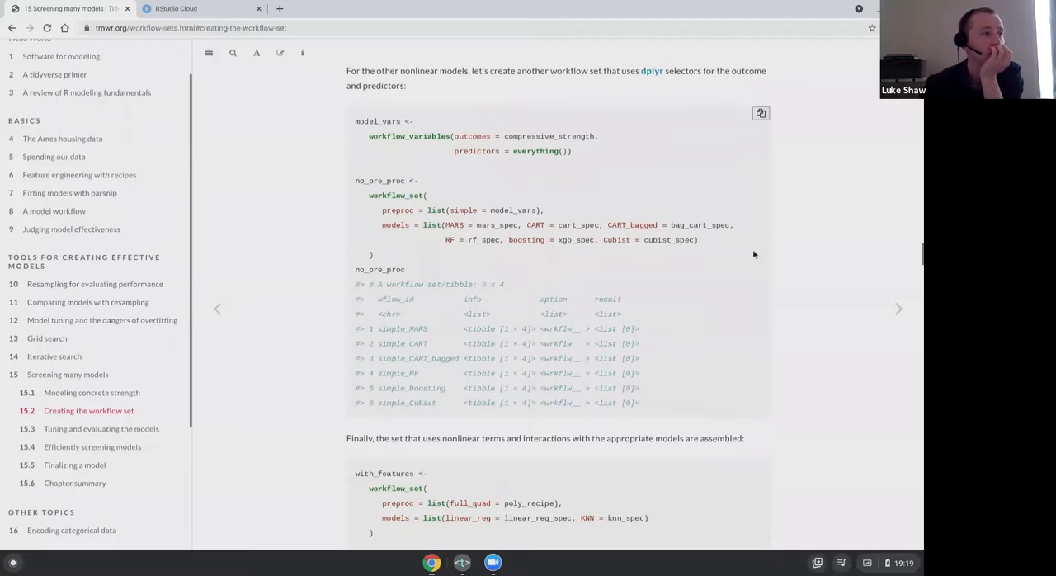
pyautogui.scroll(-3)
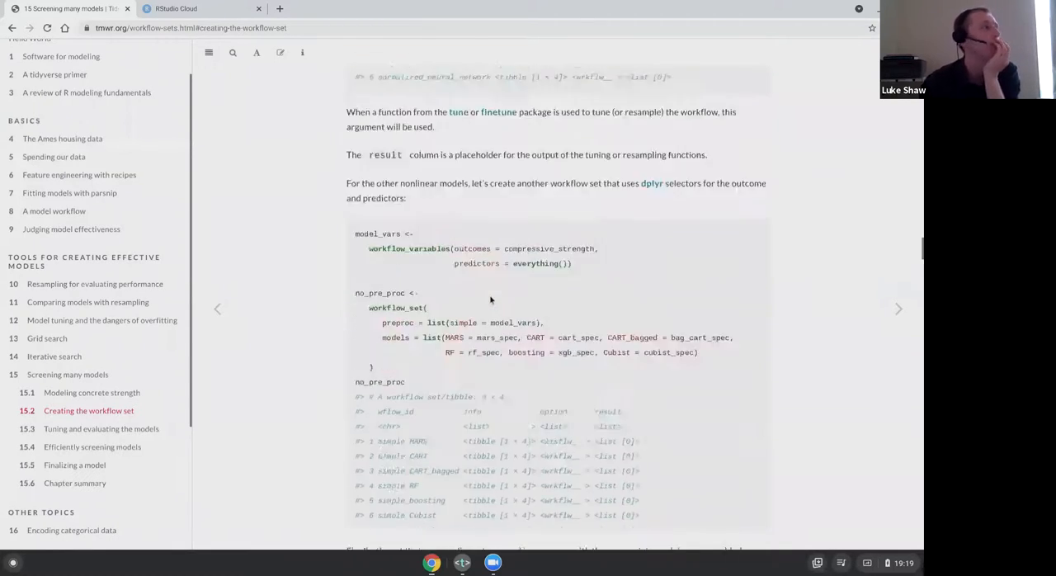
# - Skim the rendered RStudio Cloud notes through the sets_norm, sets_poly and sets_simple workflow sets
pyautogui.click(181, 10)
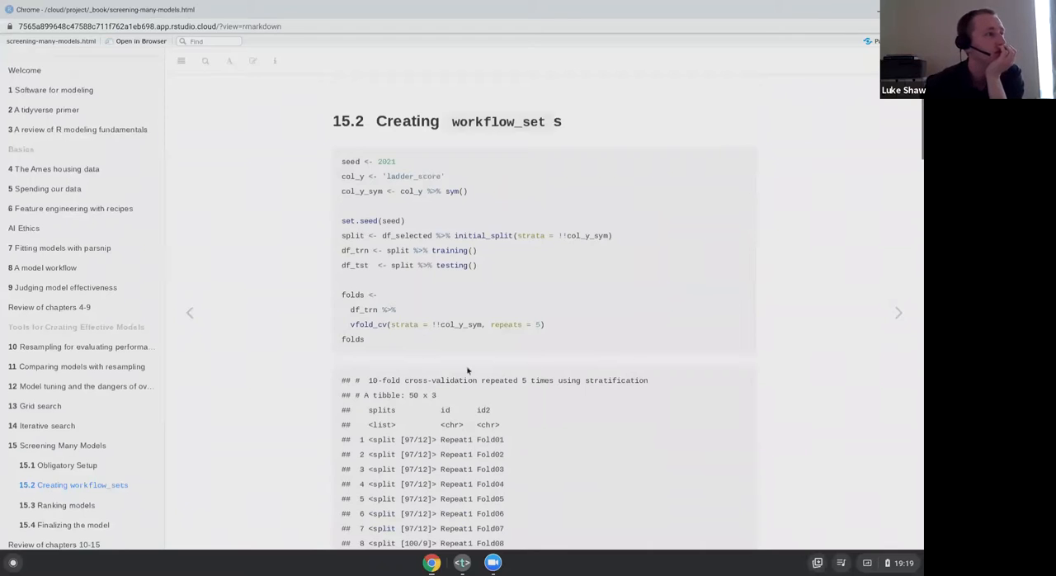
pyautogui.moveTo(422, 204)
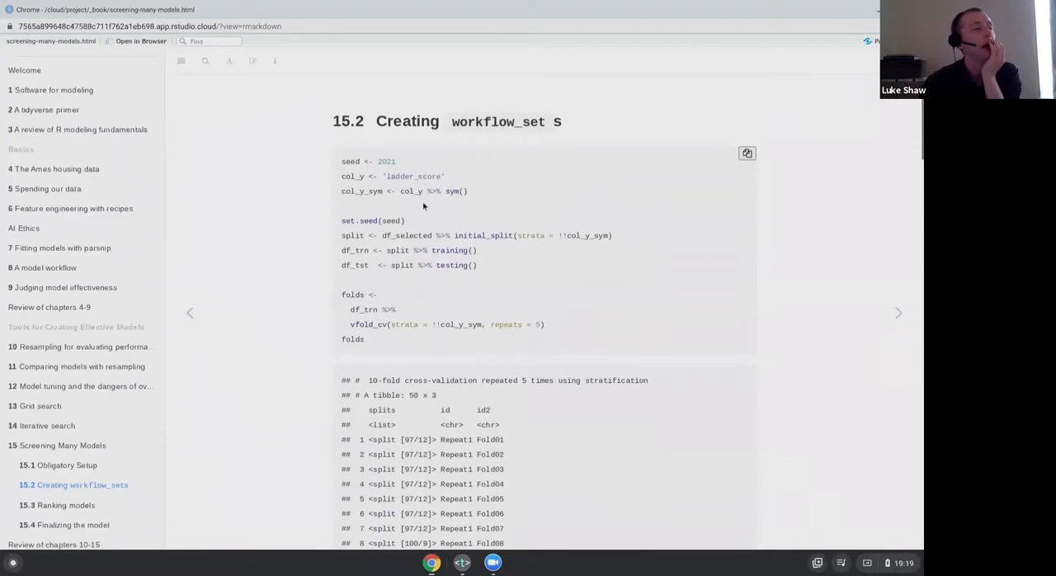
pyautogui.moveTo(388, 192)
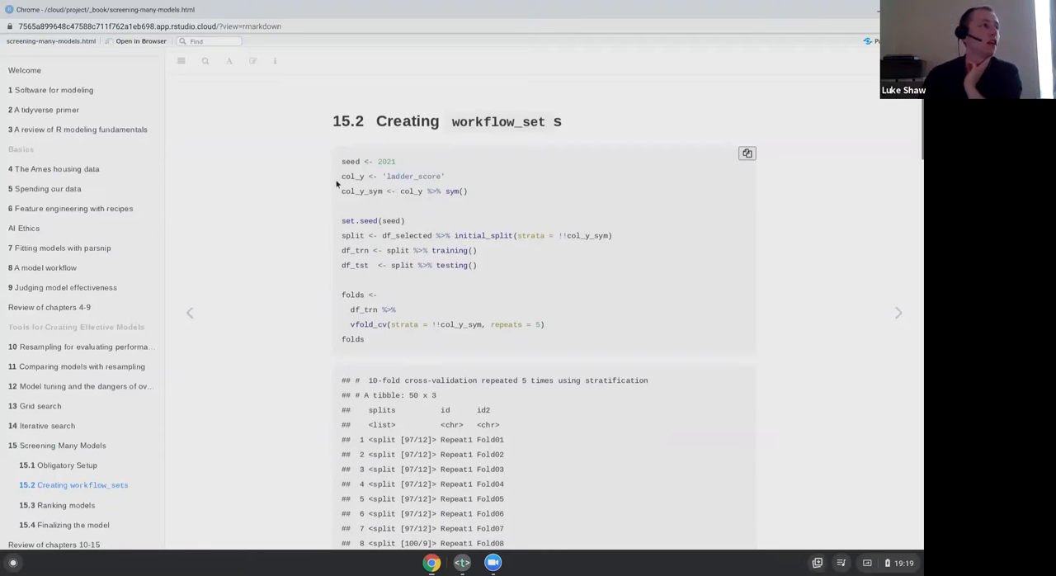
pyautogui.moveTo(482, 198)
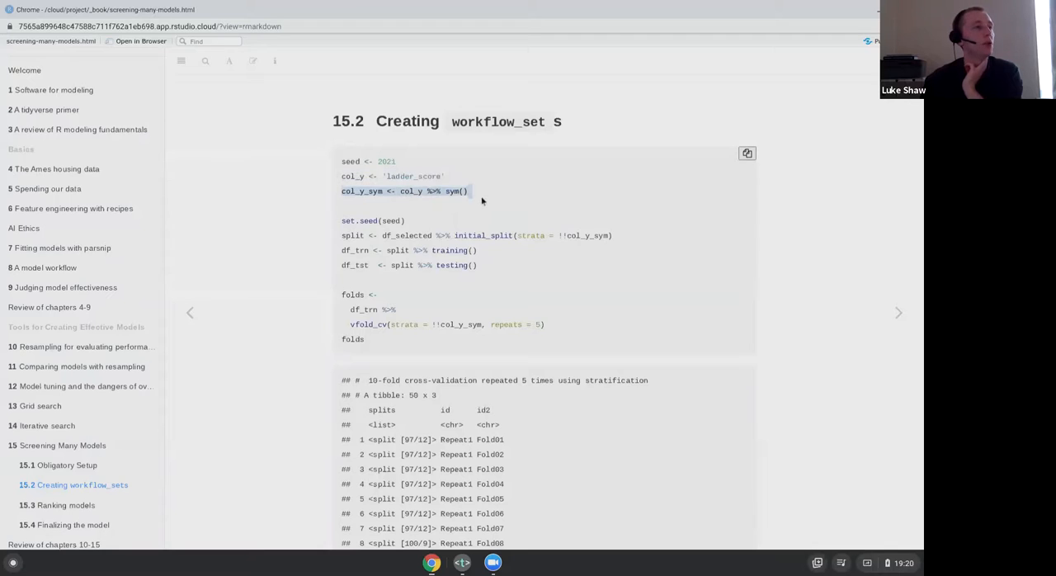
pyautogui.scroll(-3)
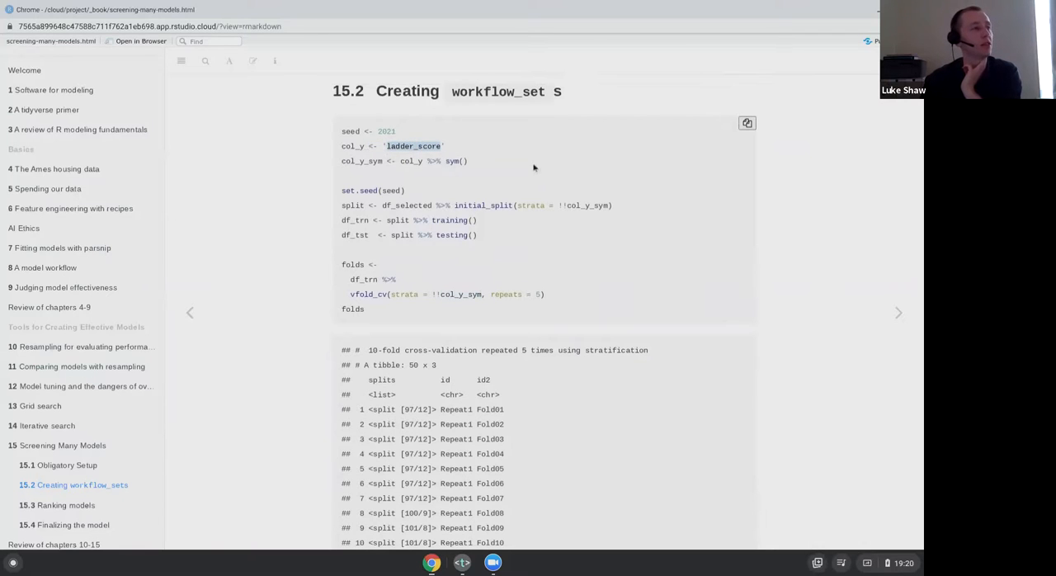
pyautogui.scroll(-3)
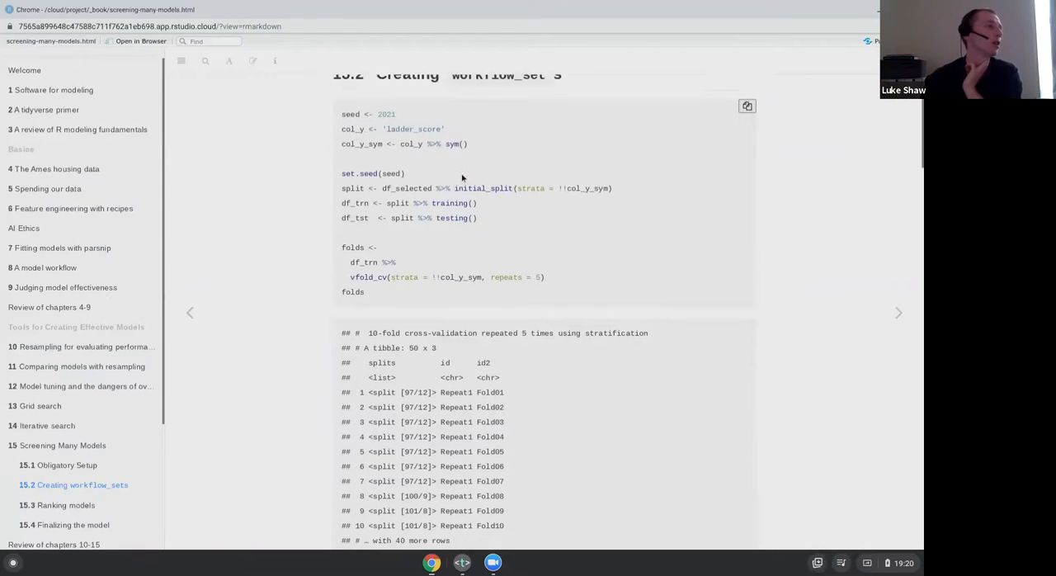
pyautogui.scroll(-3)
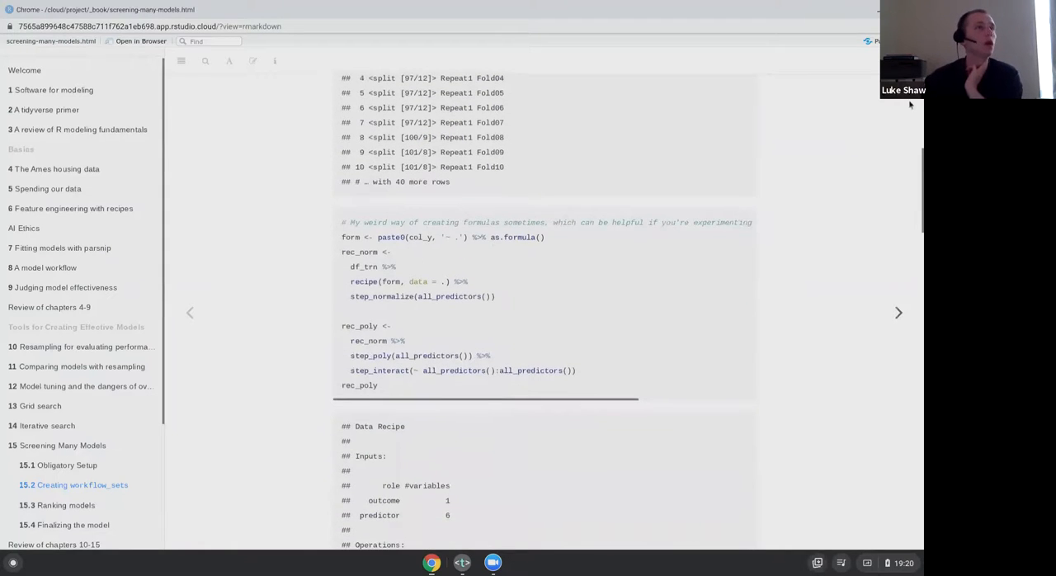
pyautogui.scroll(-3)
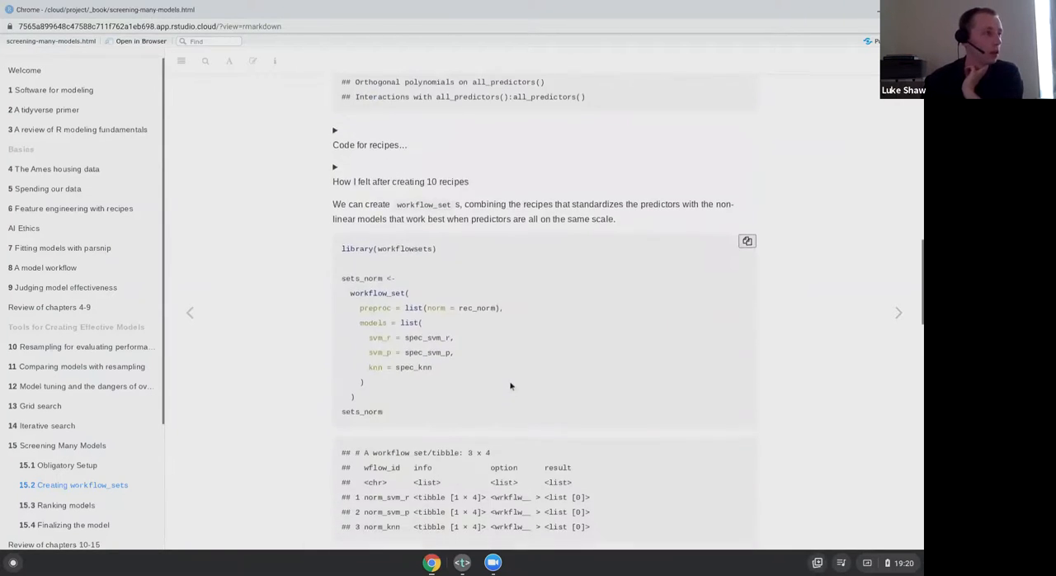
pyautogui.scroll(-3)
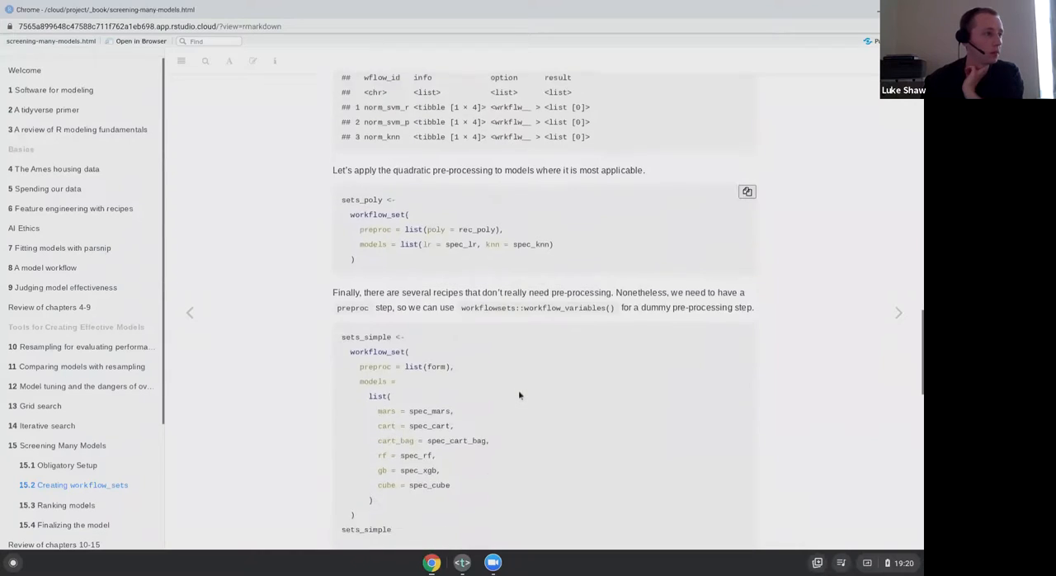
pyautogui.scroll(-3)
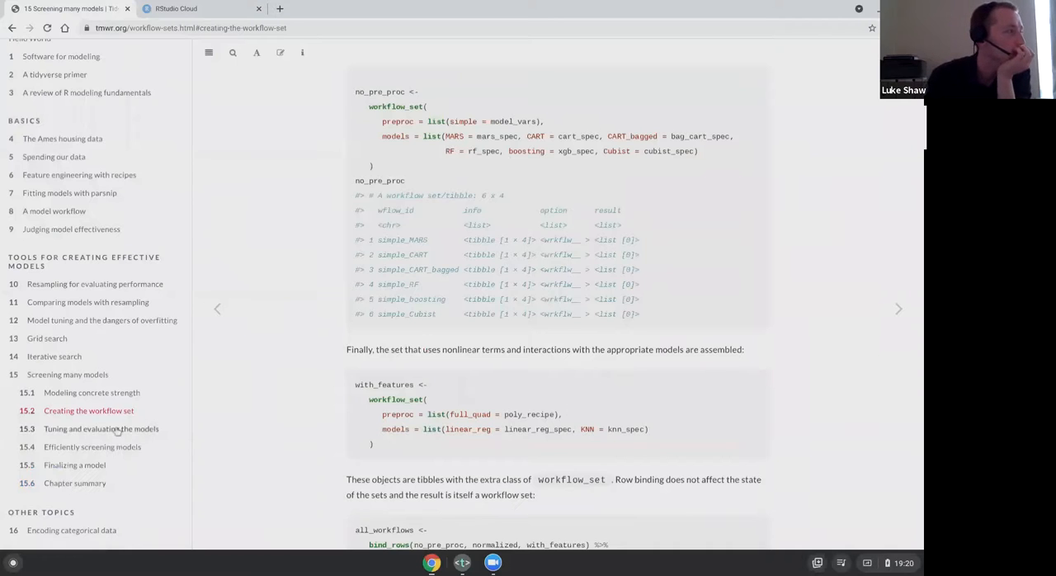
pyautogui.scroll(3)
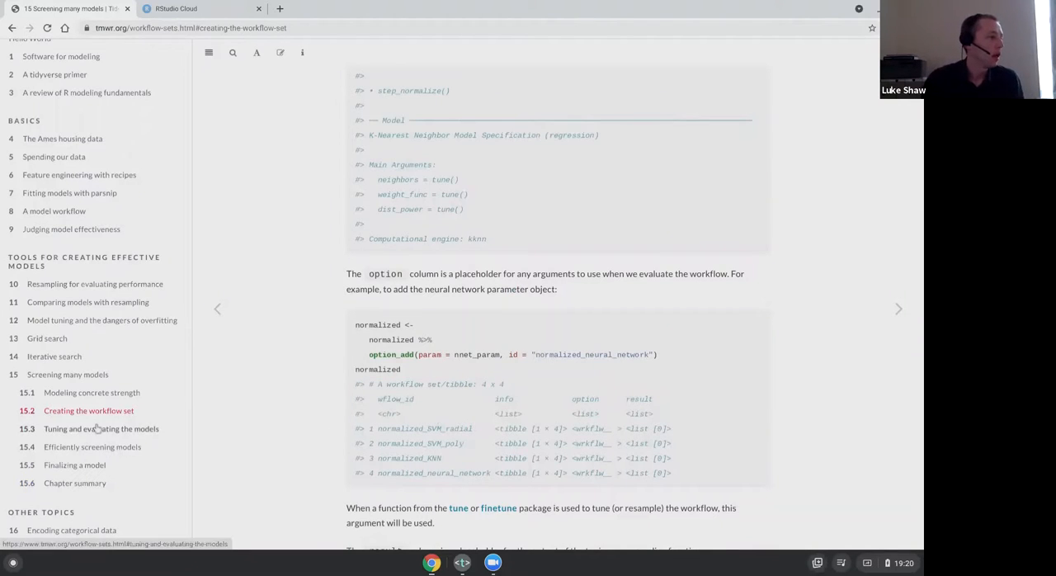
# - Jump to section 15.3 via the table of contents and bring the grid_ctrl and workflow_map code into view
pyautogui.click(99, 429)
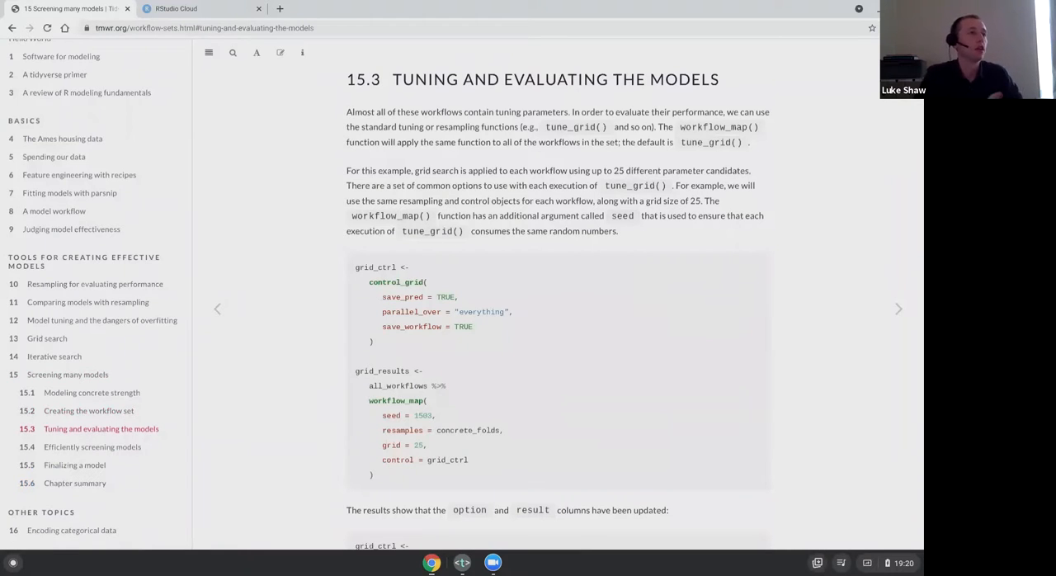
pyautogui.moveTo(868, 167)
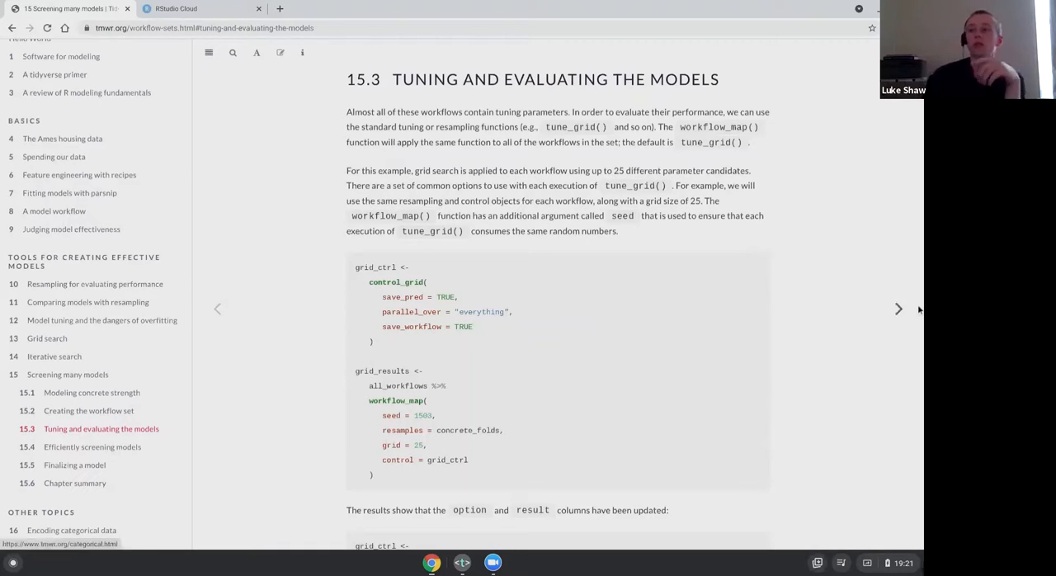
pyautogui.moveTo(863, 321)
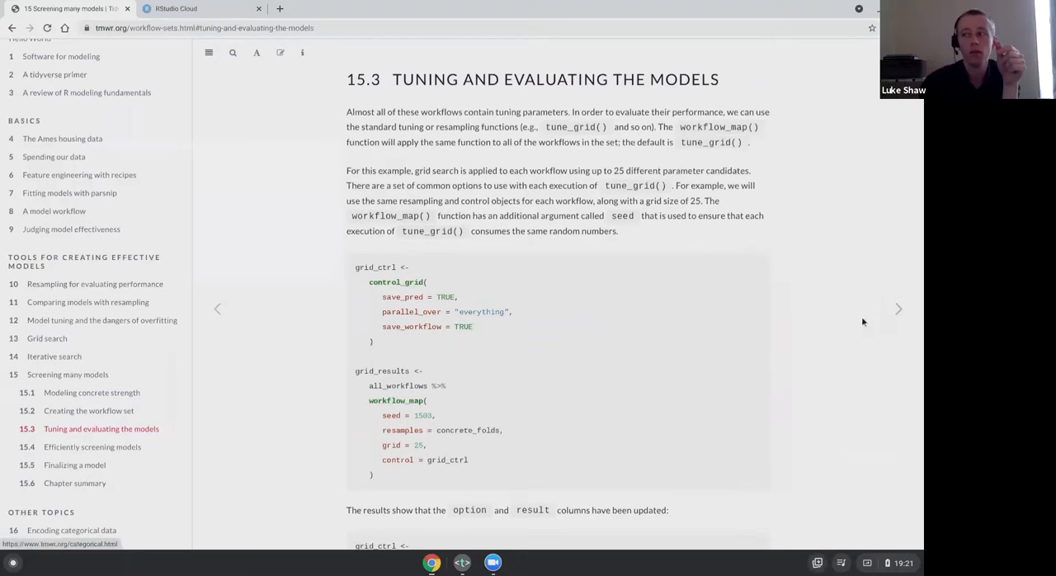
pyautogui.scroll(-3)
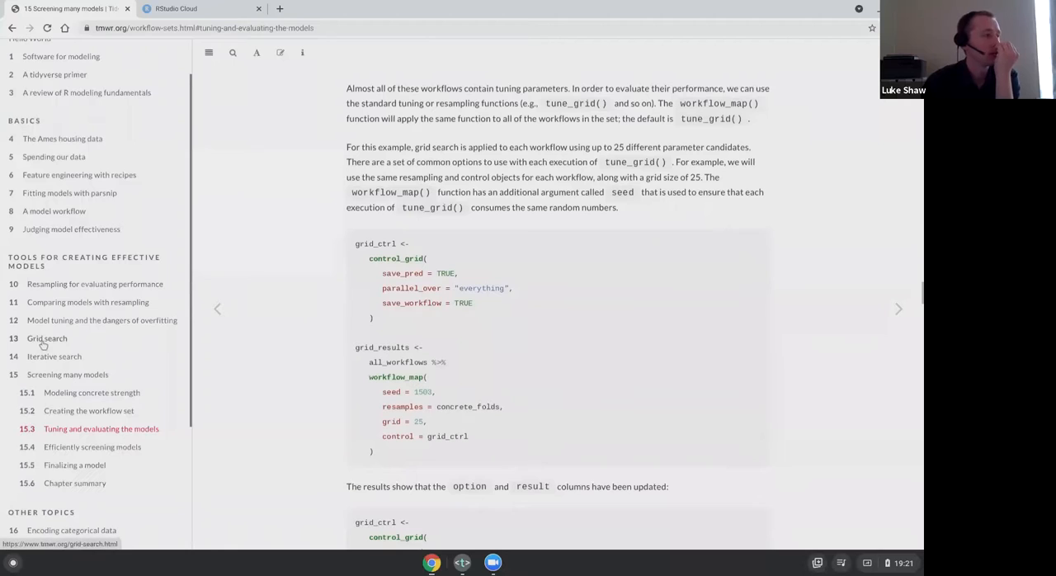
pyautogui.moveTo(74, 356)
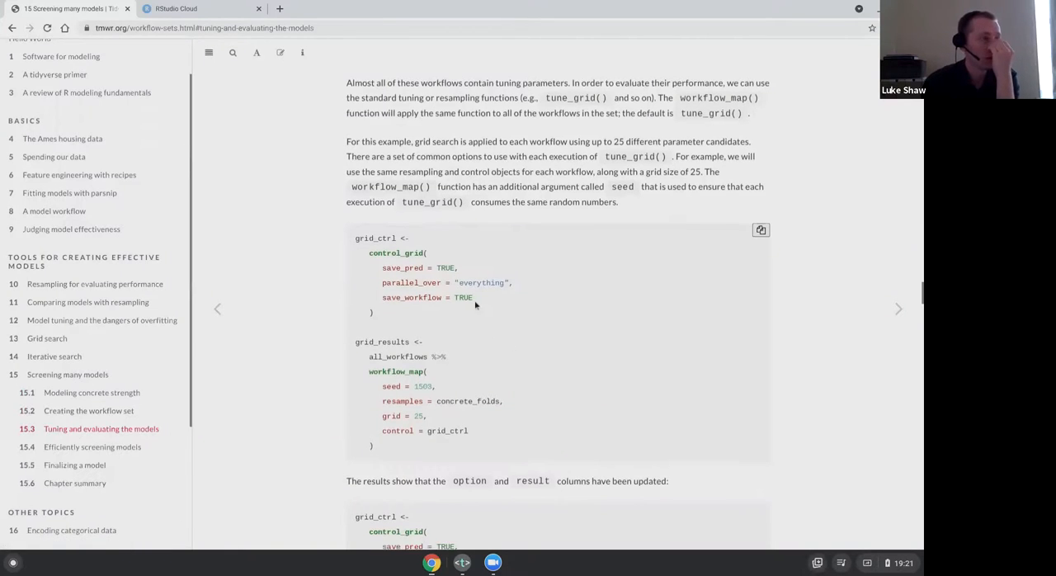
pyautogui.scroll(-3)
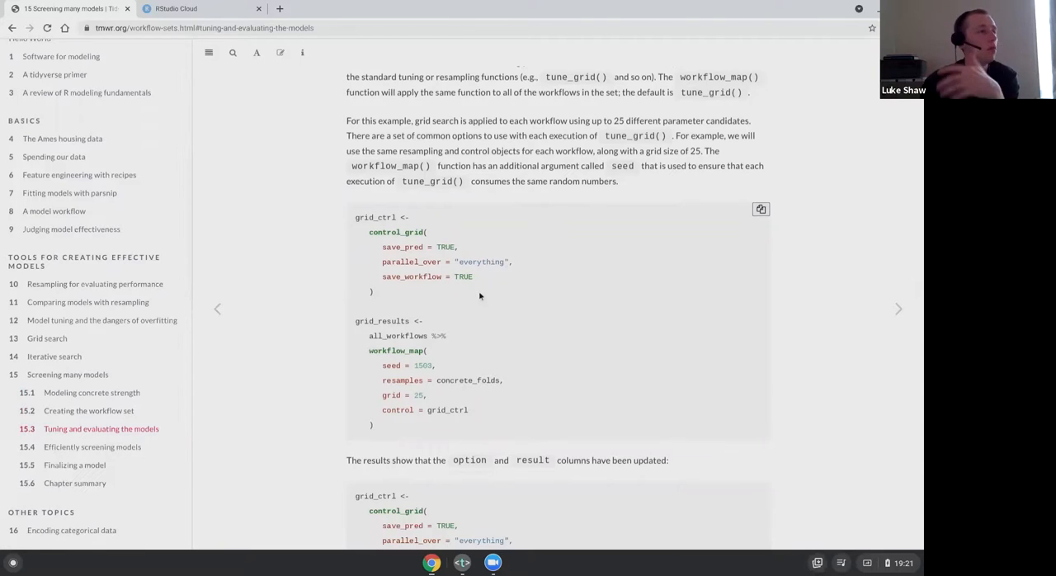
pyautogui.scroll(-3)
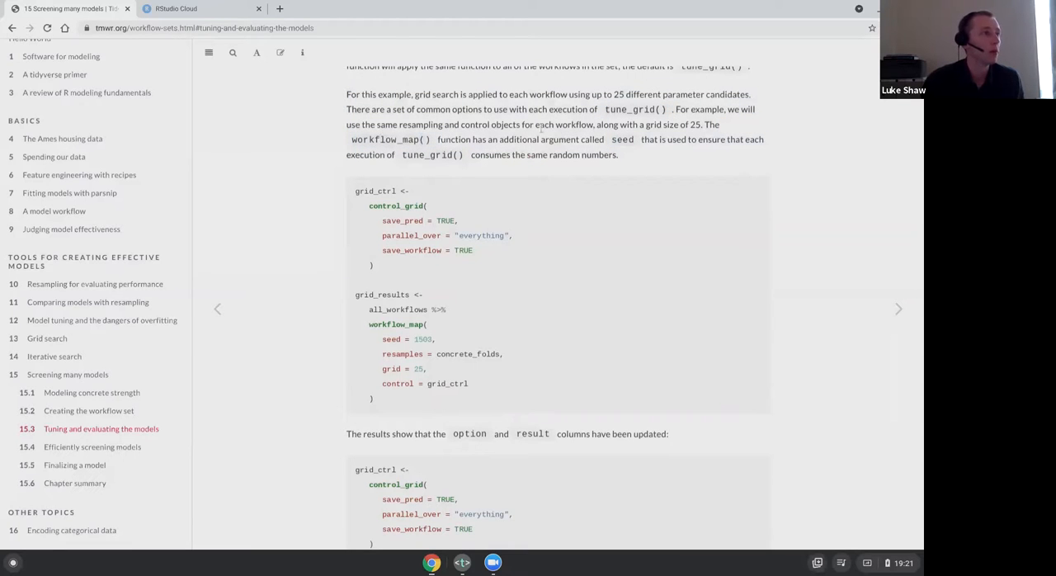
pyautogui.scroll(-3)
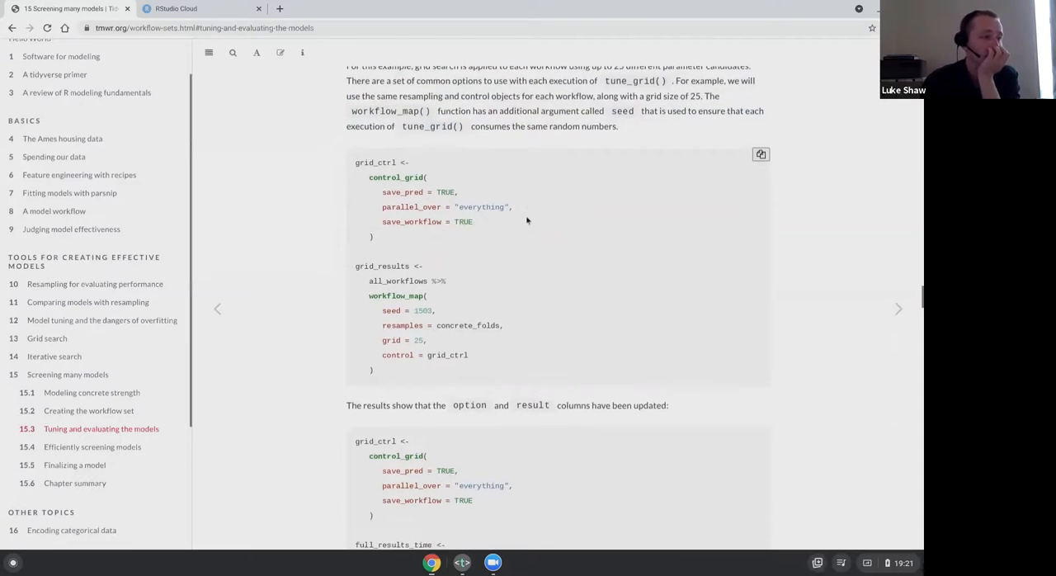
pyautogui.scroll(-3)
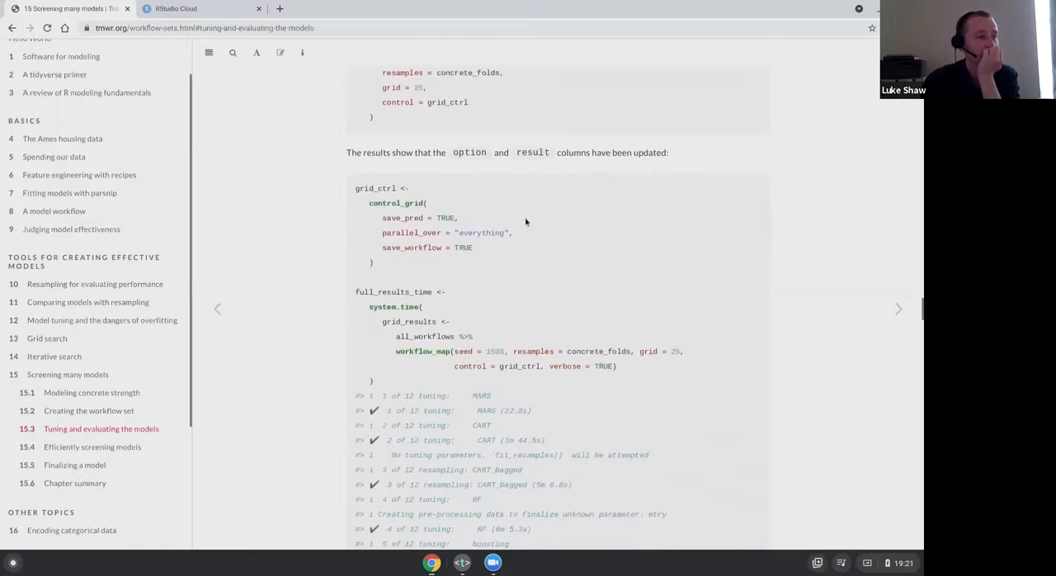
pyautogui.scroll(-3)
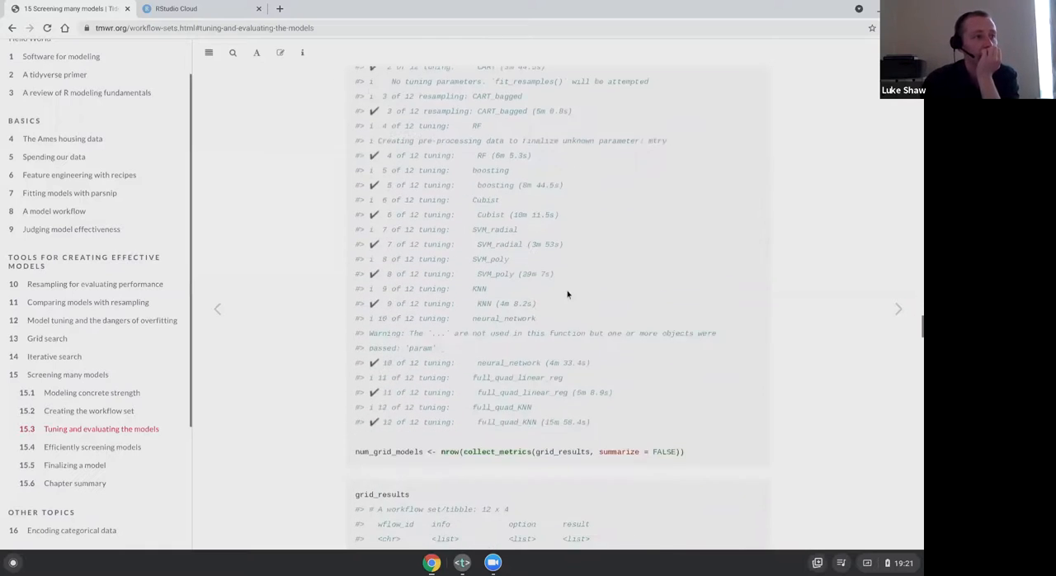
pyautogui.scroll(-3)
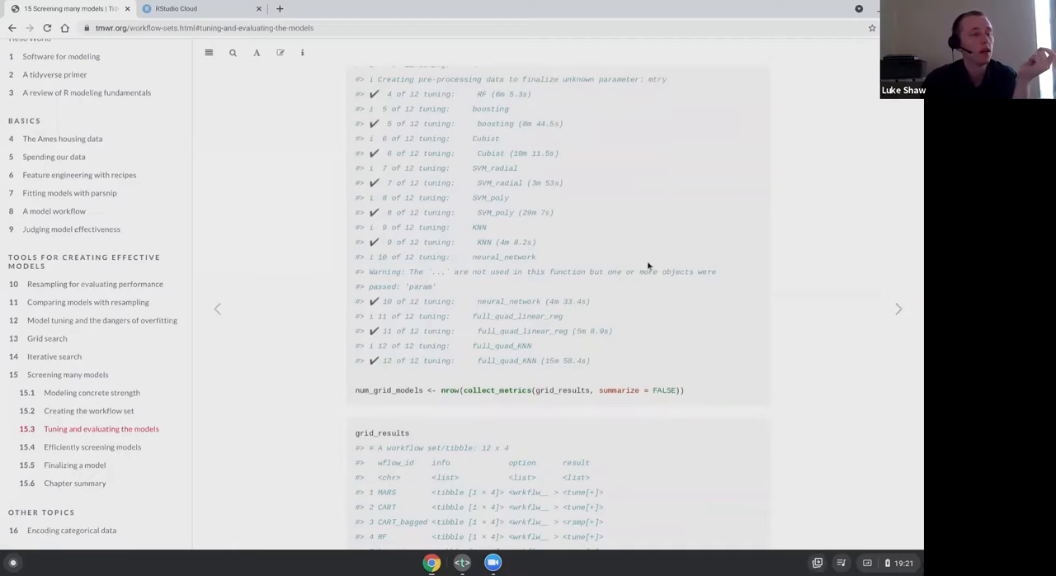
pyautogui.moveTo(625, 262)
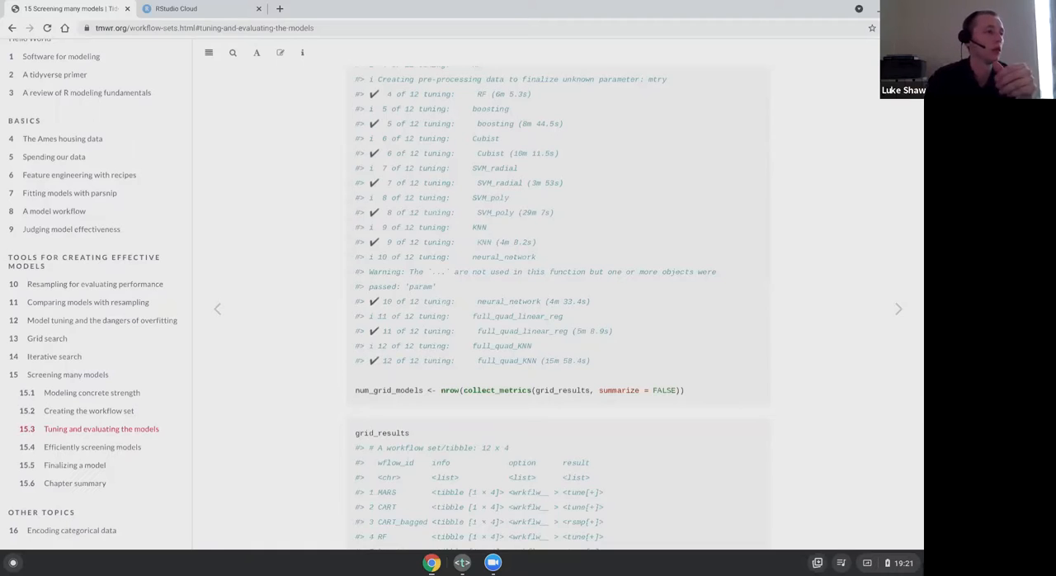
pyautogui.scroll(-3)
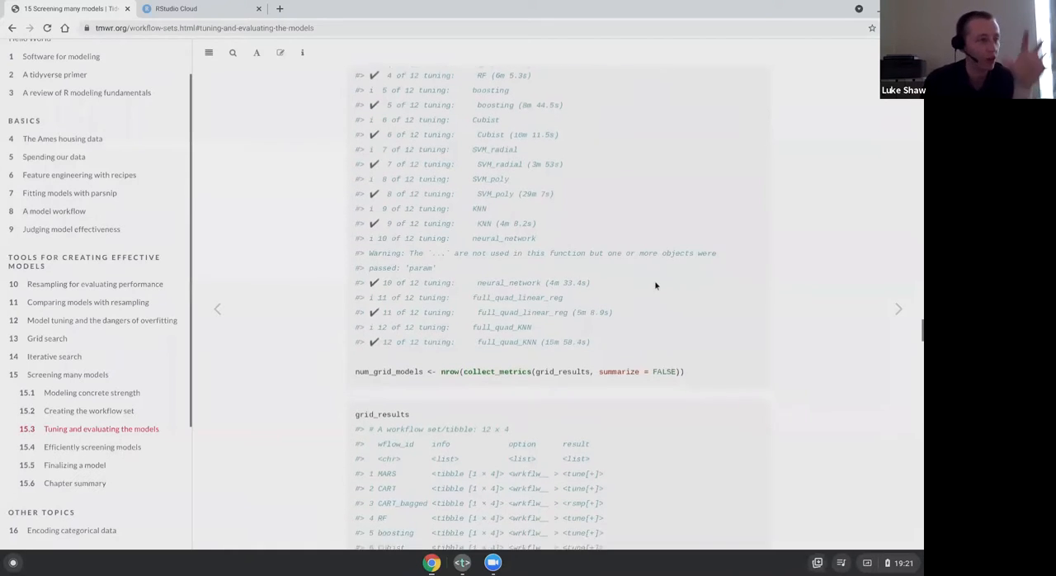
pyautogui.scroll(-3)
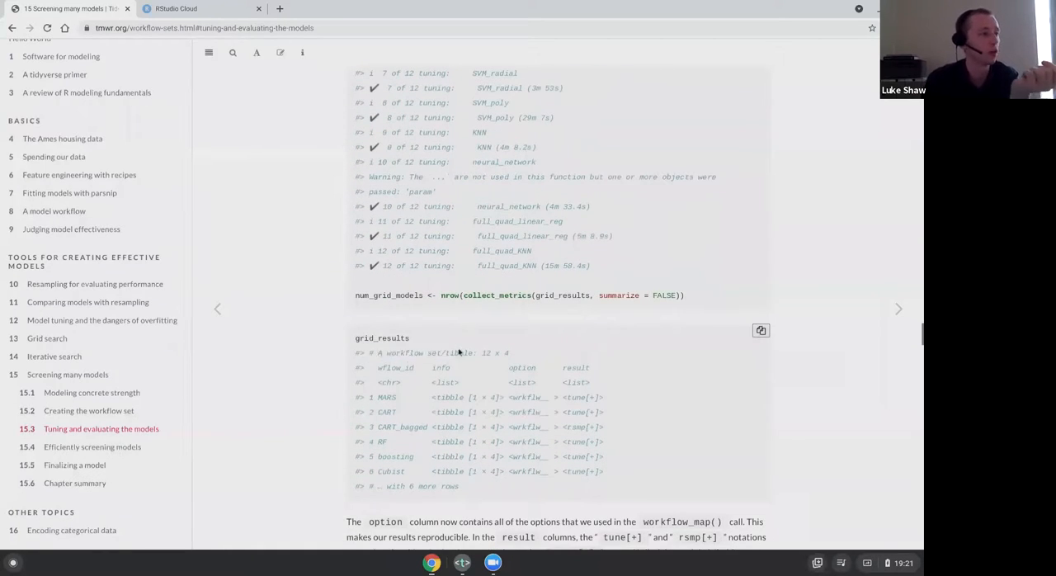
pyautogui.scroll(-3)
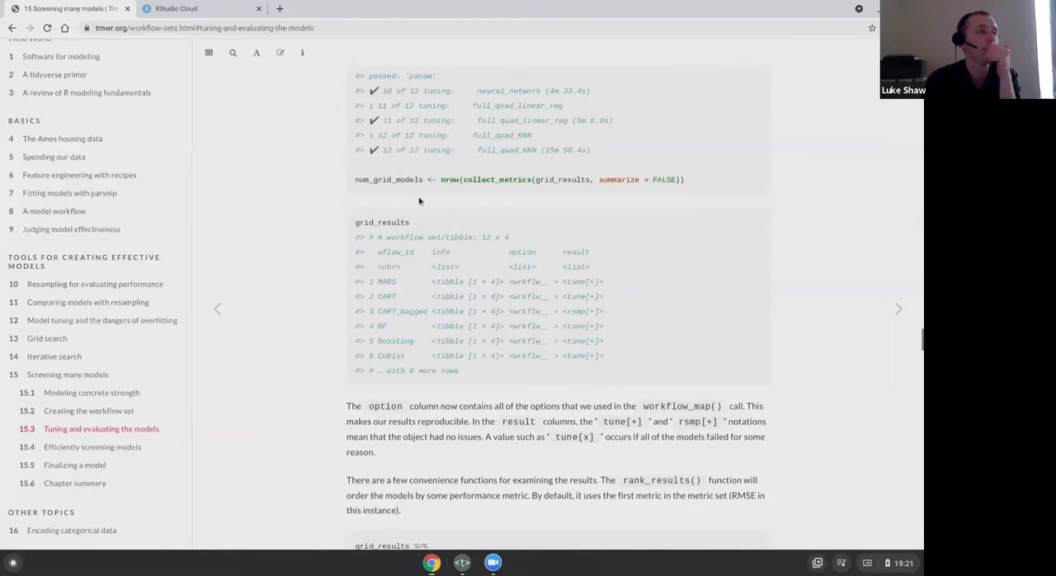
pyautogui.scroll(-3)
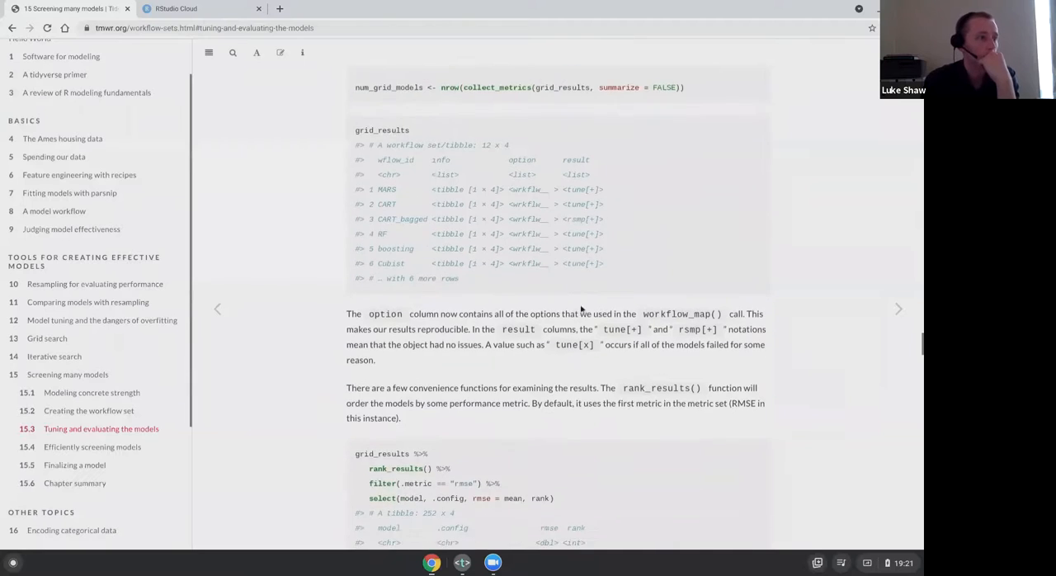
pyautogui.scroll(-3)
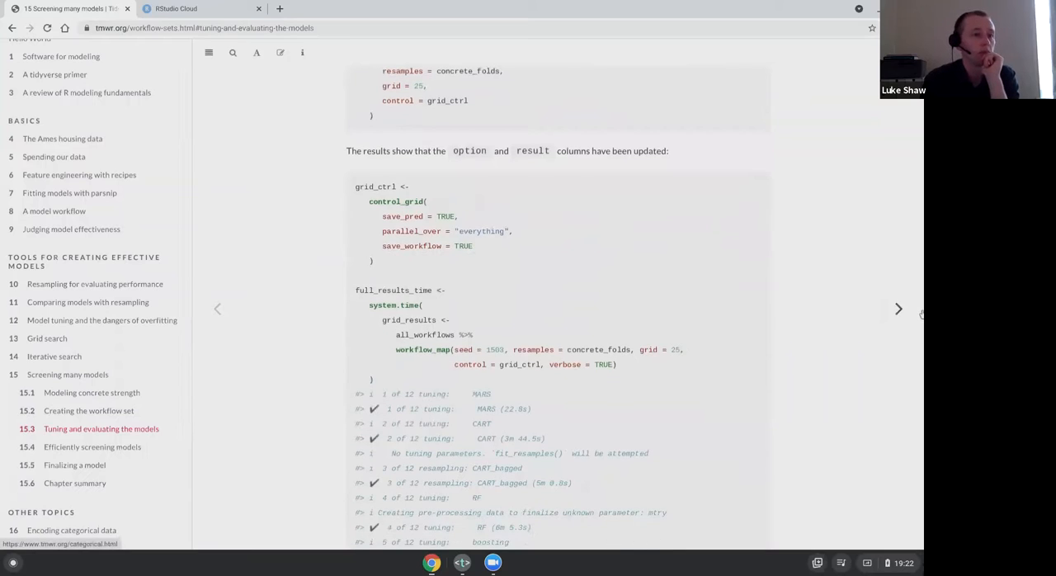
pyautogui.scroll(-3)
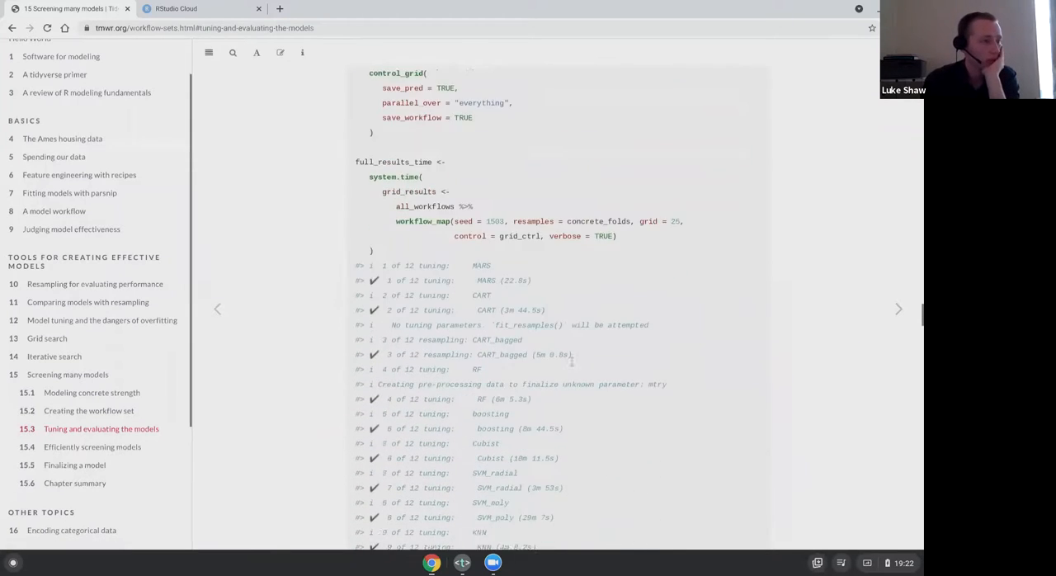
pyautogui.scroll(-3)
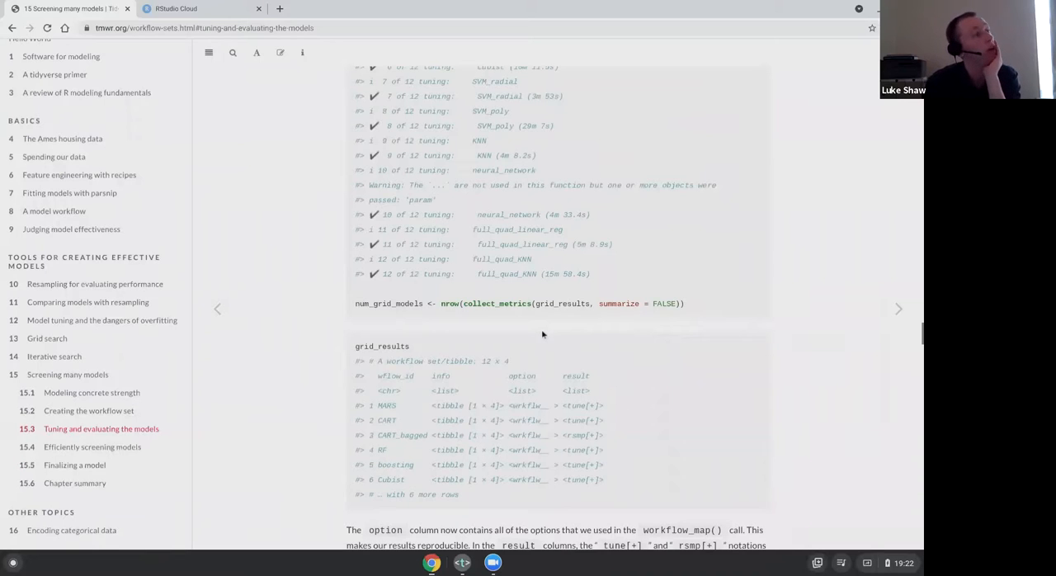
pyautogui.scroll(-3)
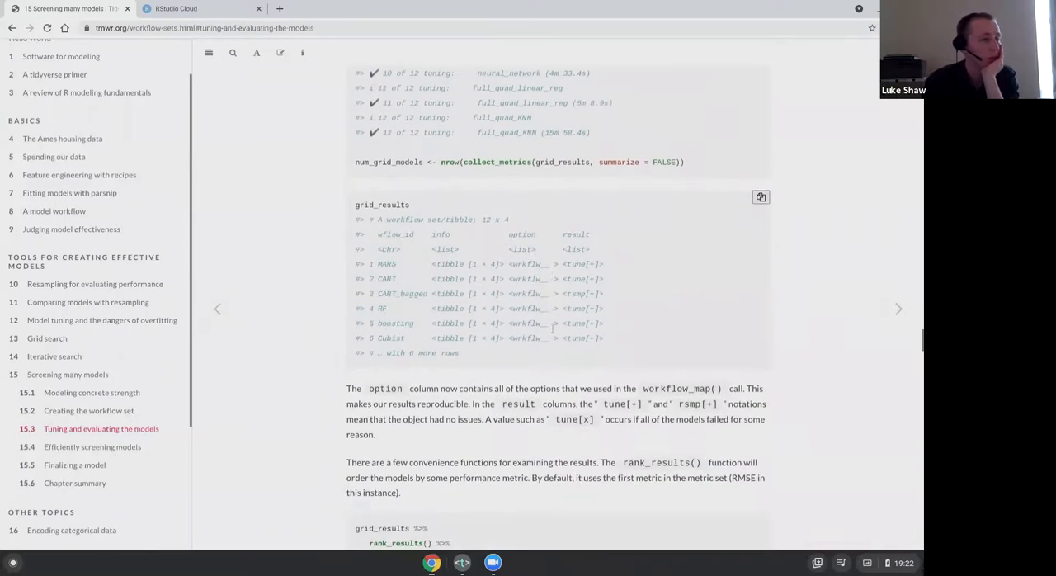
pyautogui.scroll(-3)
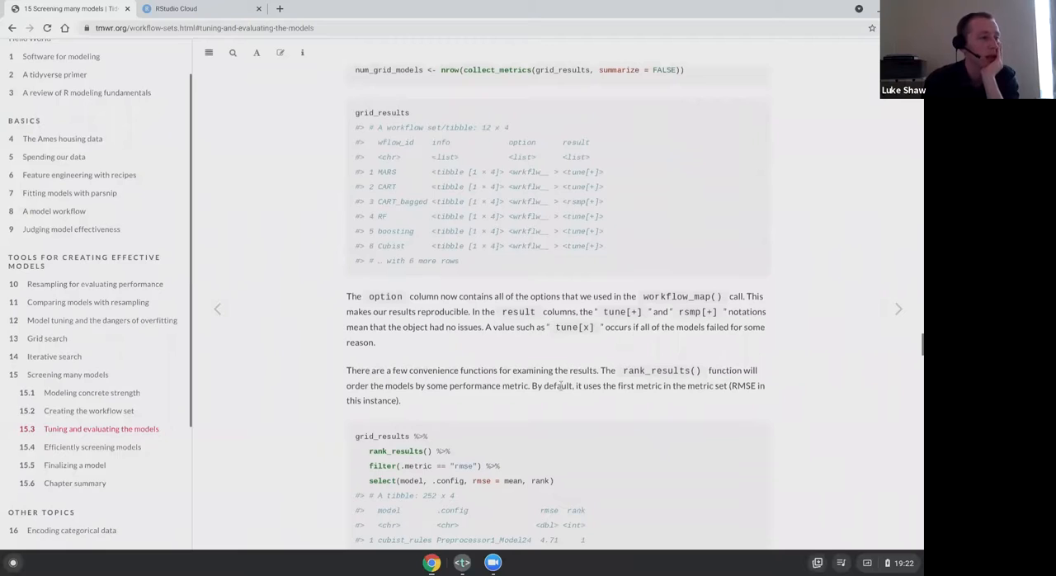
pyautogui.scroll(-3)
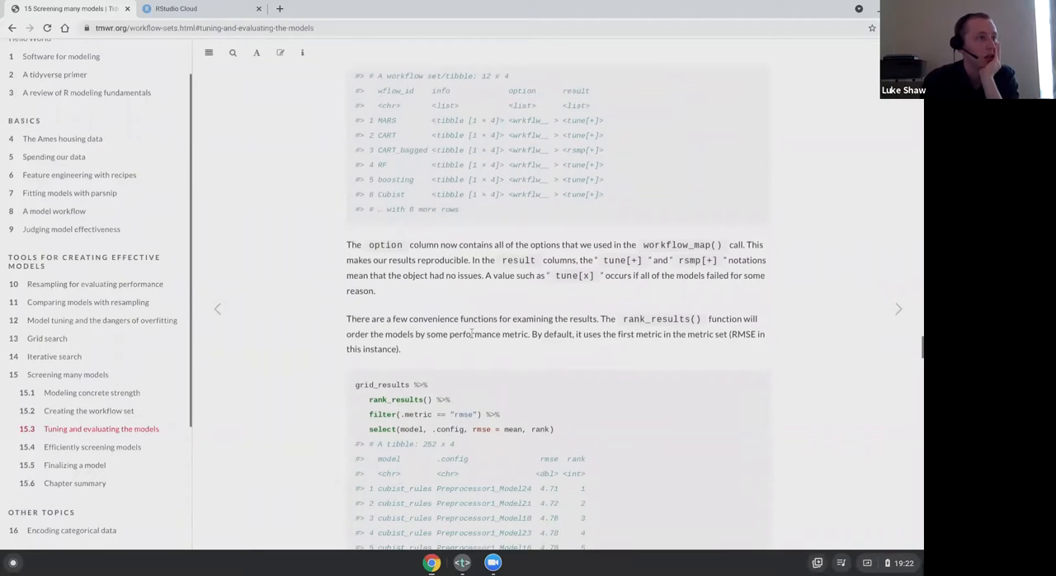
pyautogui.click(479, 414)
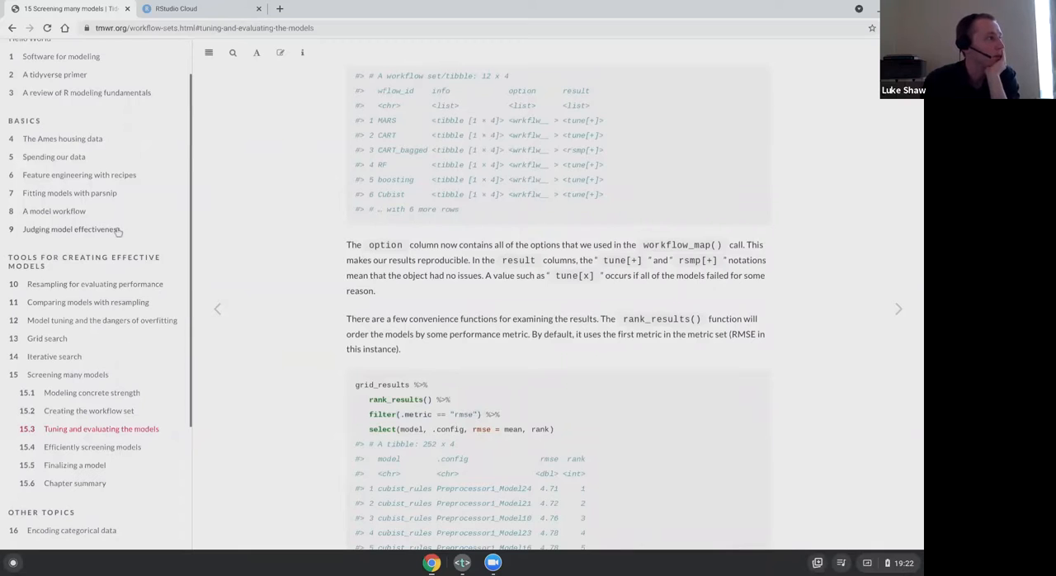
pyautogui.scroll(-3)
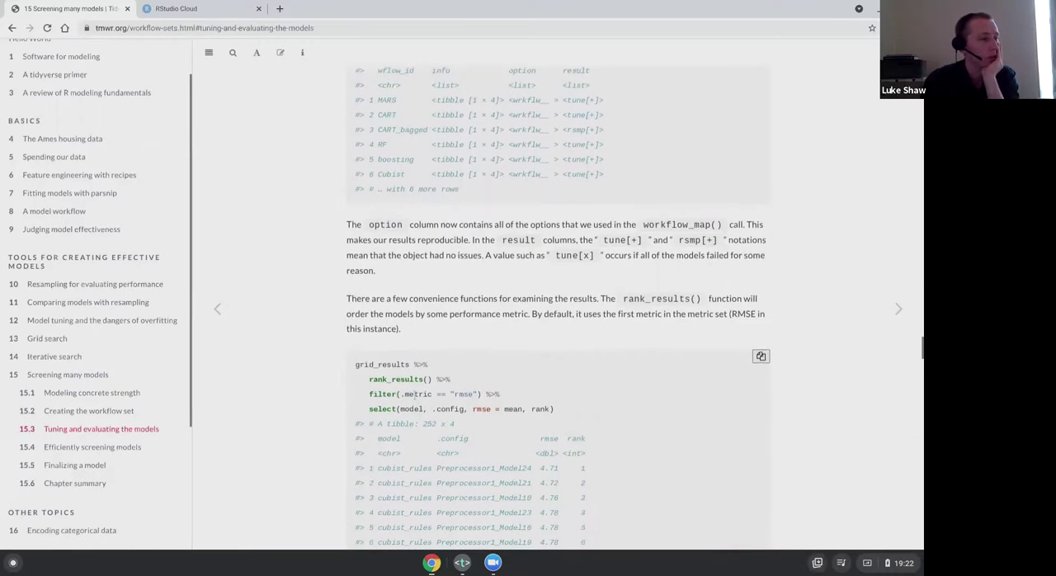
pyautogui.scroll(-3)
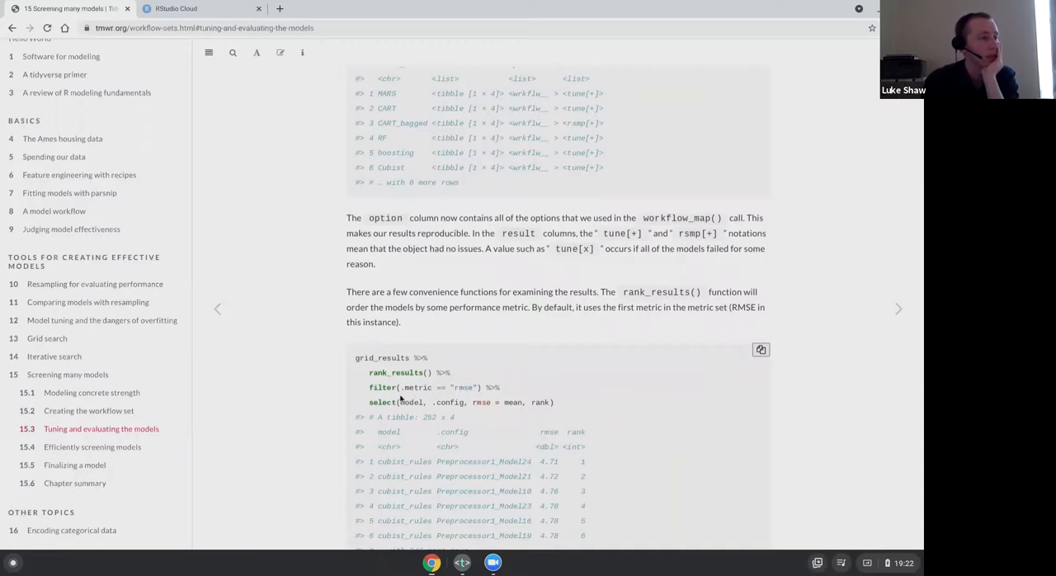
pyautogui.scroll(-3)
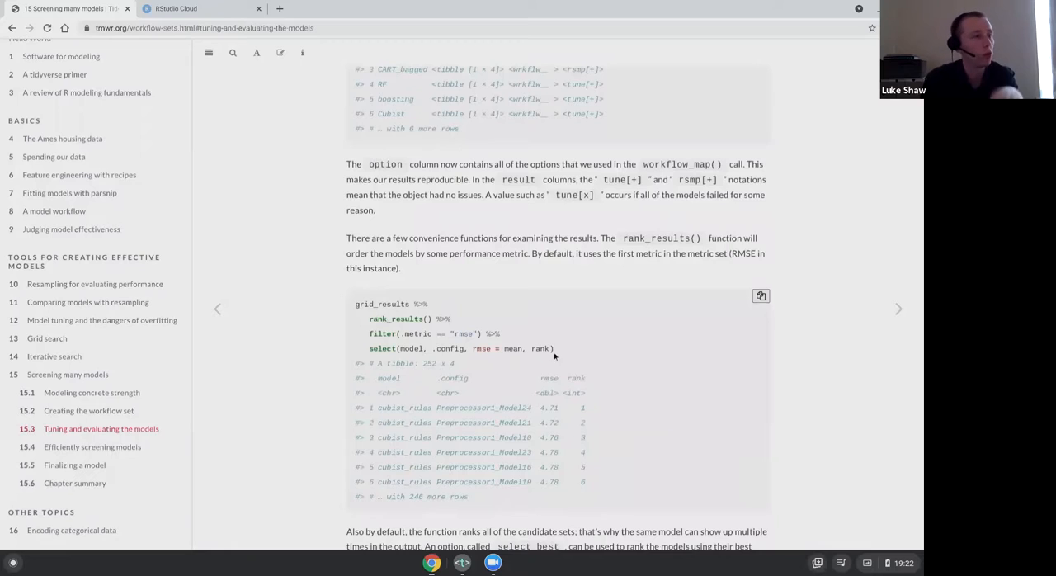
pyautogui.moveTo(530, 373)
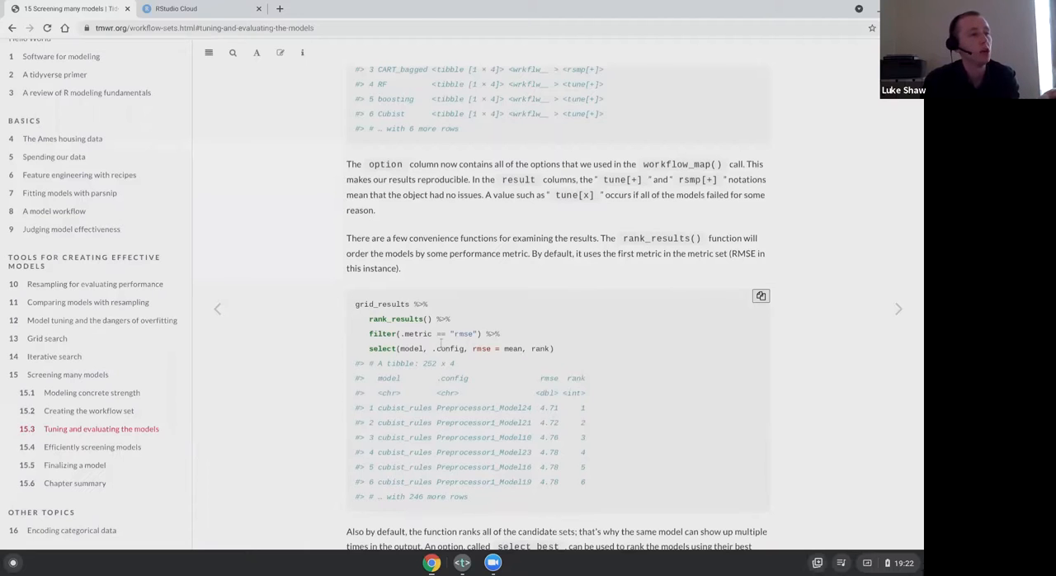
pyautogui.moveTo(590, 432)
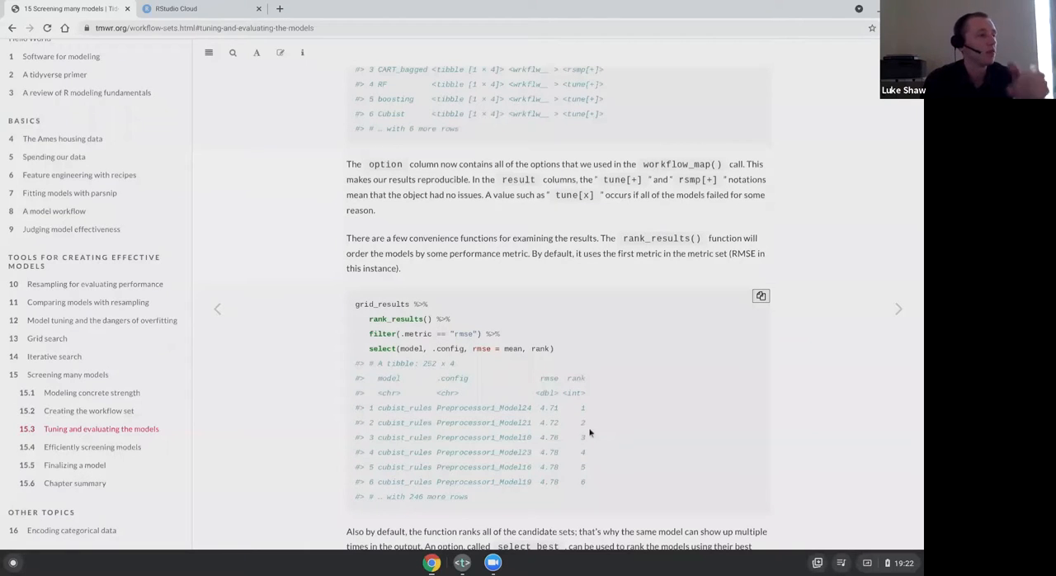
# - Scroll to the autoplot() code and the RMSE-by-workflow-rank plot, with the Cubist autoplot appearing
pyautogui.scroll(-3)
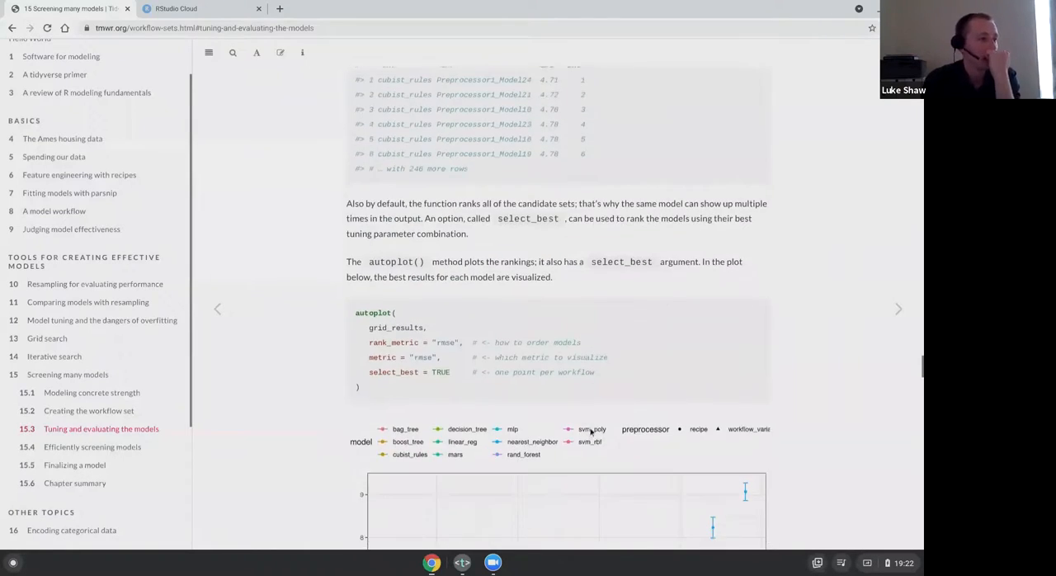
pyautogui.scroll(-3)
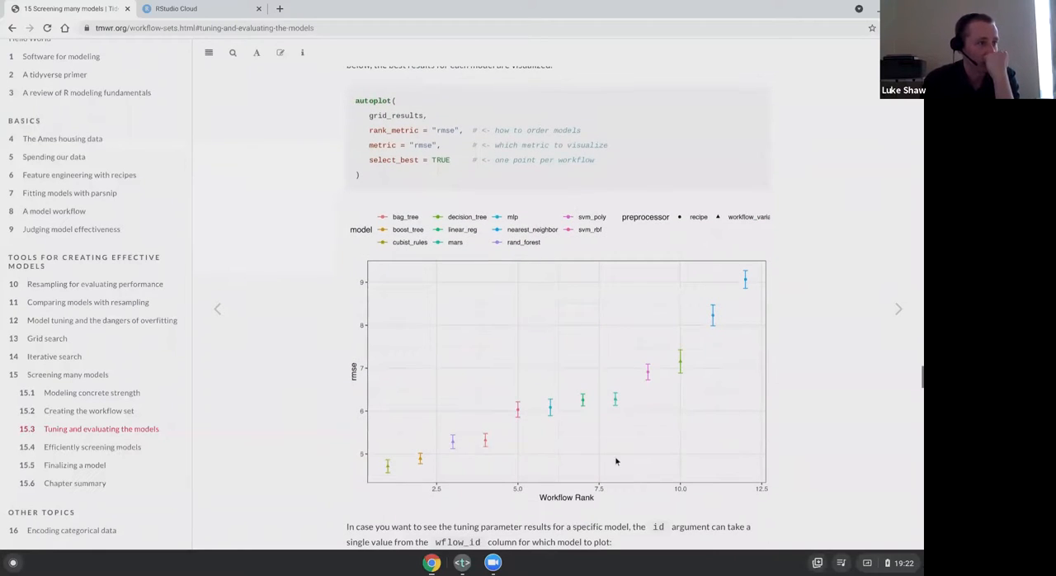
pyautogui.moveTo(542, 470)
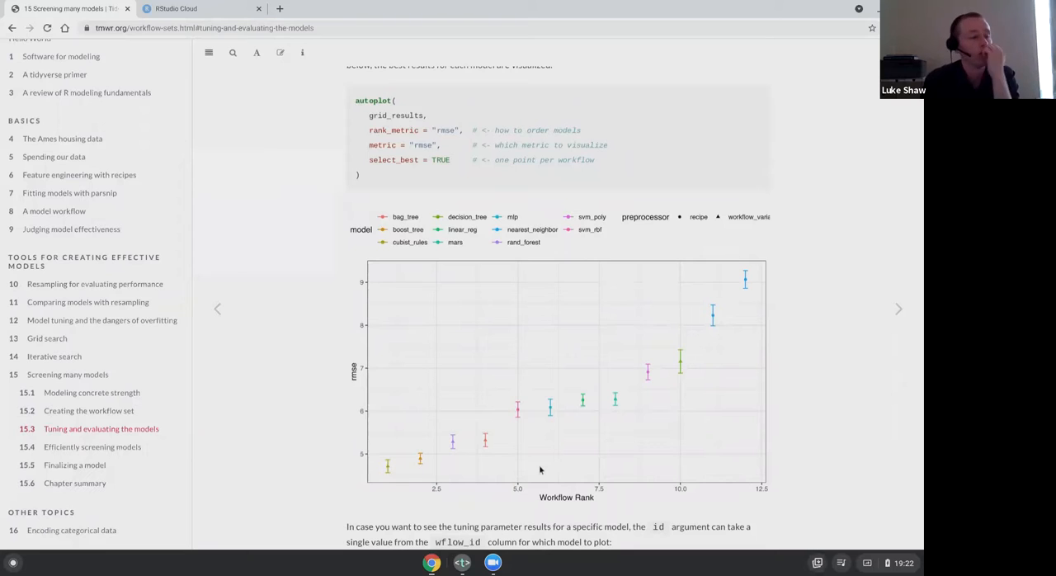
pyautogui.scroll(-3)
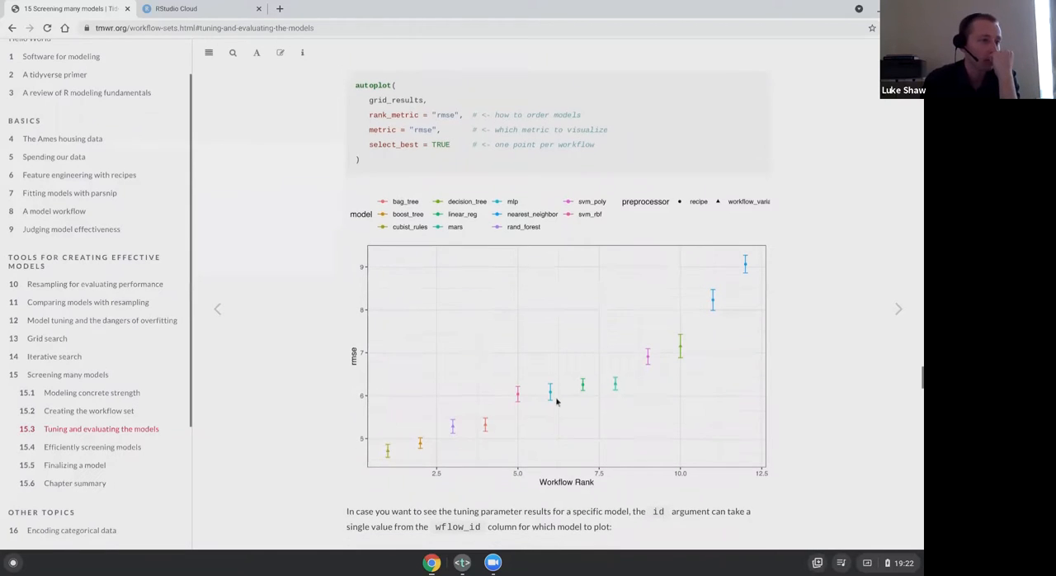
pyautogui.scroll(-3)
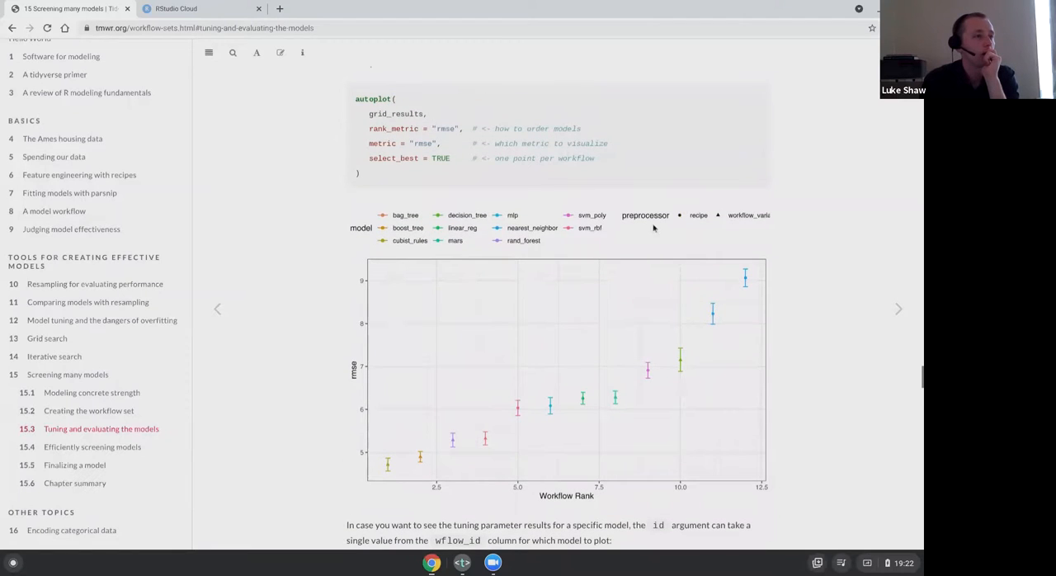
pyautogui.moveTo(669, 221)
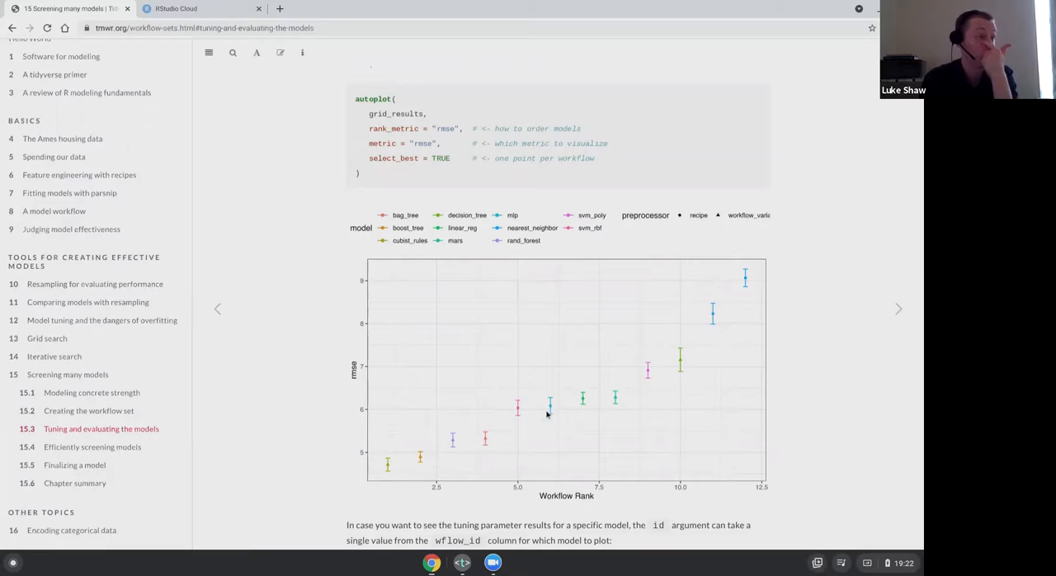
pyautogui.moveTo(627, 372)
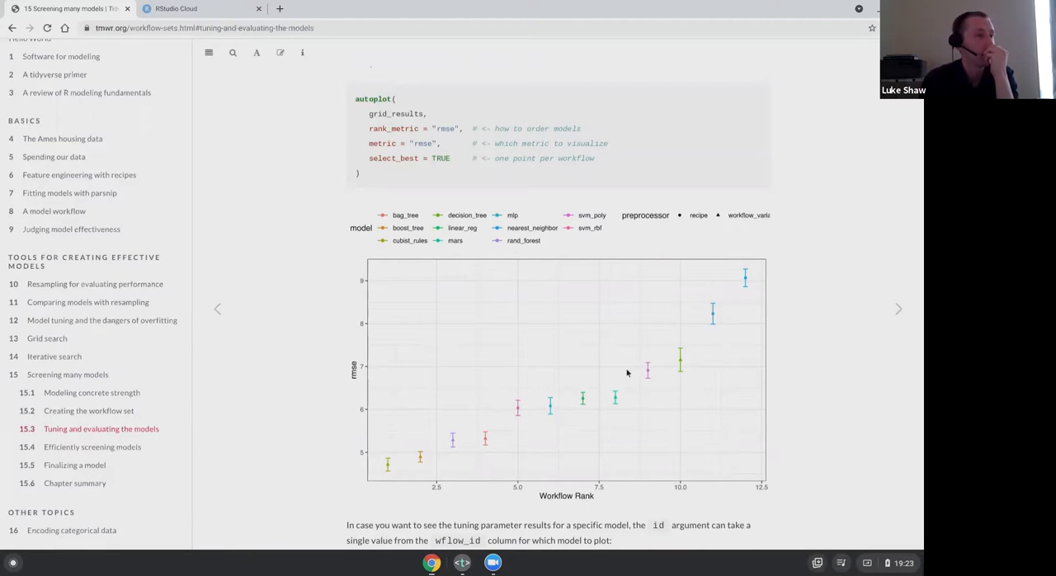
pyautogui.moveTo(535, 311)
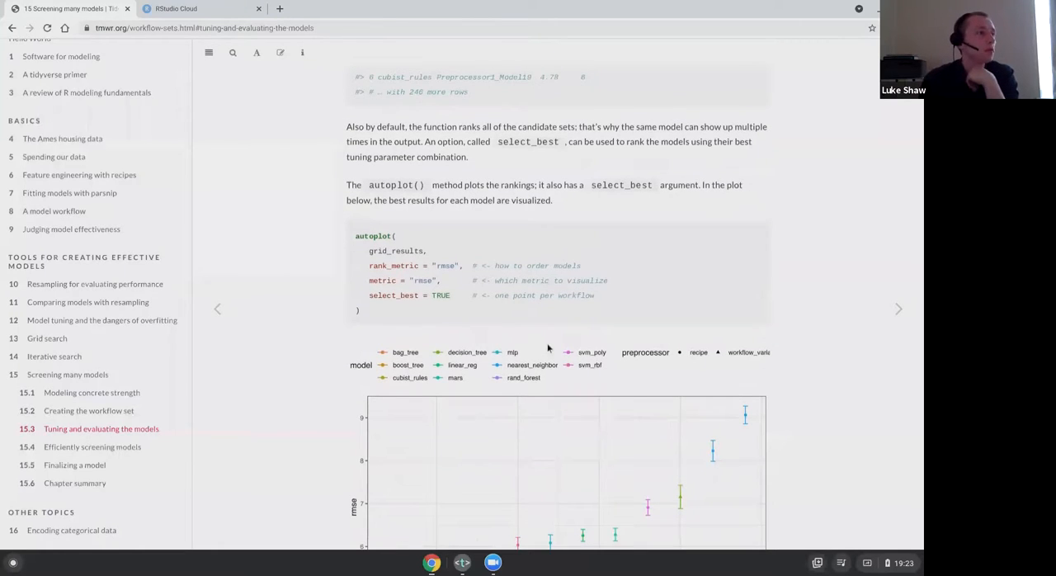
pyautogui.scroll(-3)
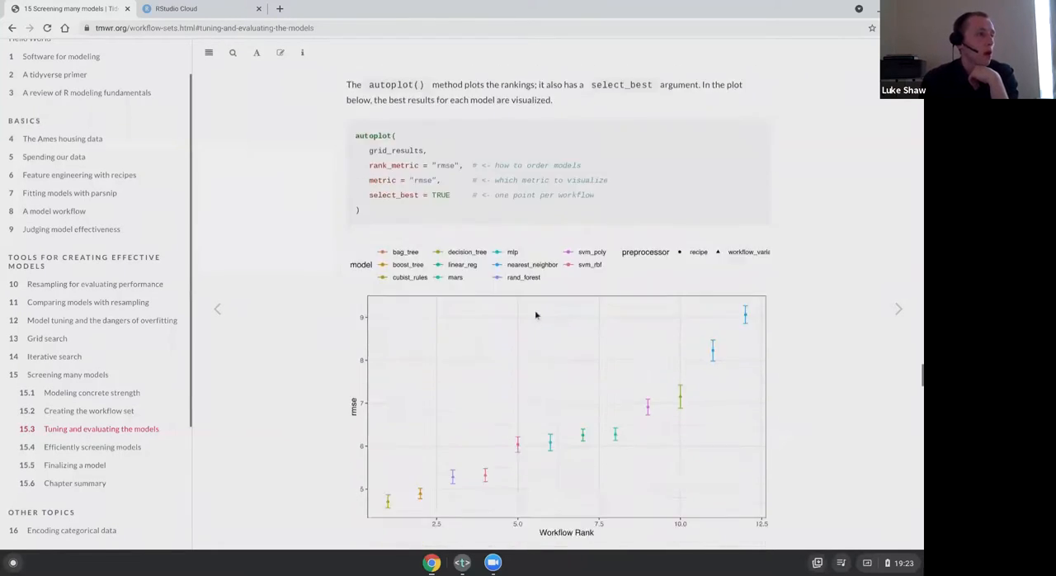
pyautogui.scroll(-3)
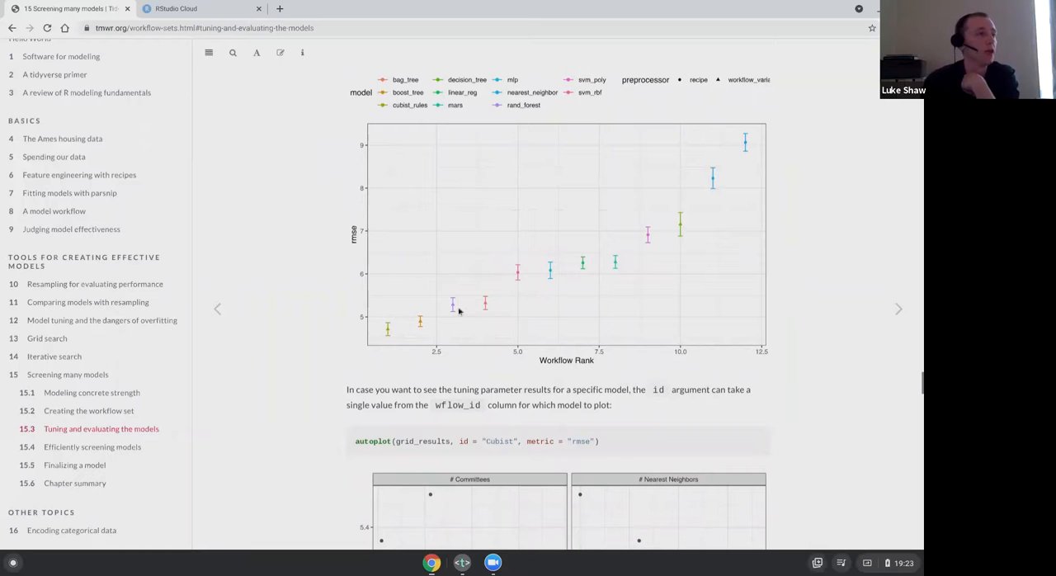
pyautogui.moveTo(776, 318)
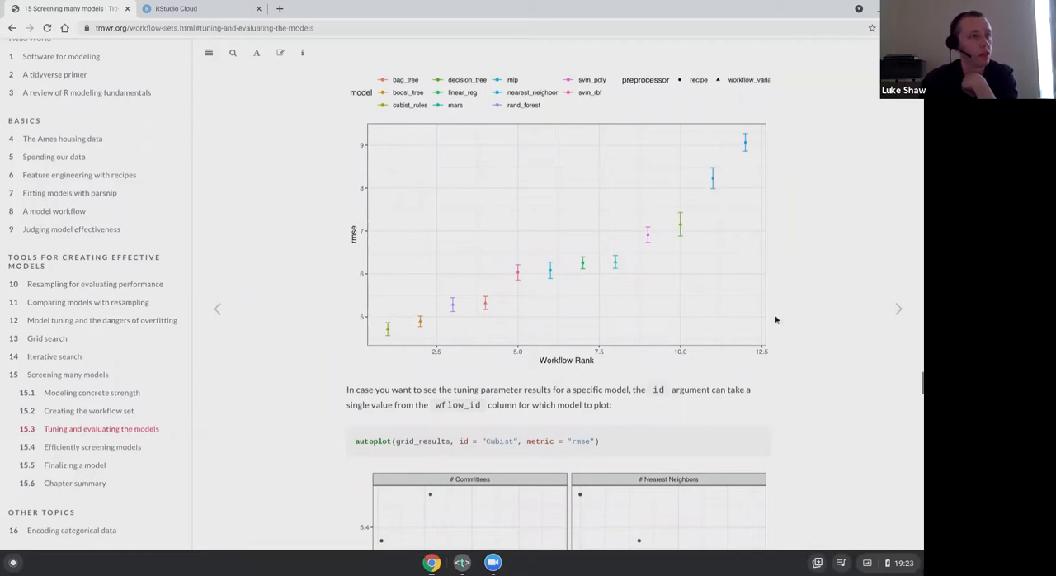
pyautogui.moveTo(373, 335)
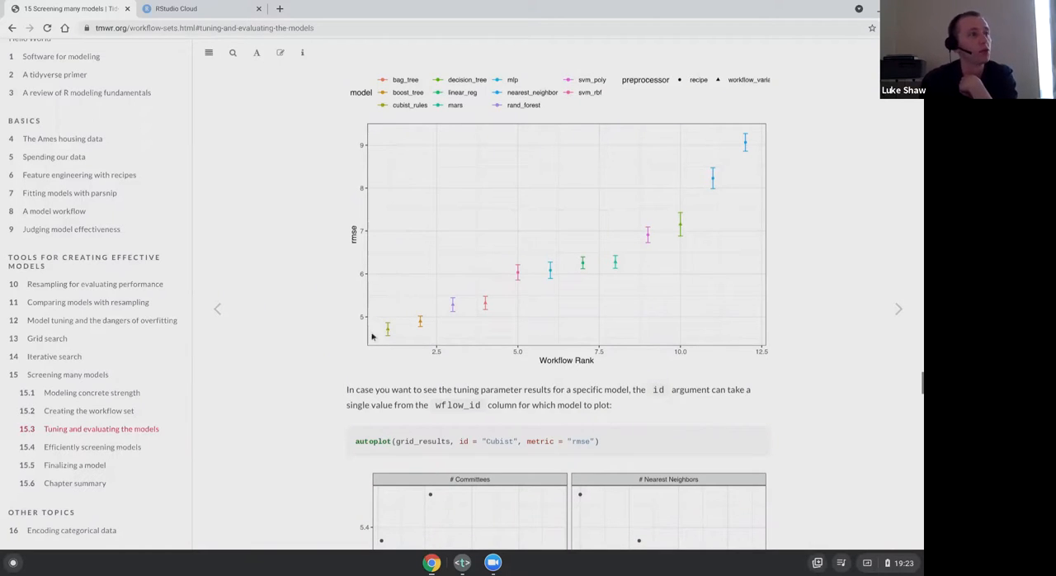
pyautogui.moveTo(383, 317)
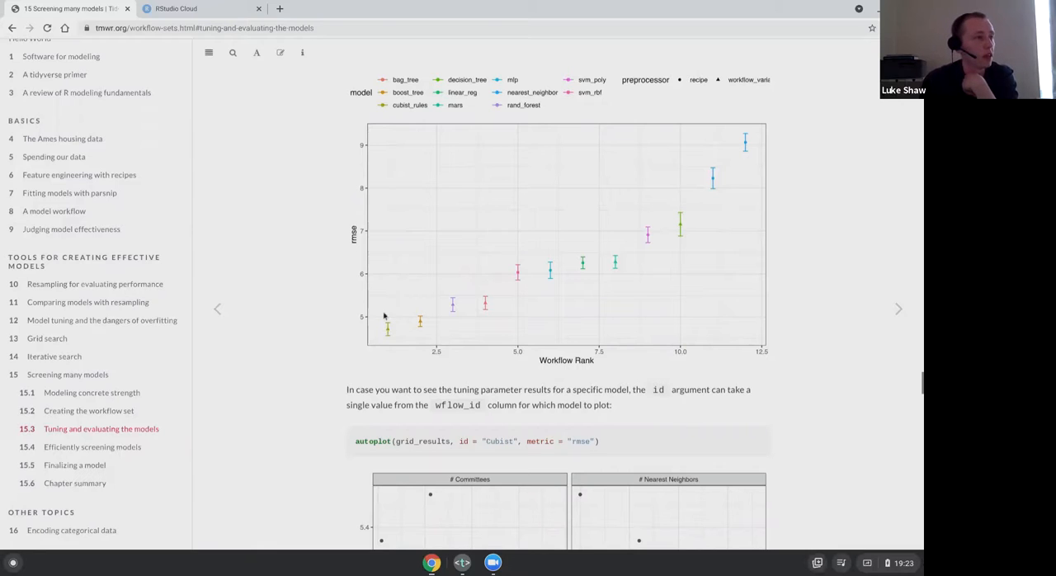
pyautogui.moveTo(393, 309)
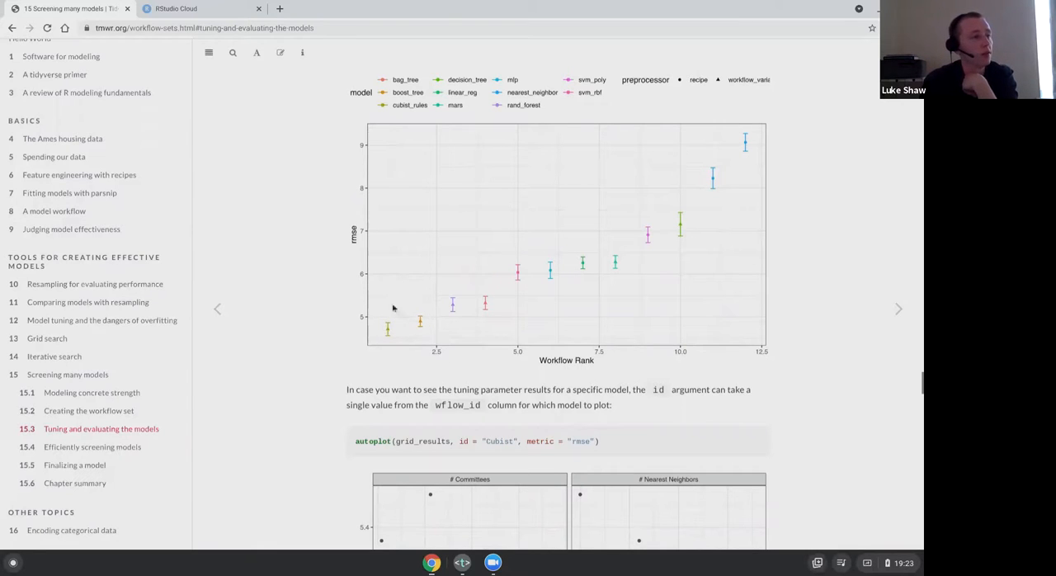
# - Read past the Cubist tuning-parameter plots to section 15.4 Efficiently screening models, clearing the 25,200-models selection
pyautogui.scroll(-3)
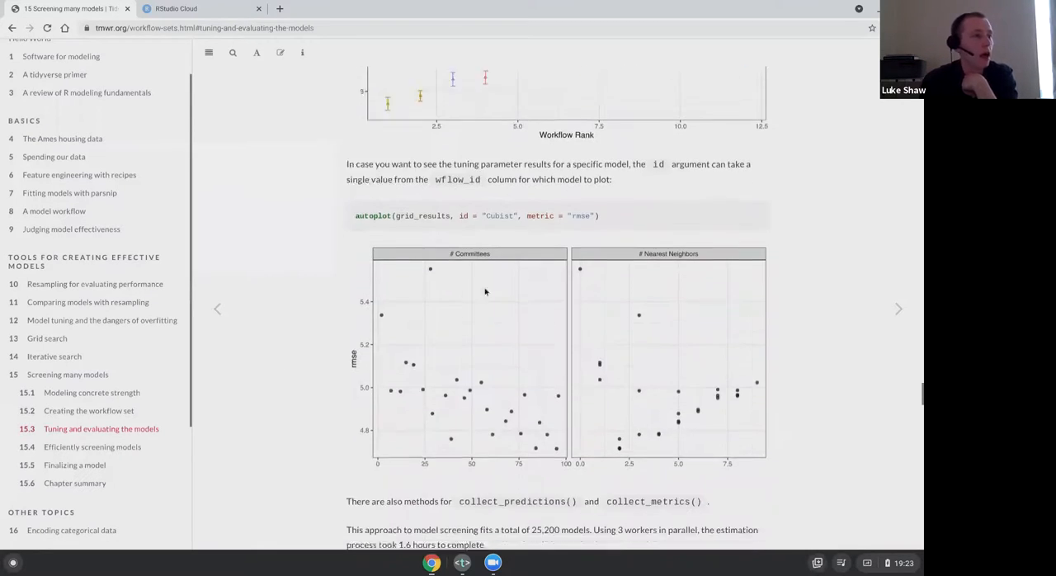
pyautogui.scroll(-3)
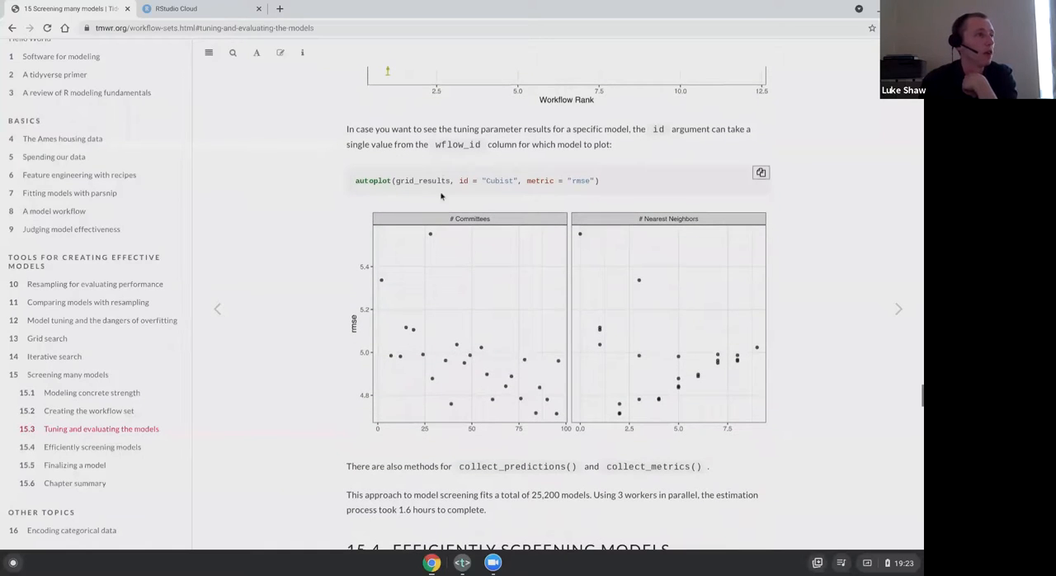
pyautogui.moveTo(439, 288)
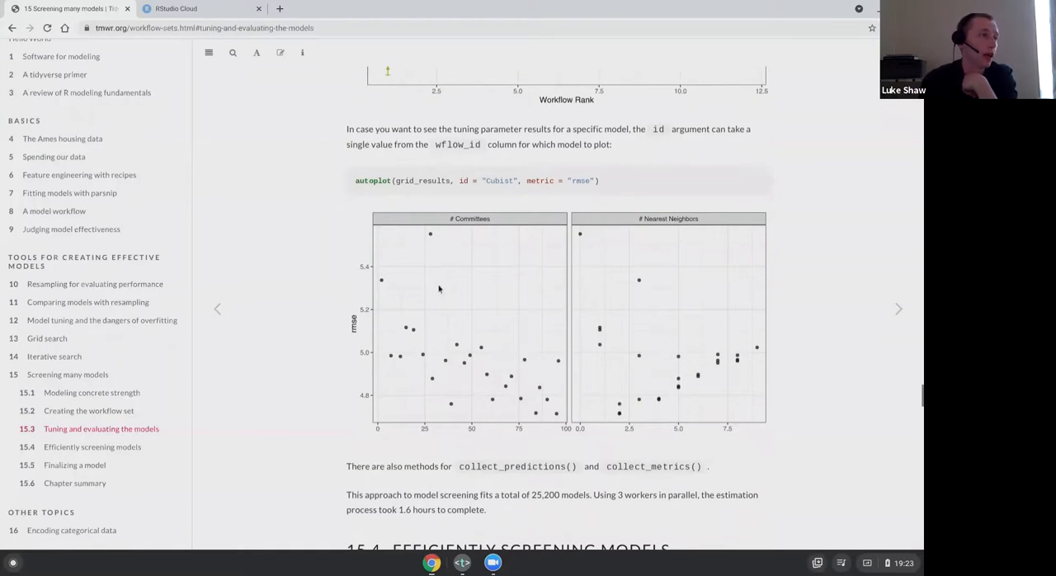
pyautogui.scroll(-3)
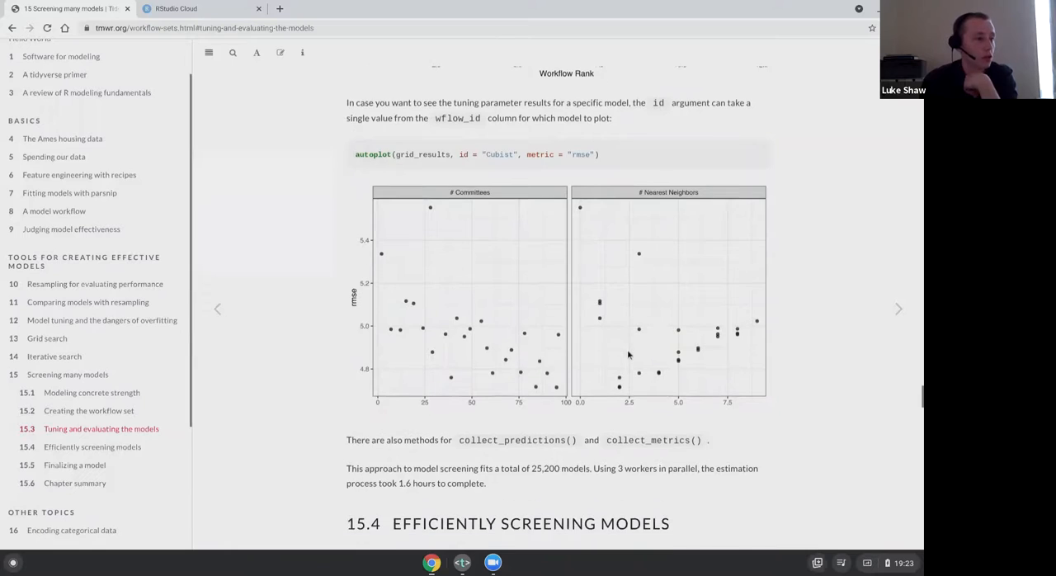
pyautogui.scroll(-3)
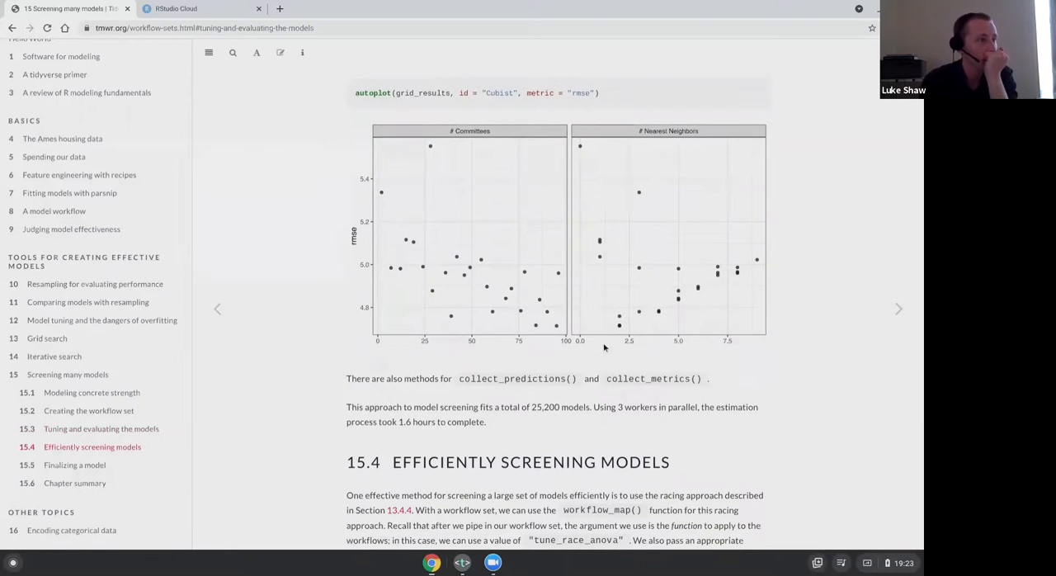
pyautogui.scroll(-3)
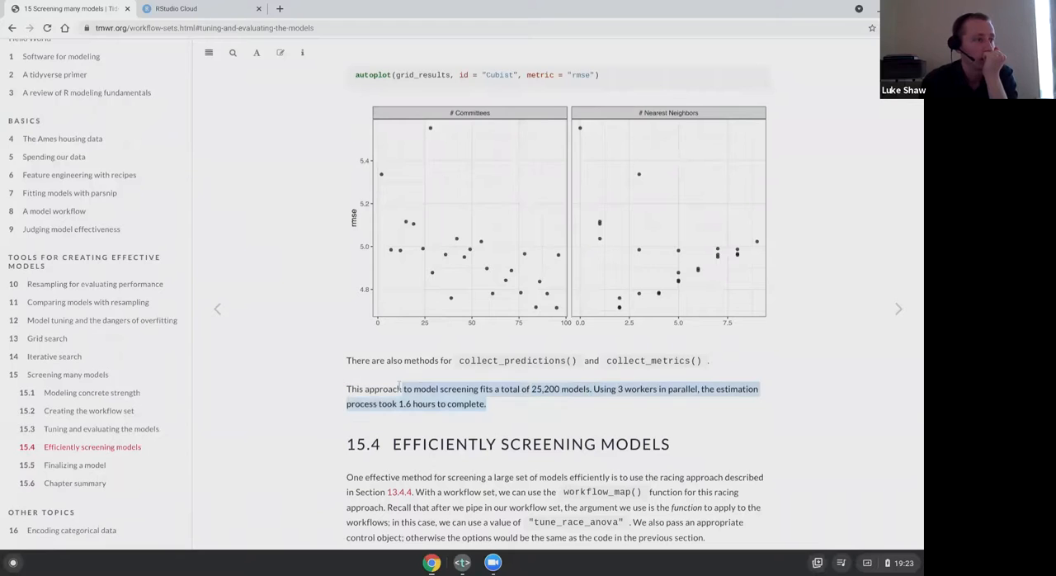
pyautogui.click(492, 408)
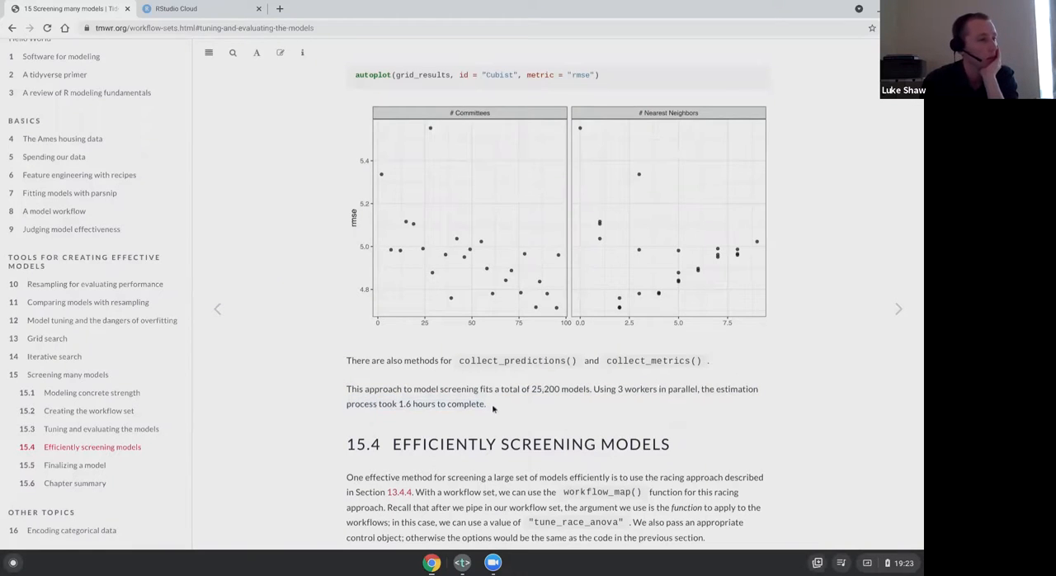
pyautogui.moveTo(505, 406)
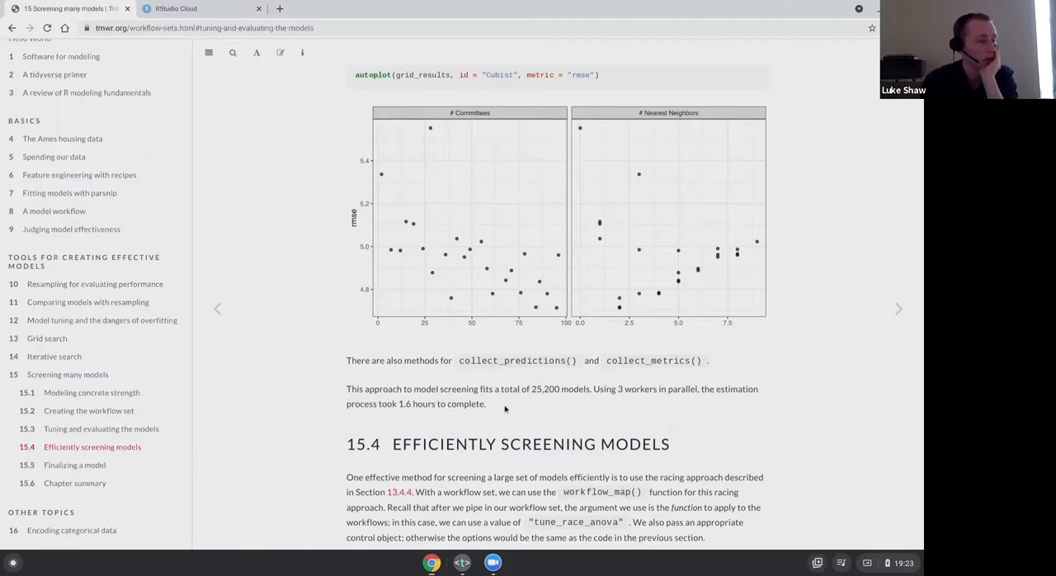
pyautogui.moveTo(528, 412)
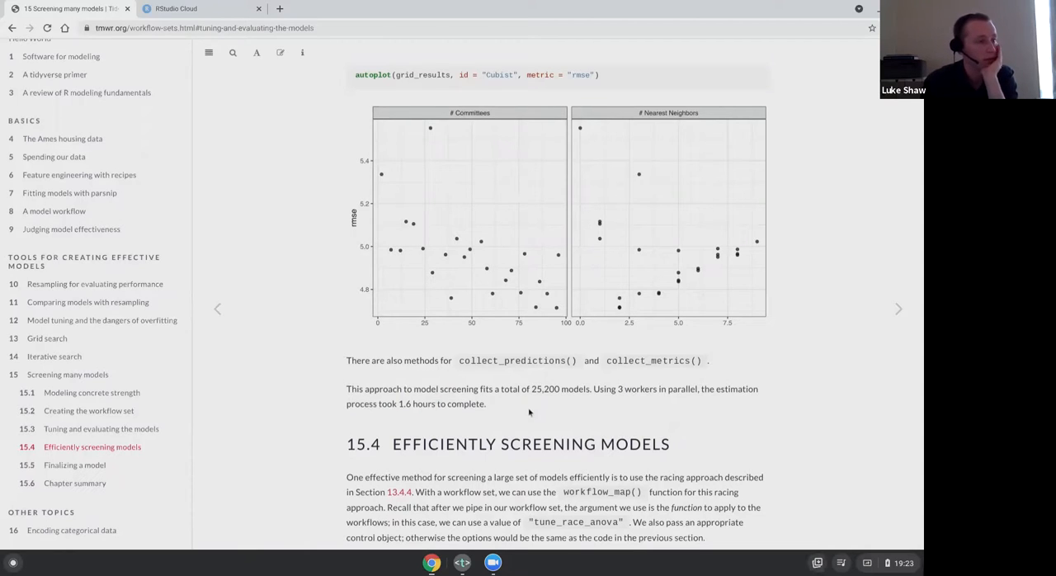
# - Scroll through the racing introduction, race control code and racing results in section 15.4
pyautogui.scroll(-3)
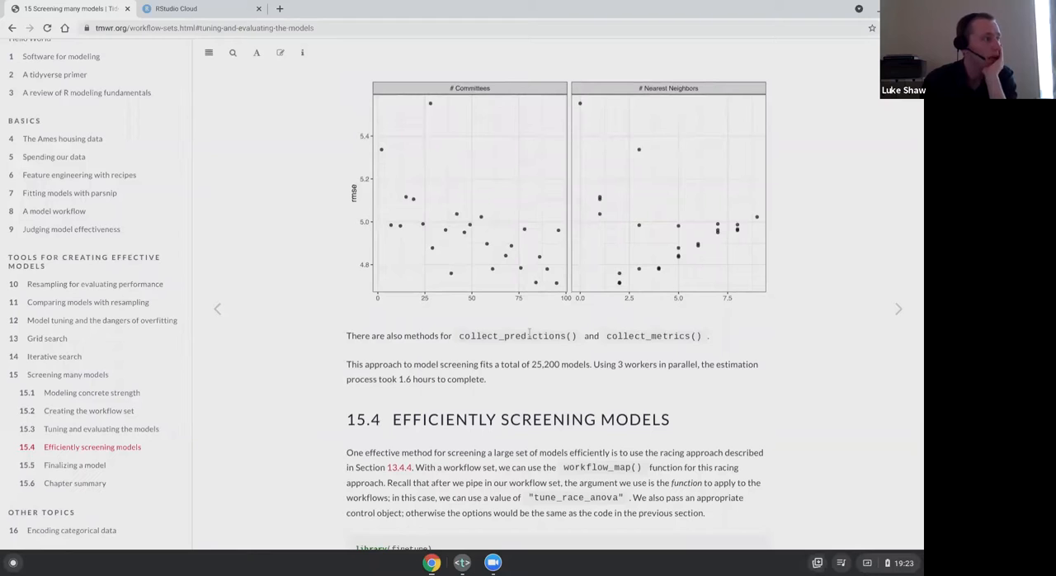
pyautogui.scroll(-3)
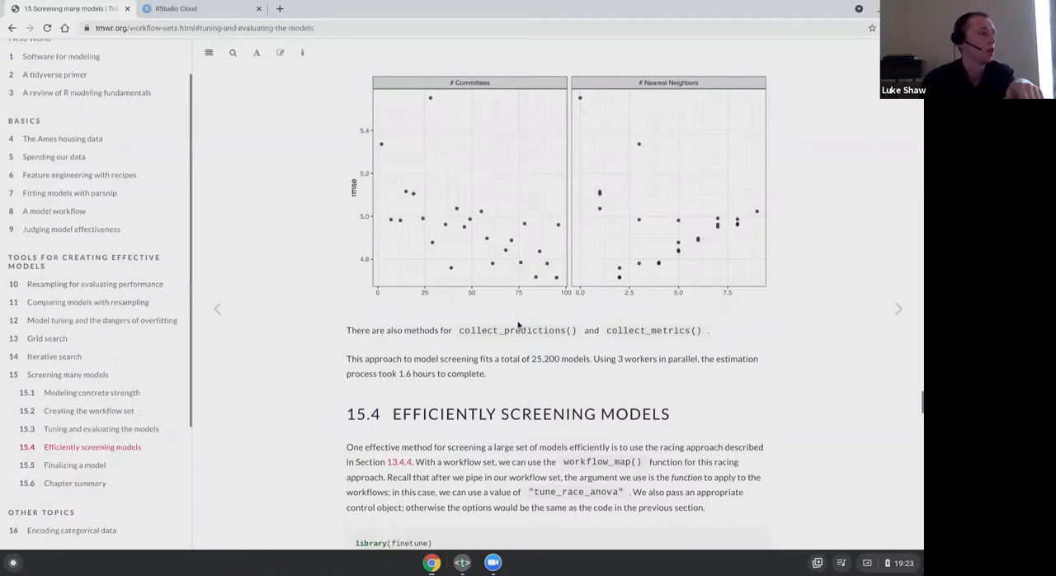
pyautogui.scroll(-3)
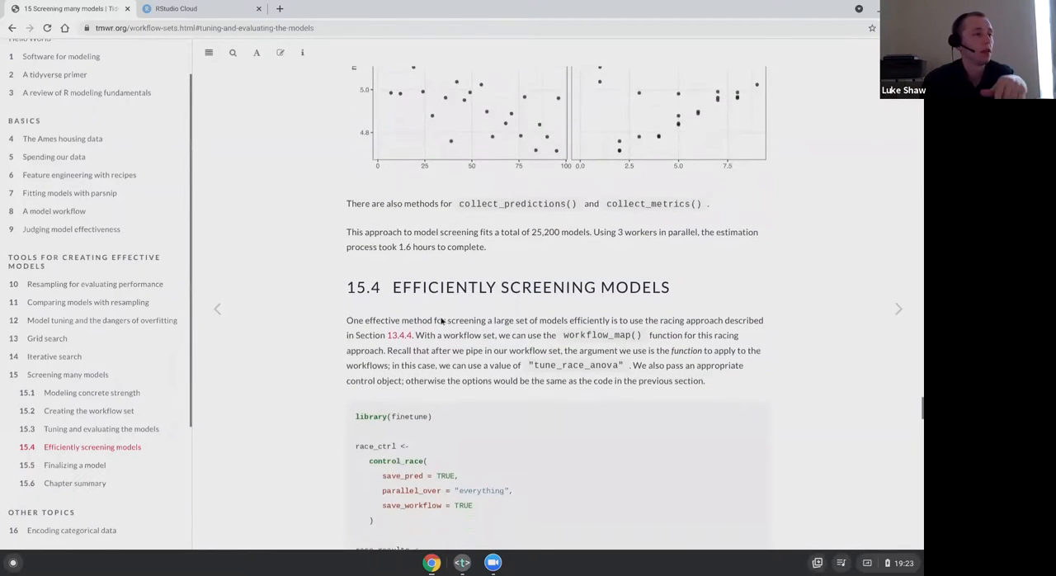
pyautogui.scroll(-3)
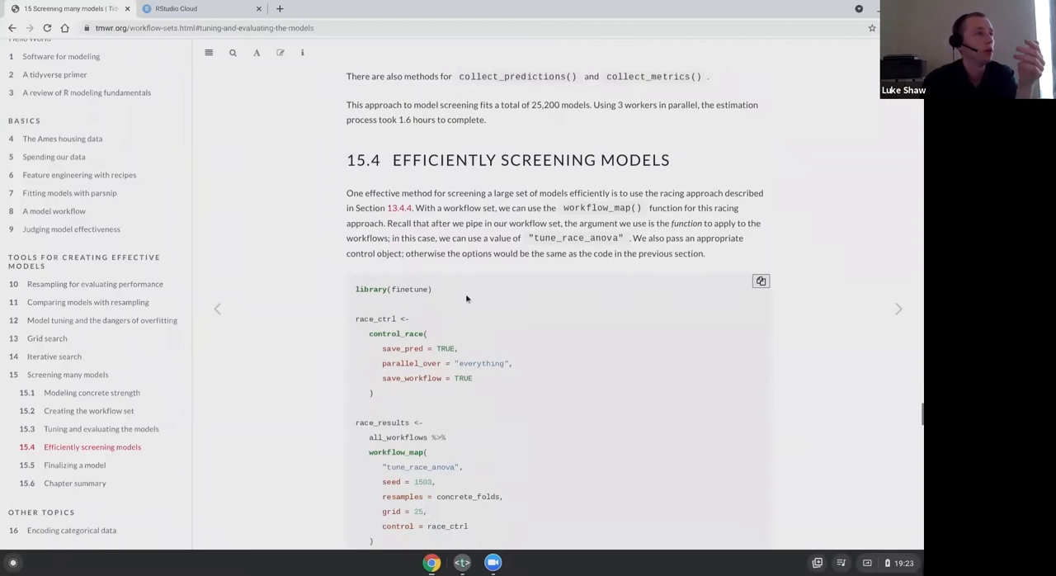
pyautogui.moveTo(528, 160)
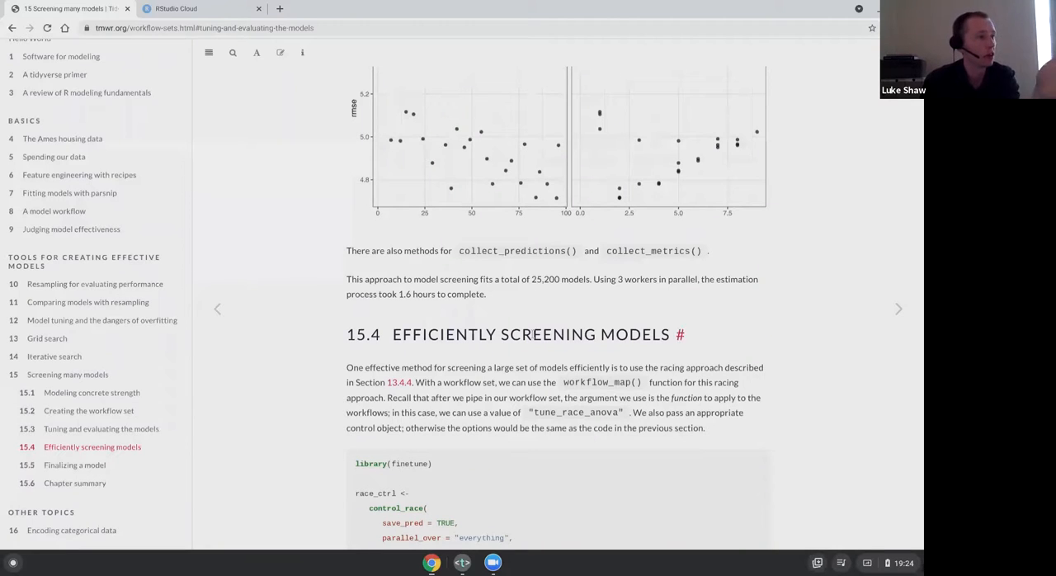
pyautogui.scroll(-3)
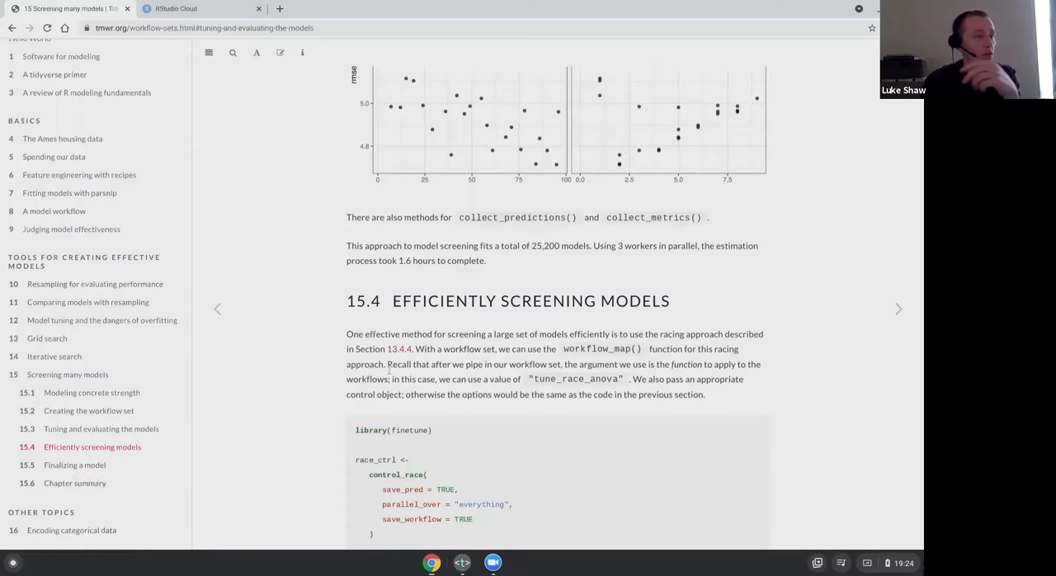
pyautogui.scroll(-3)
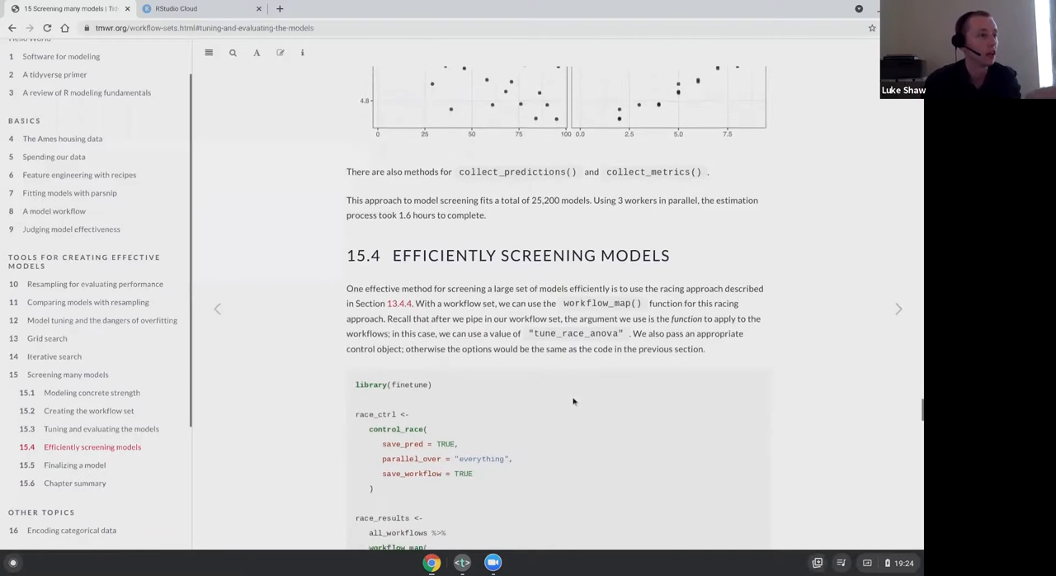
pyautogui.scroll(-3)
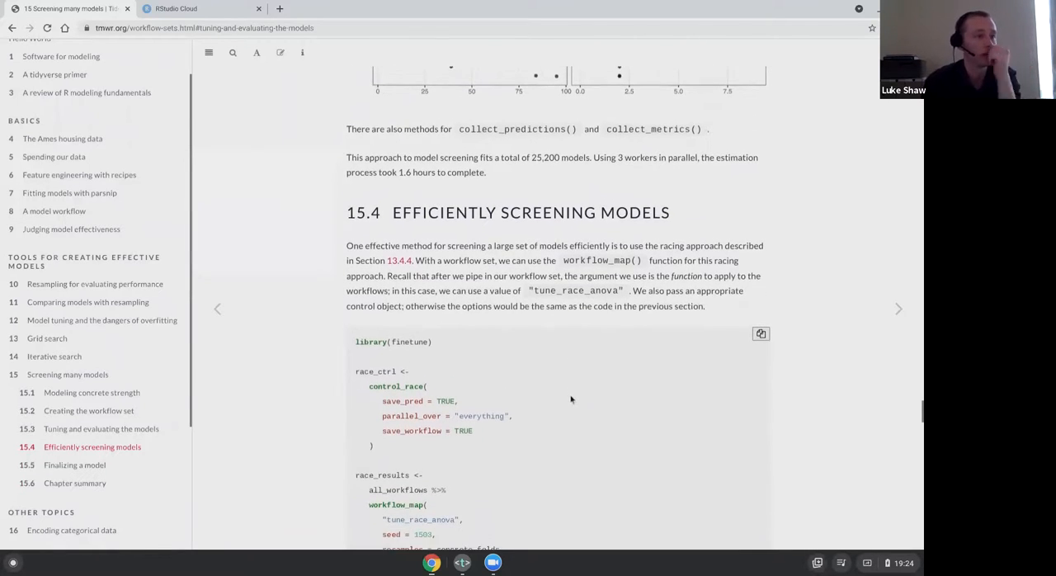
pyautogui.scroll(-3)
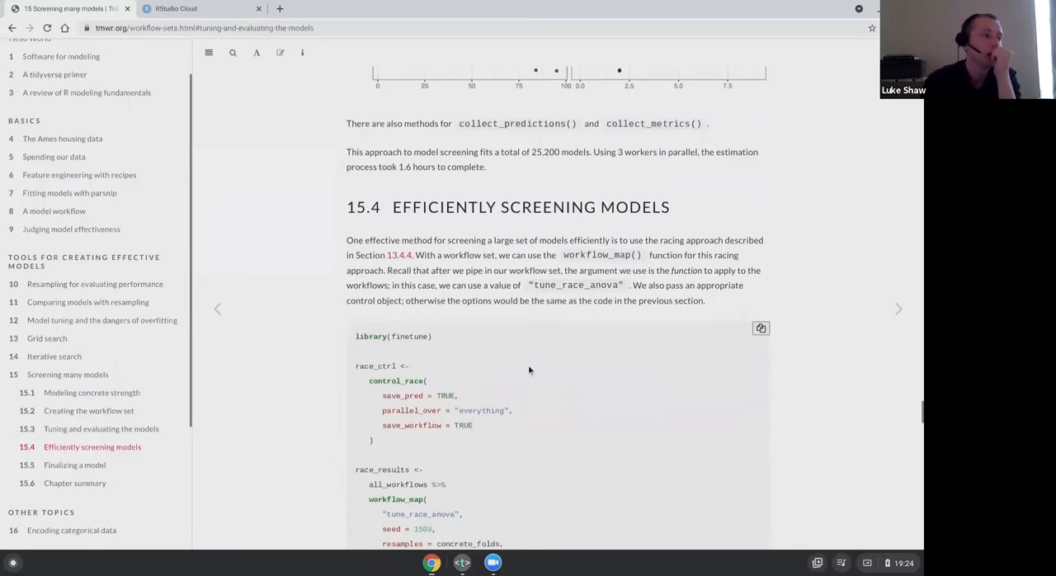
pyautogui.scroll(-3)
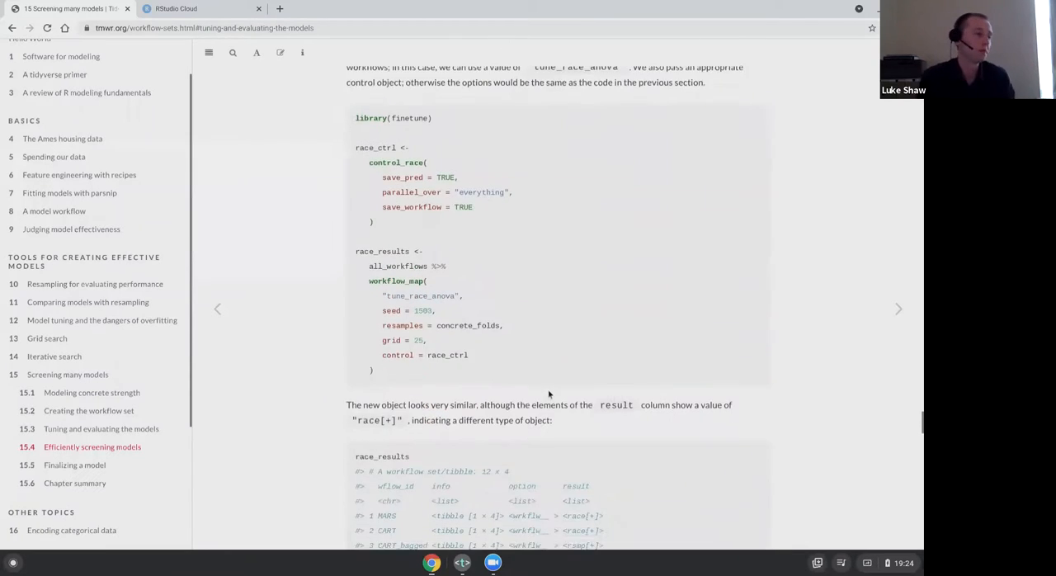
pyautogui.scroll(-3)
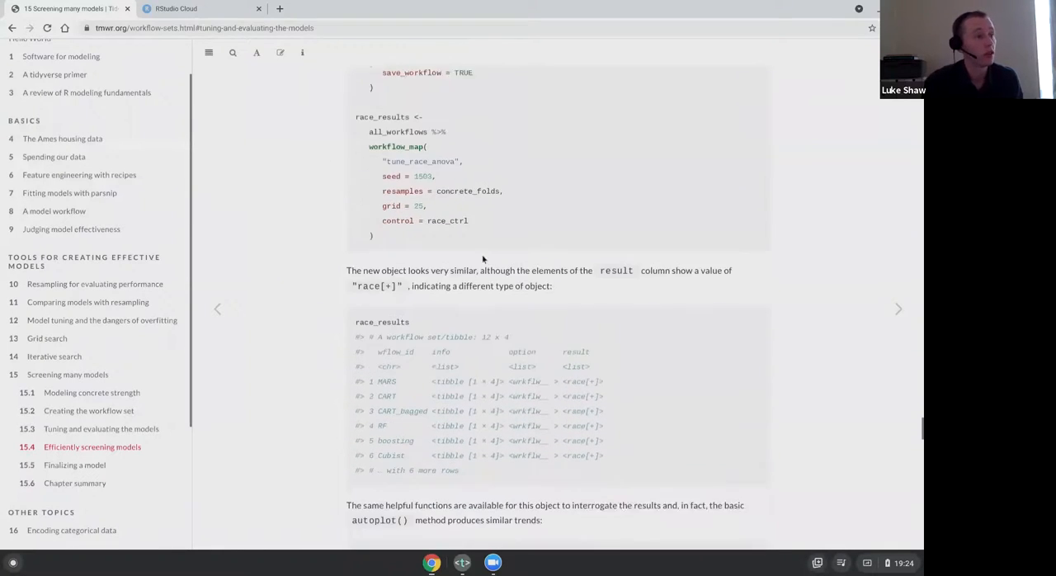
# - Continue past the race autoplot and matched_results code to the complete-grid versus racing RMSE plot
pyautogui.scroll(-3)
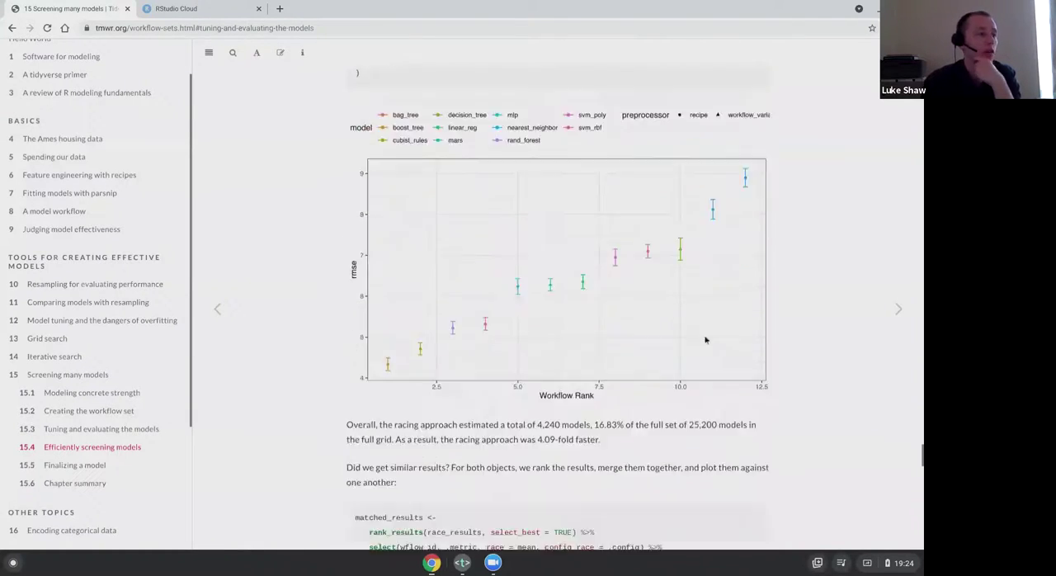
pyautogui.scroll(-3)
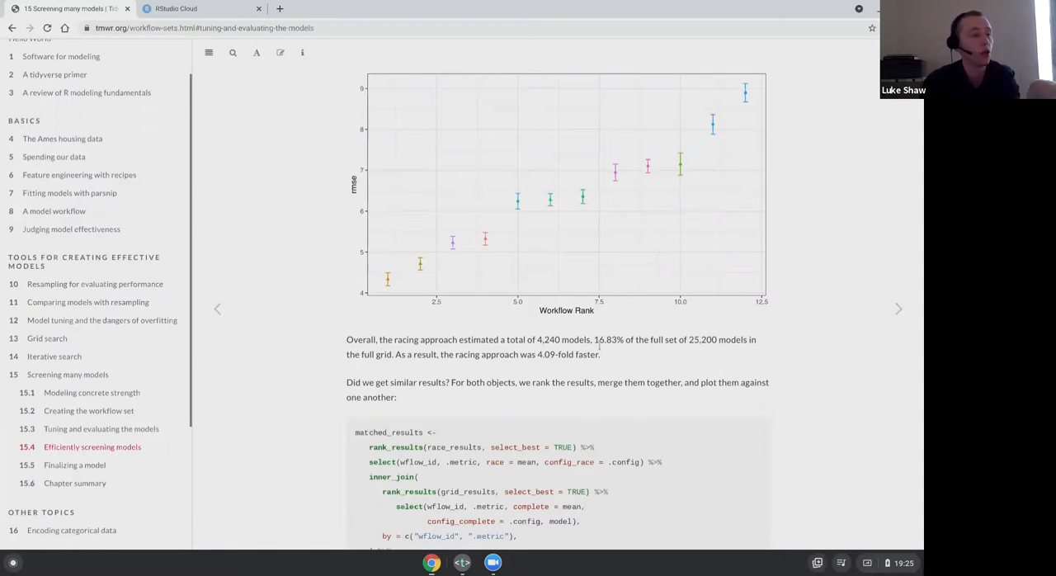
pyautogui.doubleClick(552, 340)
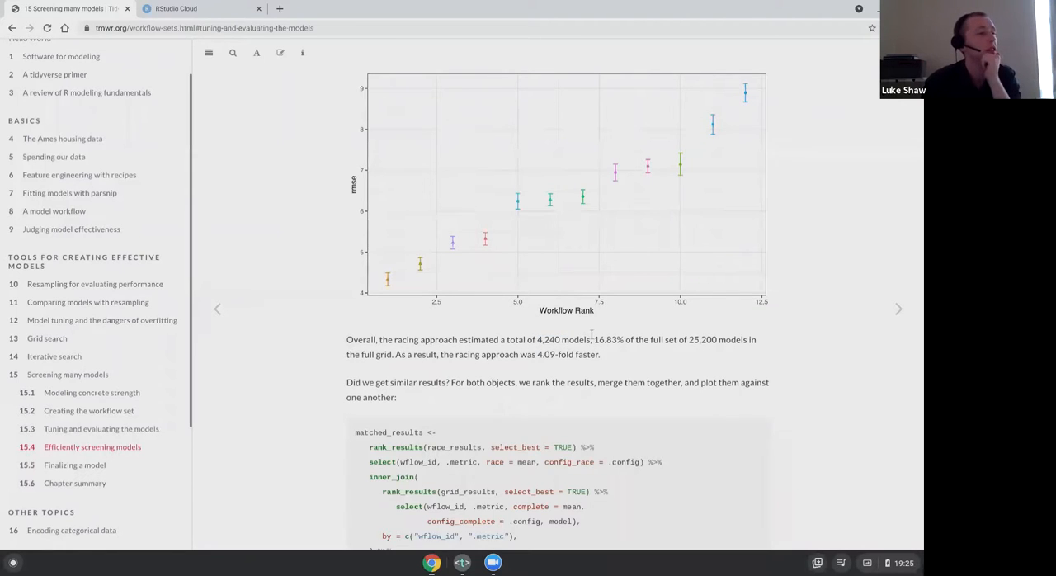
pyautogui.scroll(-3)
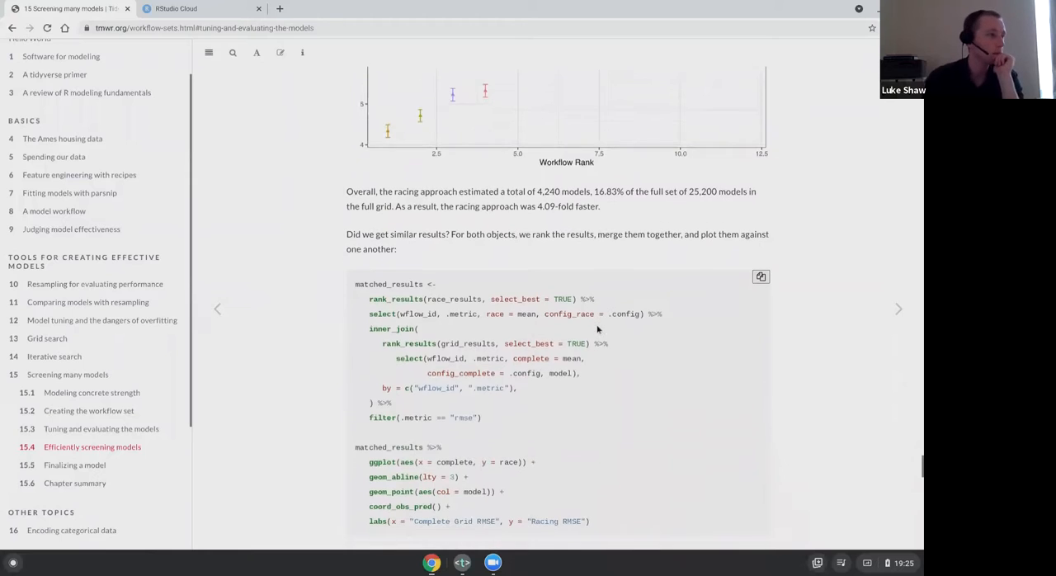
pyautogui.scroll(-3)
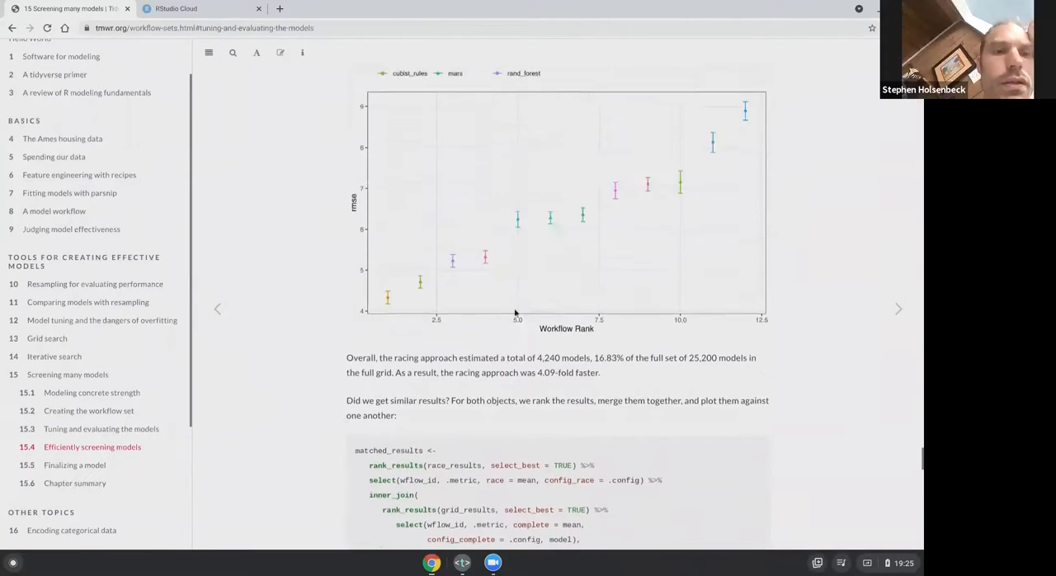
pyautogui.scroll(-3)
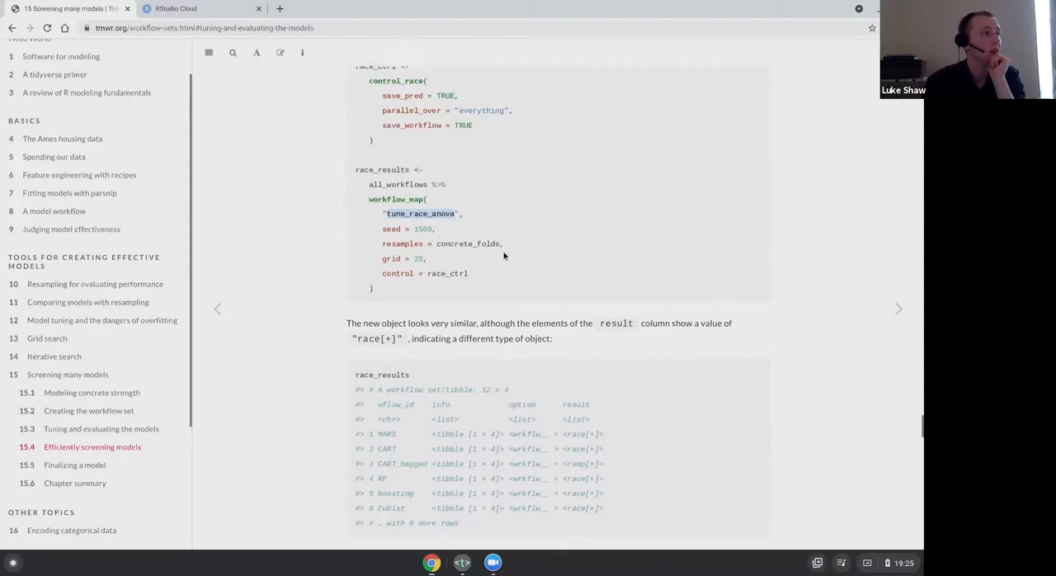
pyautogui.scroll(-3)
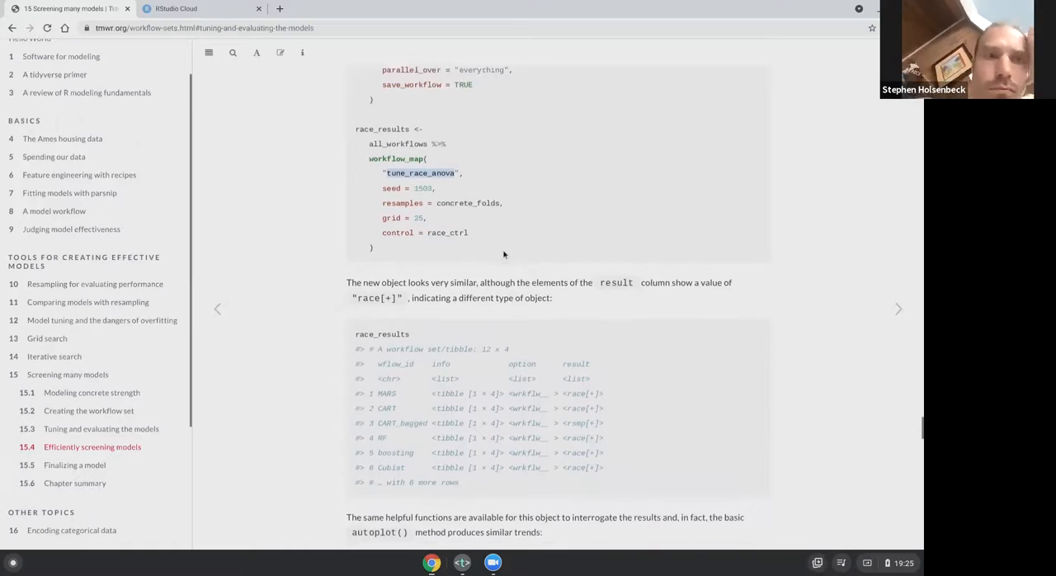
pyautogui.scroll(-3)
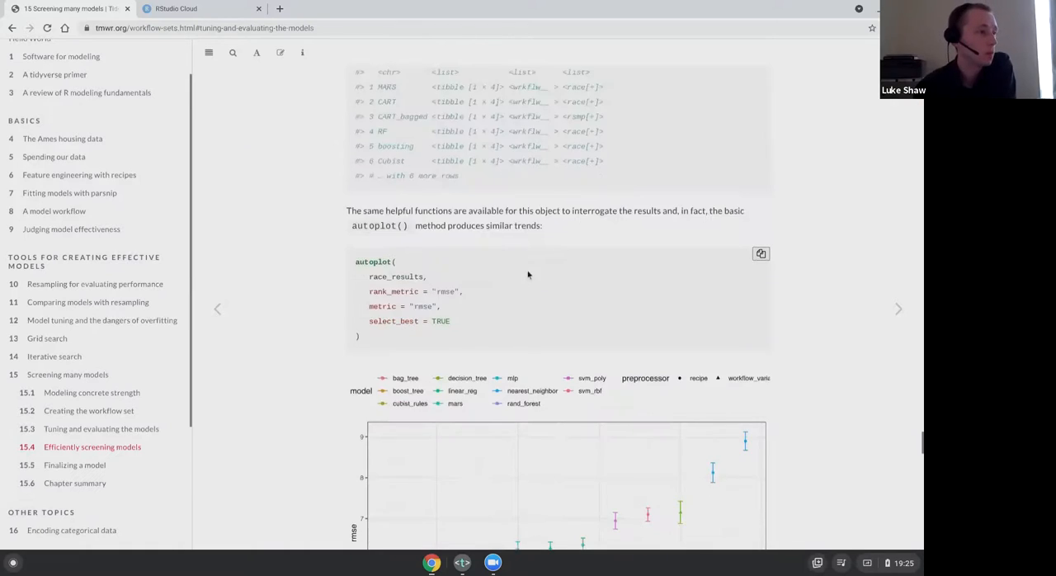
pyautogui.scroll(-3)
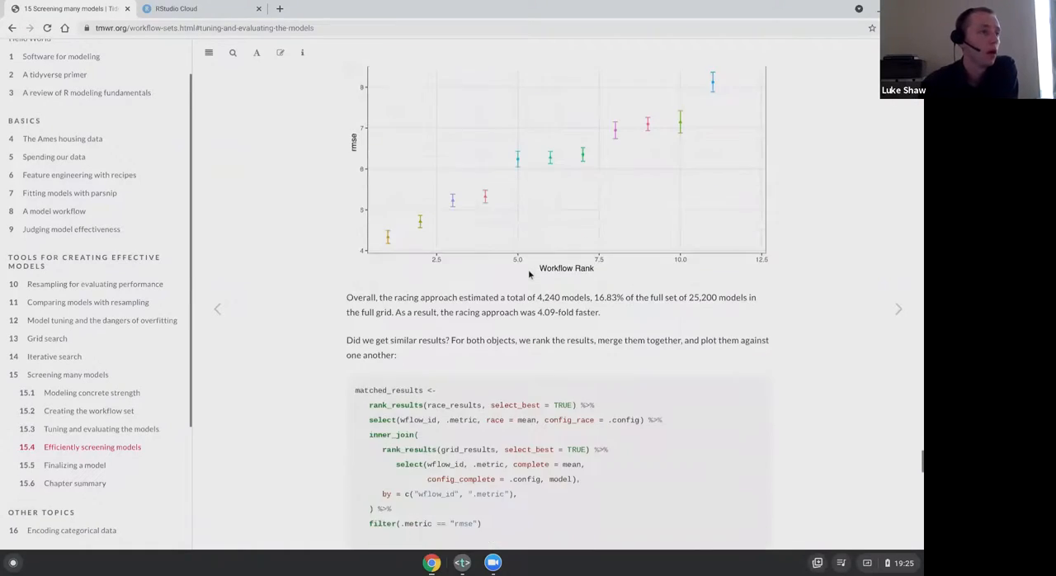
pyautogui.scroll(-3)
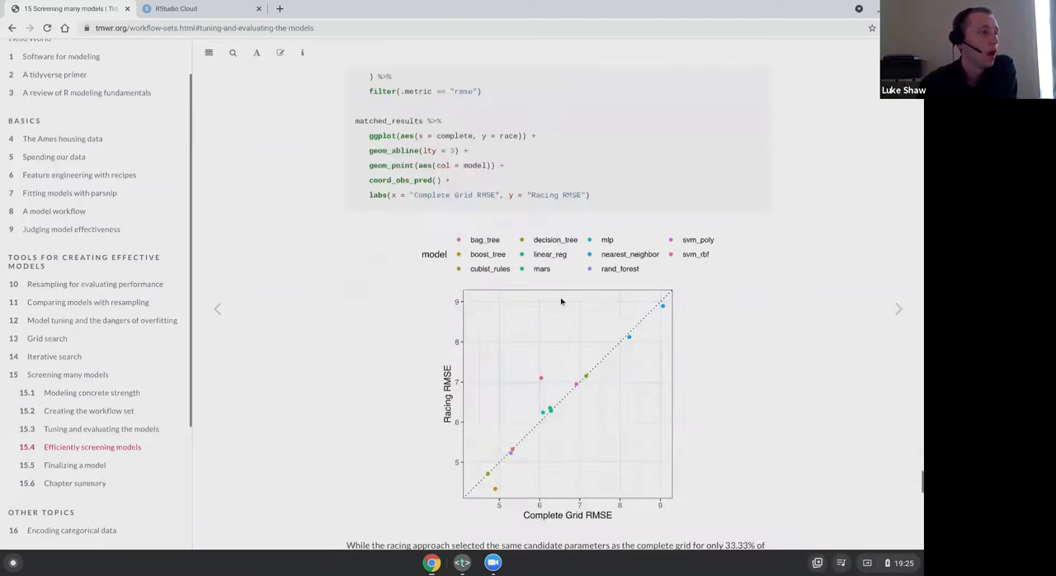
pyautogui.moveTo(545, 340)
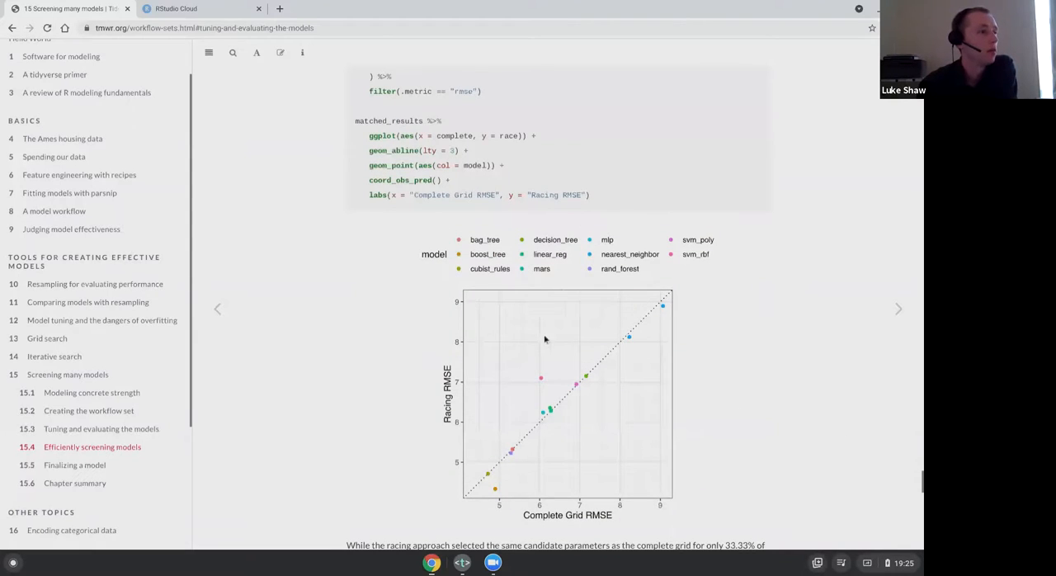
# - Scroll past the racing comparison discussion to the opening of section 15.5 Finalizing a model
pyautogui.scroll(-3)
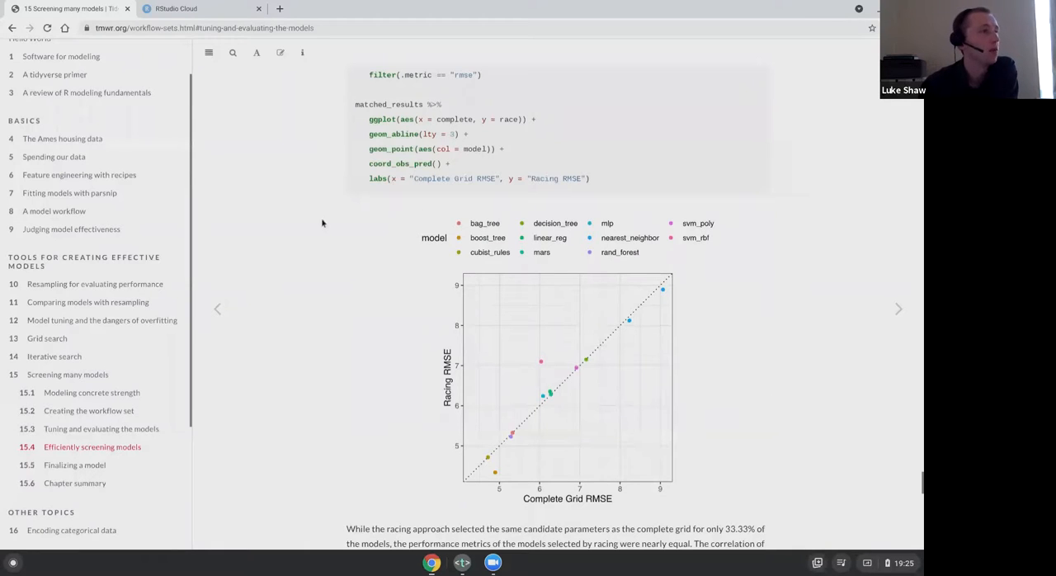
pyautogui.scroll(-3)
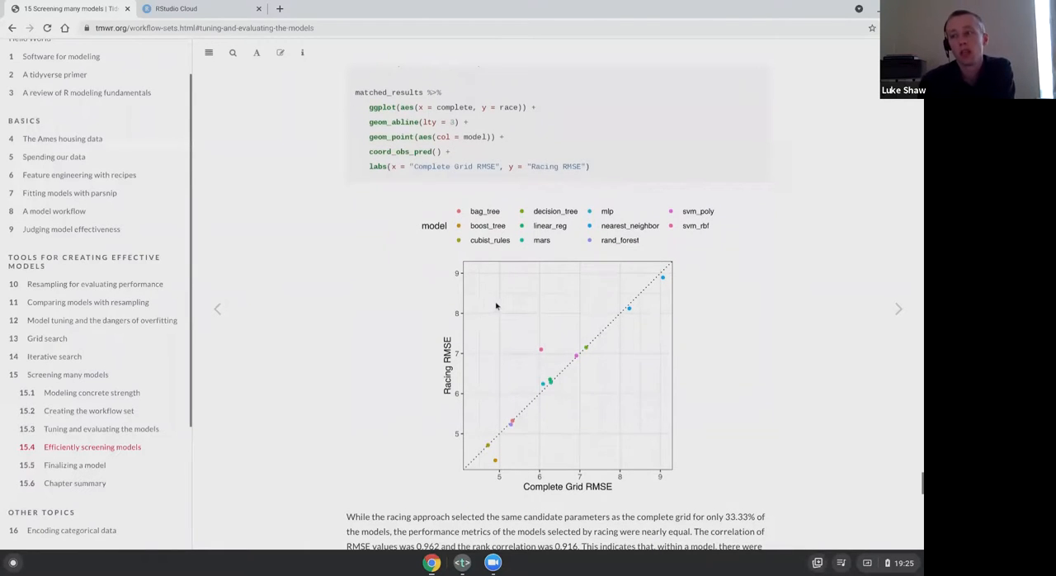
pyautogui.scroll(-3)
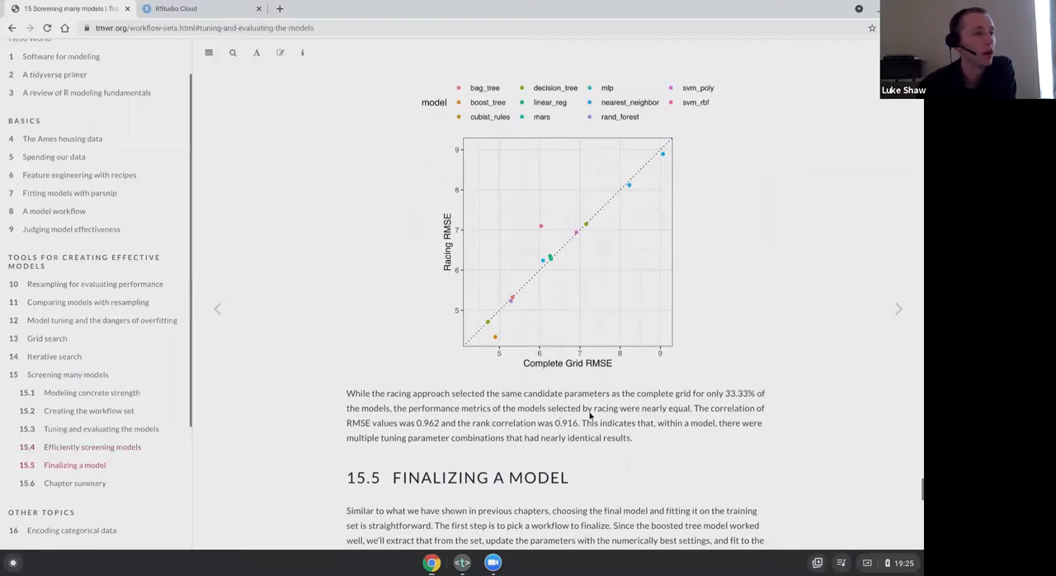
pyautogui.moveTo(696, 408); pyautogui.dragTo(577, 423)
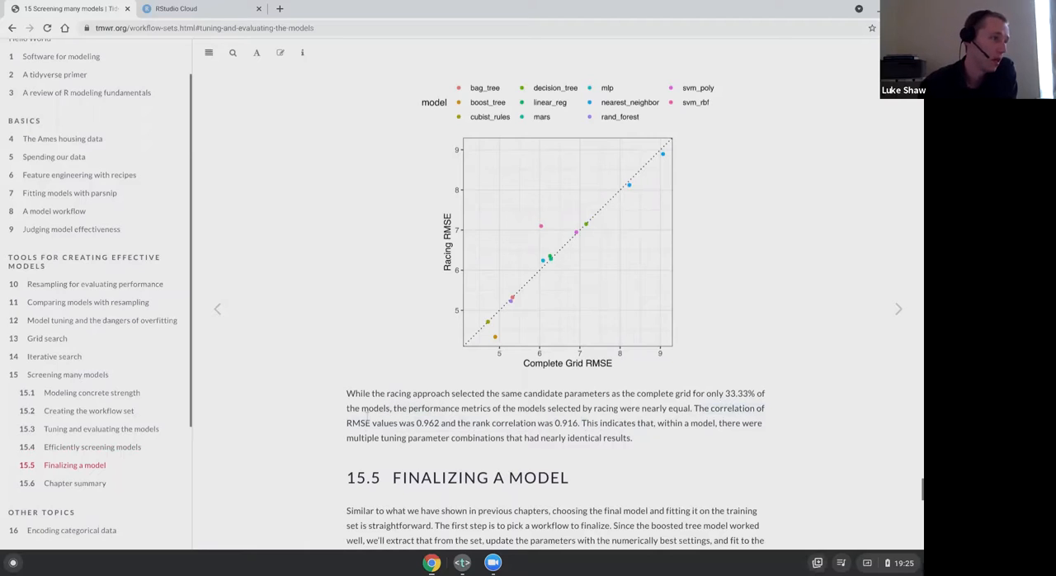
pyautogui.moveTo(343, 372)
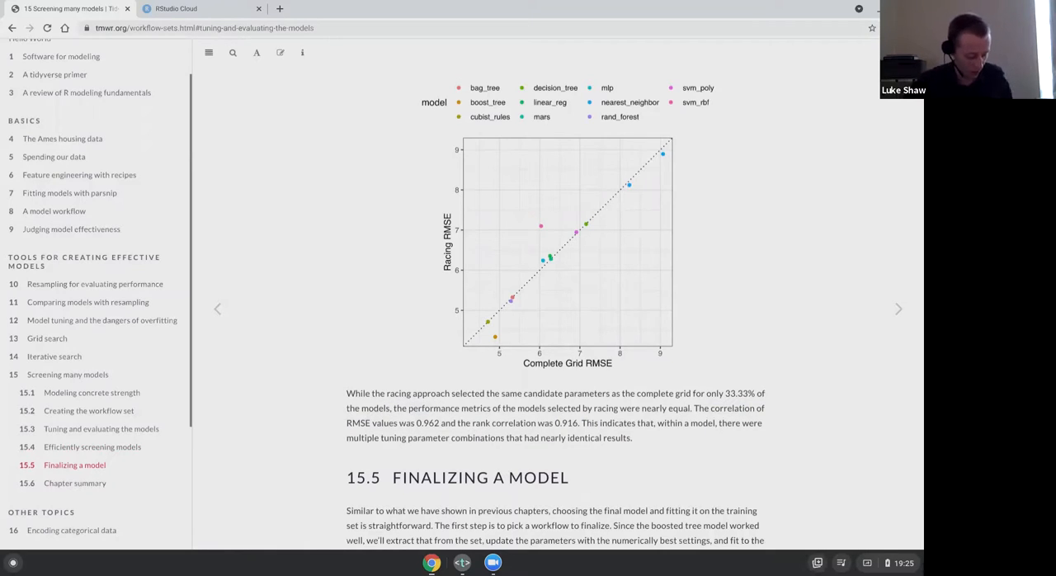
pyautogui.scroll(-3)
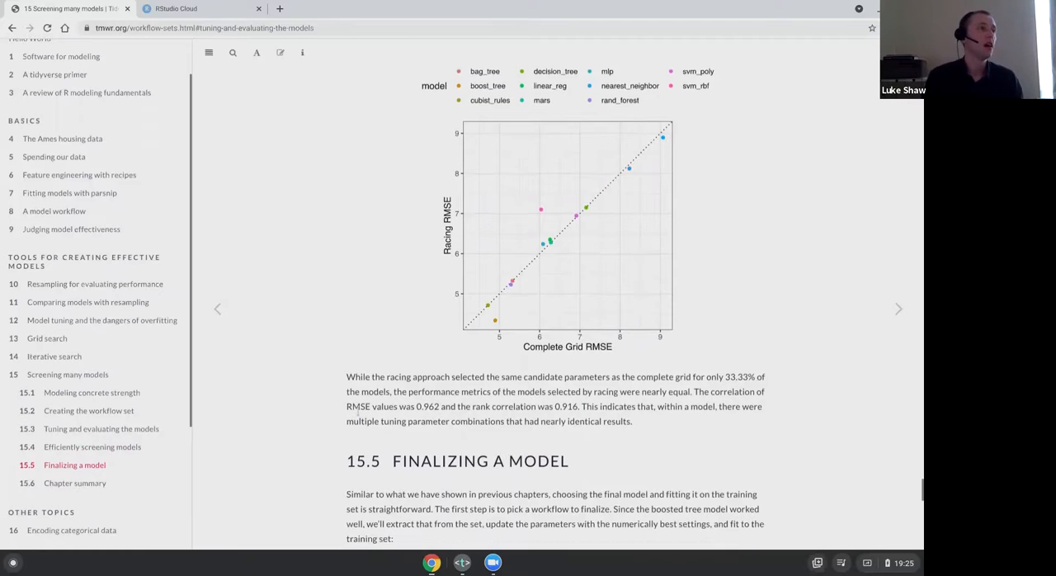
pyautogui.scroll(-3)
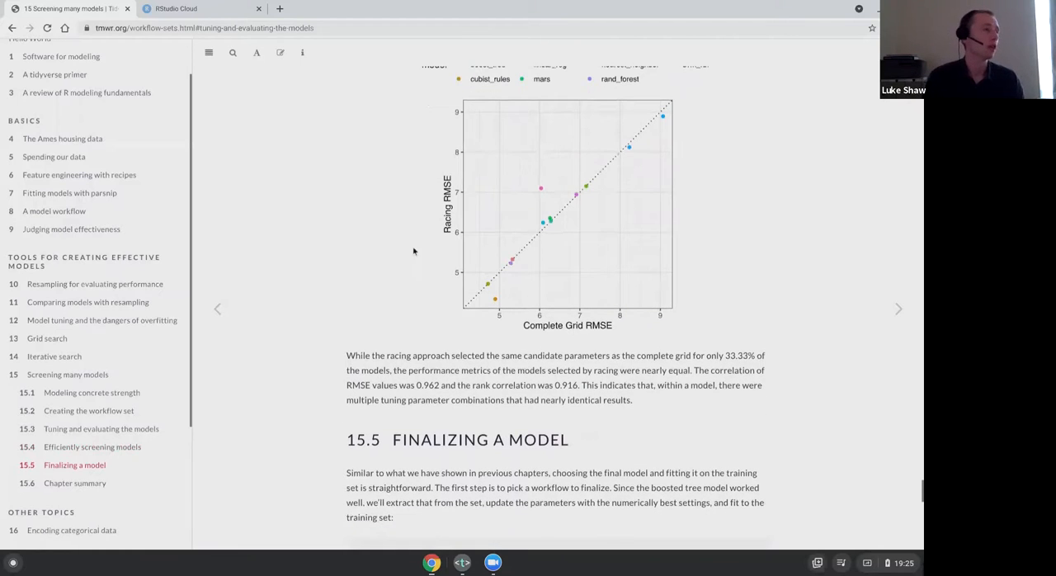
pyautogui.scroll(-3)
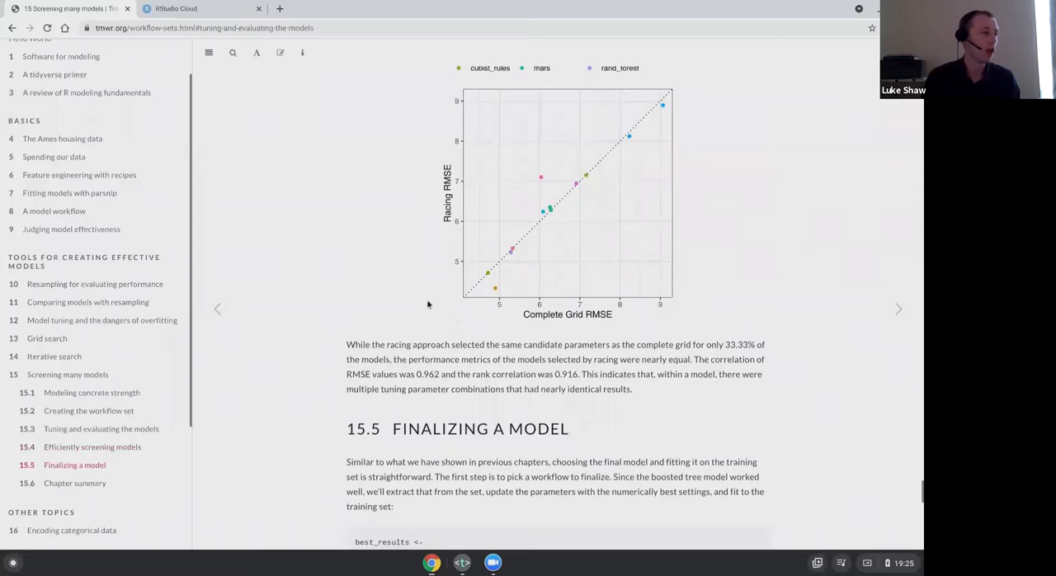
pyautogui.moveTo(715, 320)
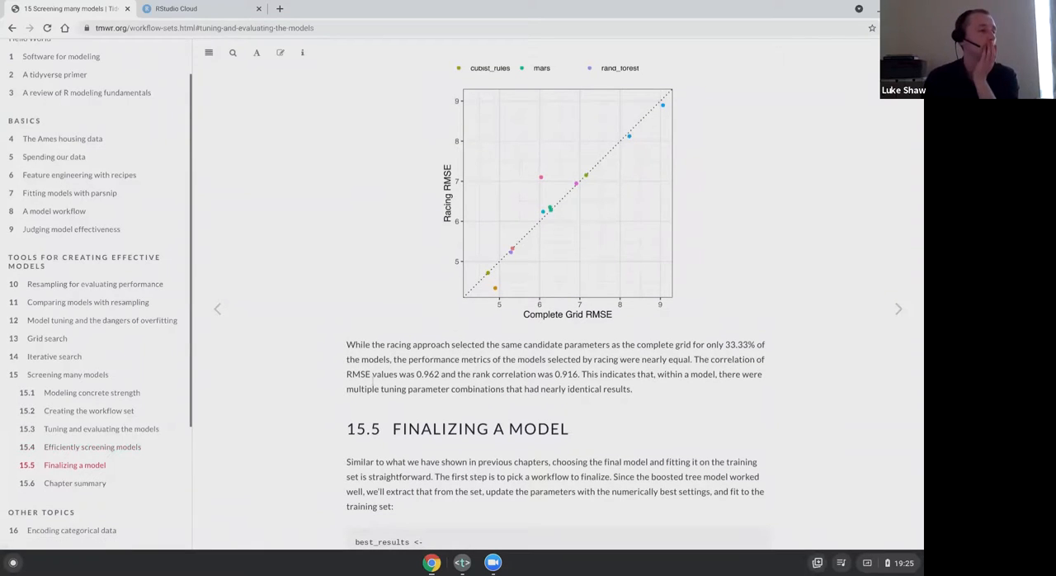
pyautogui.scroll(-3)
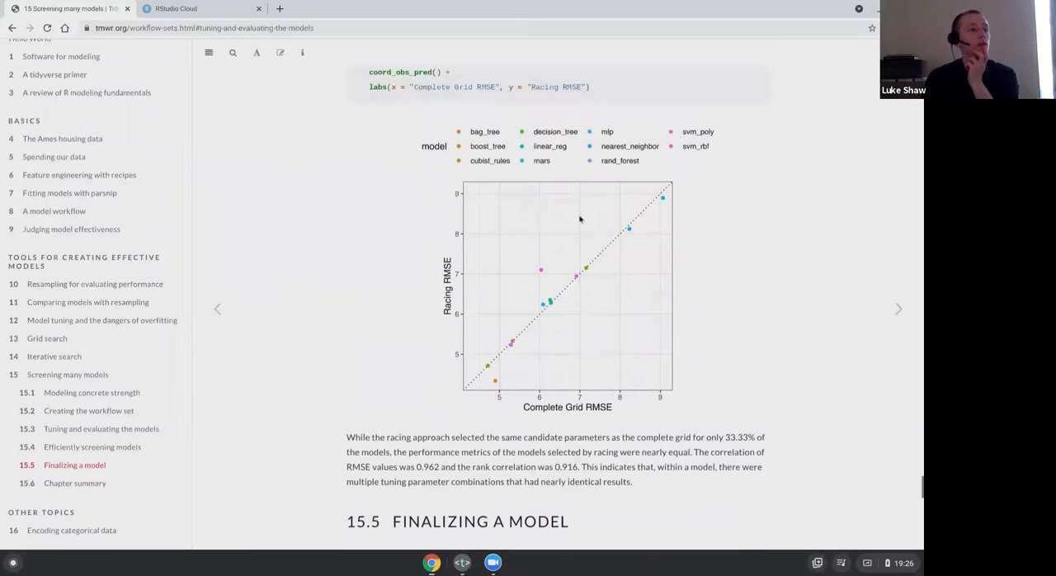
pyautogui.moveTo(548, 423)
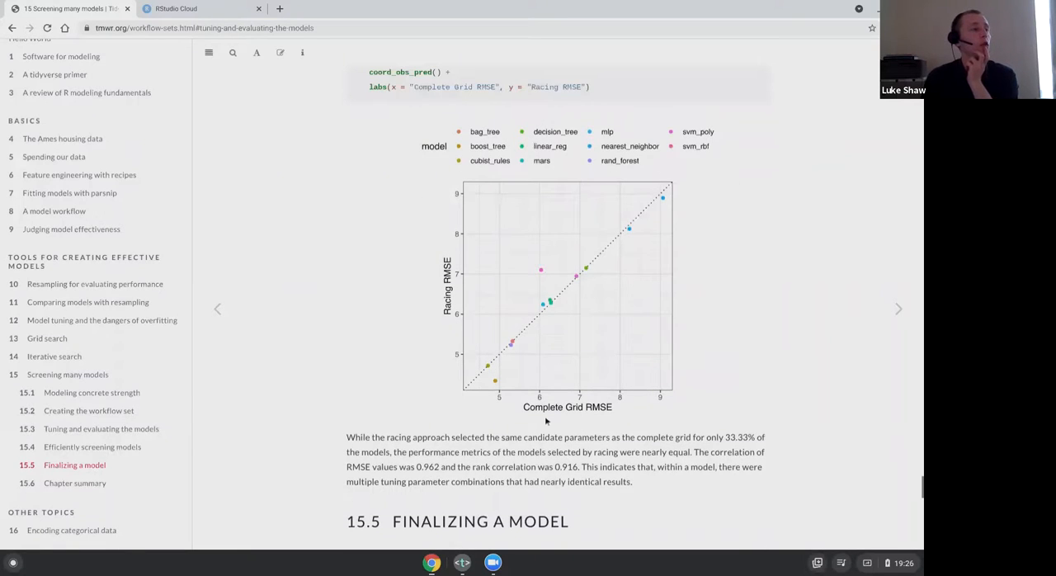
# - Scroll through the final boosted model code, test-set results and observed-vs-predicted plot to 15.6 Chapter summary
pyautogui.scroll(-3)
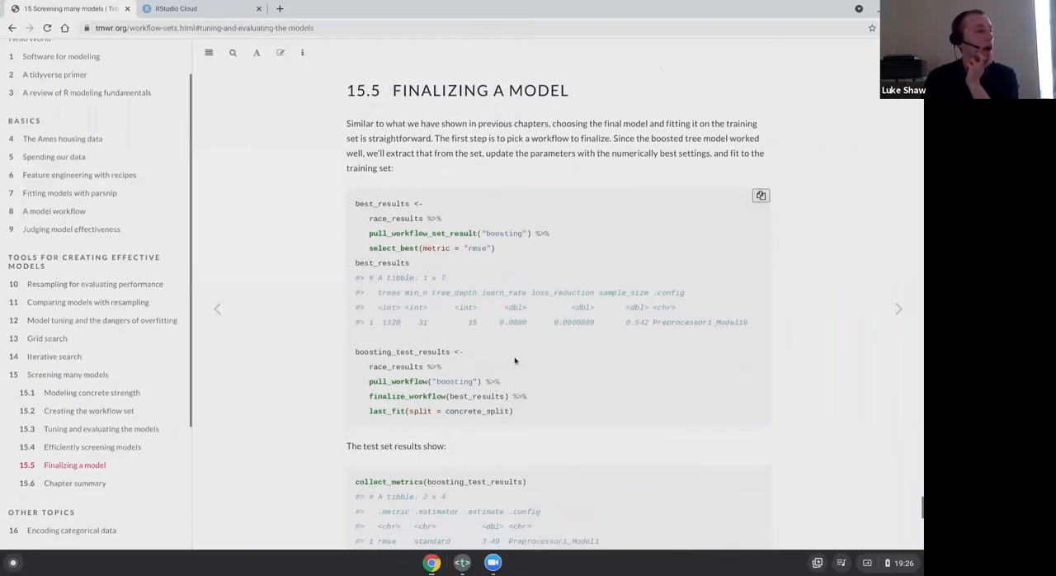
pyautogui.scroll(-3)
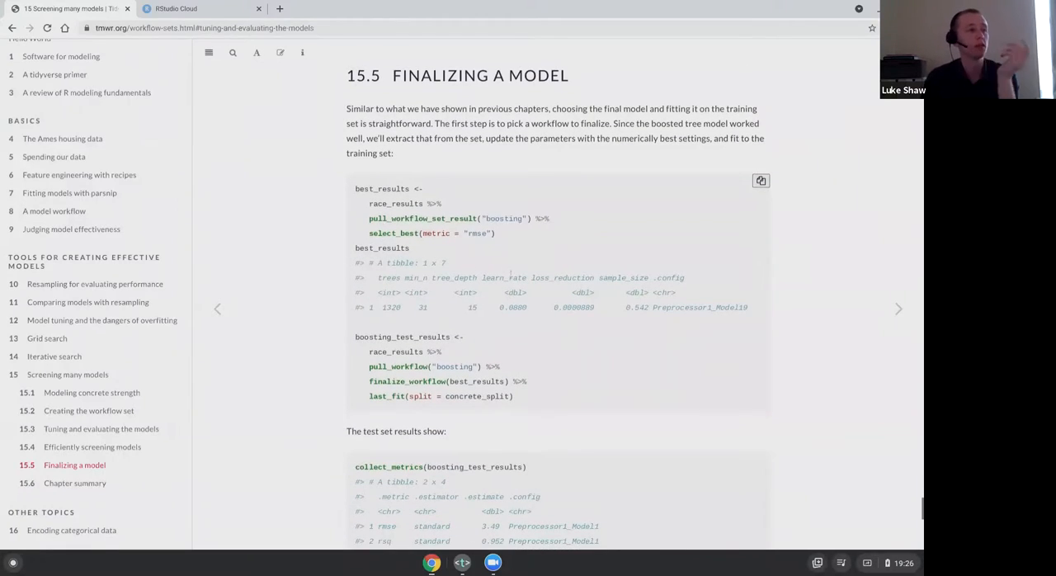
pyautogui.scroll(-3)
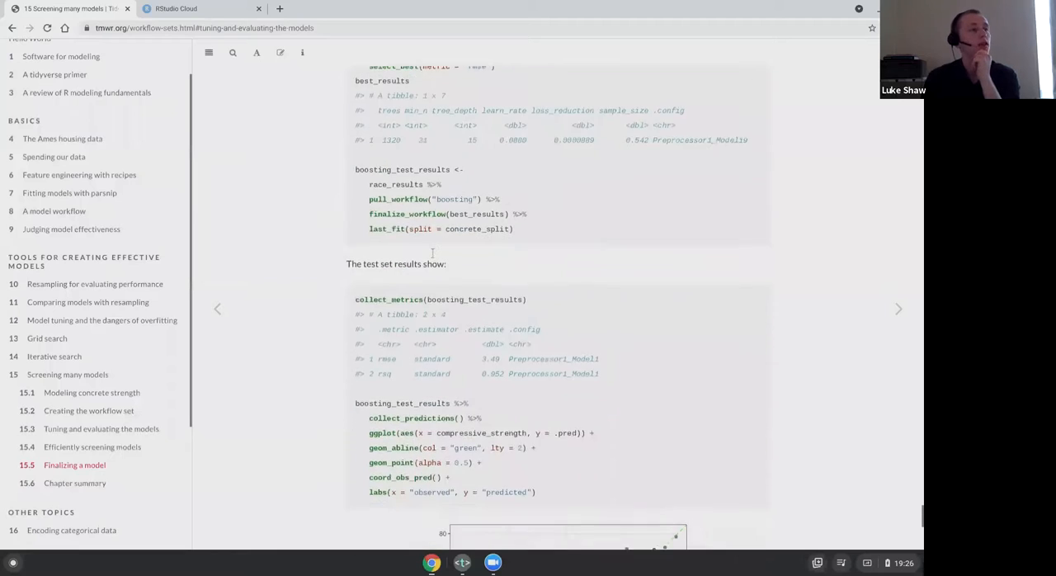
pyautogui.scroll(-3)
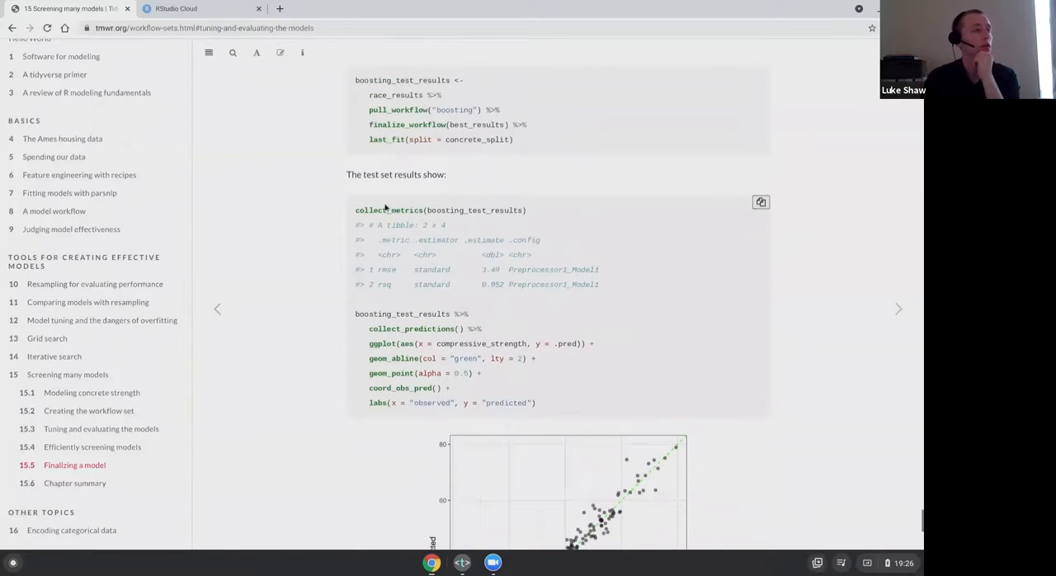
pyautogui.scroll(-3)
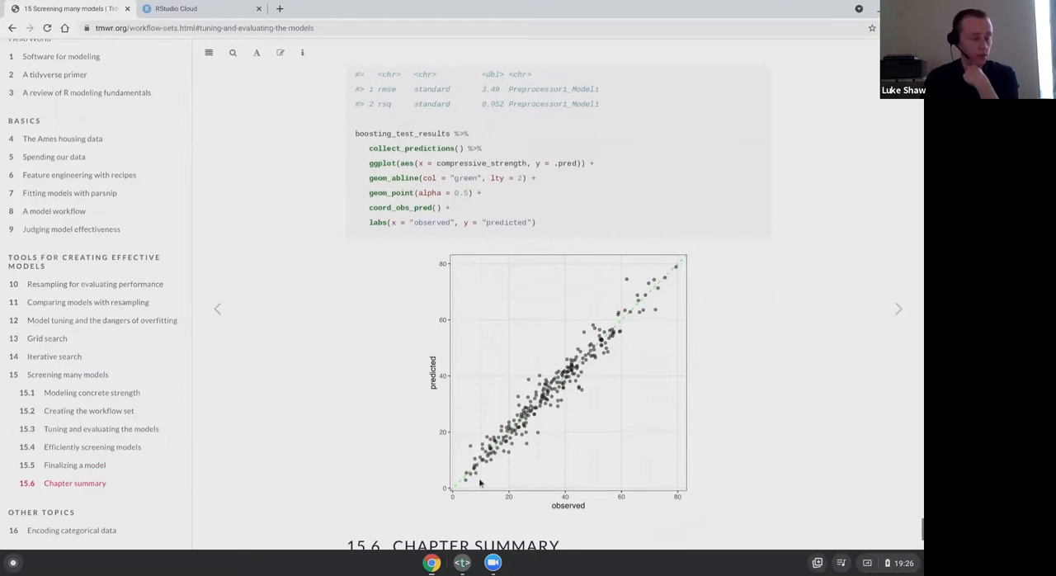
pyautogui.moveTo(571, 488)
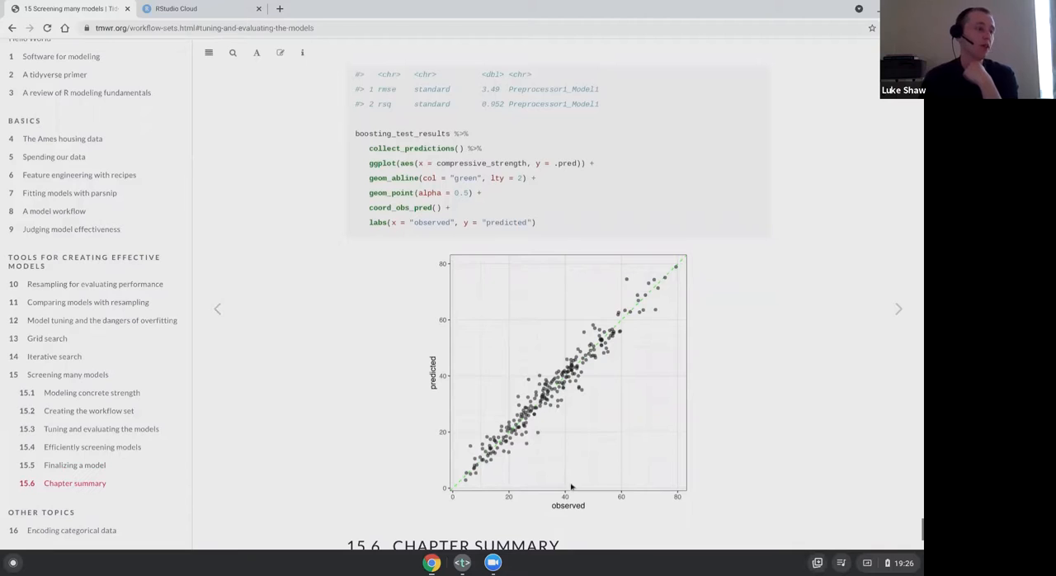
pyautogui.moveTo(459, 478)
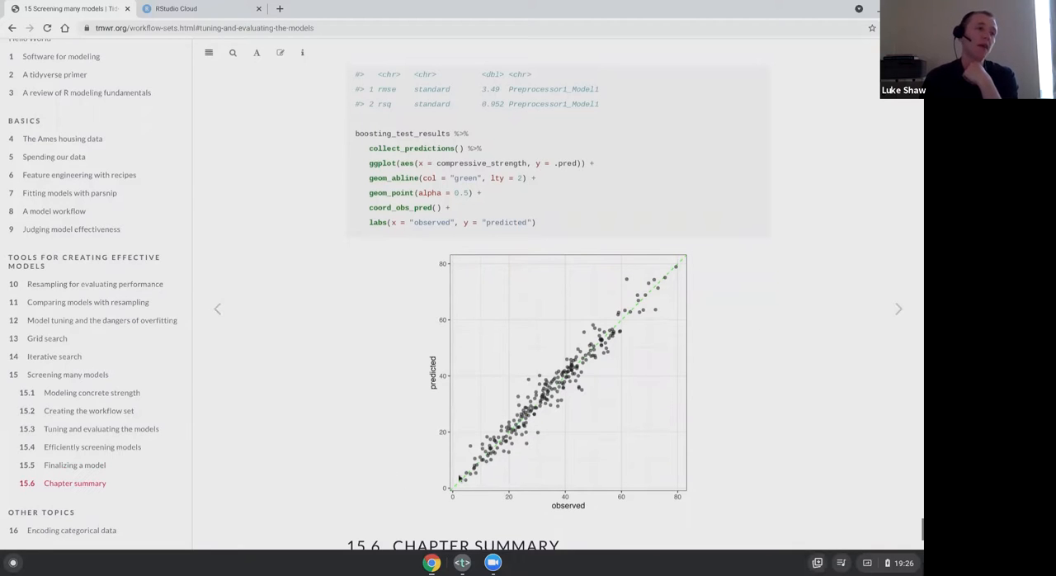
pyautogui.moveTo(492, 346)
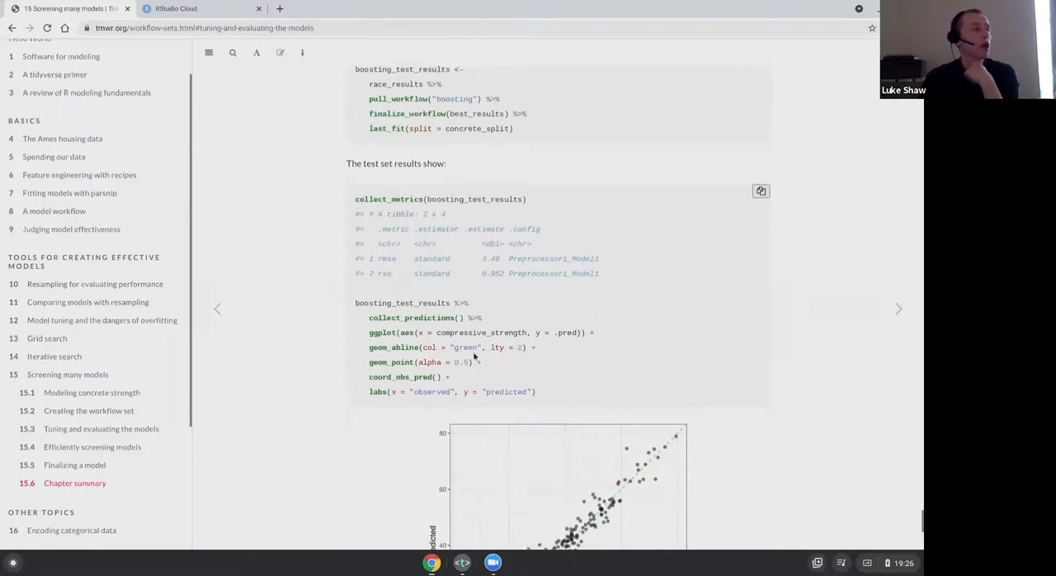
pyautogui.scroll(-3)
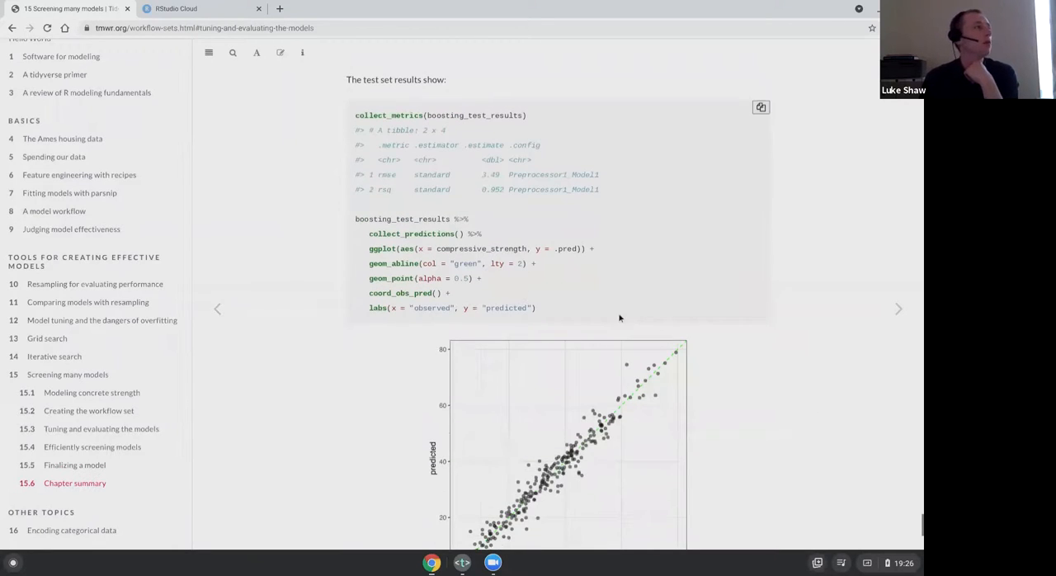
pyautogui.scroll(-3)
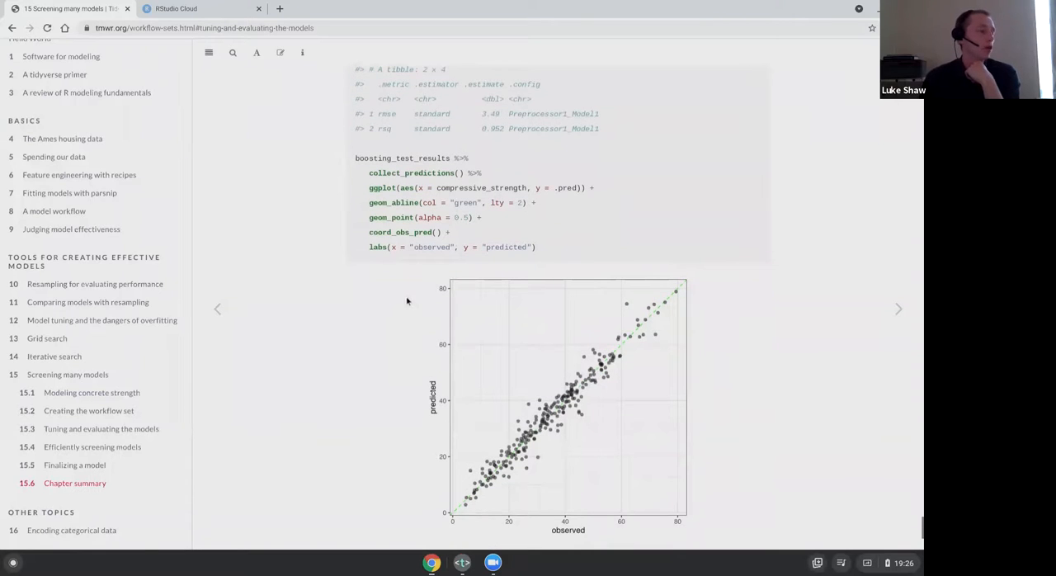
pyautogui.moveTo(396, 447)
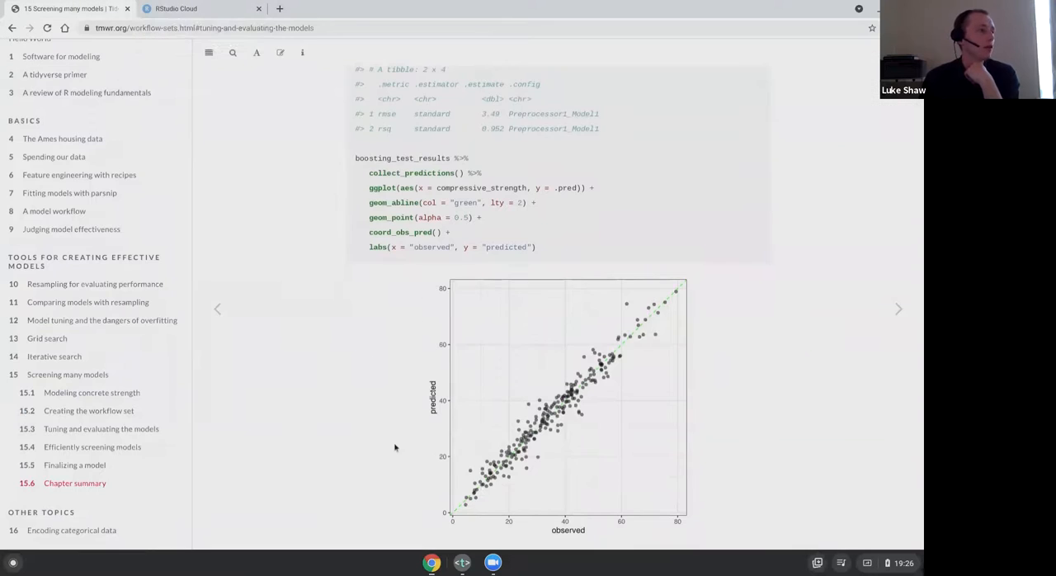
pyautogui.scroll(-3)
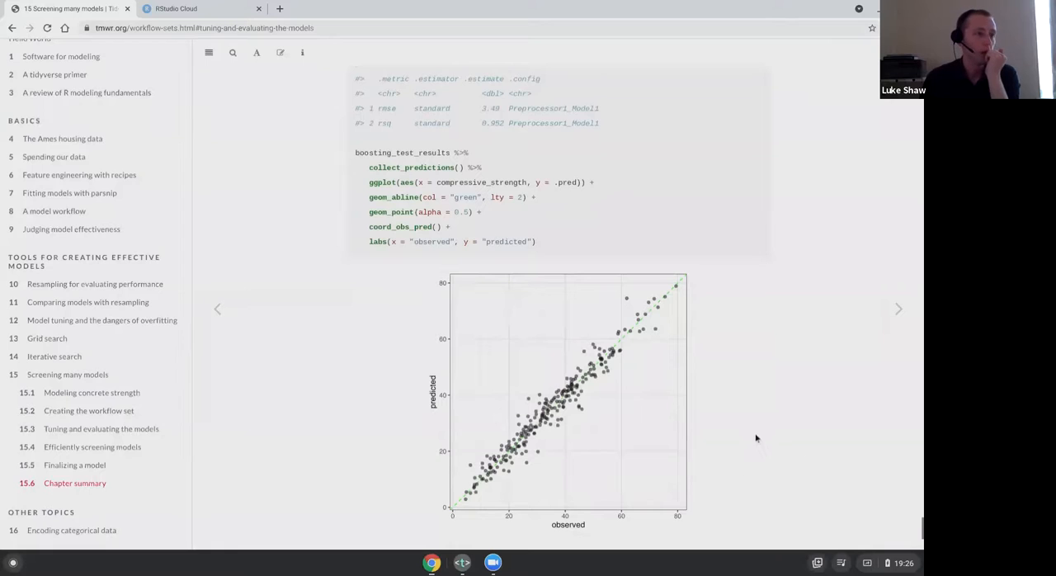
pyautogui.scroll(-3)
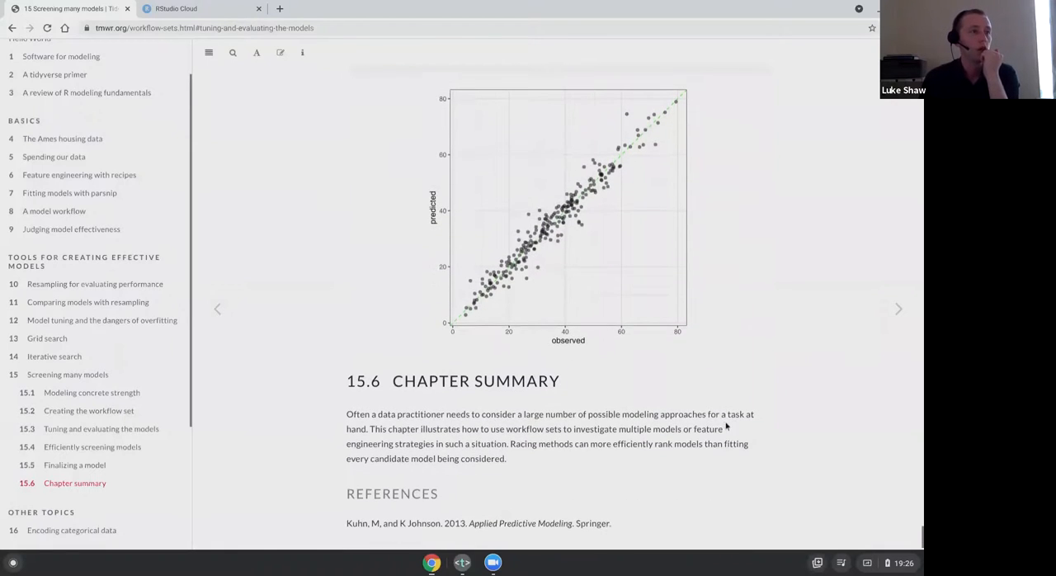
pyautogui.scroll(-3)
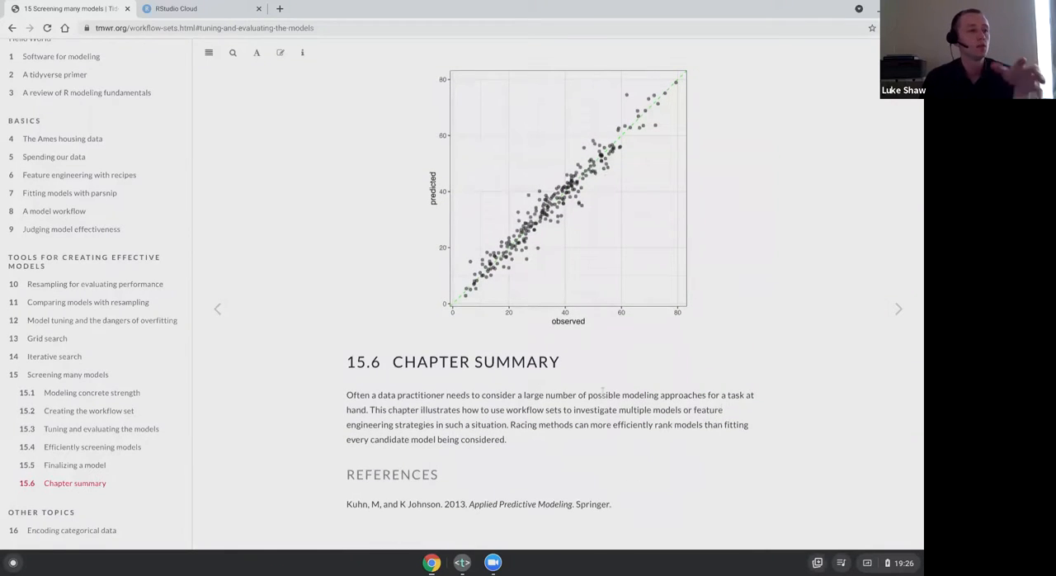
pyautogui.moveTo(603, 377)
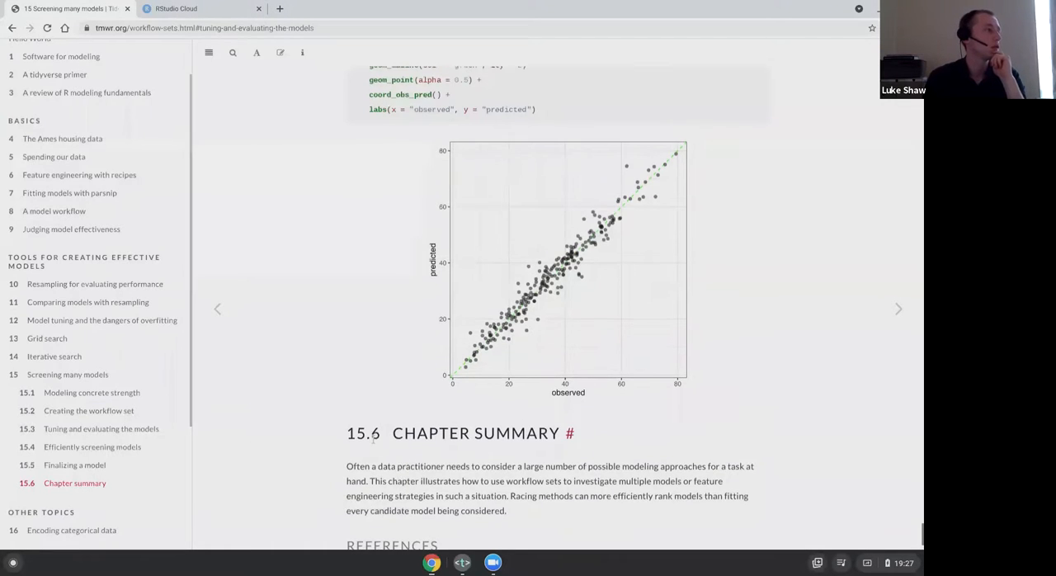
pyautogui.scroll(-3)
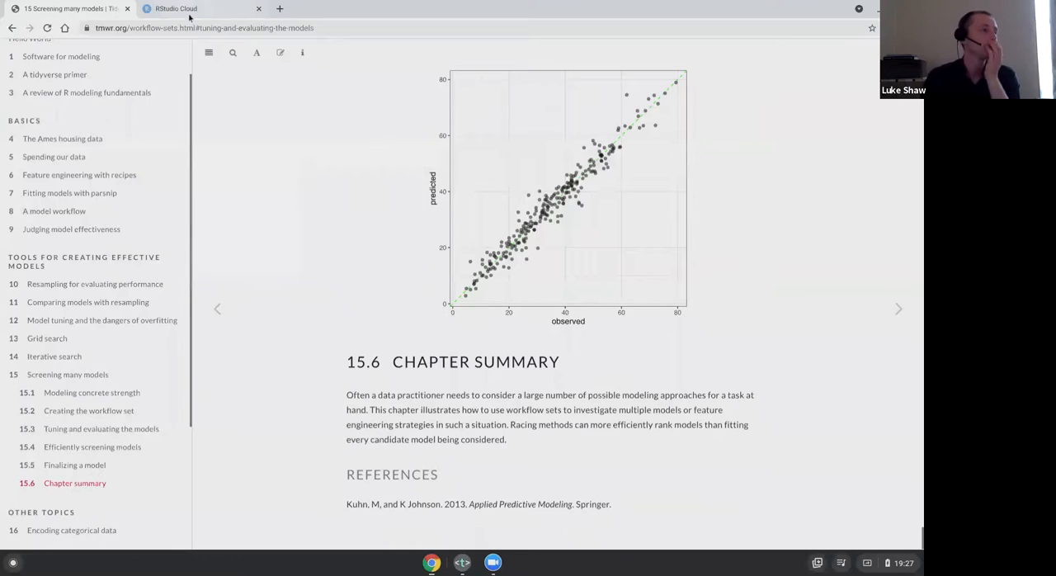
# - Glance at the bookclub-tmwr RStudio Cloud project, then return to the book chapter
pyautogui.click(181, 10)
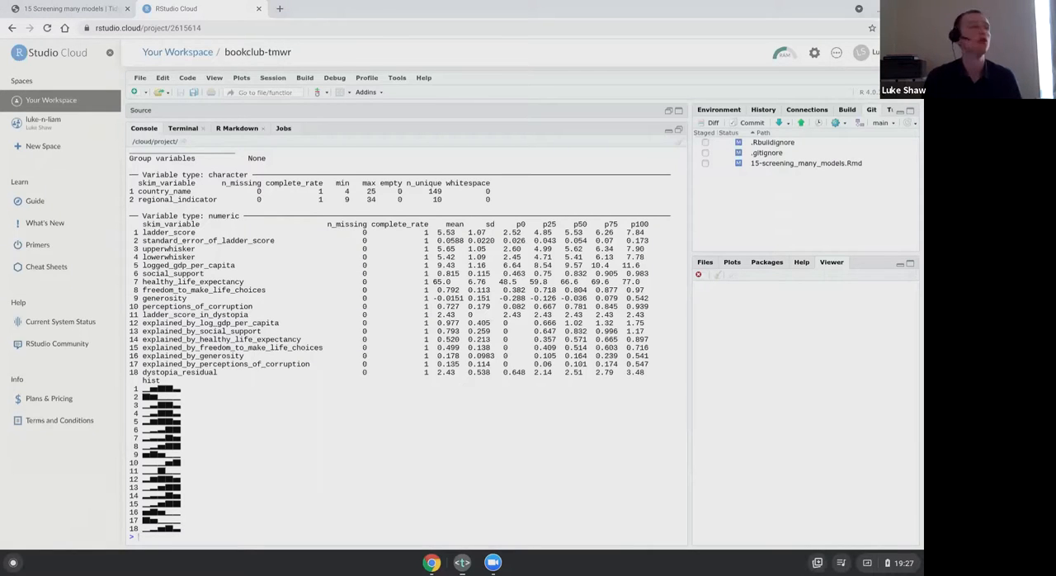
pyautogui.click(82, 14)
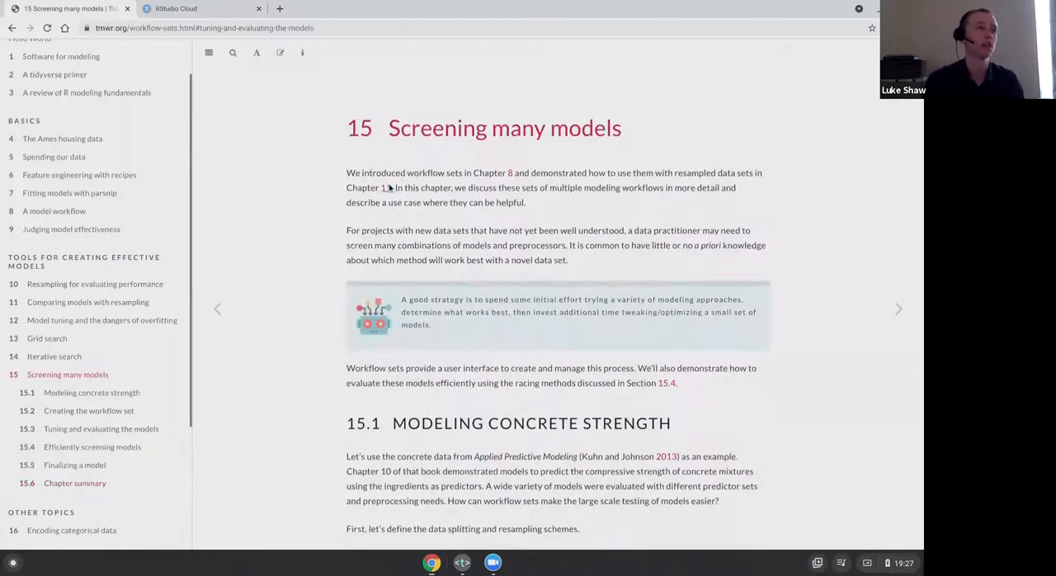
pyautogui.moveTo(620, 214)
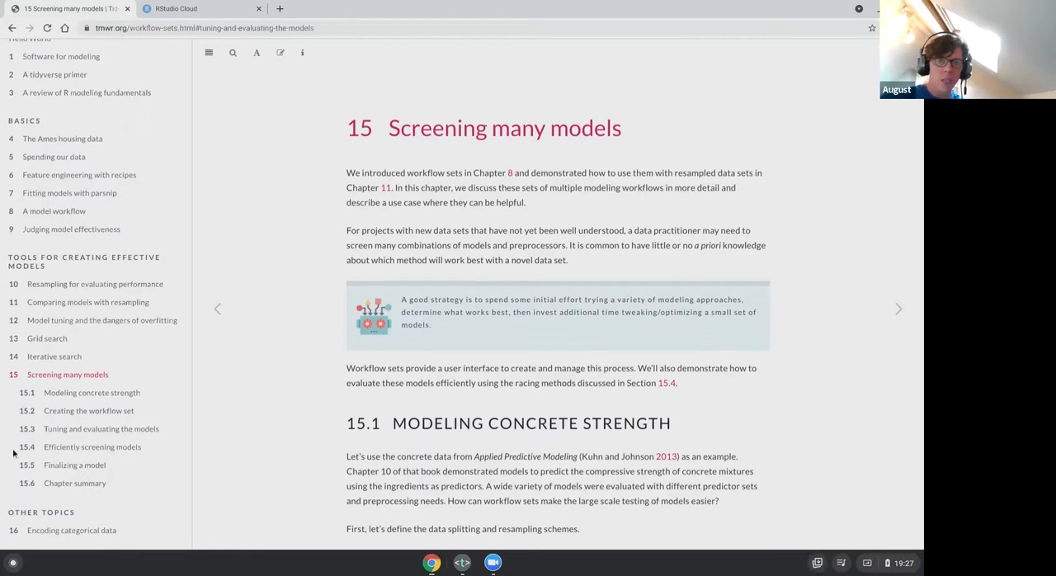
pyautogui.moveTo(251, 373)
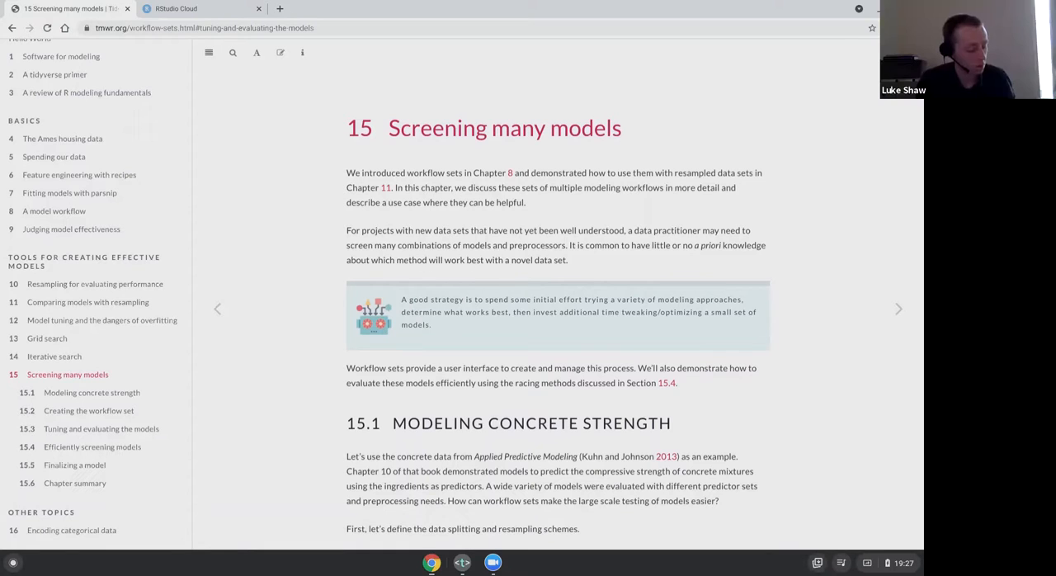
pyautogui.moveTo(508, 352)
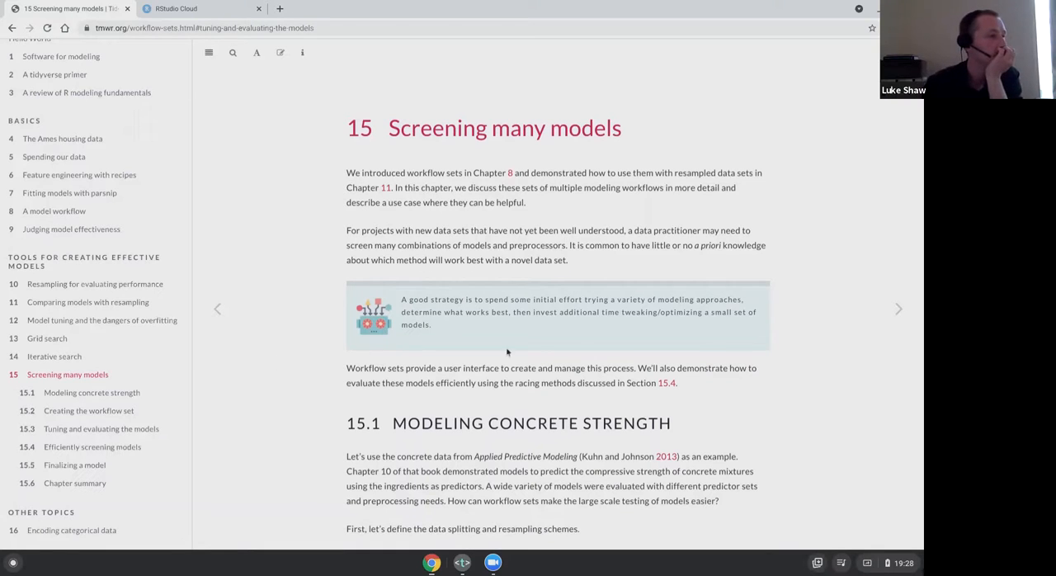
# - Nudge the view at the top of the Screening many models chapter introduction
pyautogui.scroll(-3)
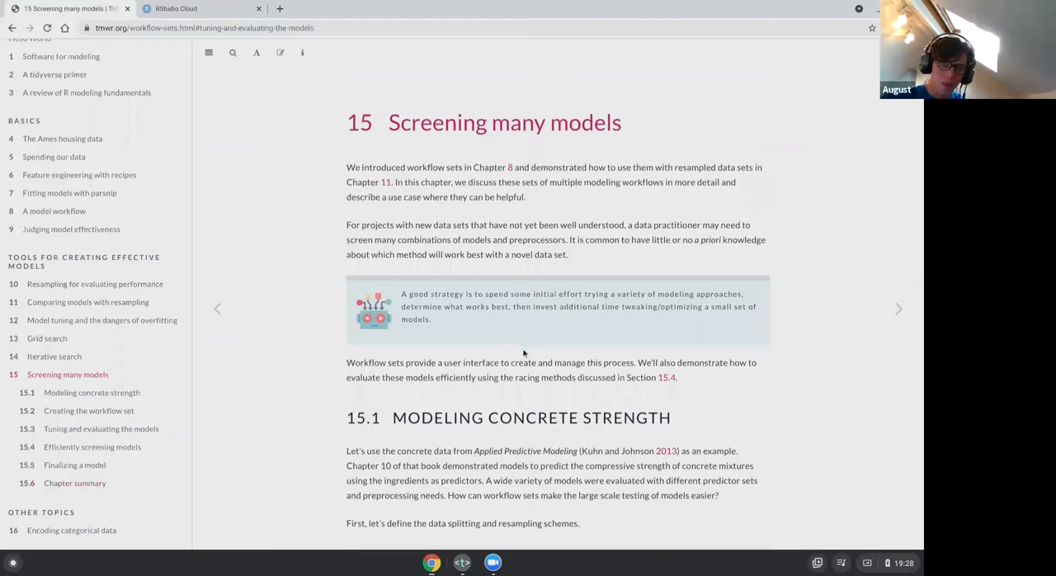